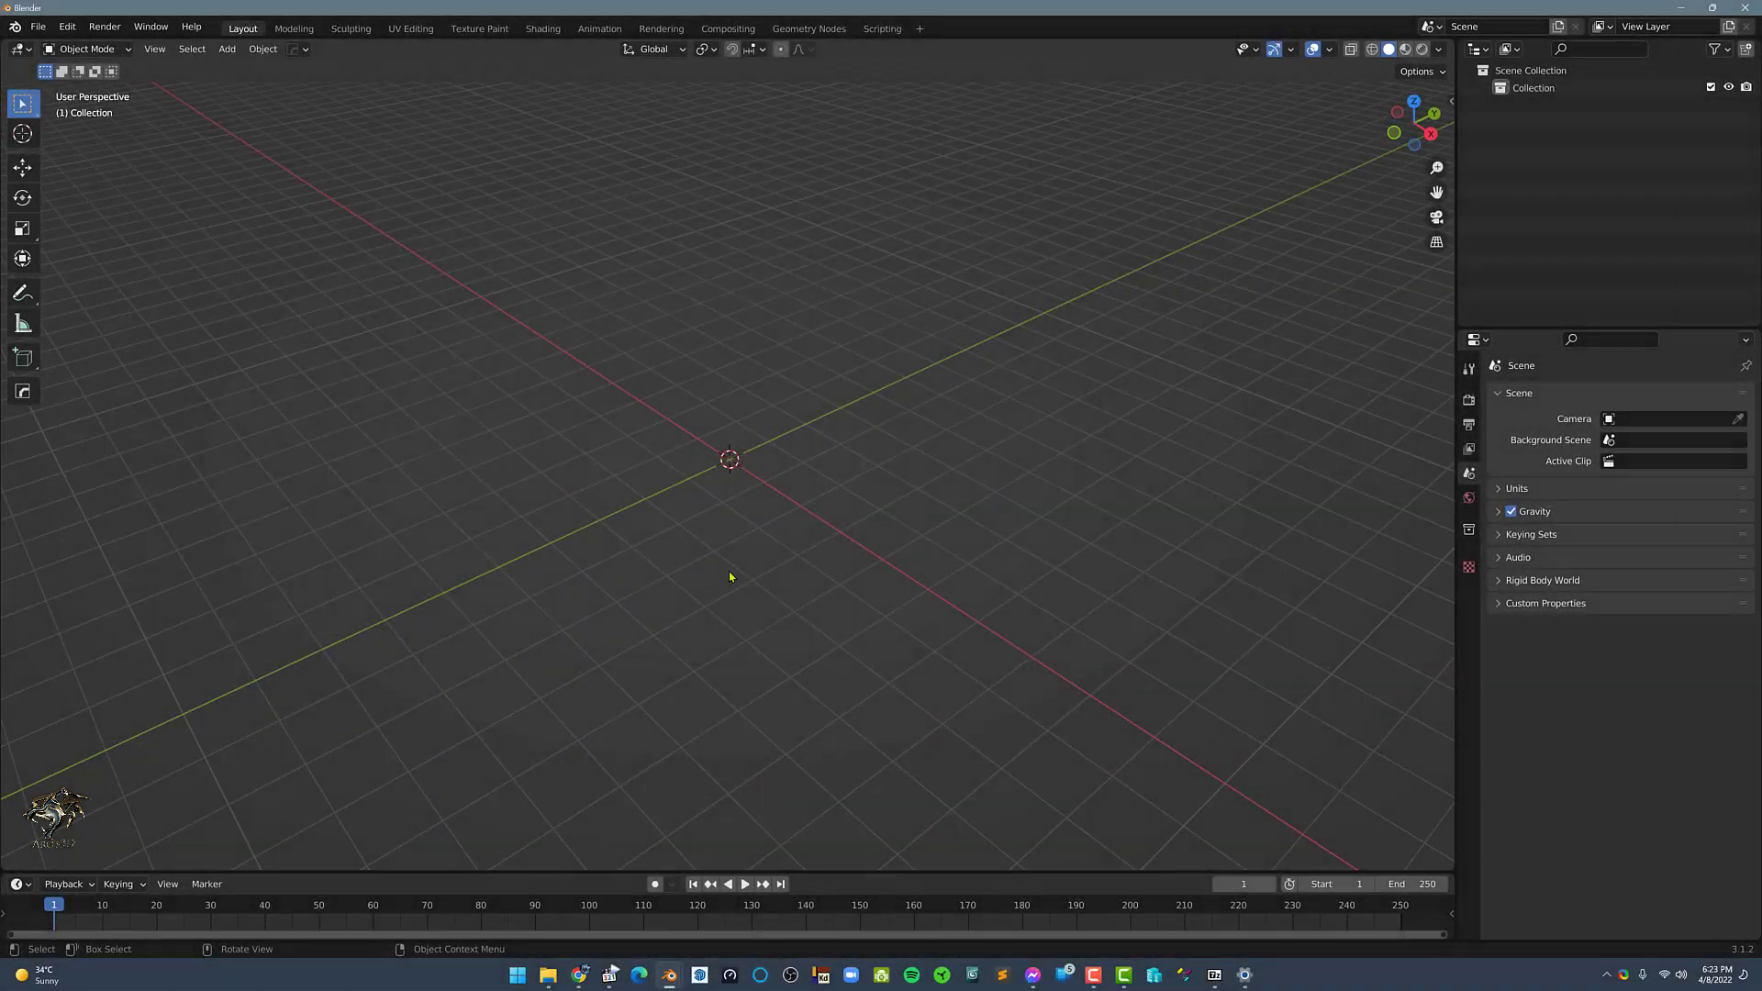
Add a mesh cylinder with Cap Fill Type Nothing and Depth 4 m.
{"action": "left_click", "coordinate": [226, 47]}
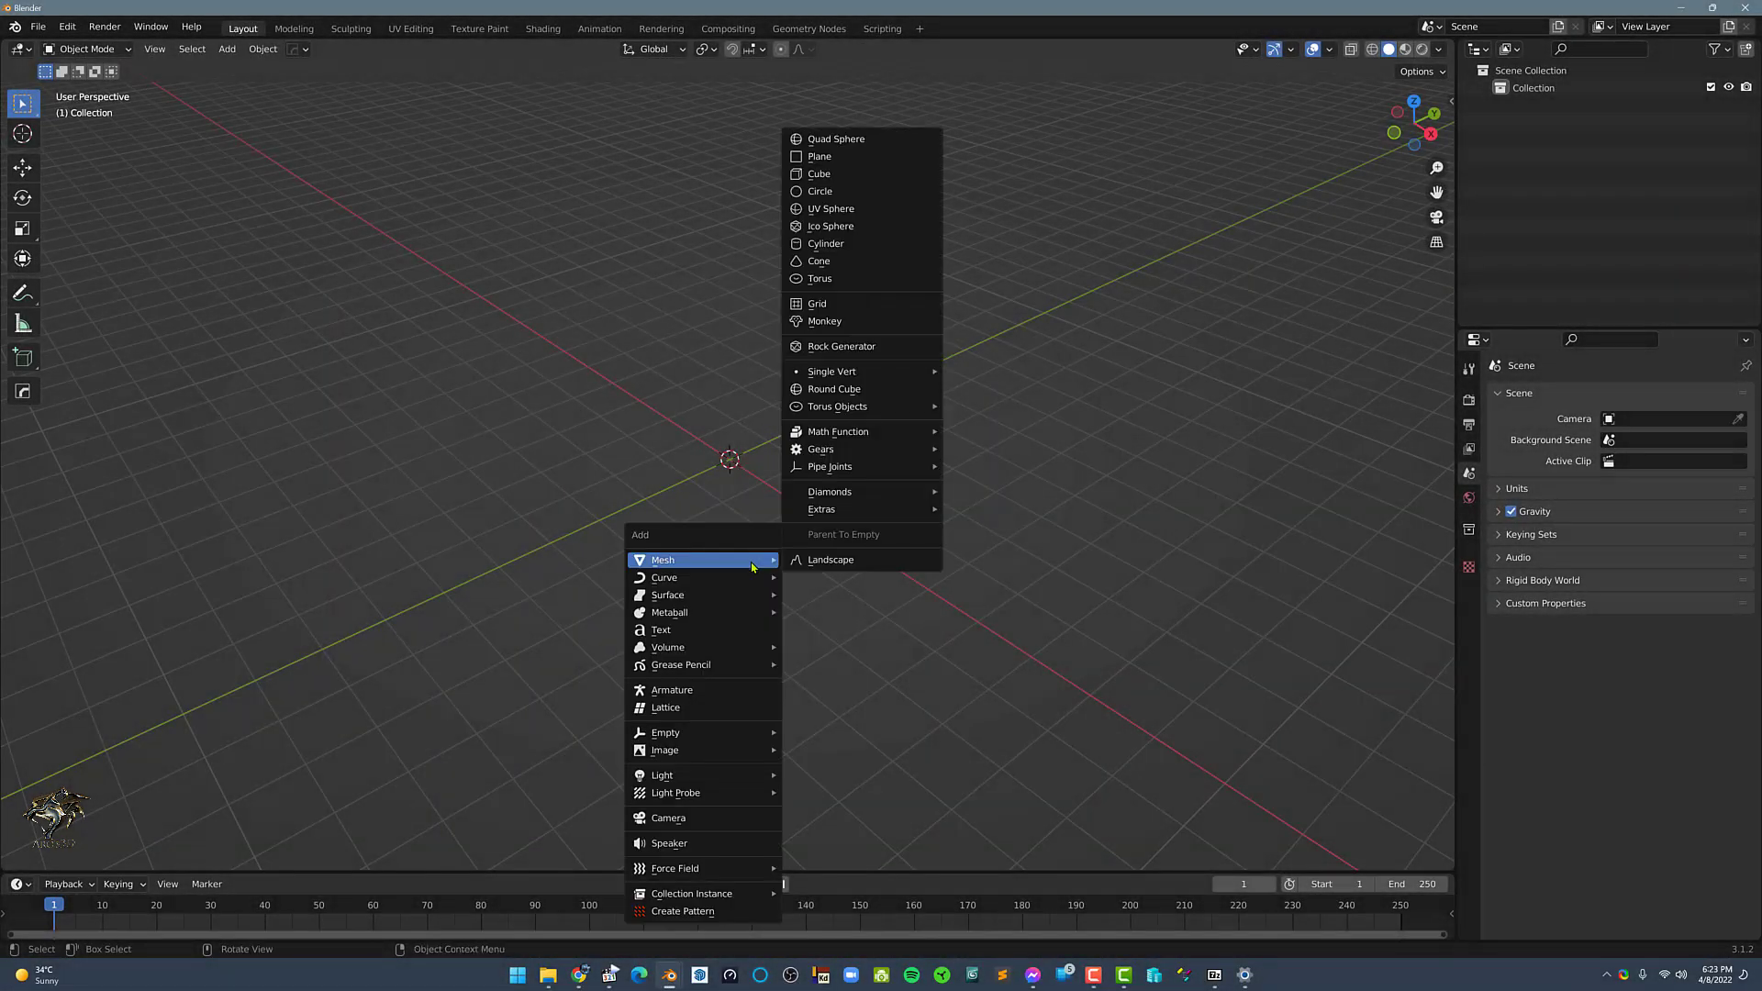
{"action": "mouse_move", "coordinate": [826, 244]}
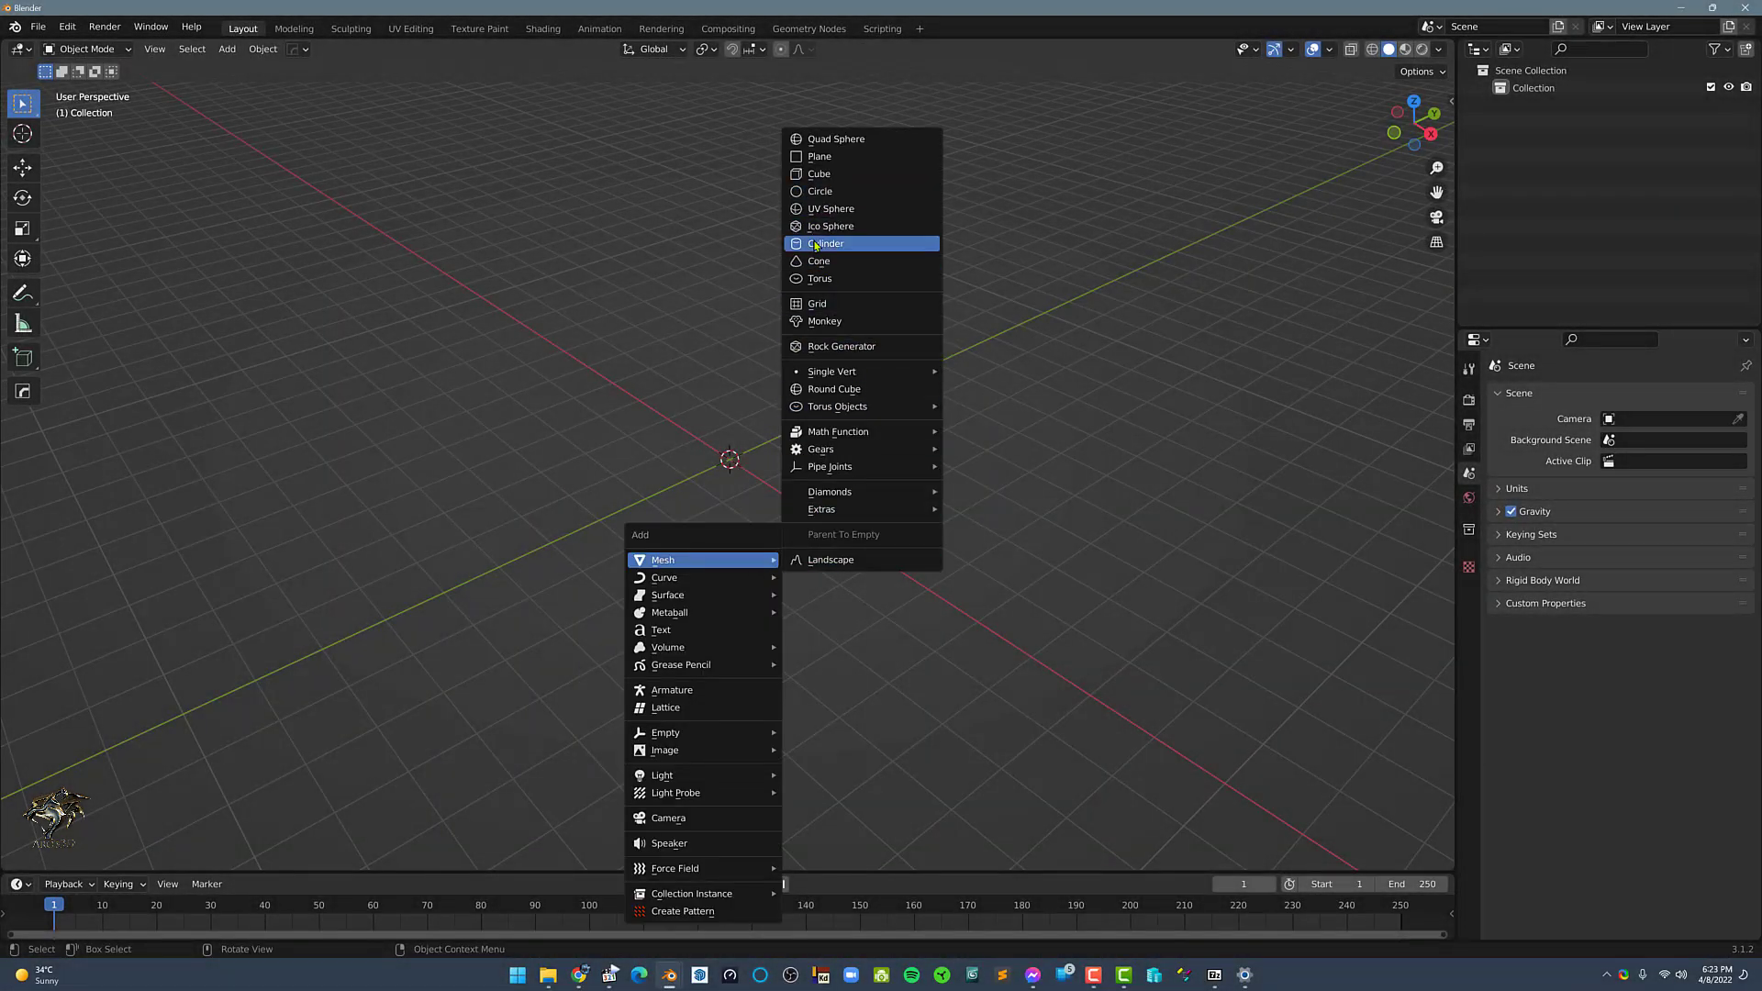
{"action": "left_click", "coordinate": [828, 244]}
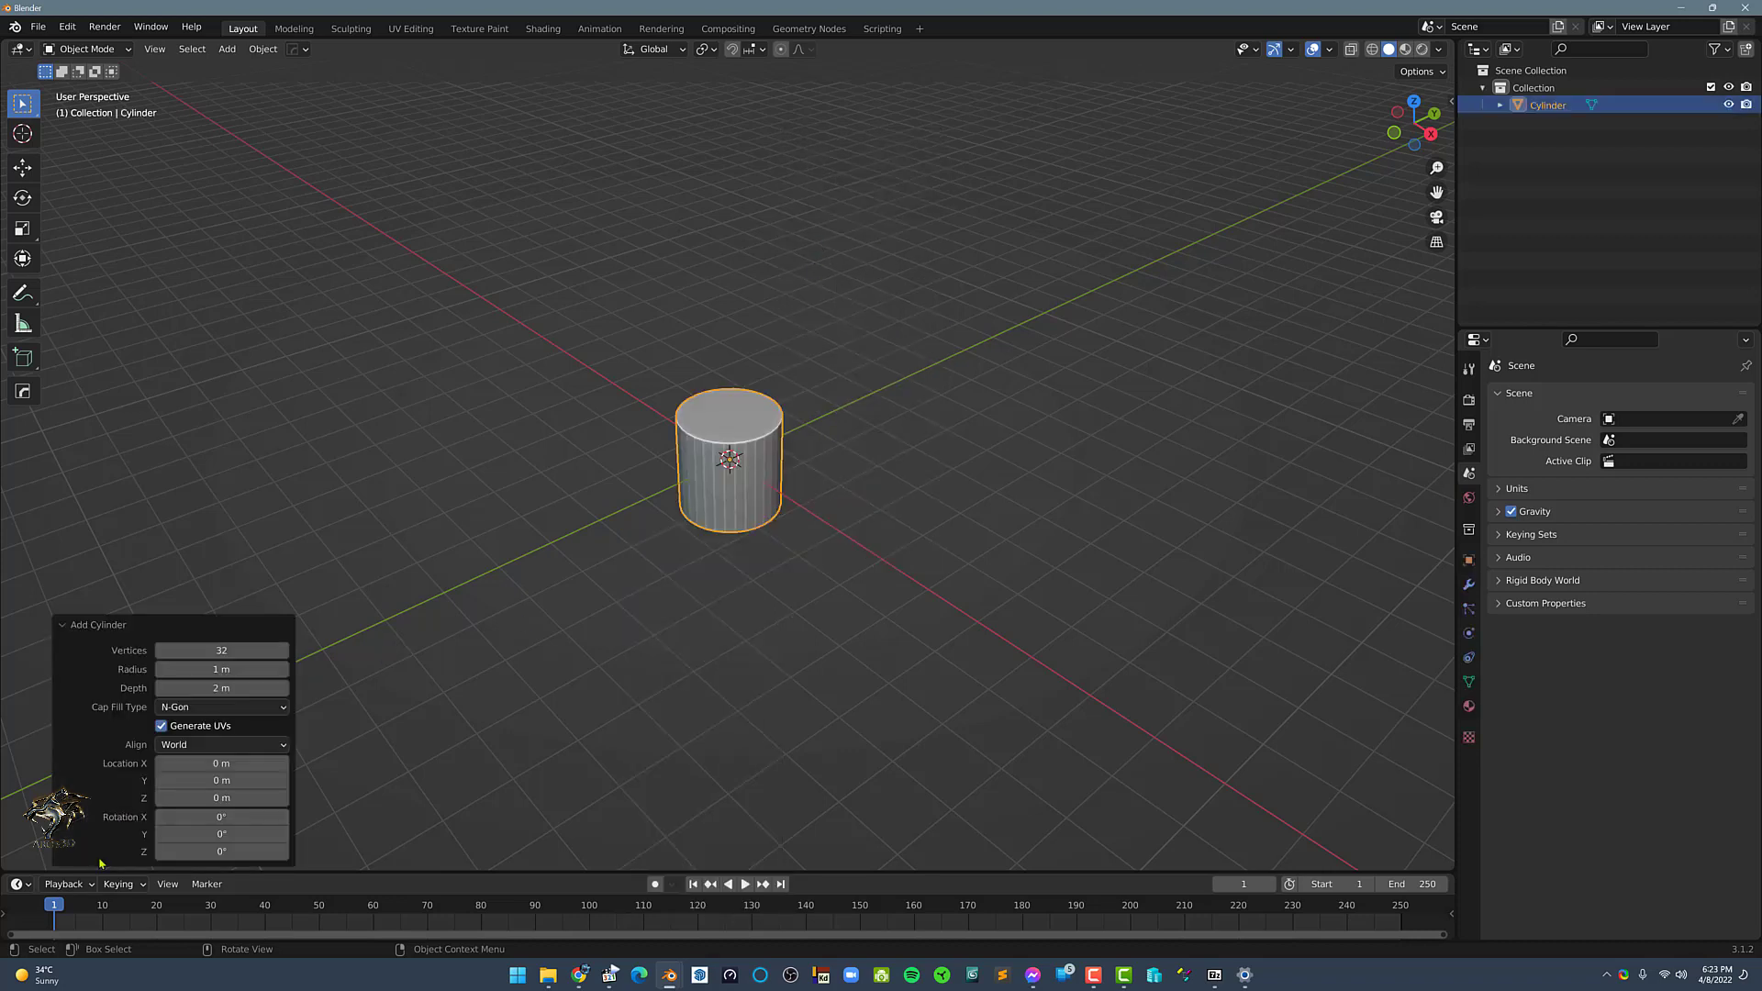
{"action": "left_click", "coordinate": [222, 707]}
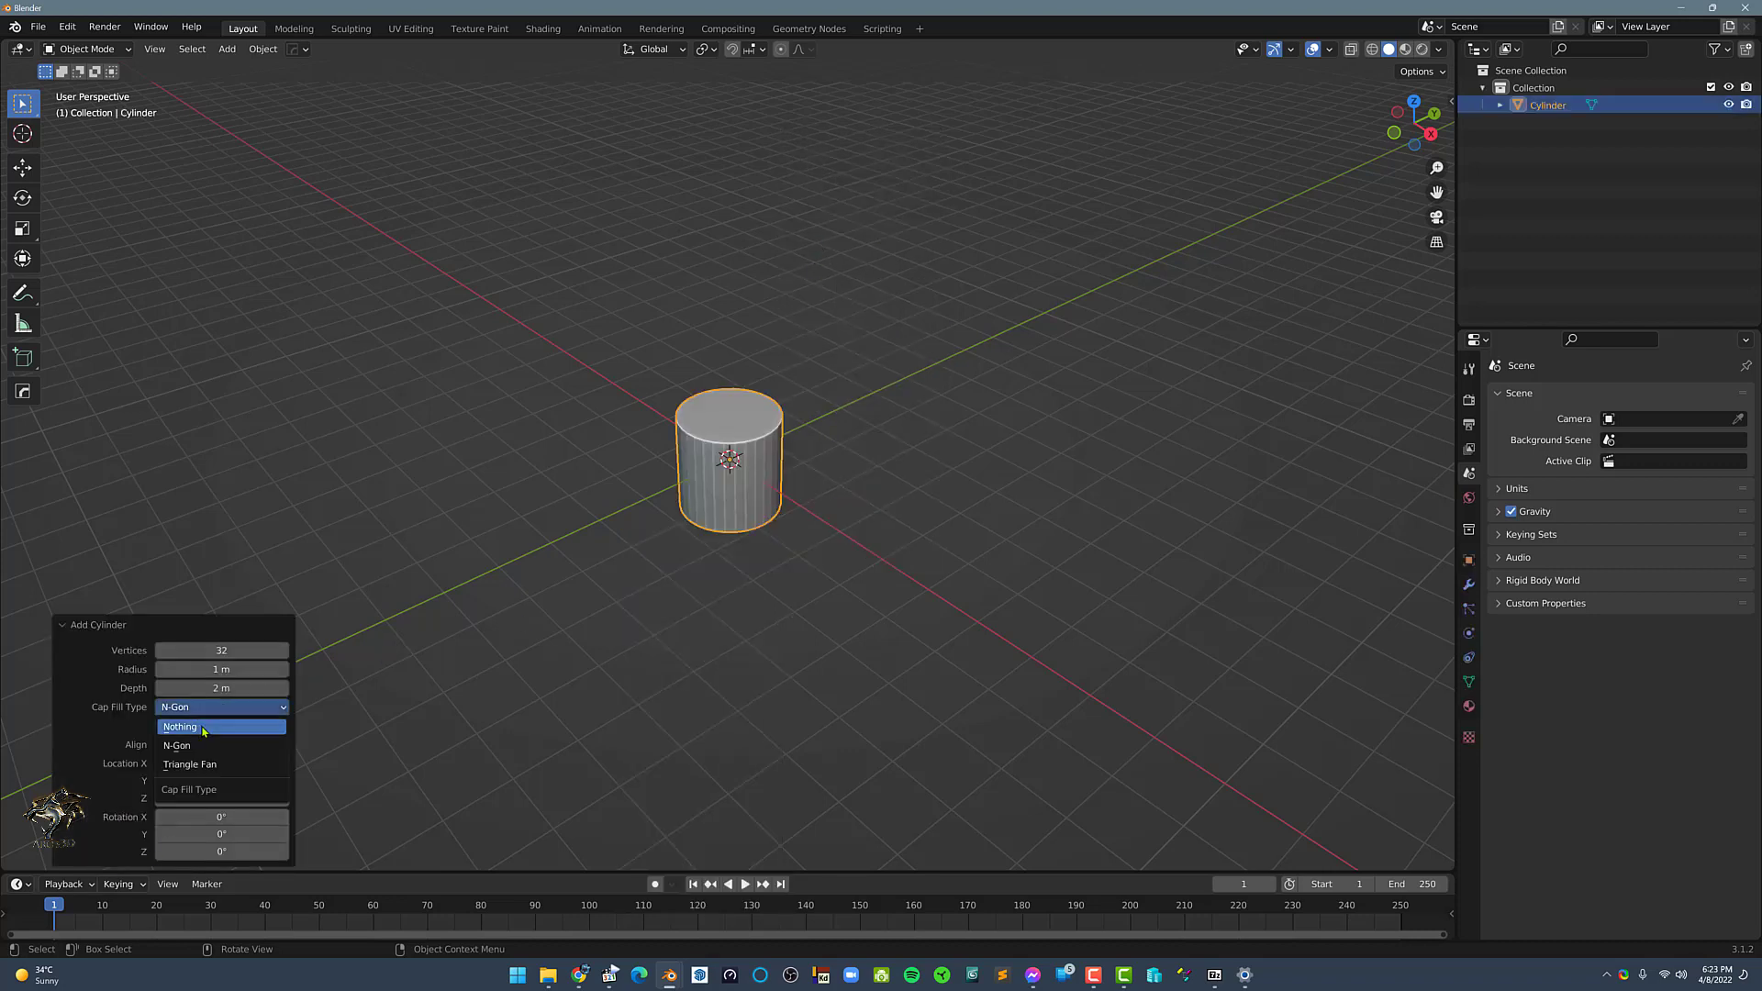
{"action": "left_click", "coordinate": [181, 727]}
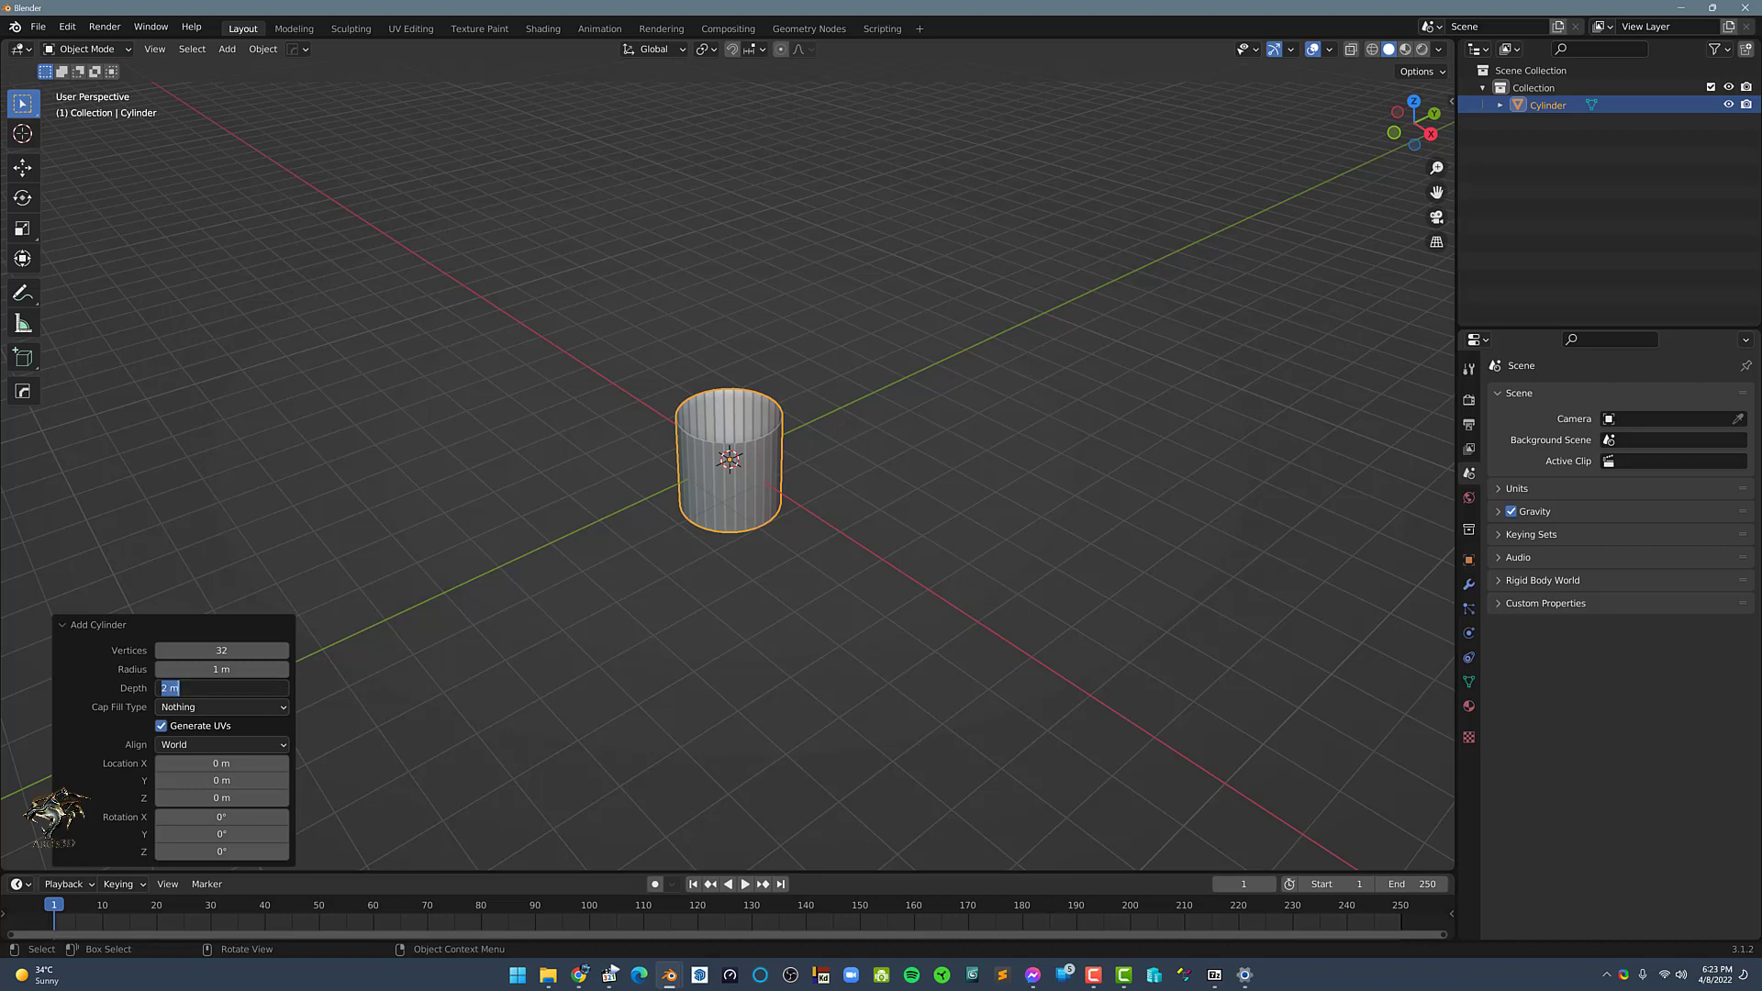
{"action": "type", "text": "4"}
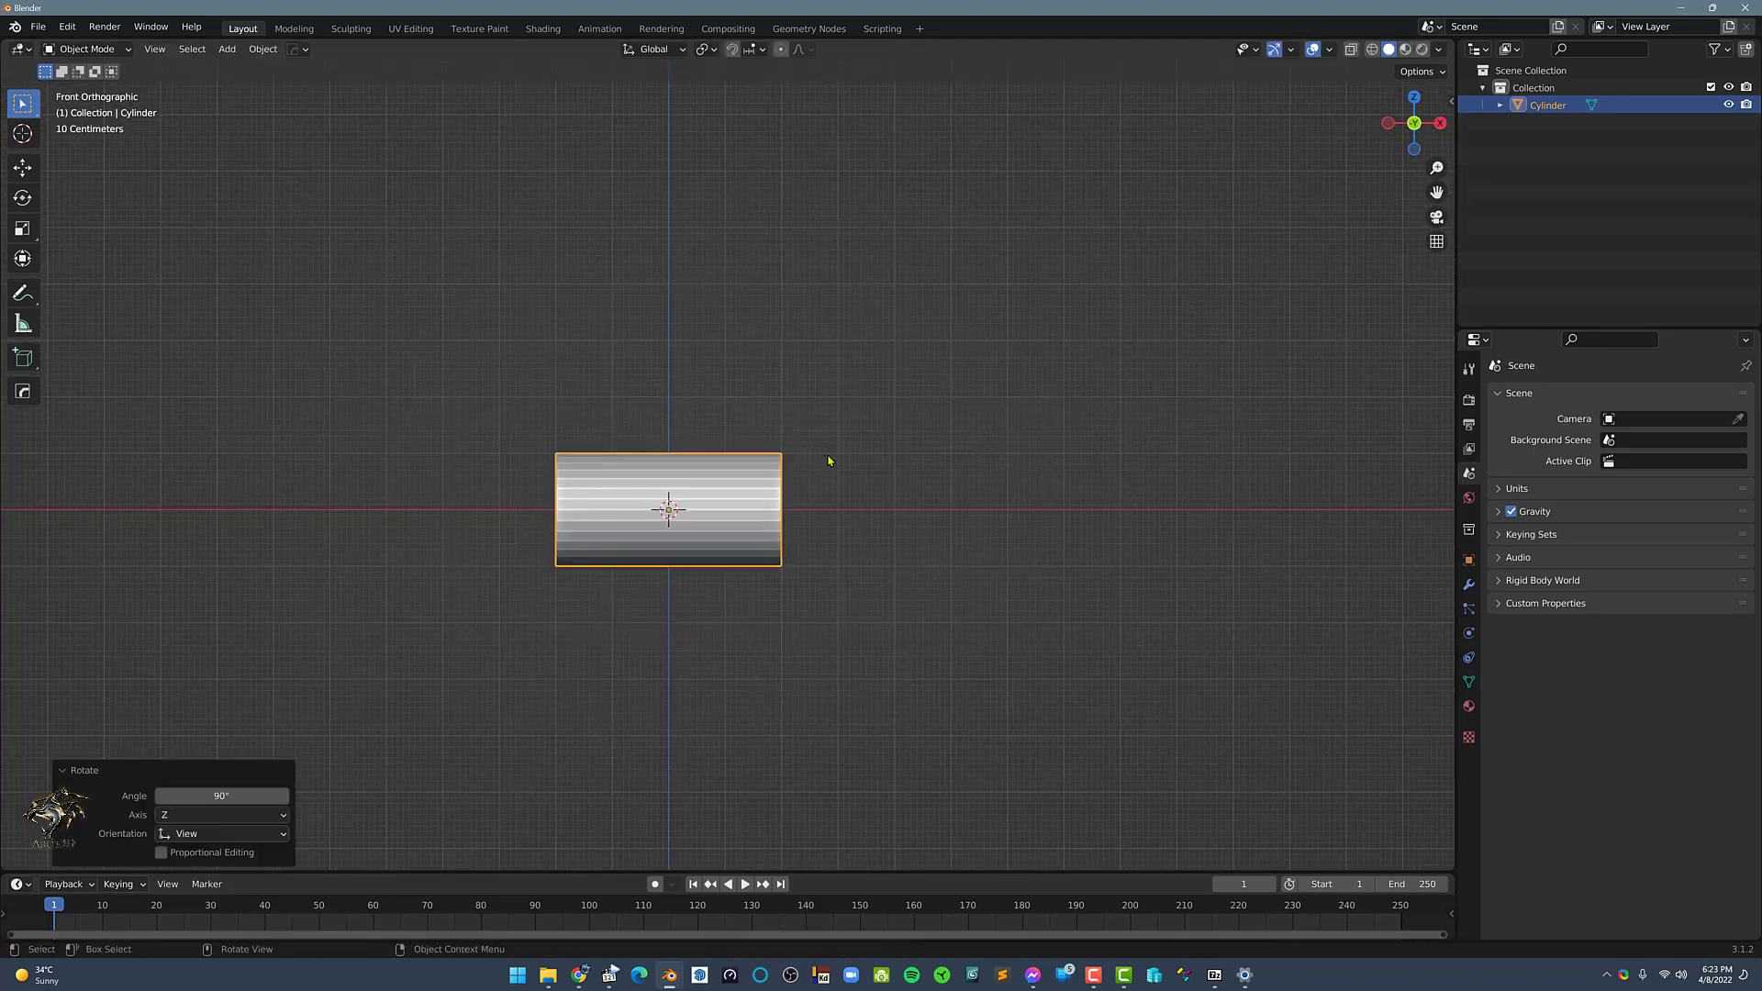
Snap the 3D cursor to the cylinder's left-end vertices and place the origin there.
{"action": "key", "text": "Tab"}
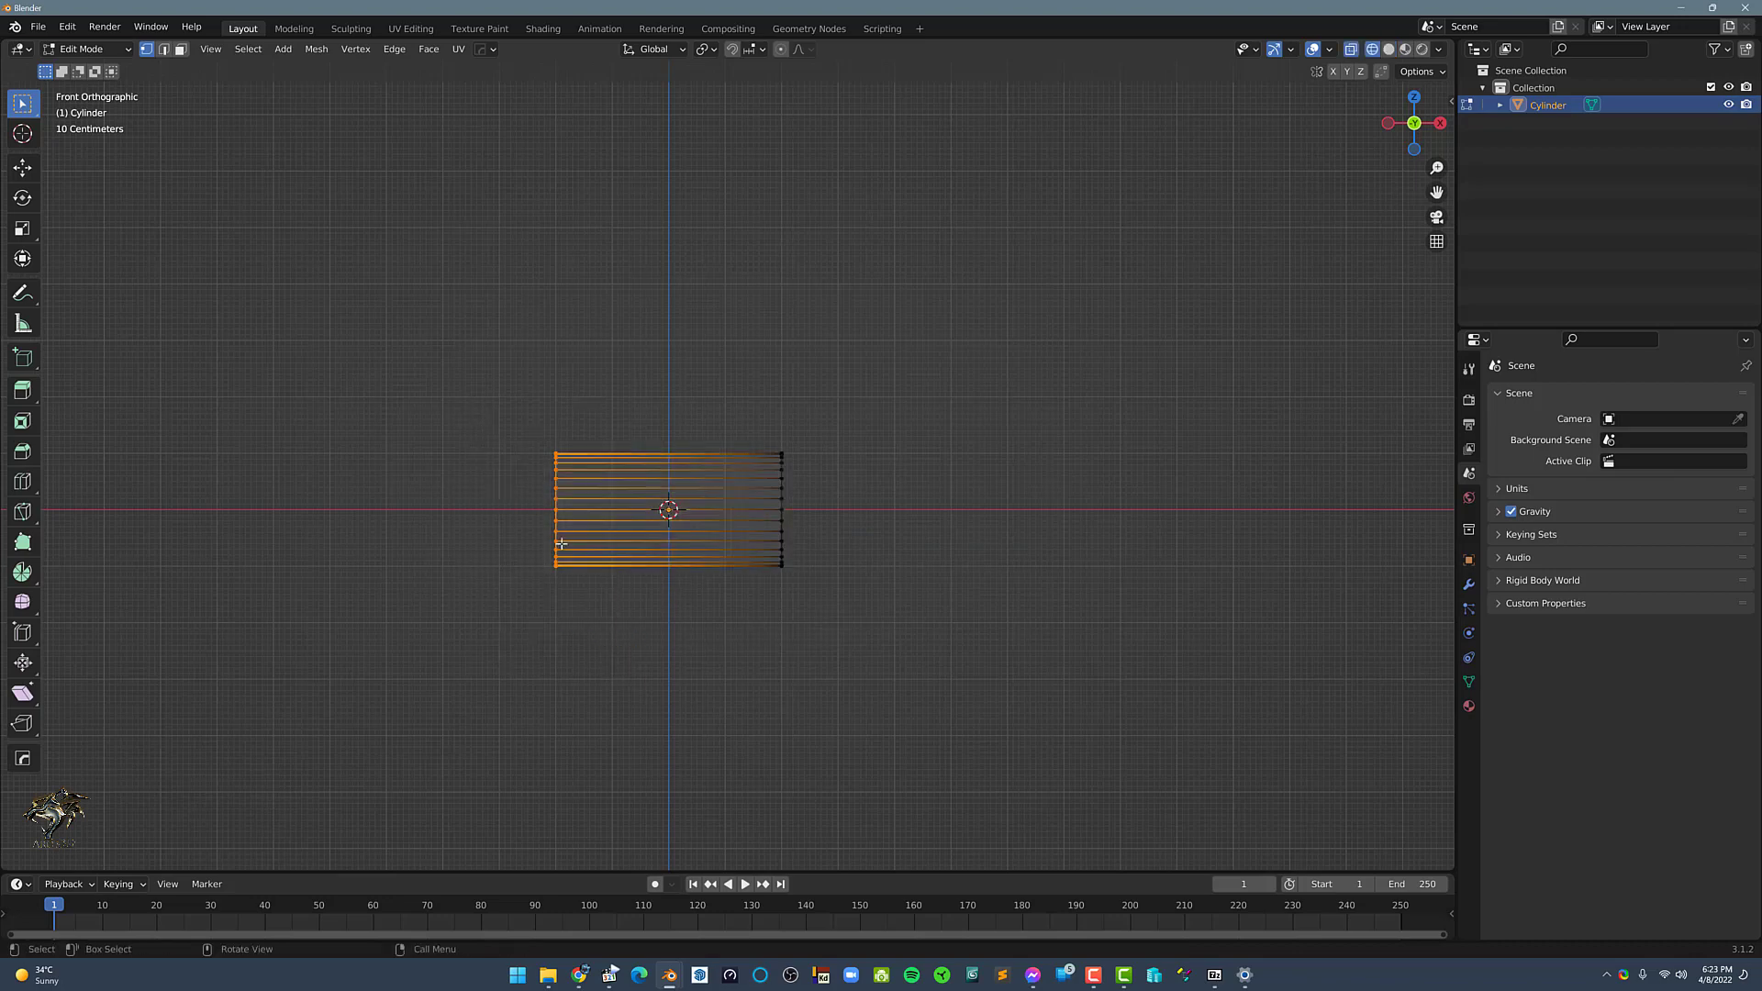
{"action": "key", "text": "shift+s"}
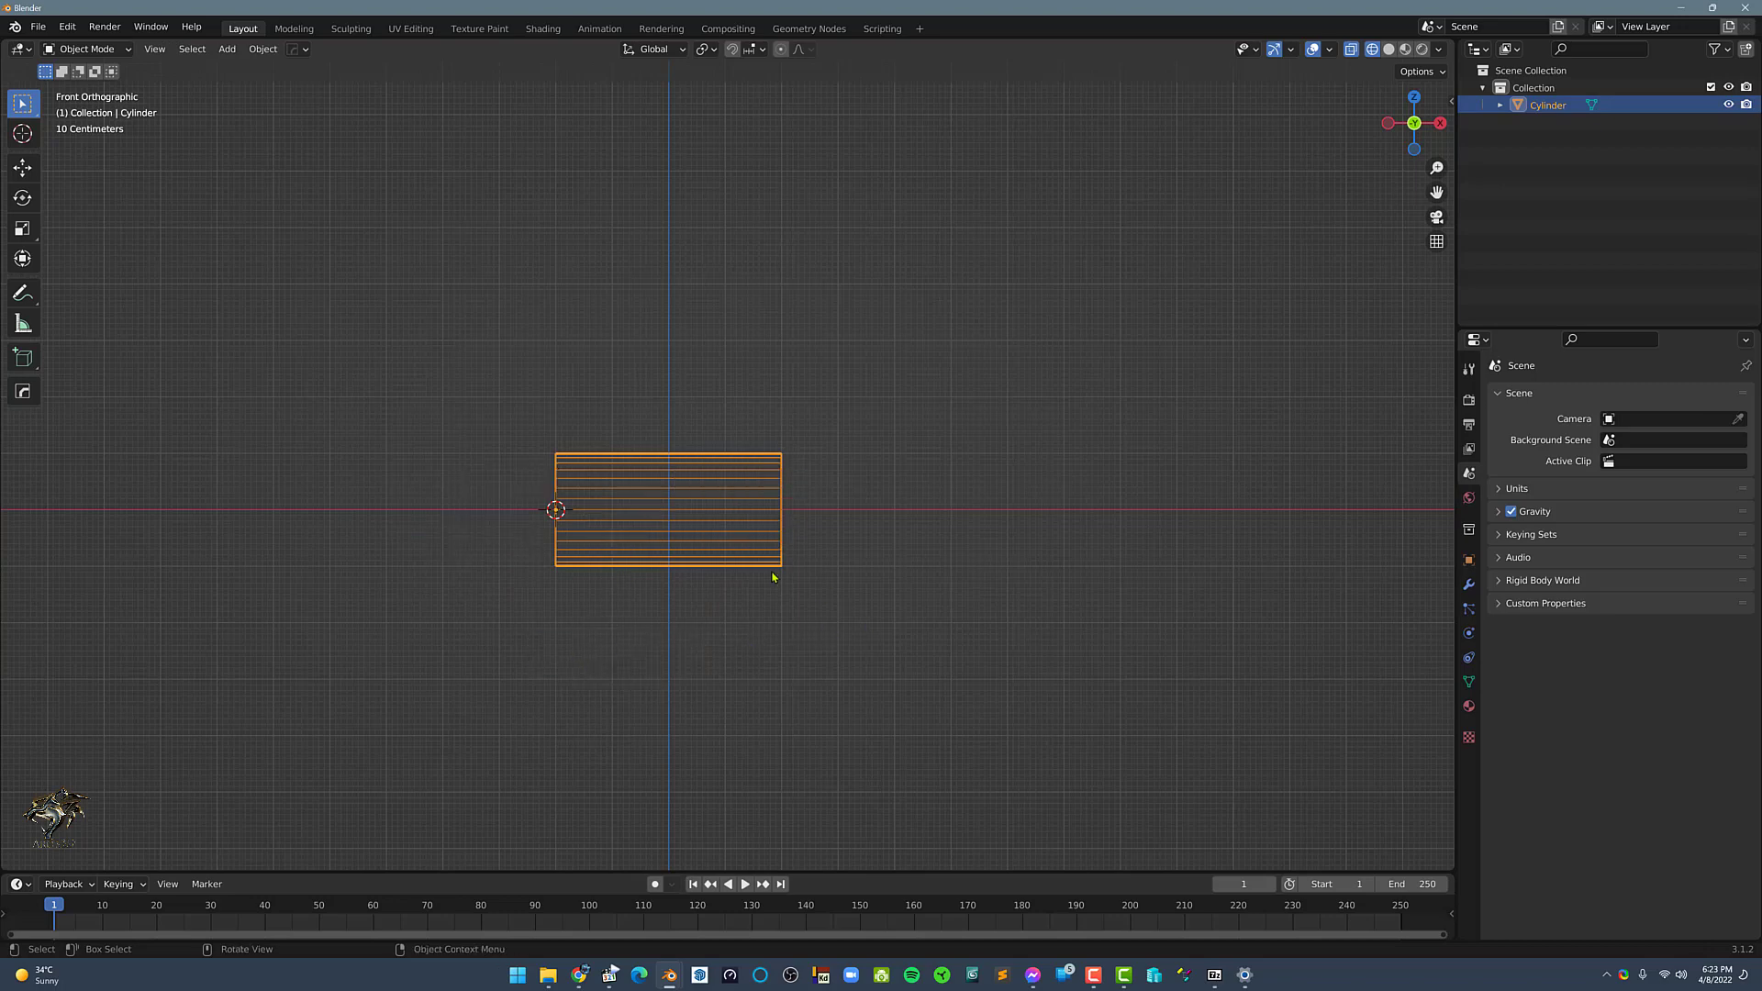
{"action": "key", "text": "Tab"}
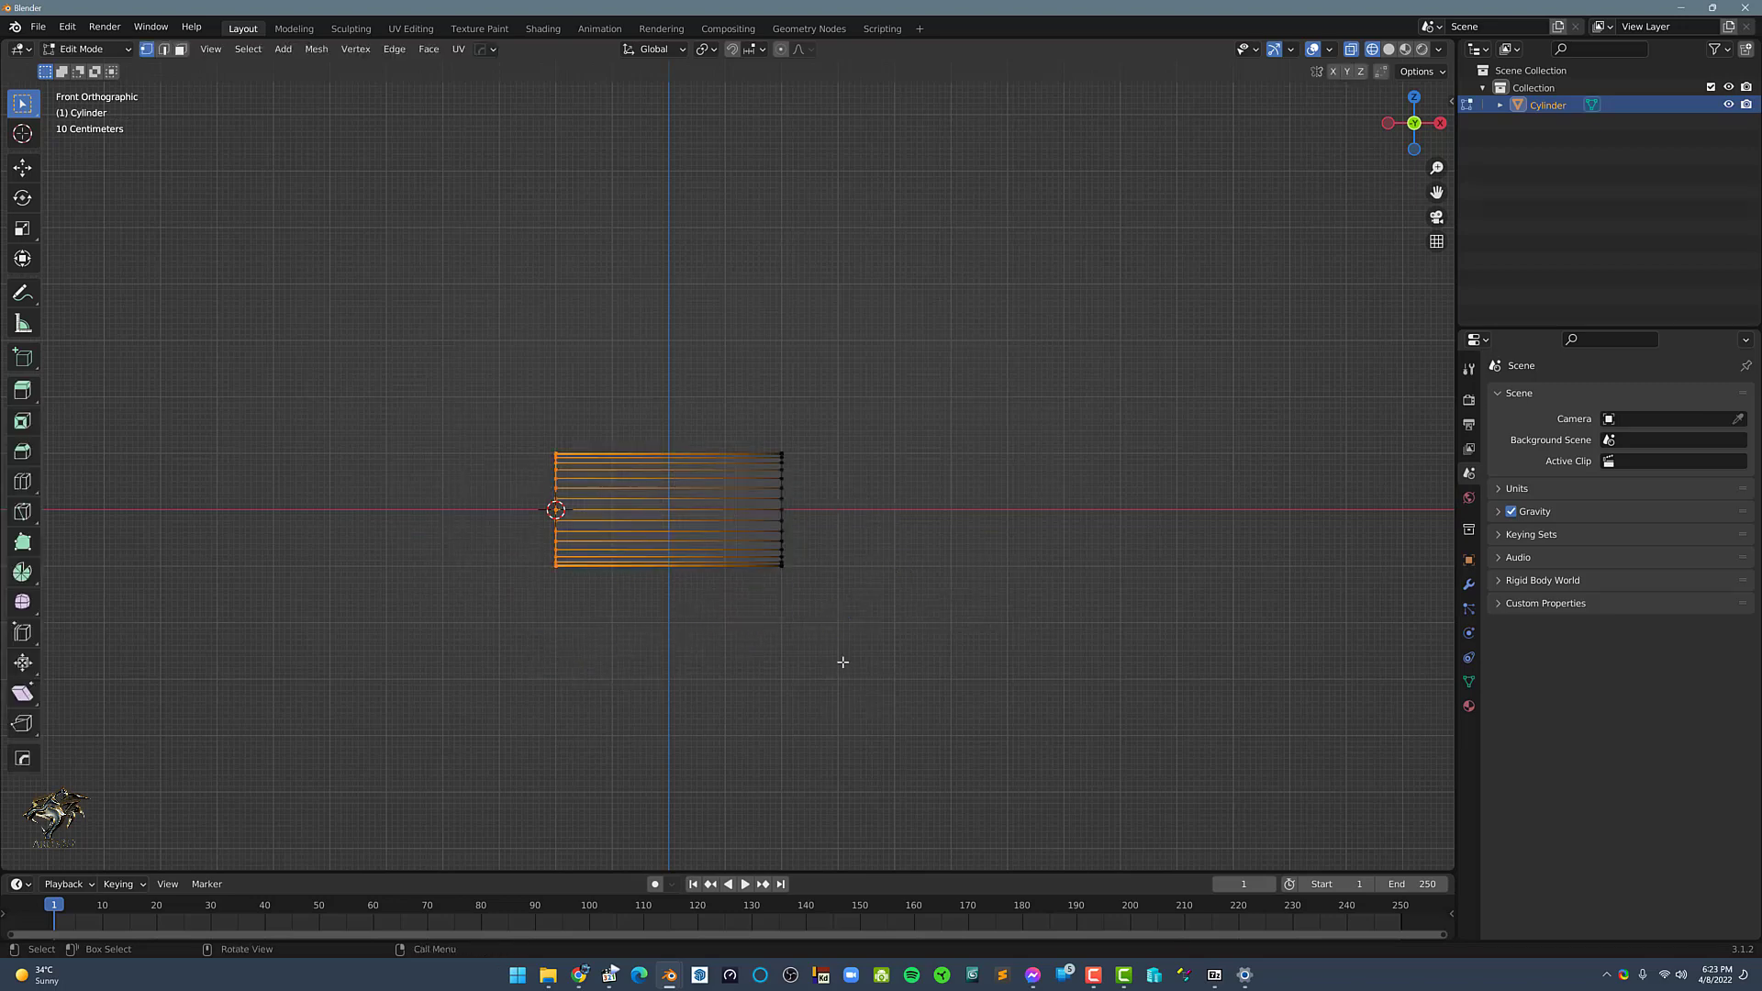
{"action": "key", "text": "s"}
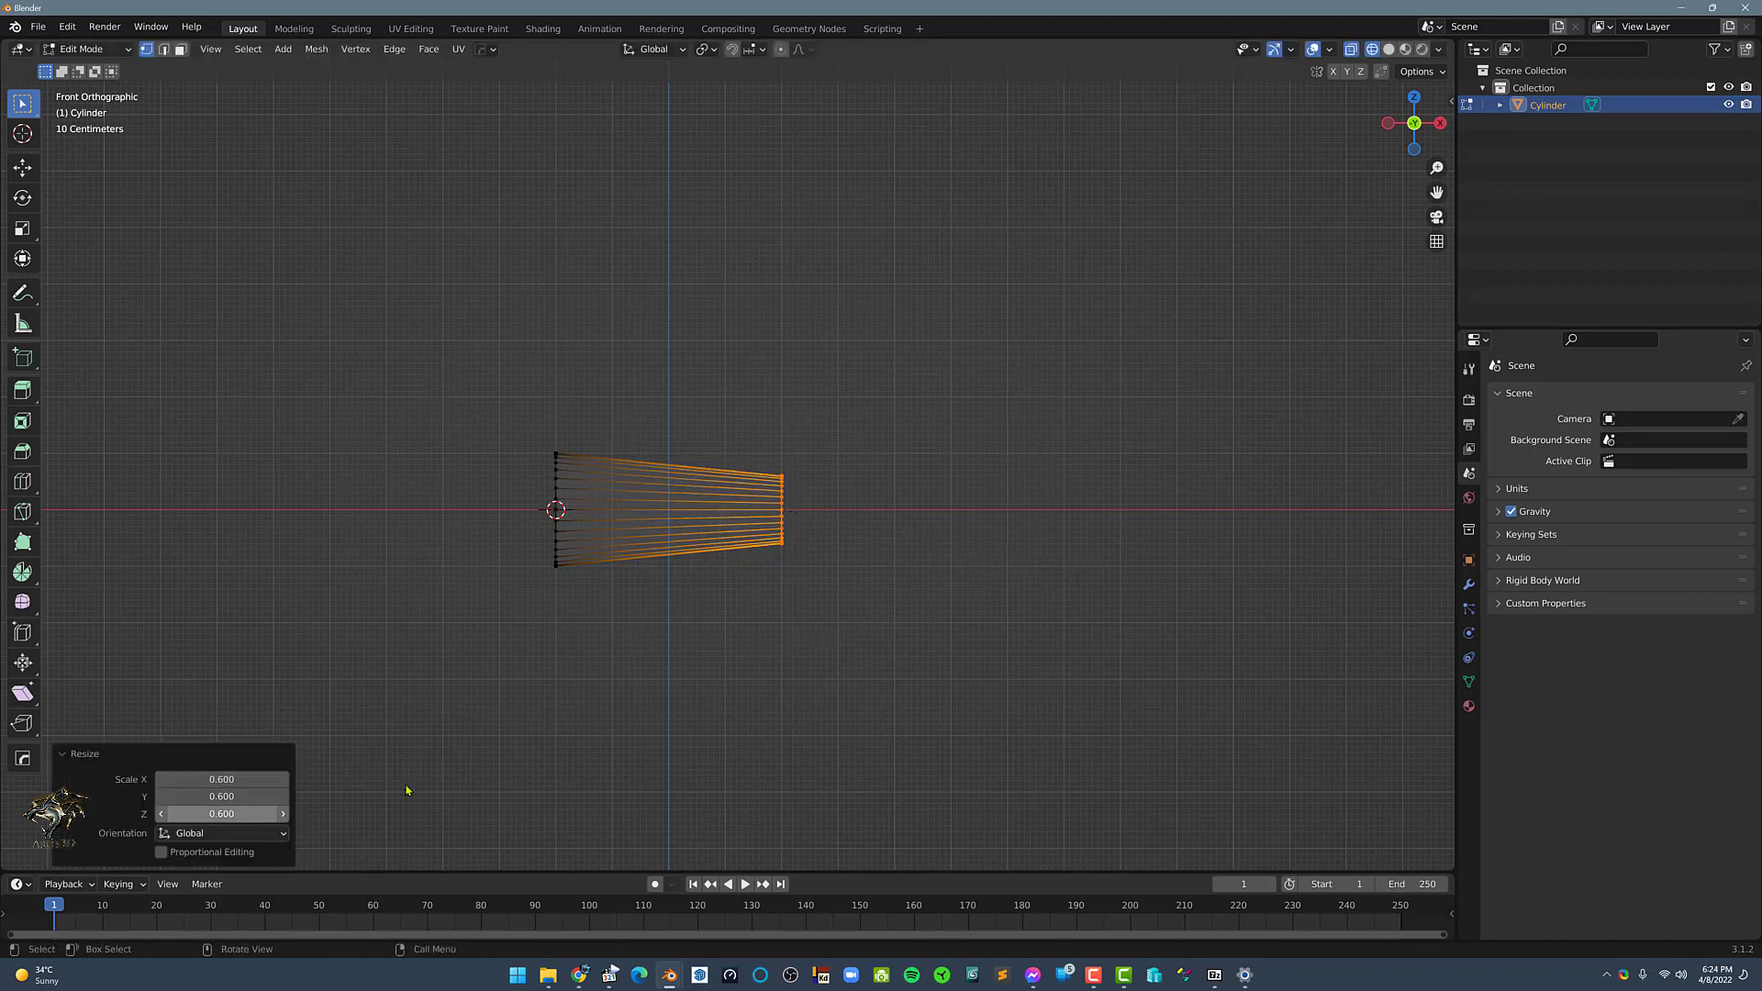
Add 16 evenly spaced loop cuts along the tapered cylinder's length.
{"action": "key", "text": "Tab"}
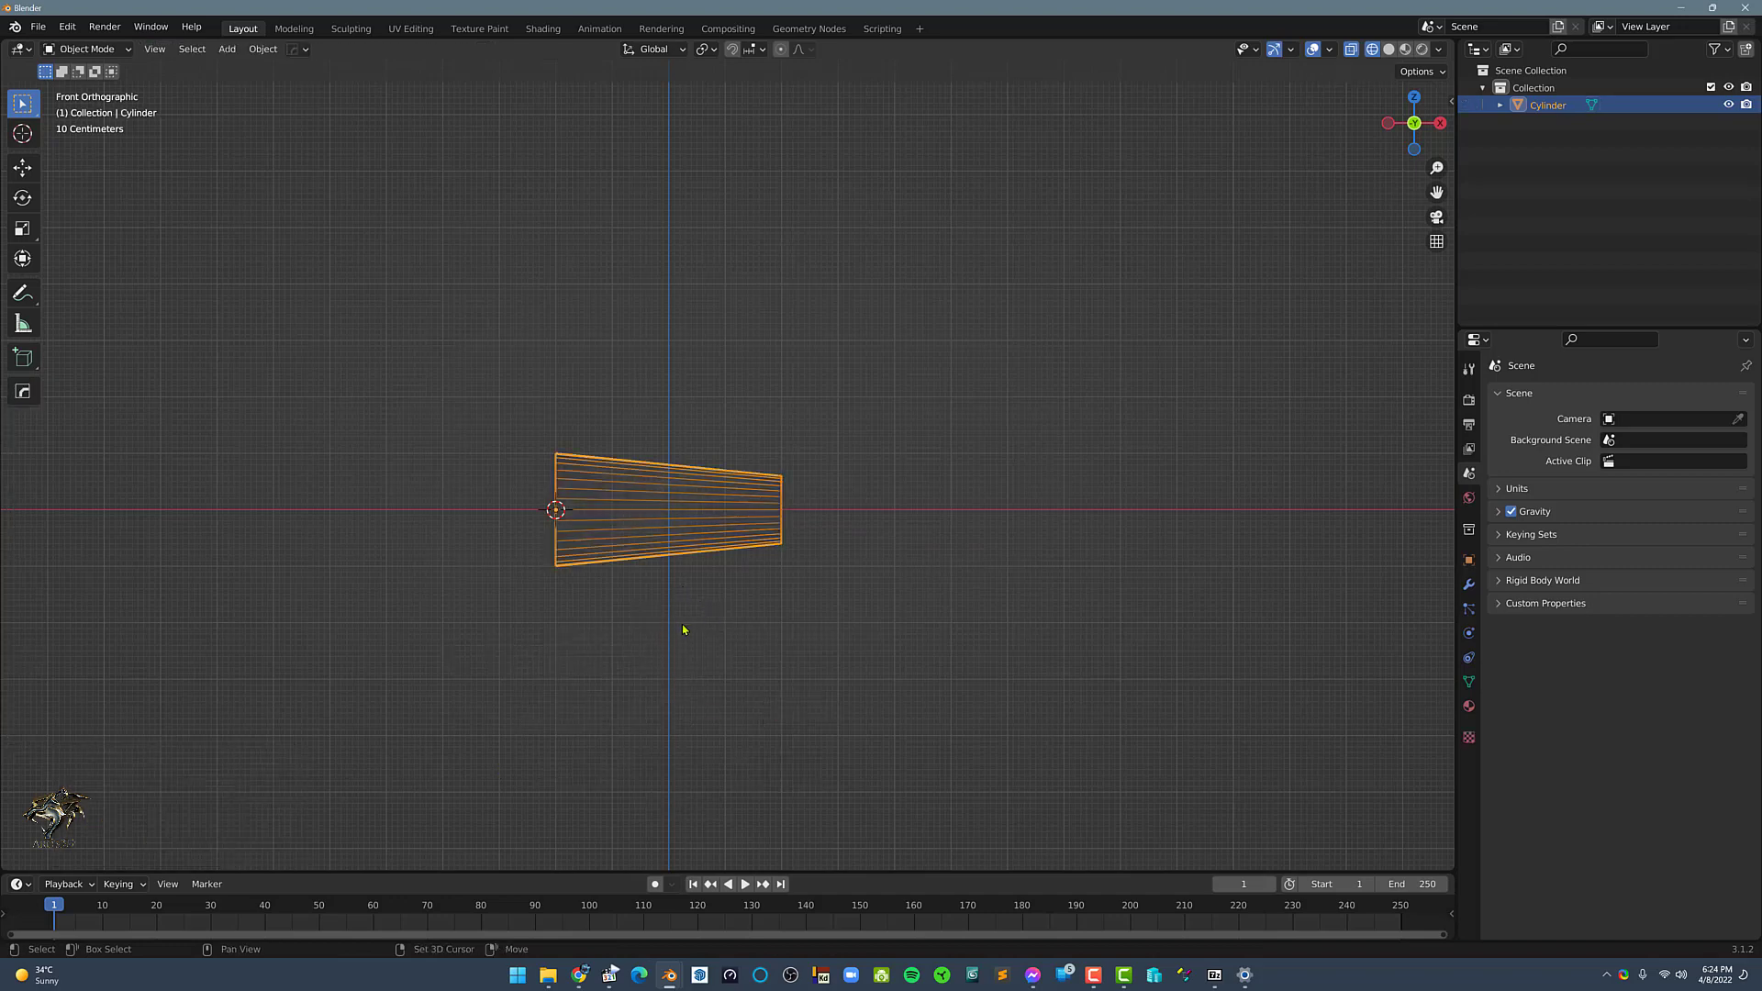
{"action": "key", "text": "Tab"}
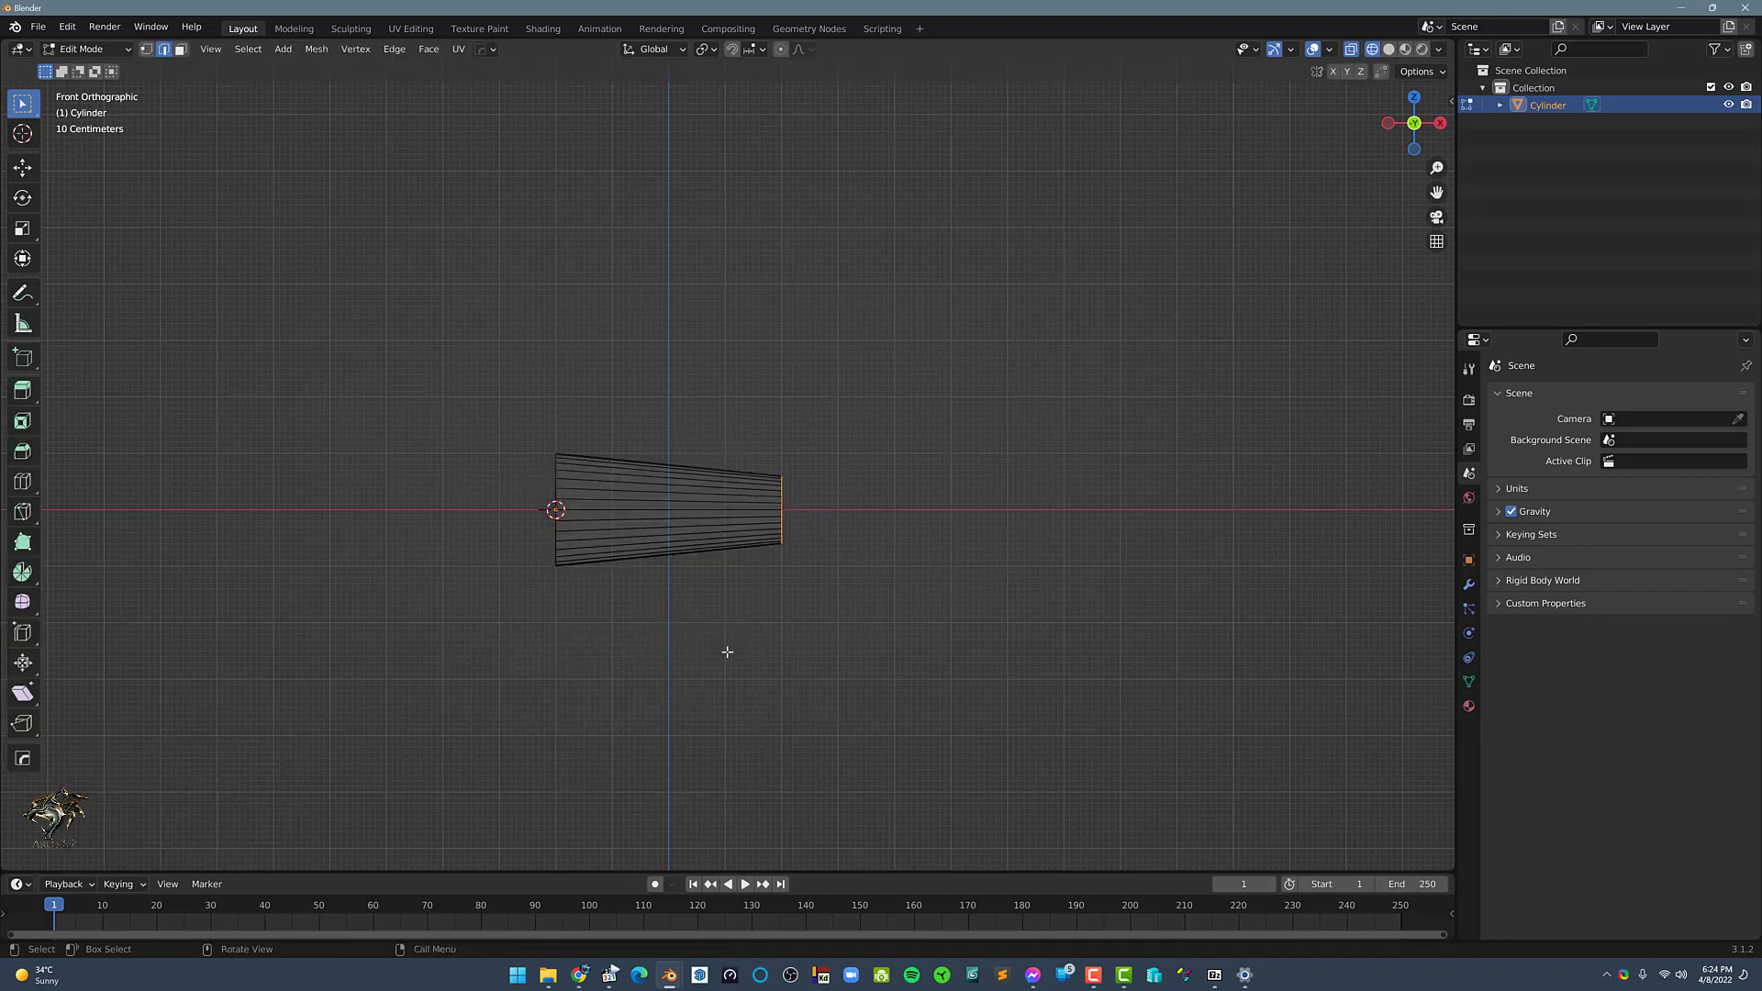
{"action": "key", "text": "ctrl+r"}
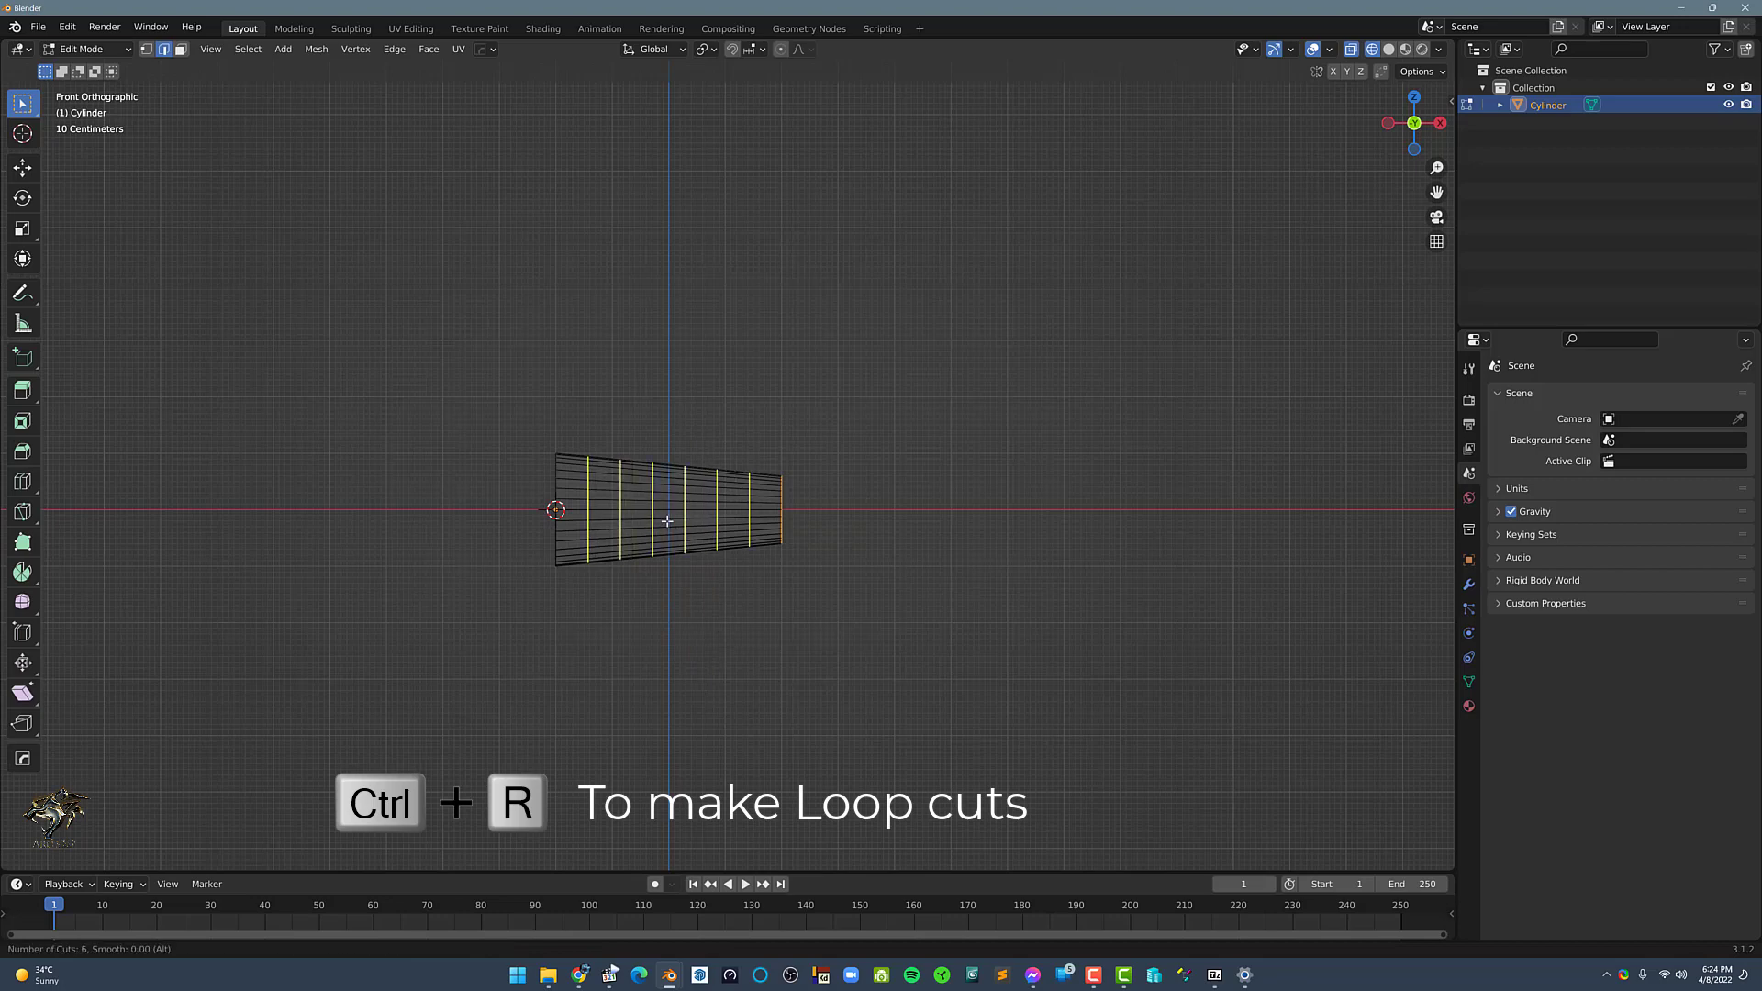
{"action": "left_click", "coordinate": [666, 520]}
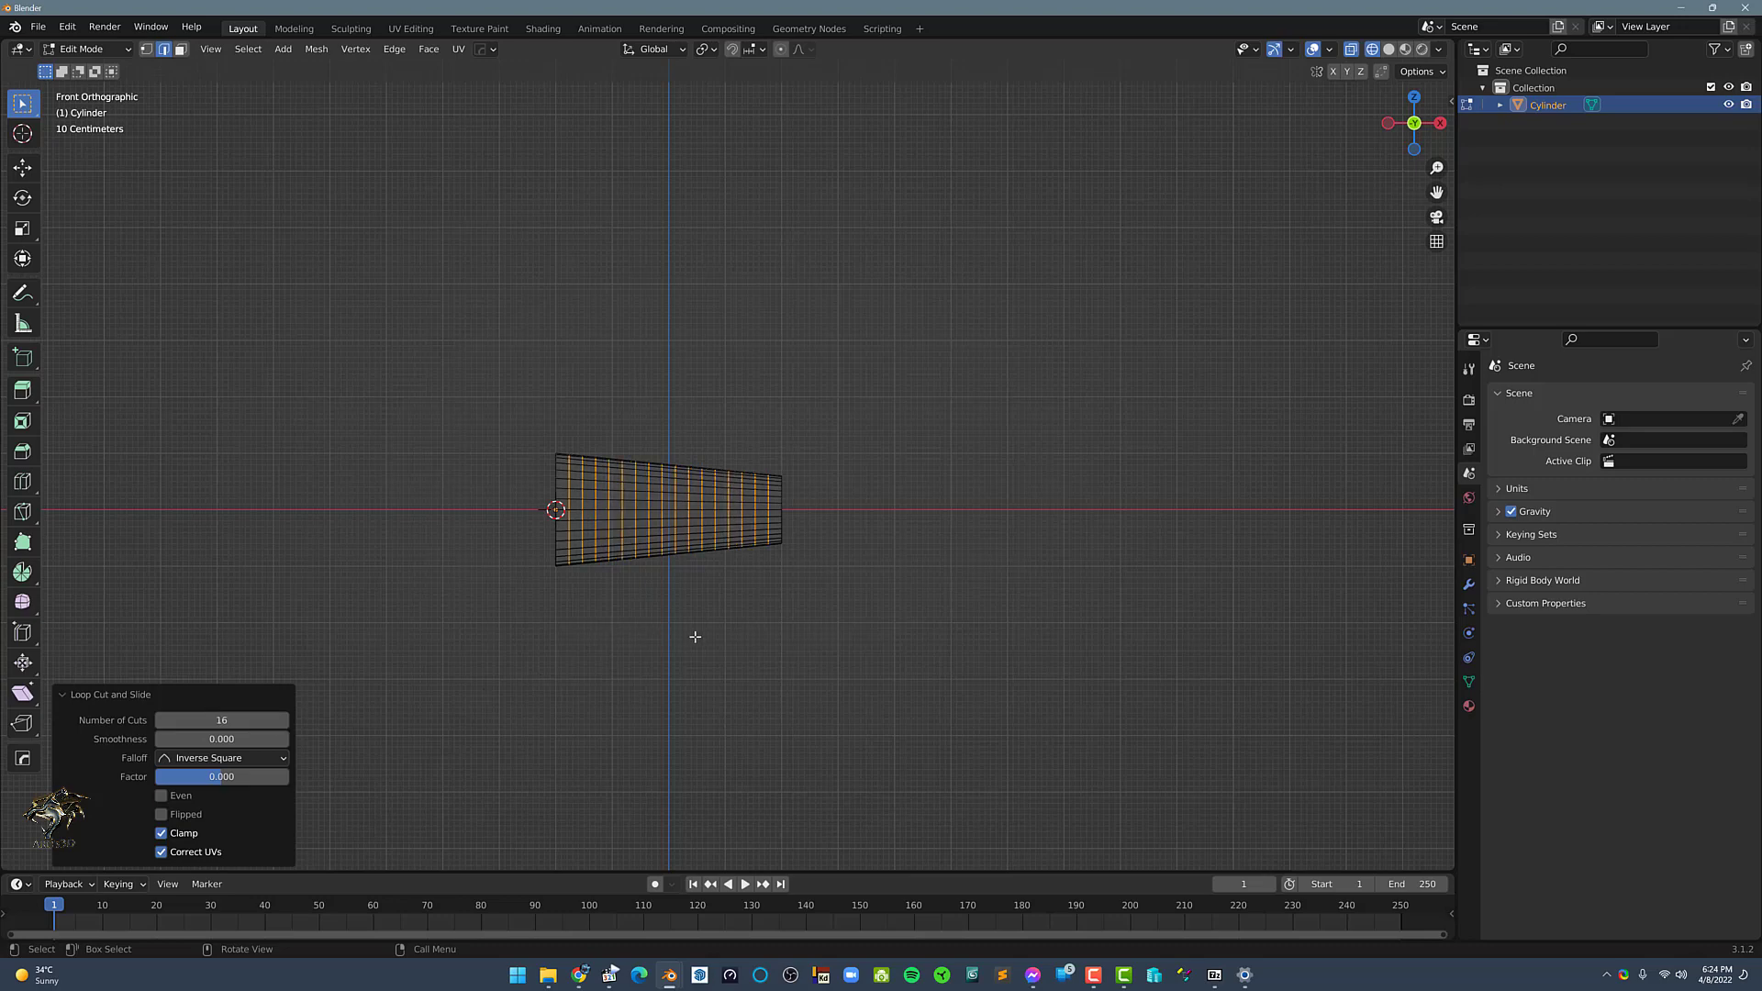
{"action": "key", "text": "Tab"}
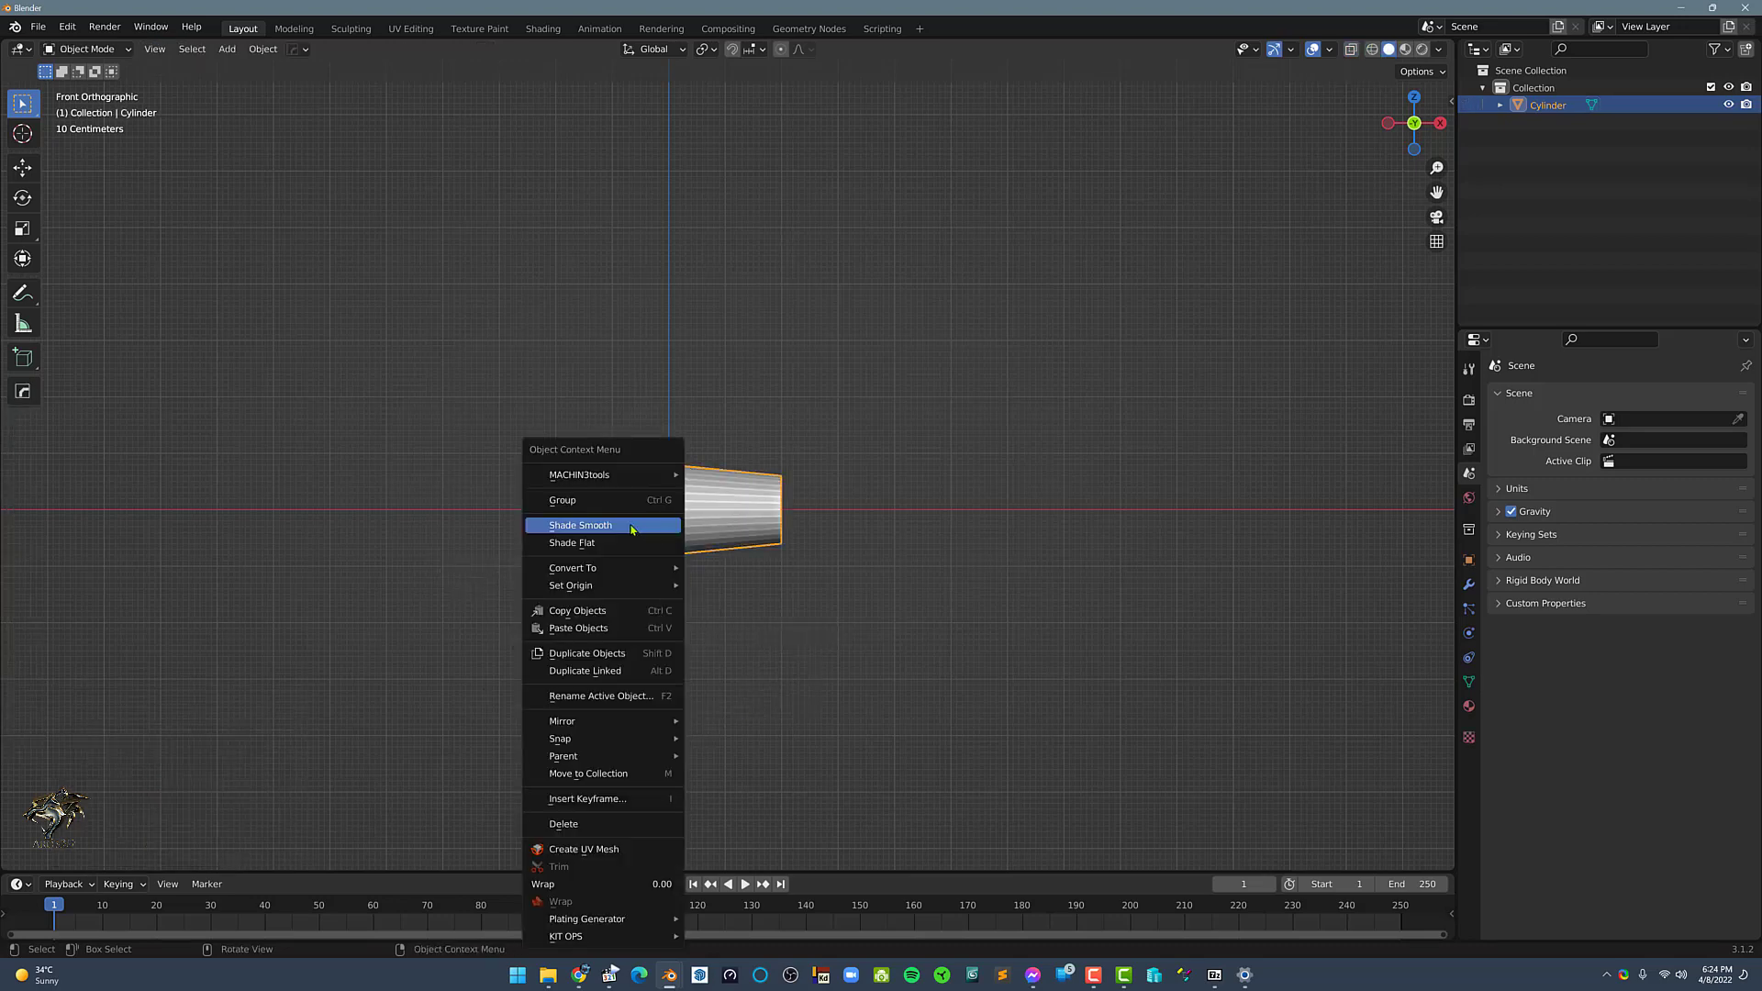
Shade the cylinder smooth and switch the left area to the Shader Editor.
{"action": "left_click", "coordinate": [580, 525]}
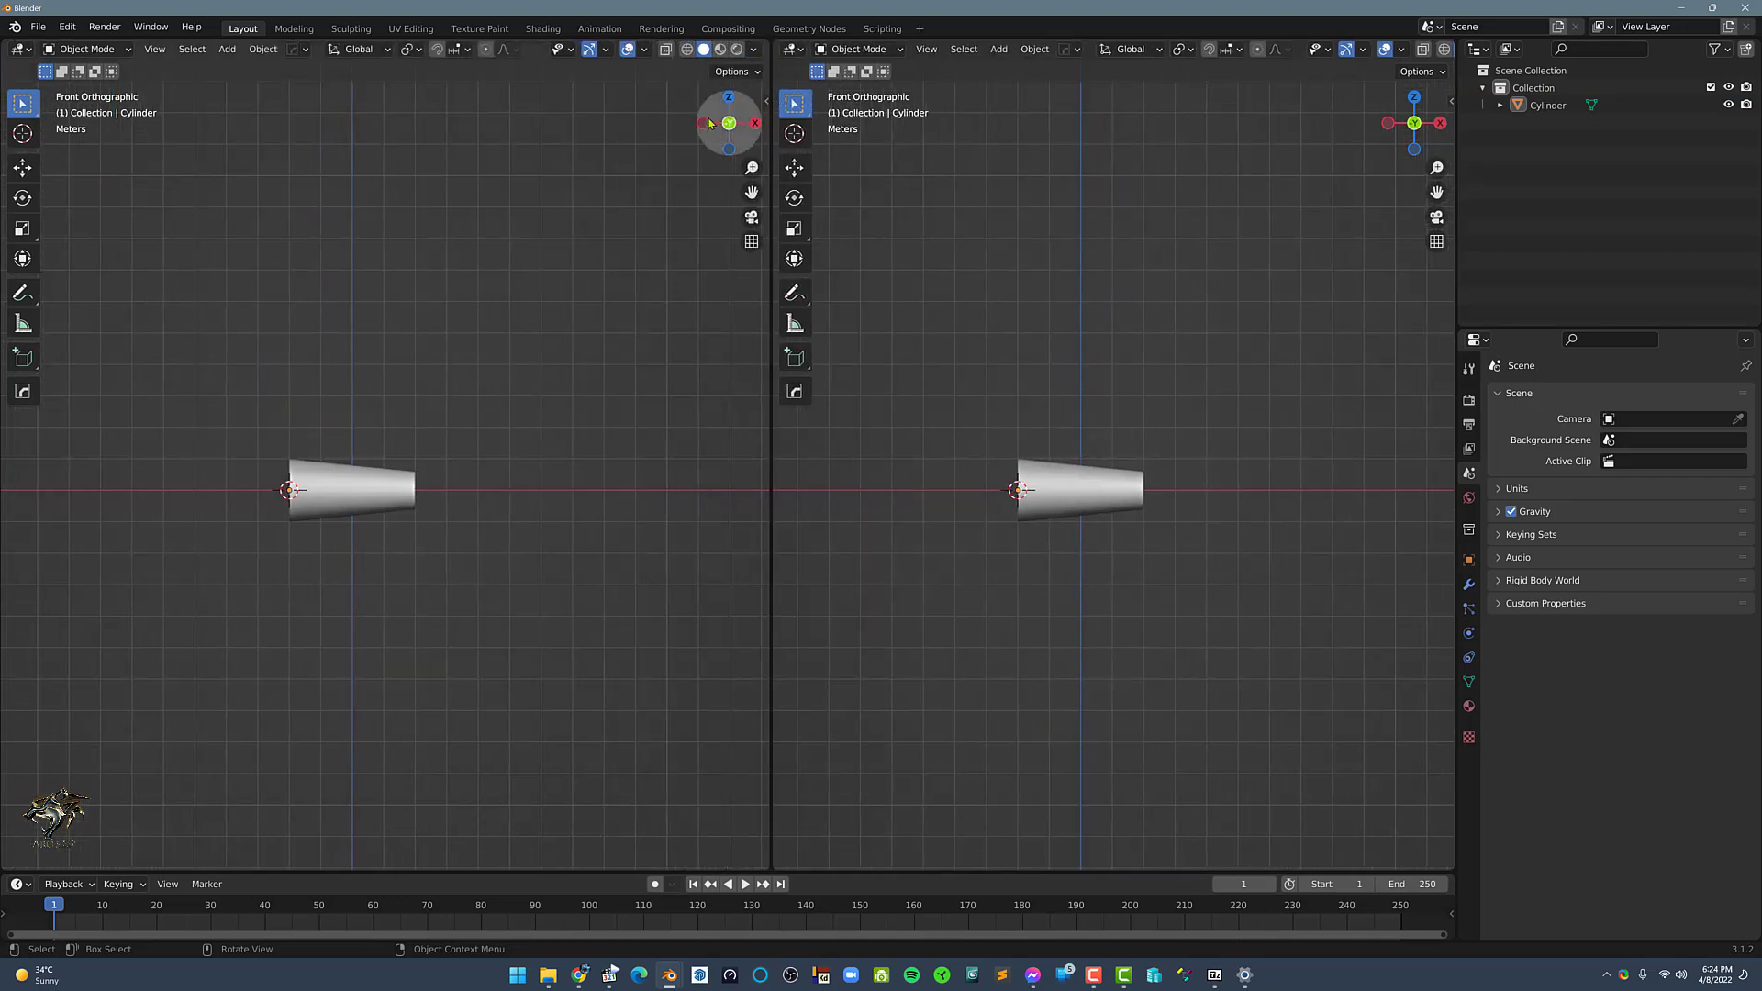
{"action": "left_click", "coordinate": [19, 47]}
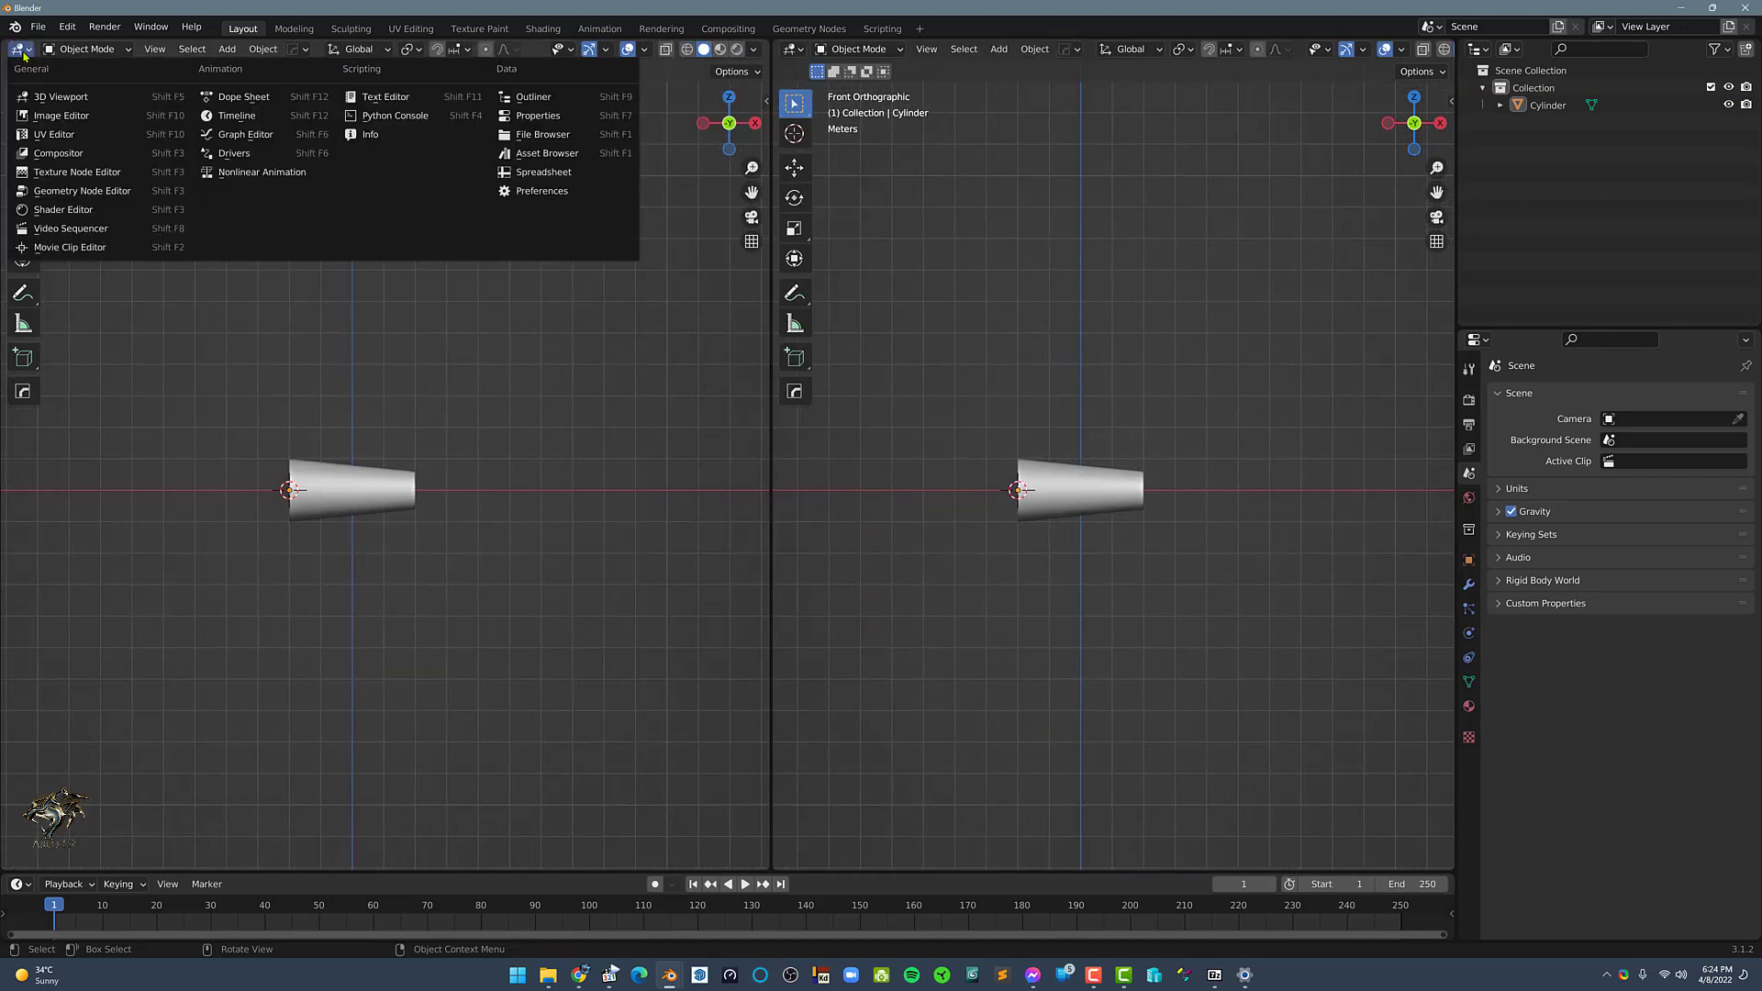
{"action": "mouse_move", "coordinate": [62, 209]}
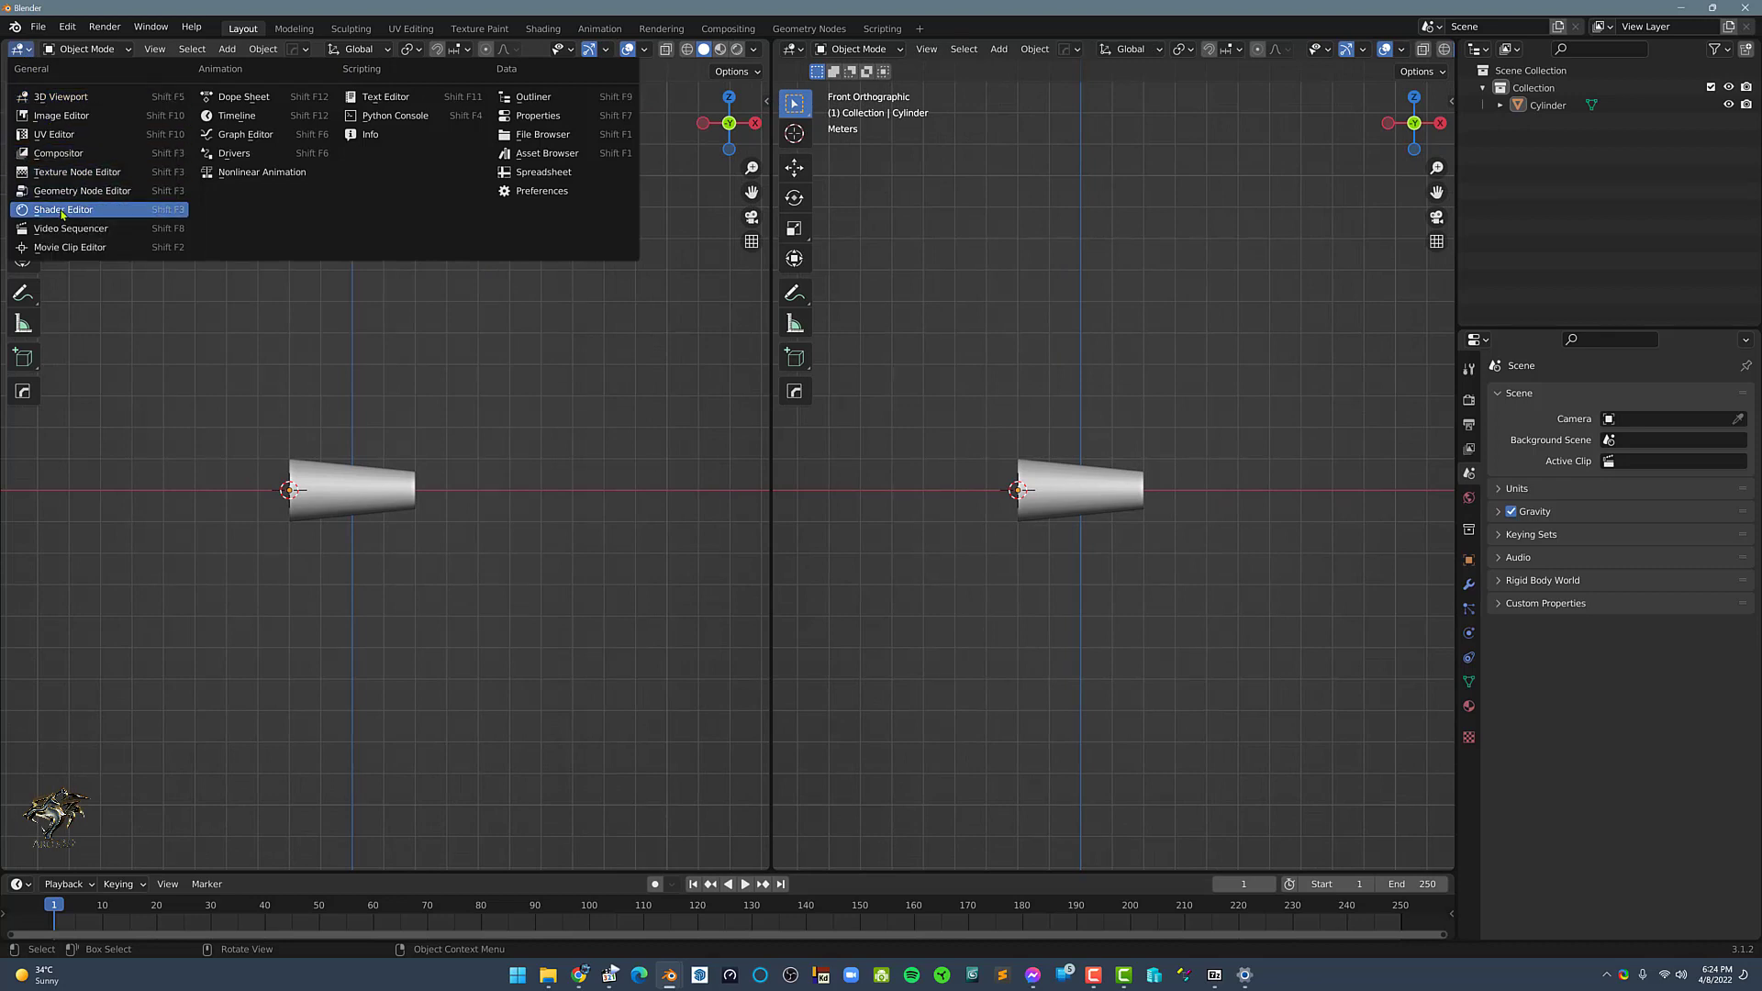
{"action": "left_click", "coordinate": [64, 209]}
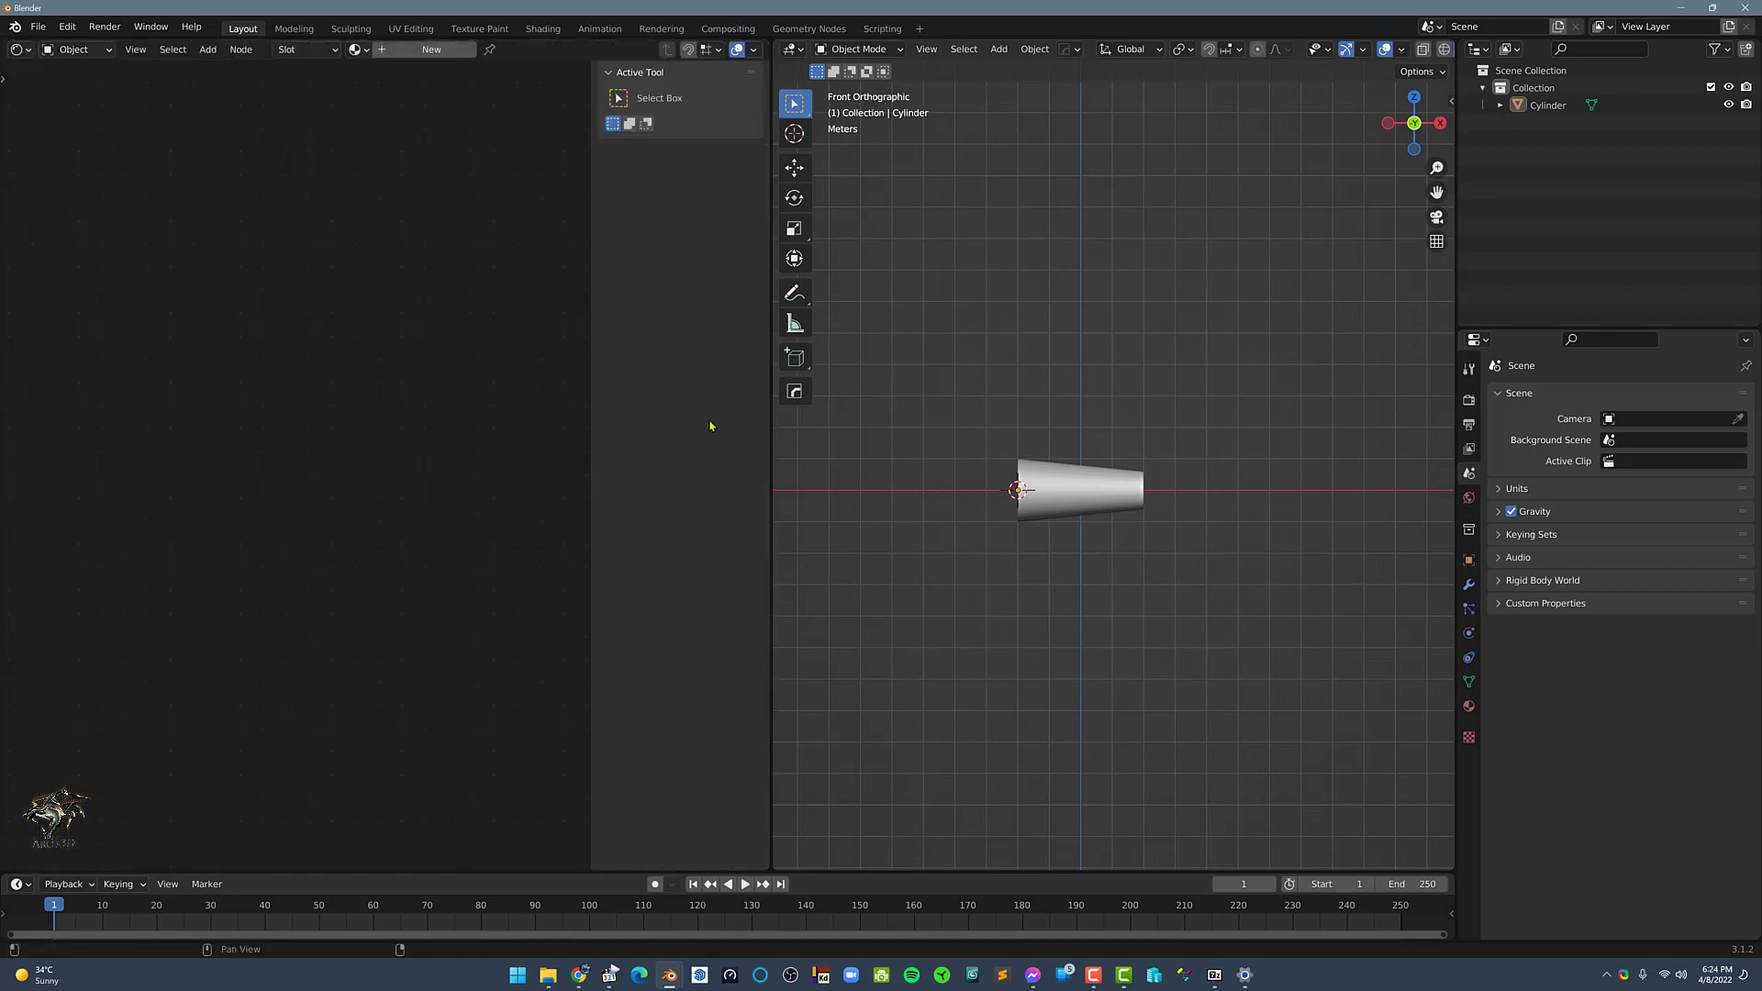
Create a new material and add Transparent BSDF, Emission and ColorRamp nodes.
{"action": "left_click", "coordinate": [1076, 488]}
{"action": "type", "text": "e"}
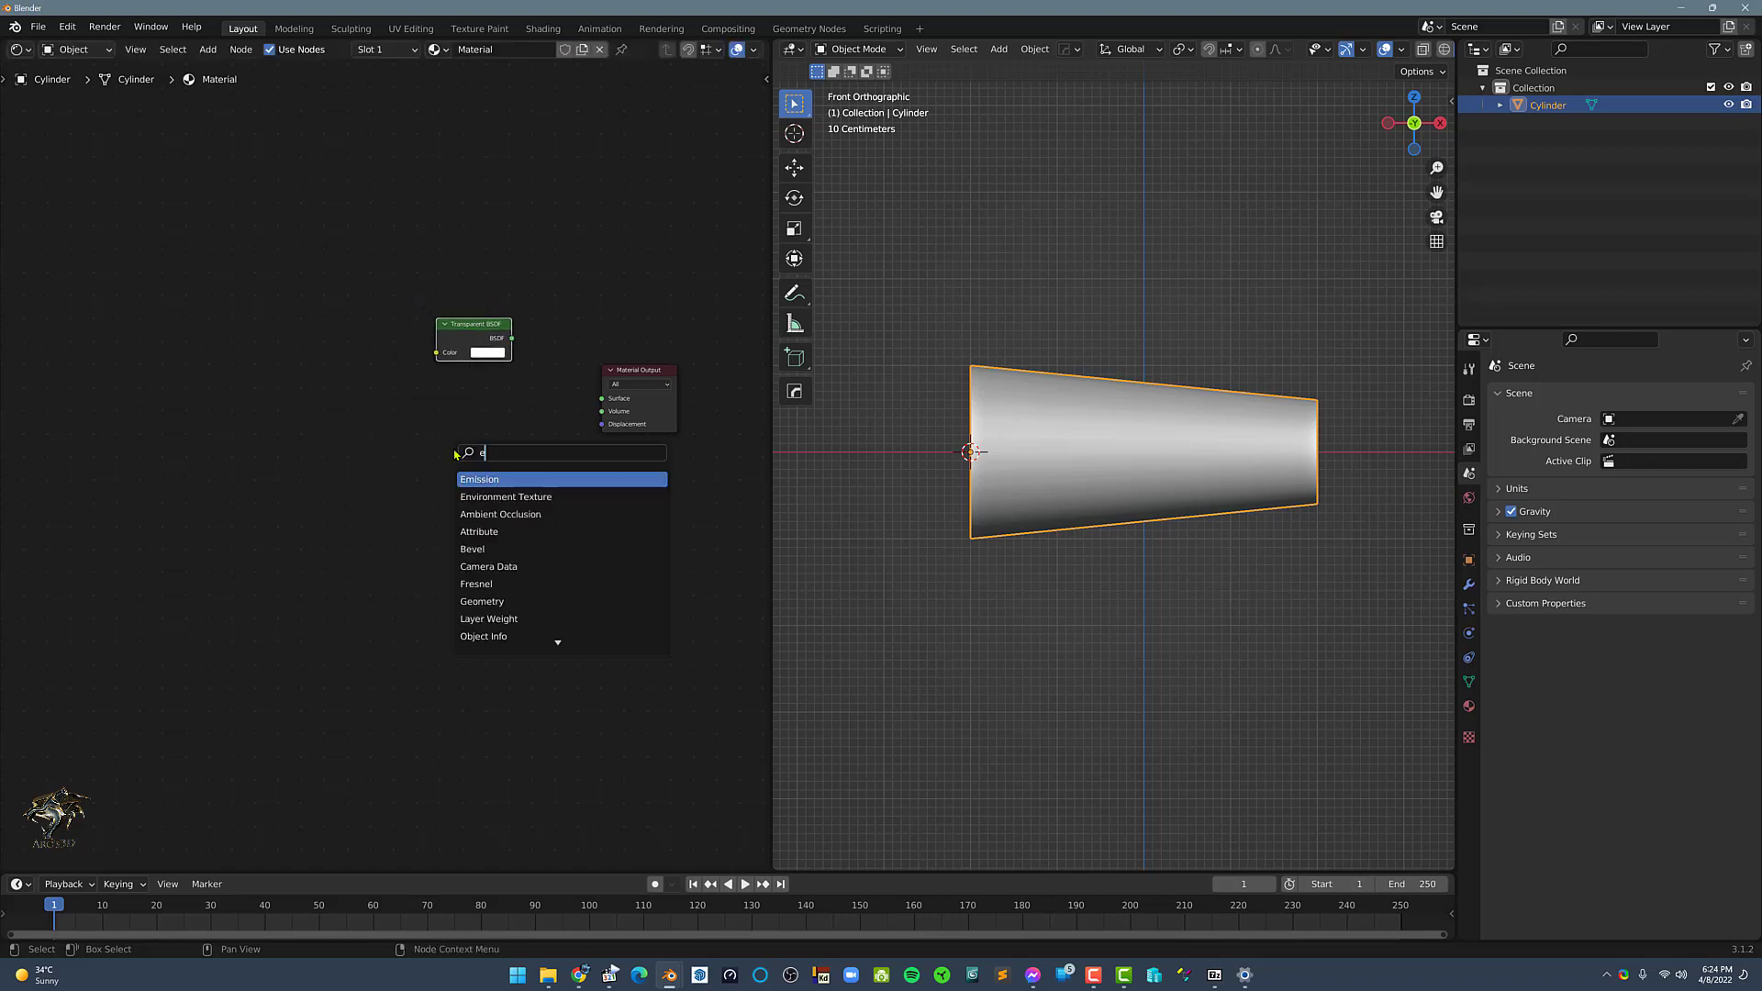
{"action": "left_click", "coordinate": [480, 479]}
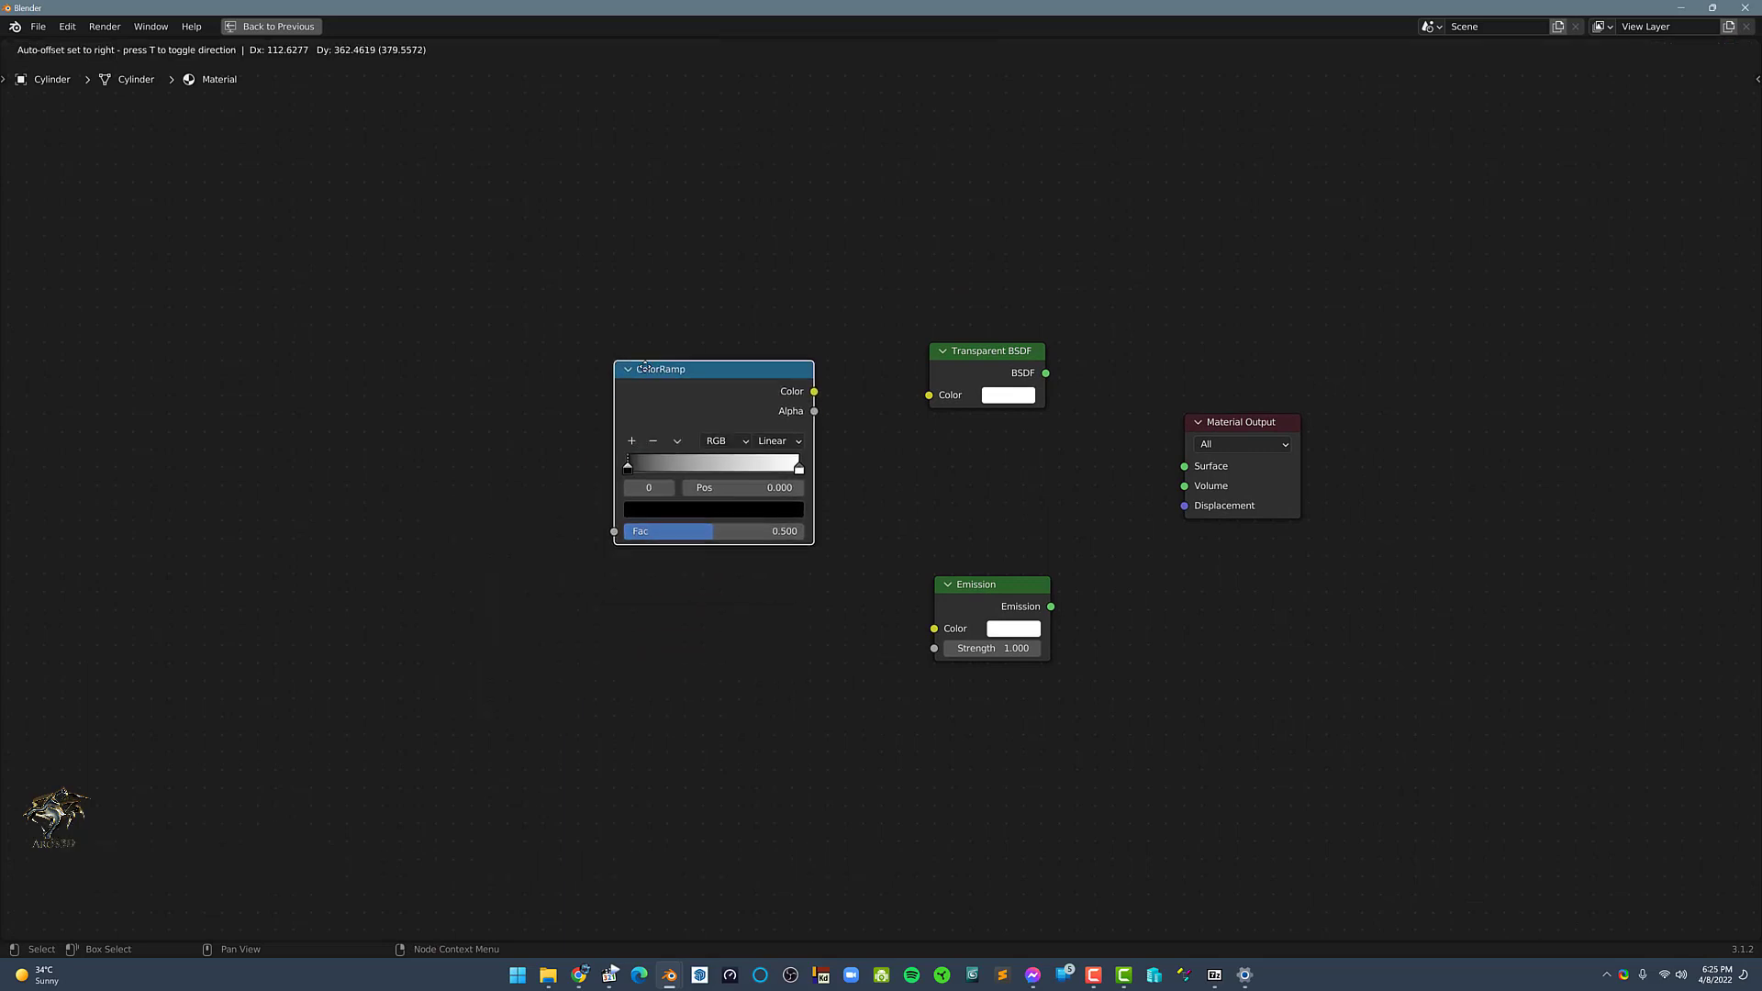
Add a Gradient Texture with Texture Coordinate and Mapping nodes feeding the ColorRamp.
{"action": "key", "text": "shift+a"}
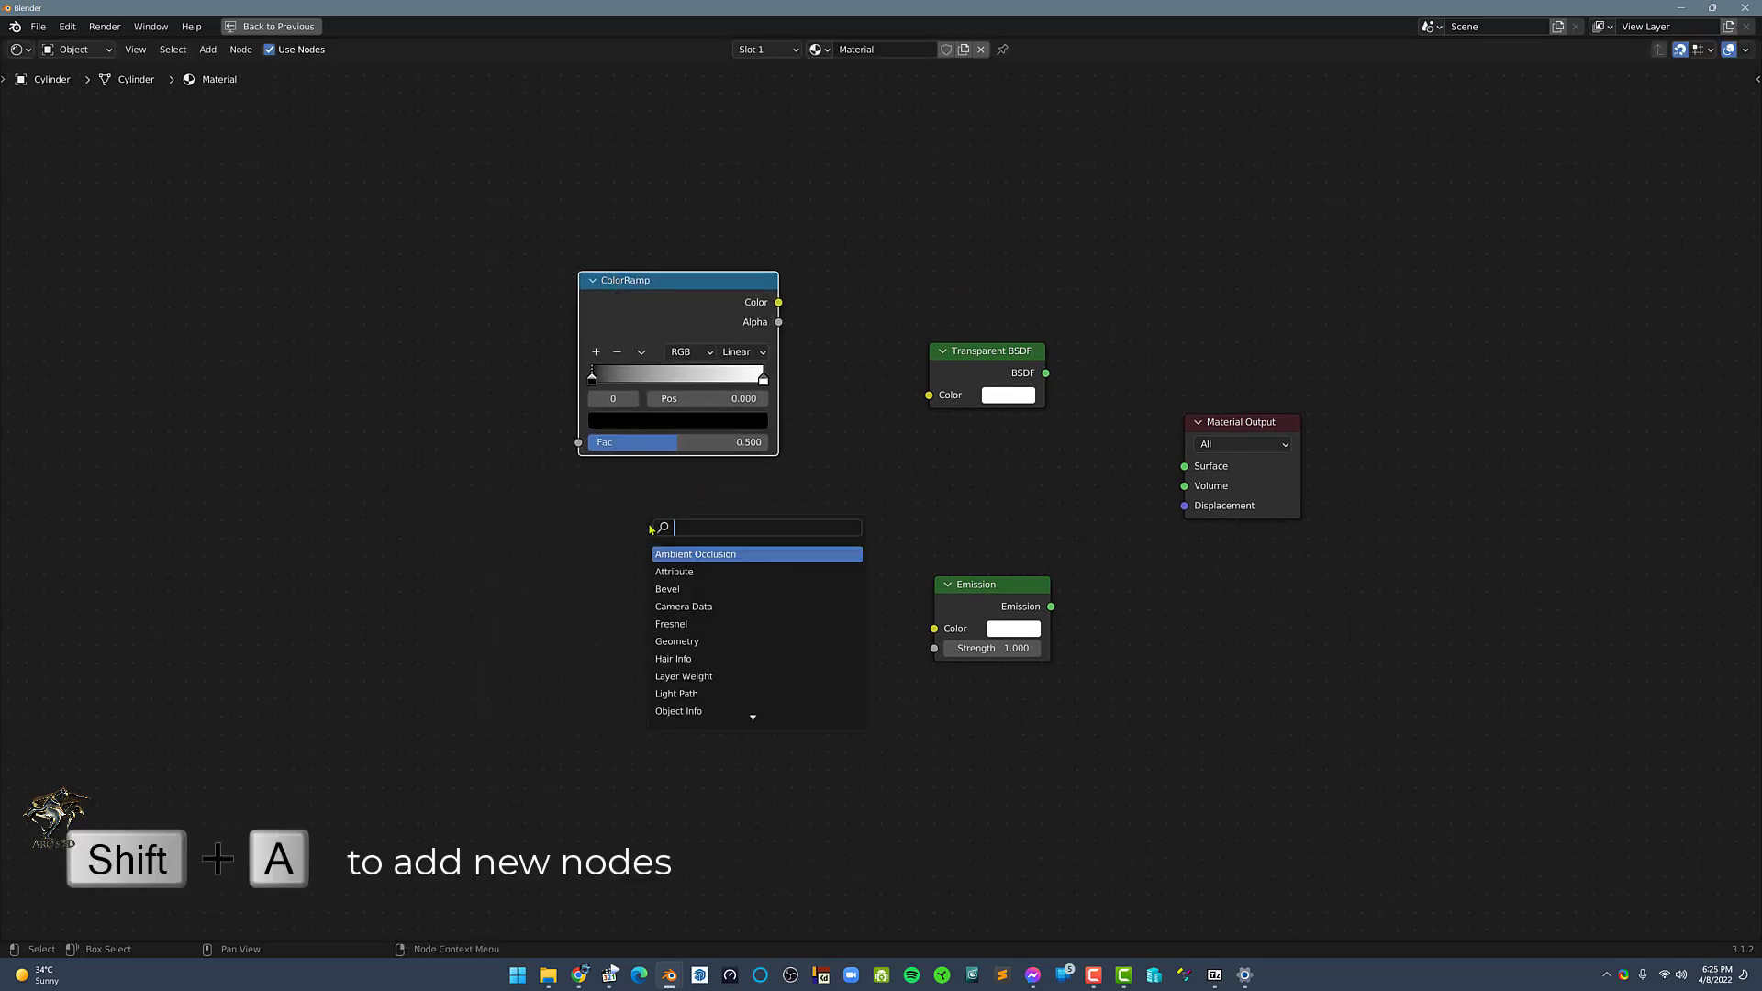
{"action": "type", "text": "gra"}
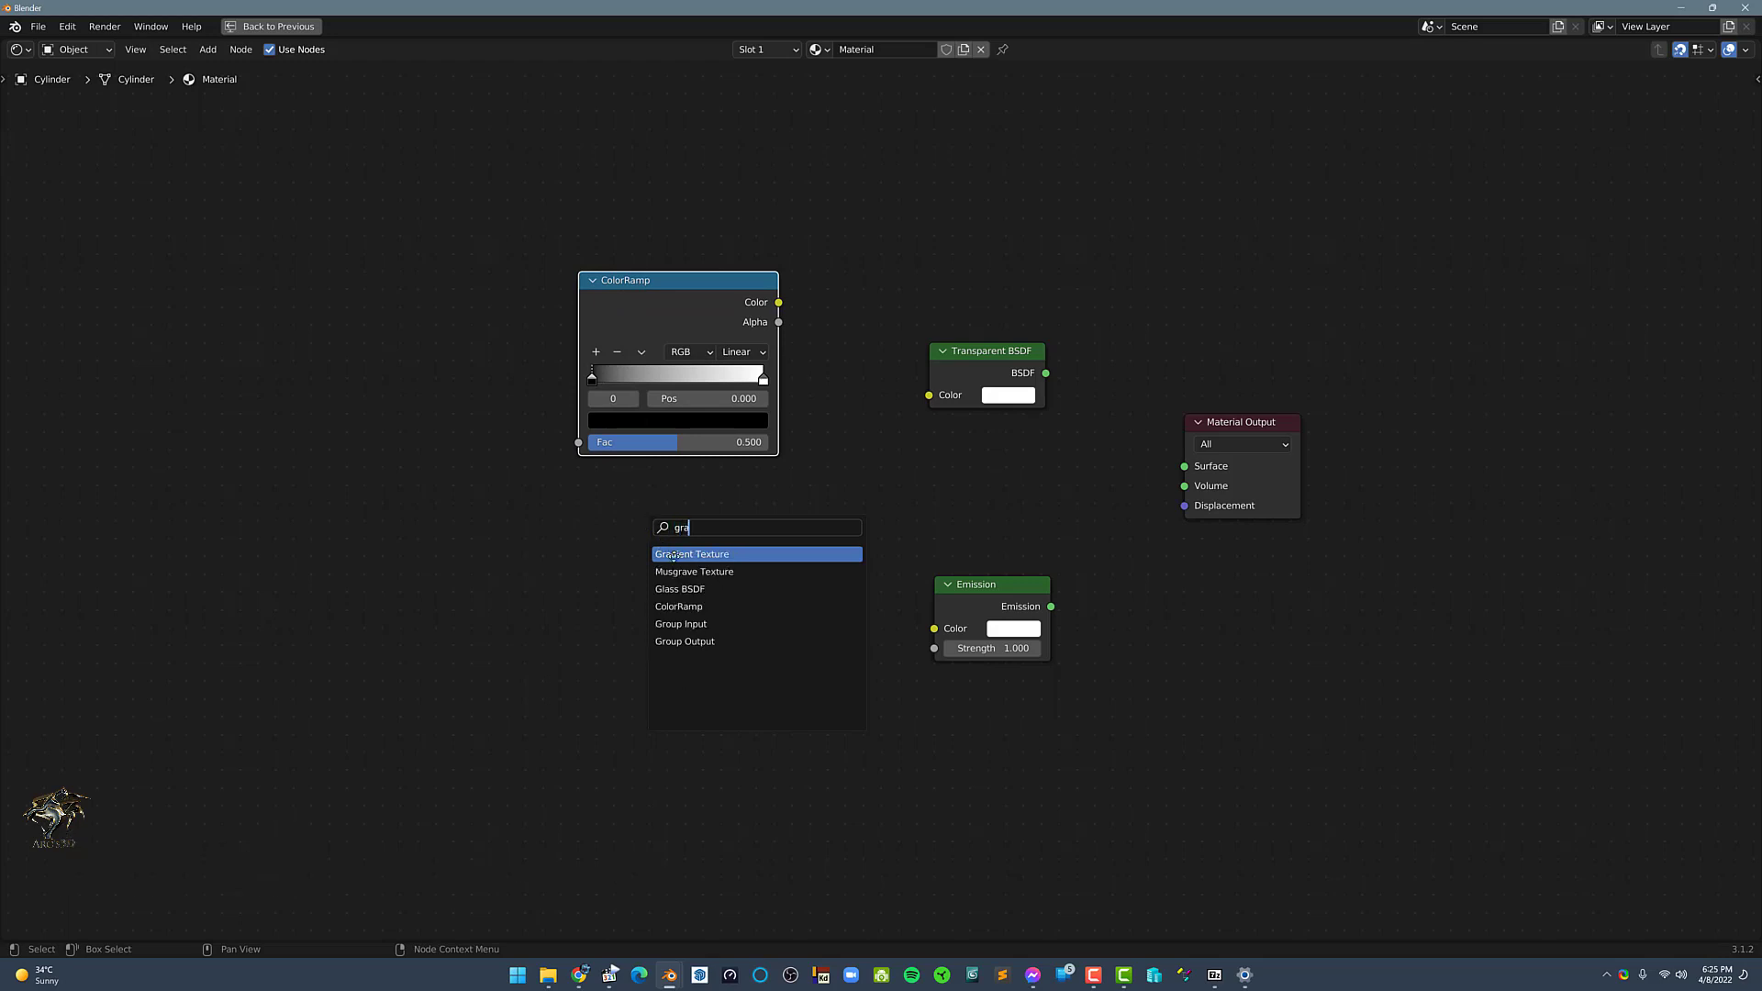
{"action": "left_click", "coordinate": [694, 554]}
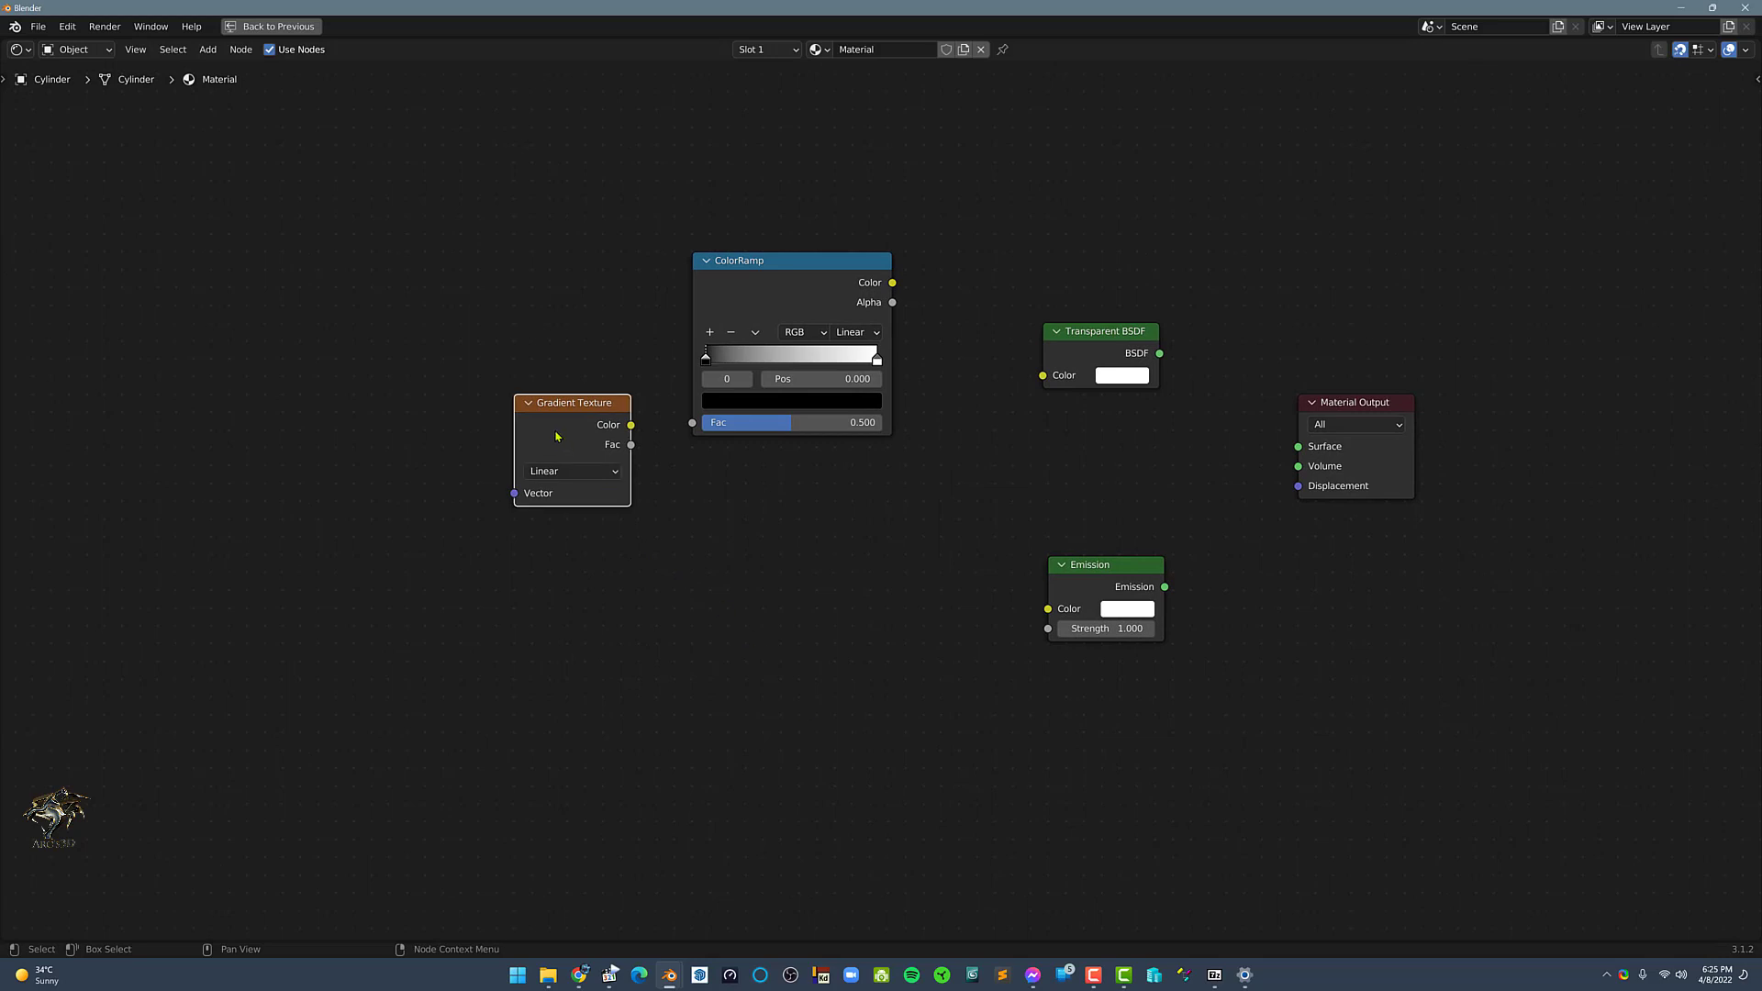
{"action": "key", "text": "ctrl+t"}
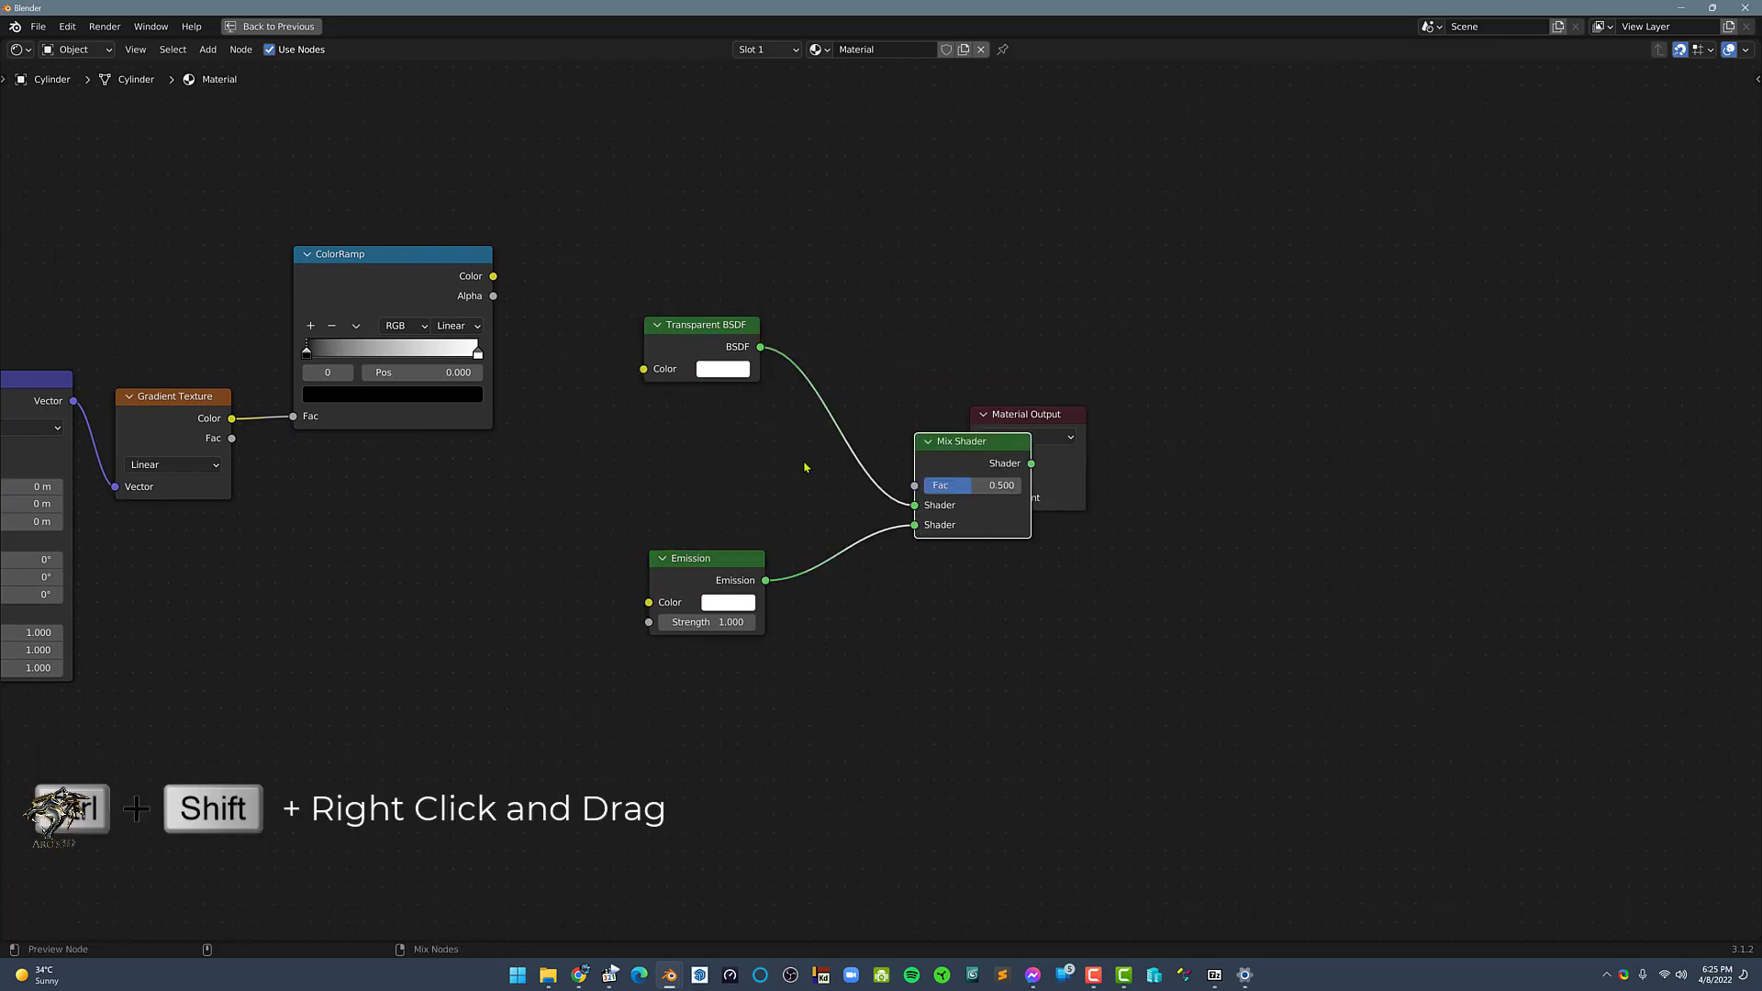
Connect the Mix Shader of Transparent and Emission to the Material Output surface.
{"action": "left_click_drag", "start_coordinate": [1026, 414], "coordinate": [1151, 396]}
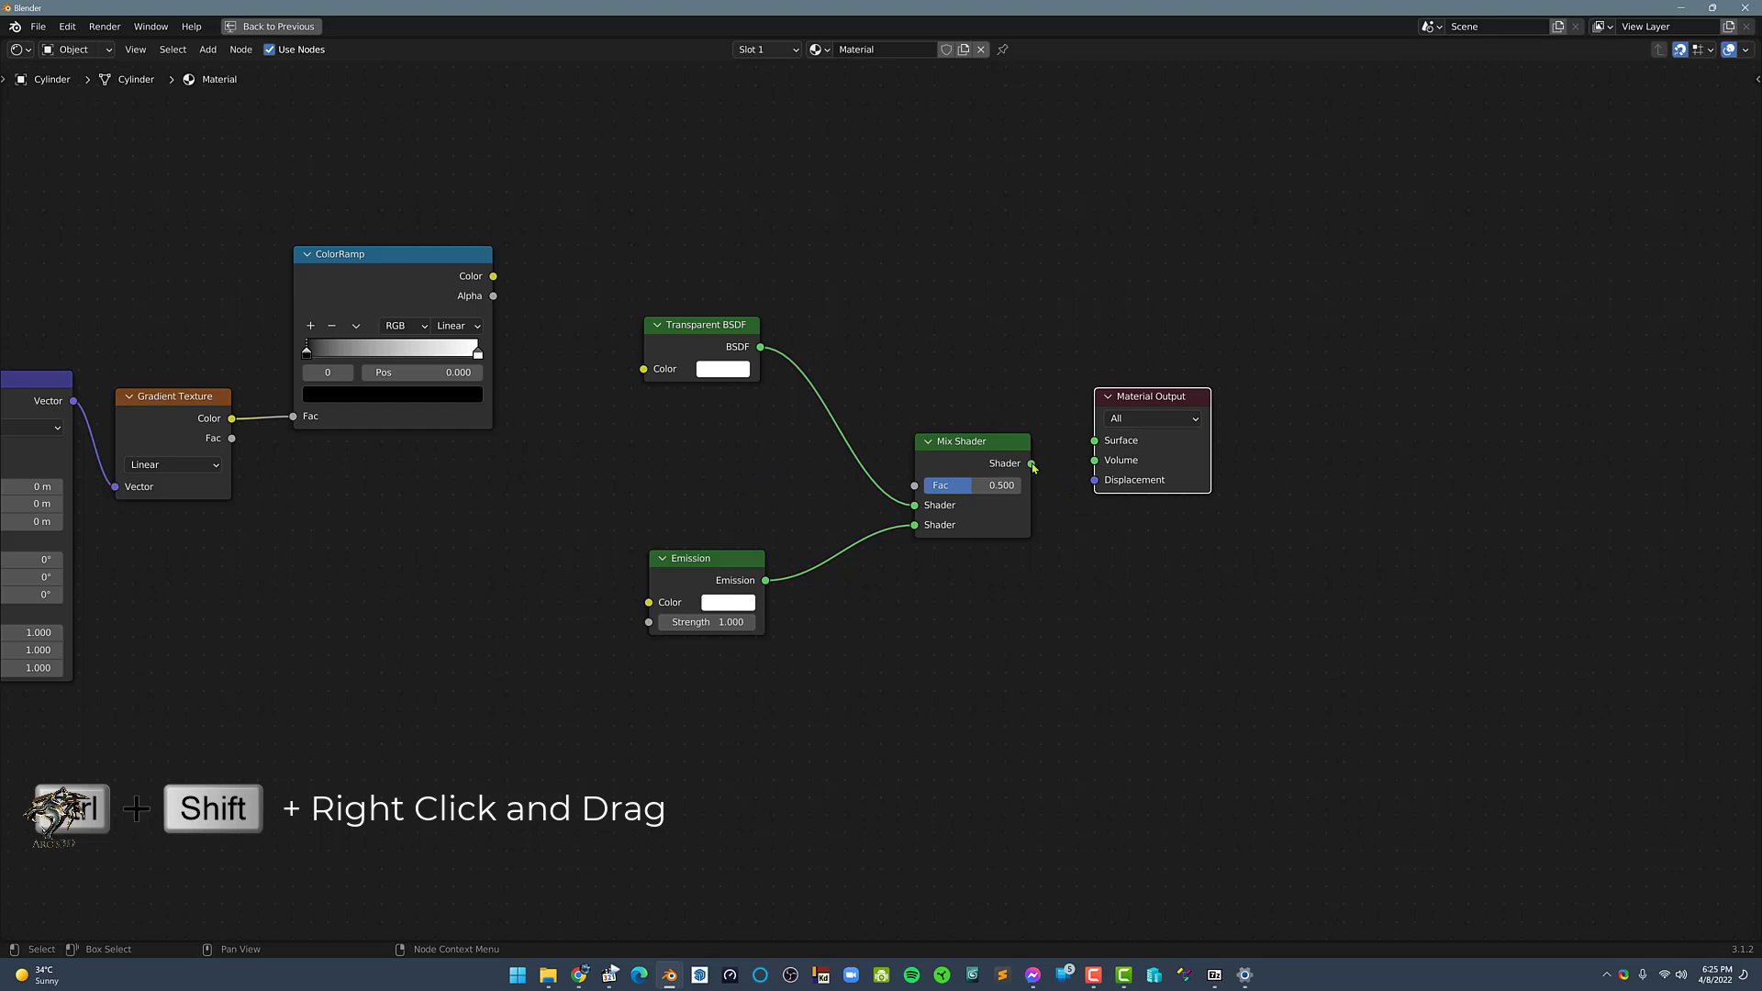
{"action": "left_click_drag", "start_coordinate": [1029, 462], "coordinate": [1092, 439]}
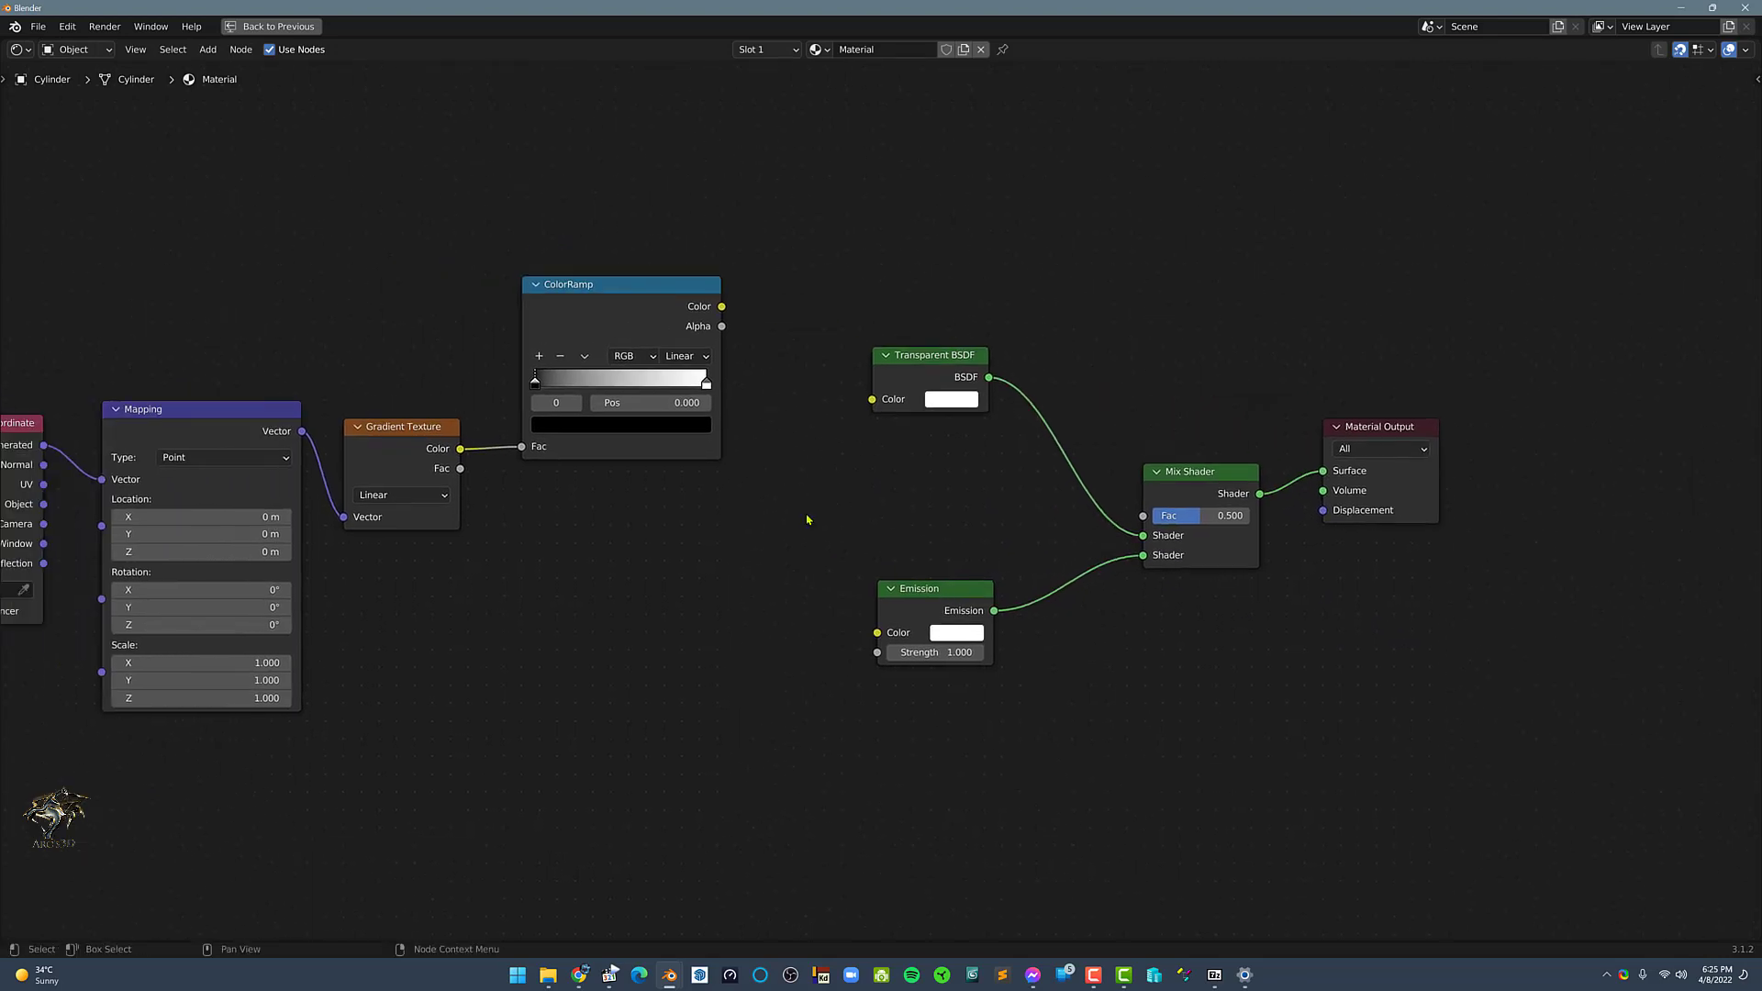
Restore the split layout and show the cylinder in Material Preview shading.
{"action": "left_click", "coordinate": [242, 28]}
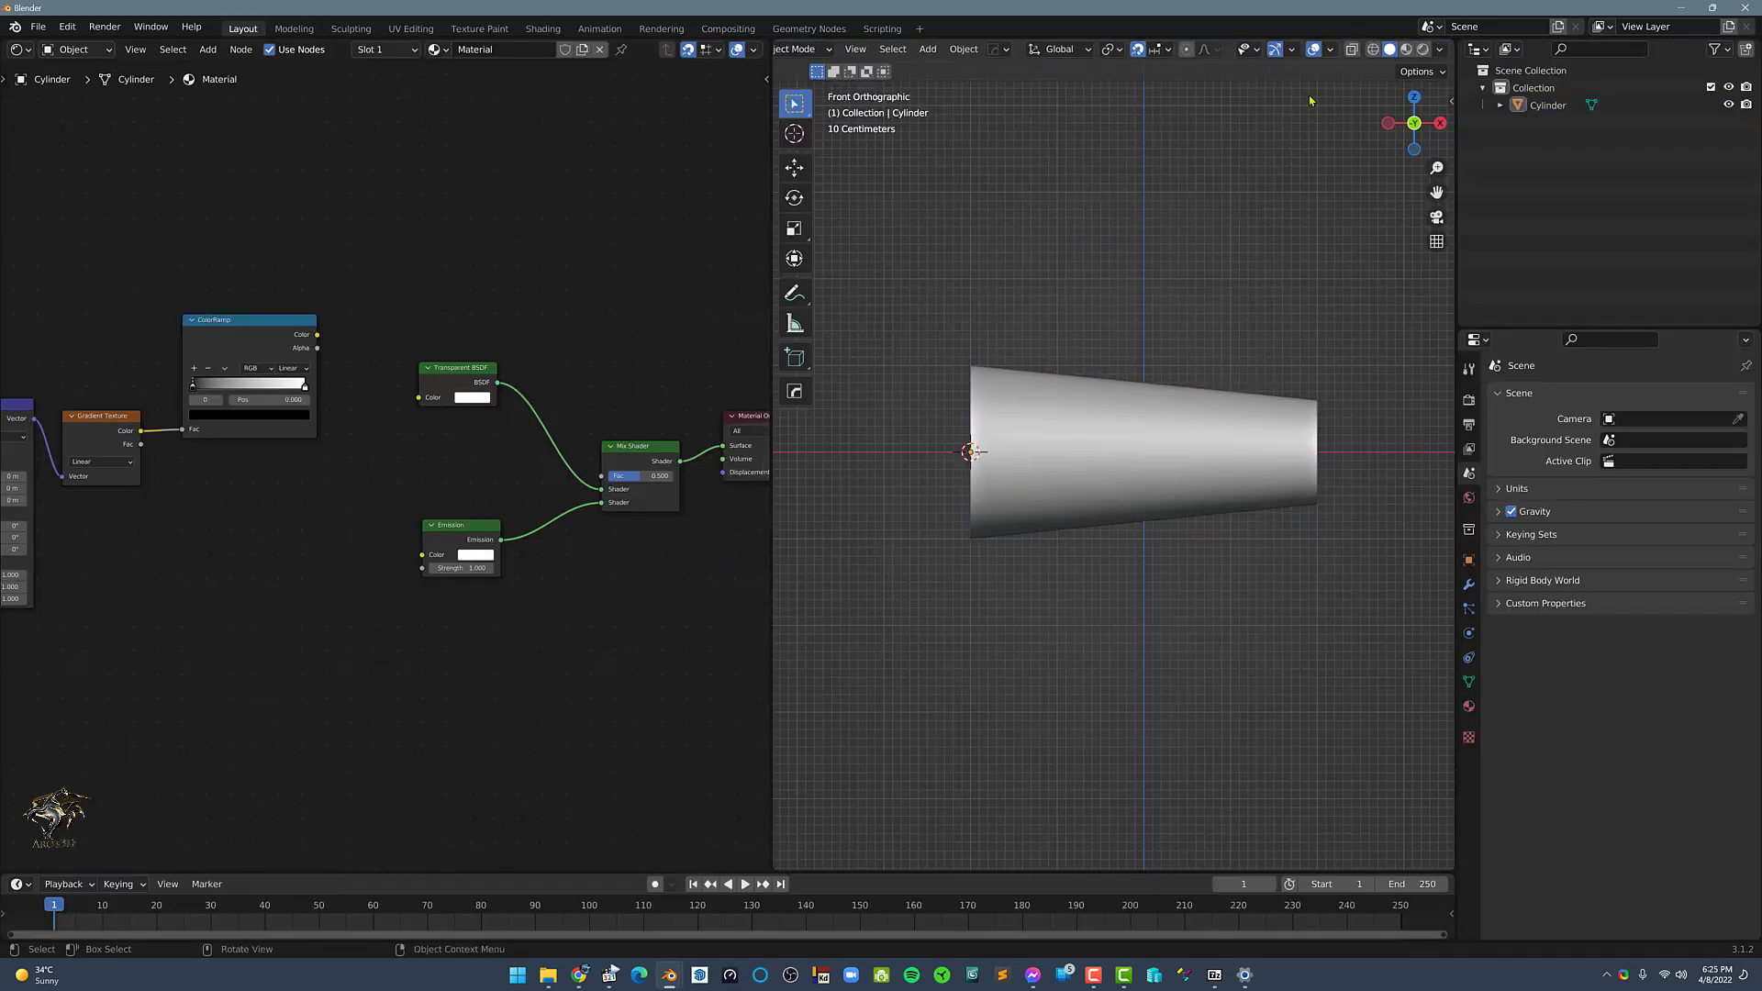
{"action": "left_click", "coordinate": [1405, 48]}
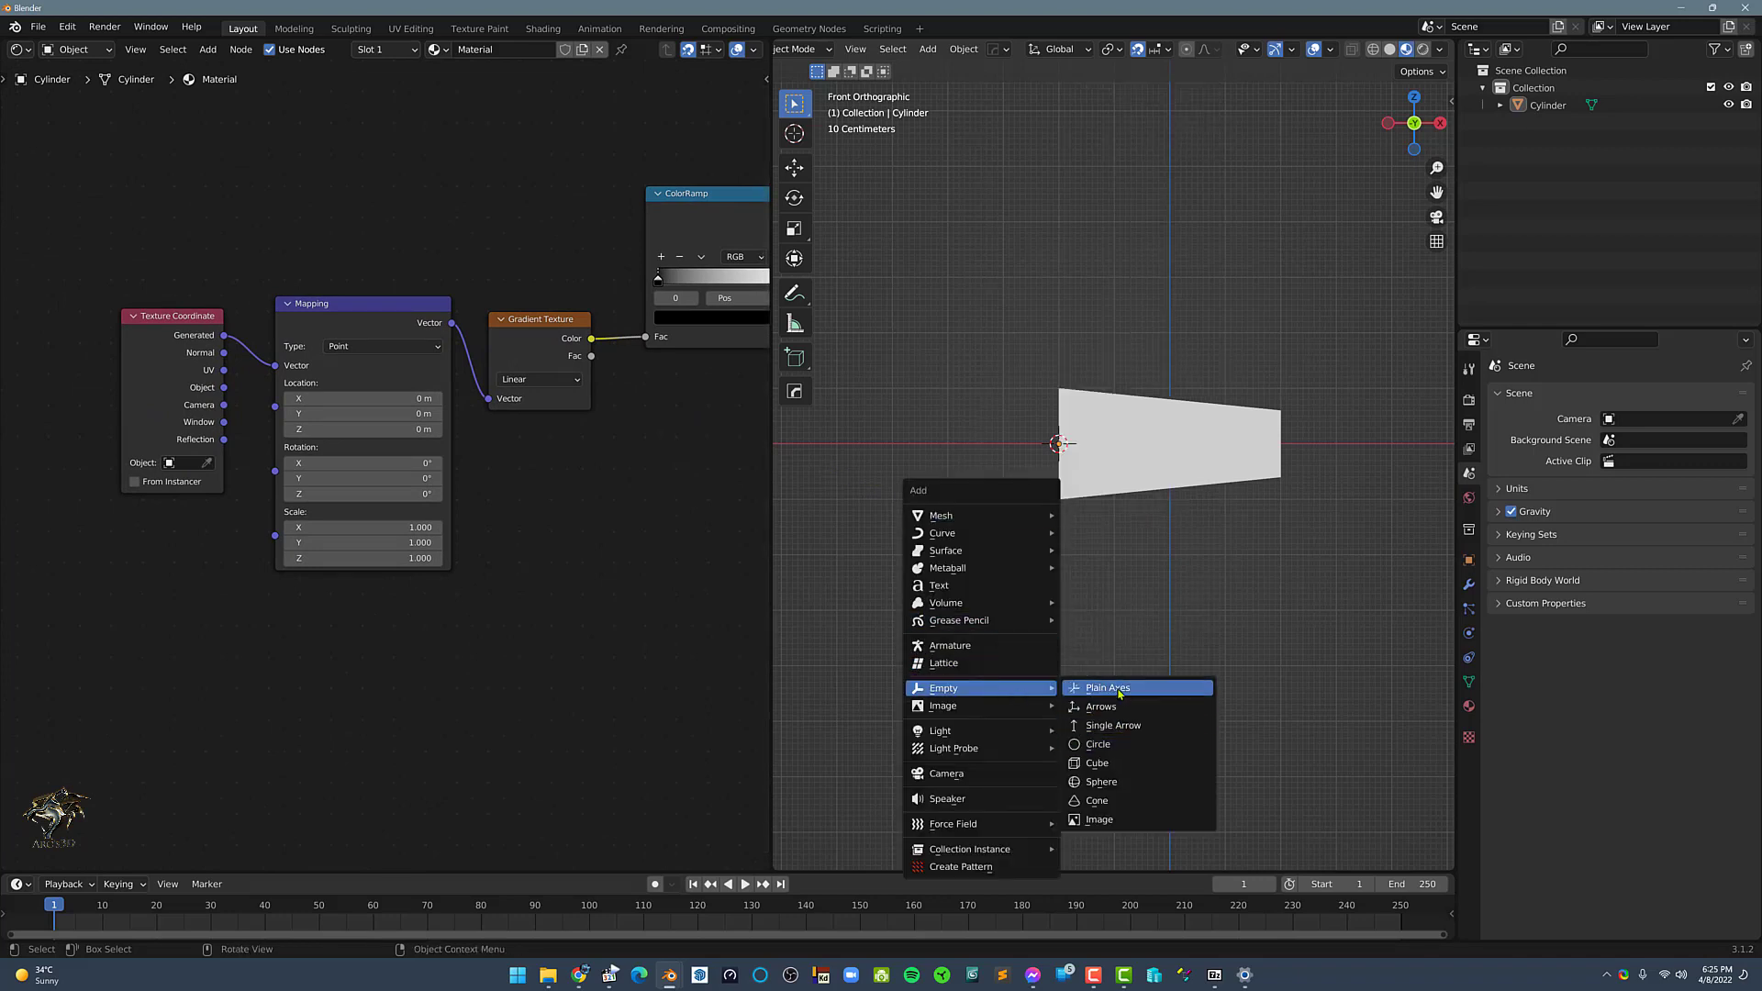
Add a plain axes Empty and set it as the Texture Coordinate node's Object.
{"action": "left_click", "coordinate": [1106, 688]}
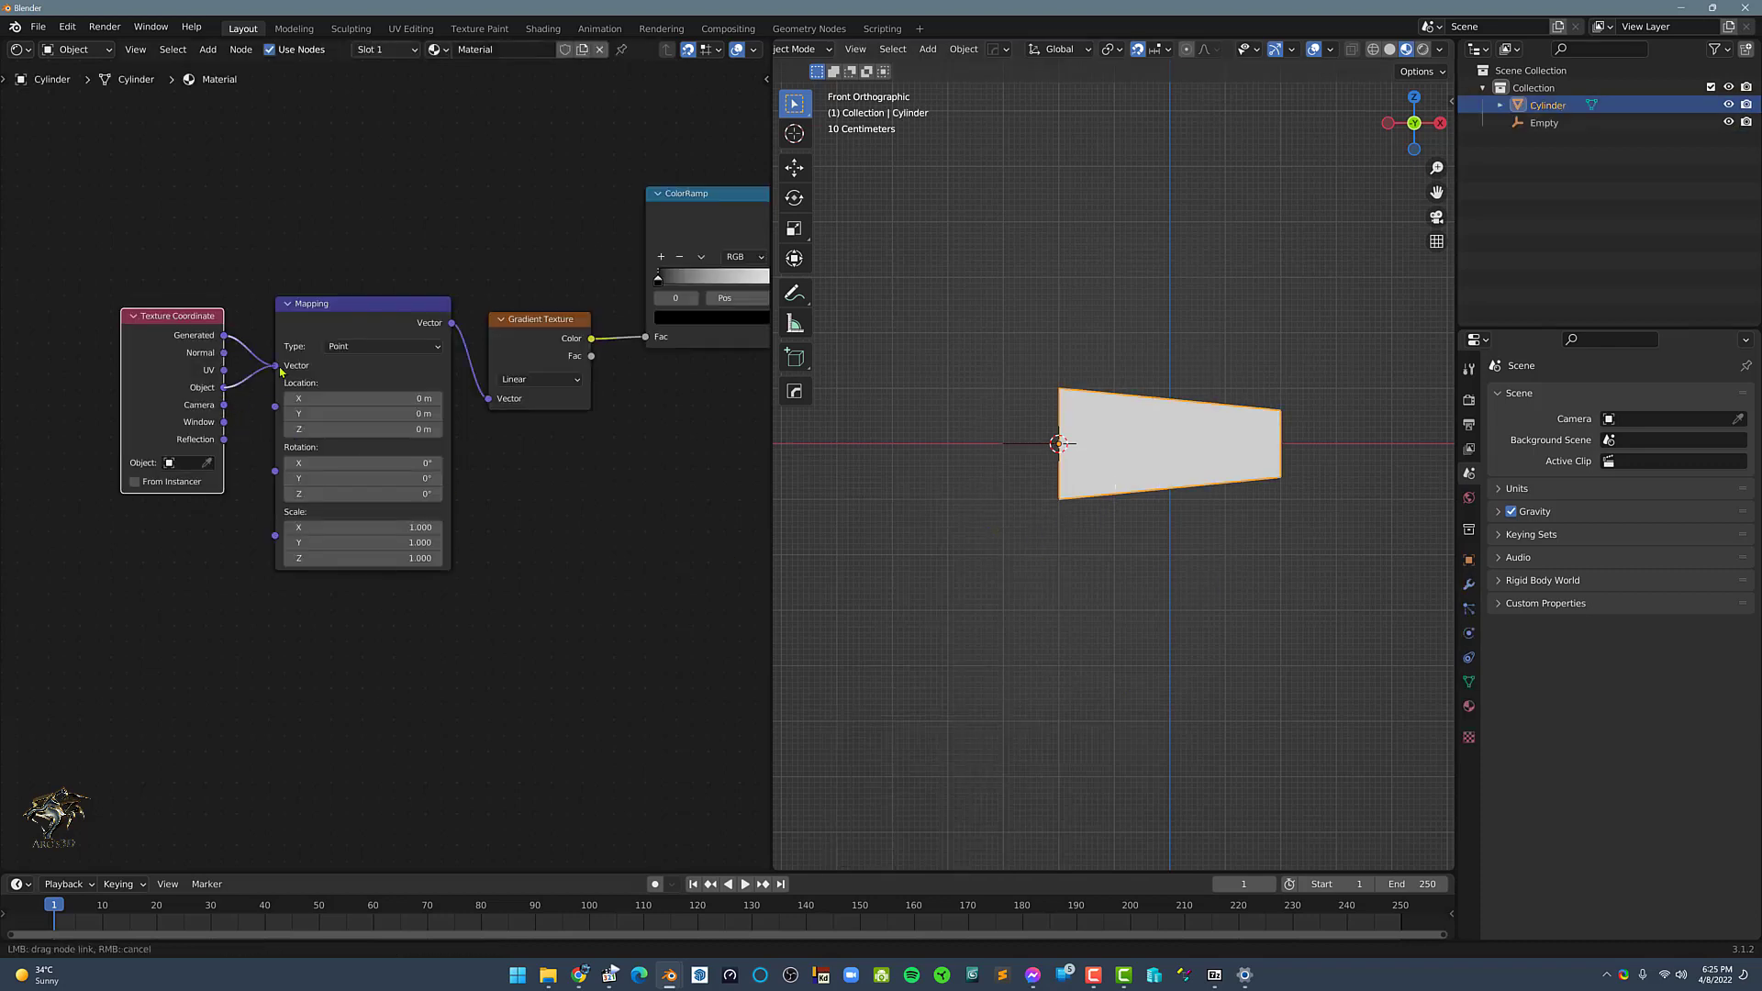
{"action": "left_click", "coordinate": [169, 463]}
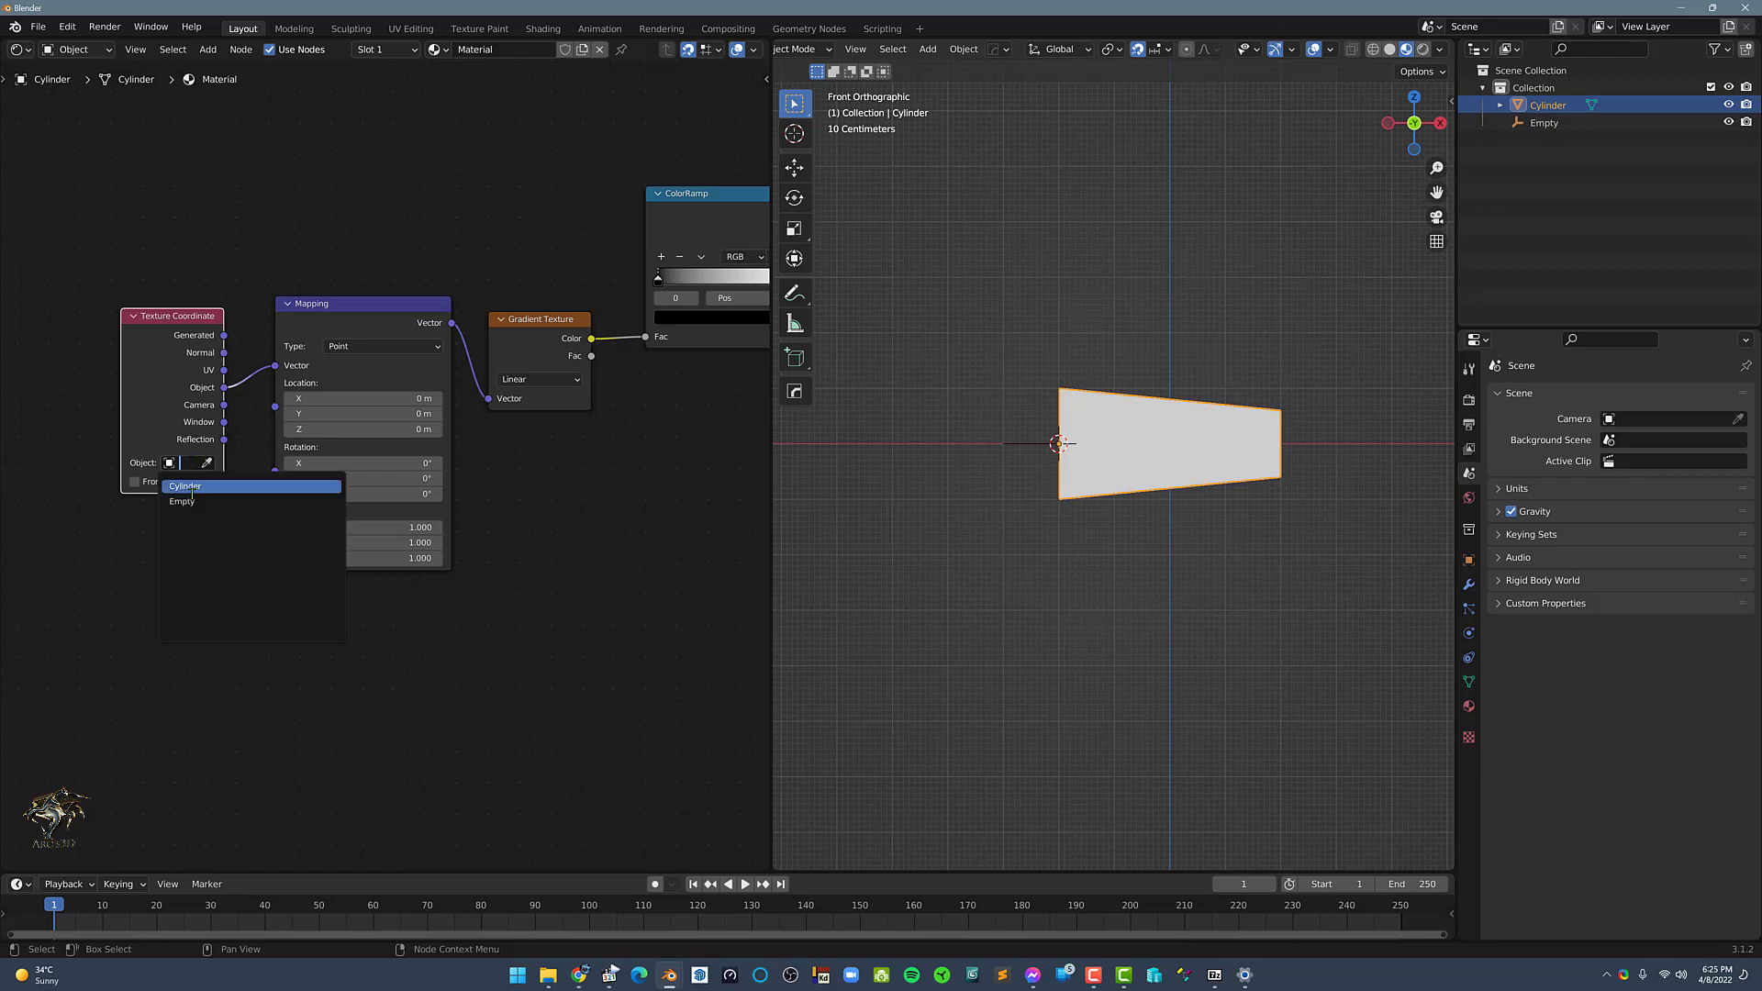
{"action": "left_click", "coordinate": [182, 501]}
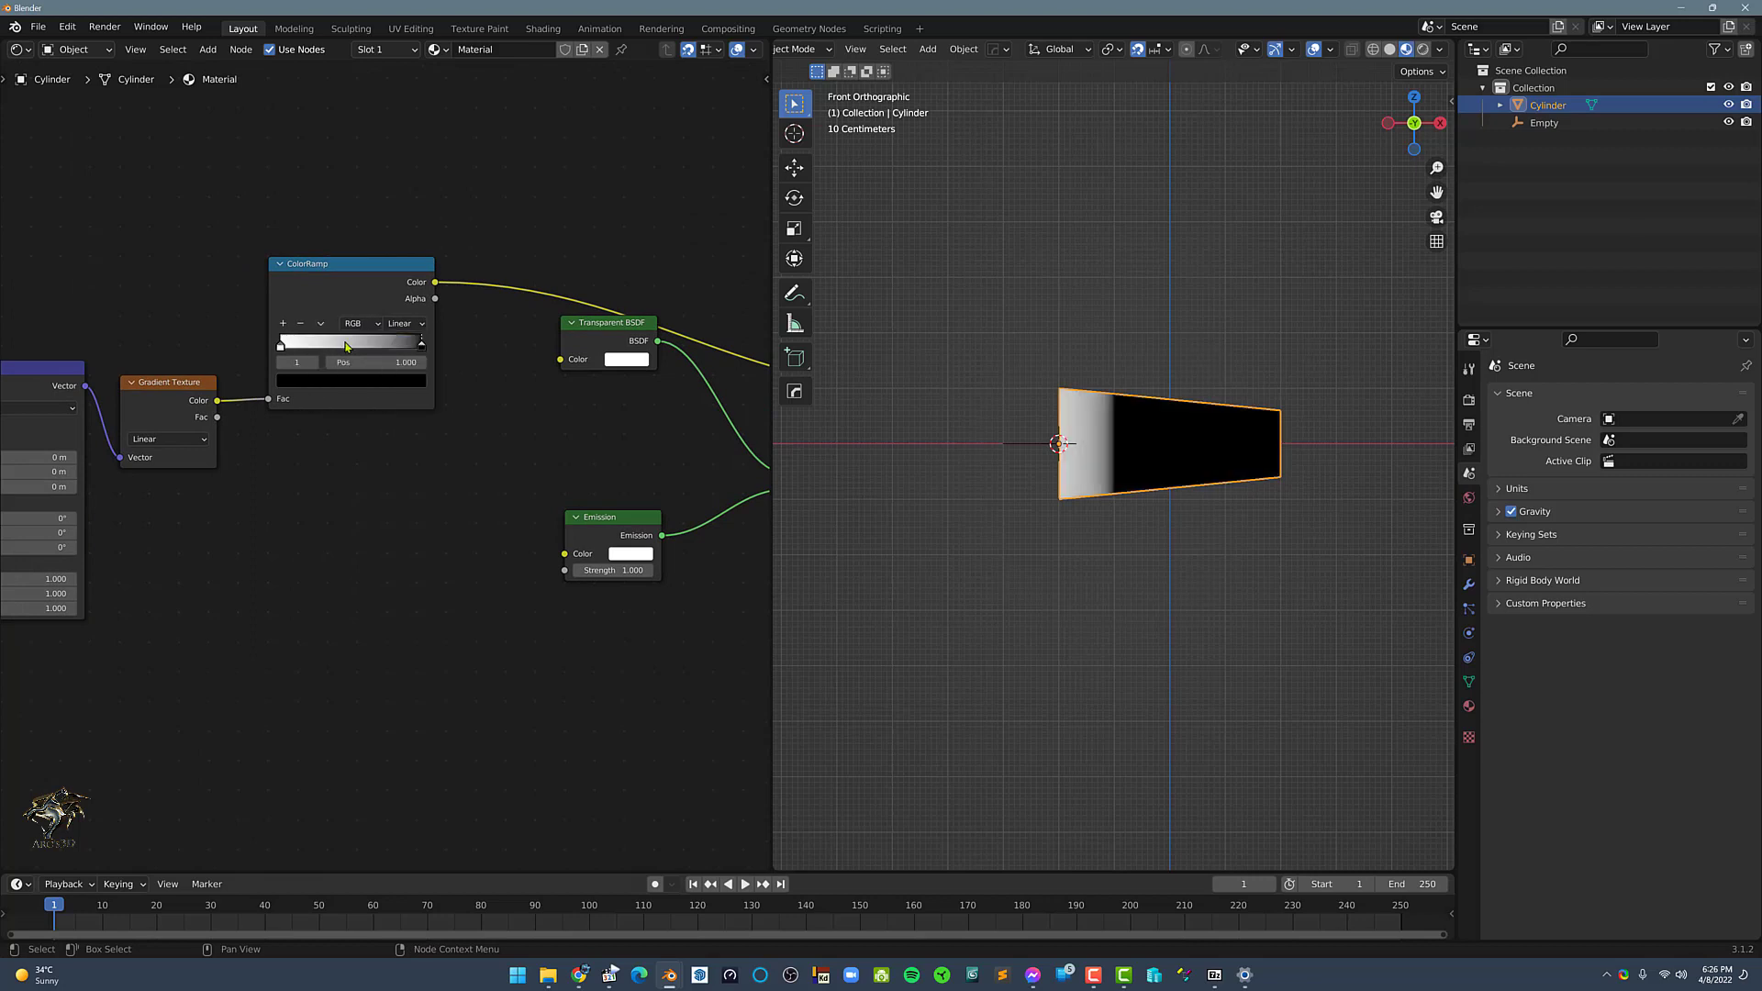
Set the ColorRamp to B-Spline interpolation and slide its stop to shorten the white.
{"action": "left_click", "coordinate": [404, 323]}
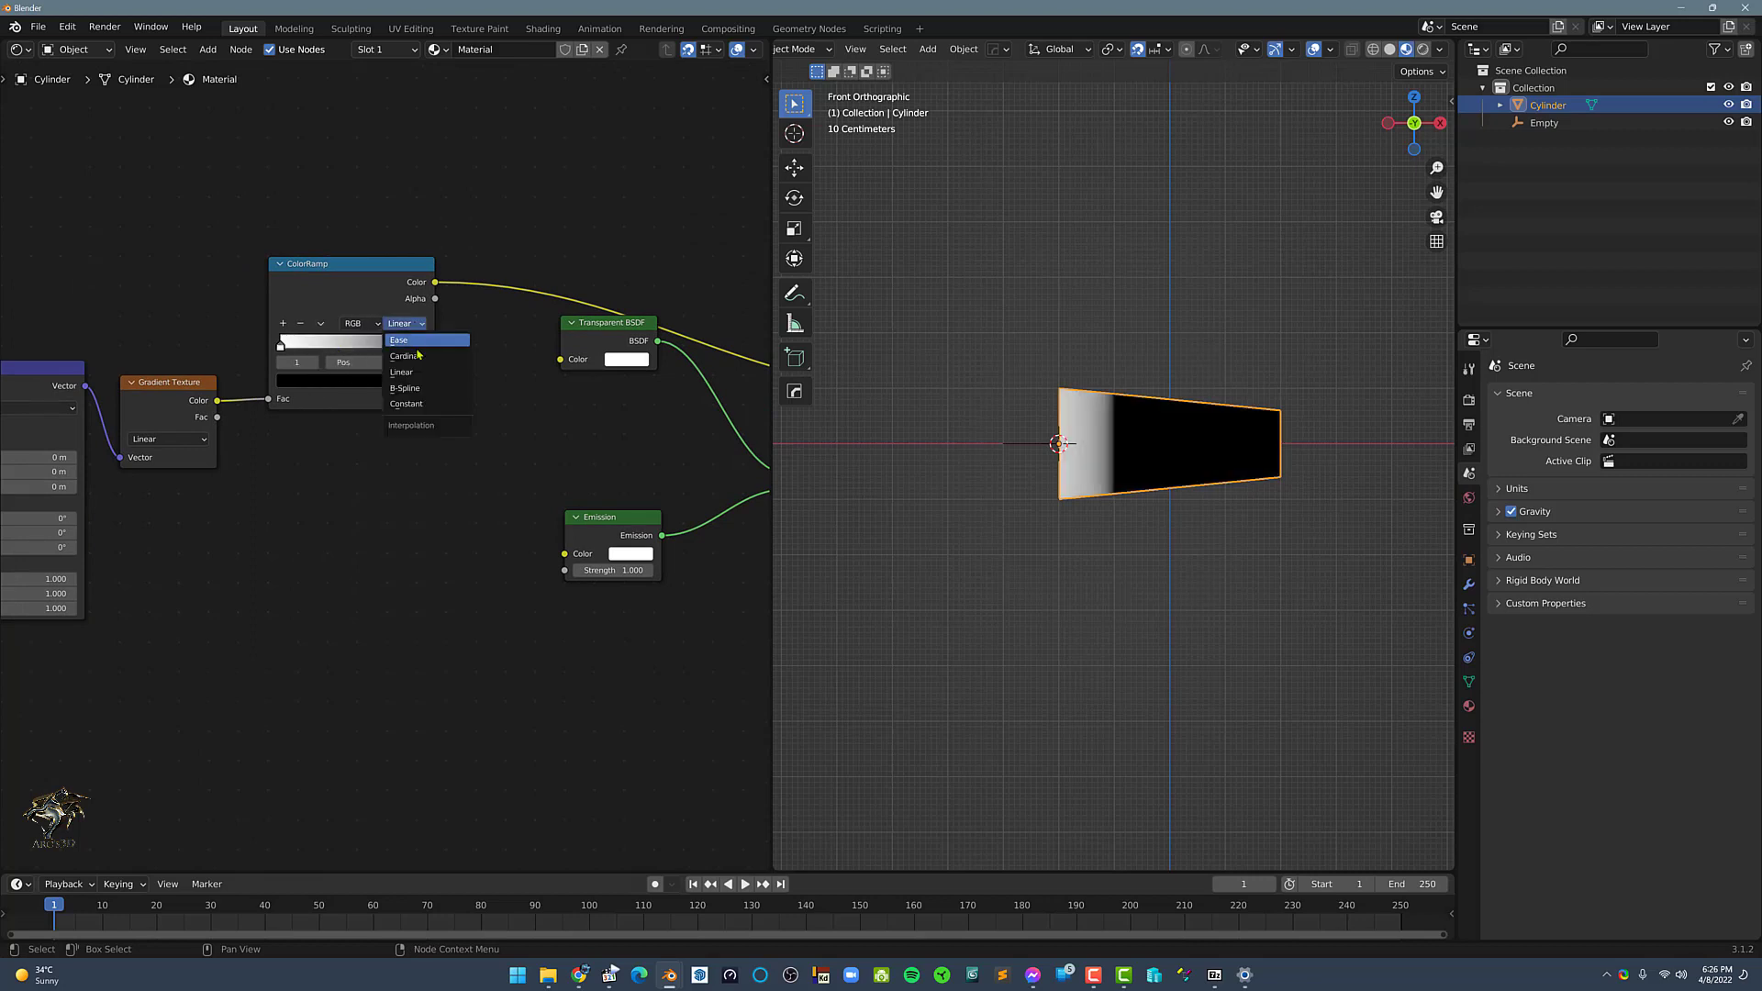
{"action": "left_click", "coordinate": [402, 387]}
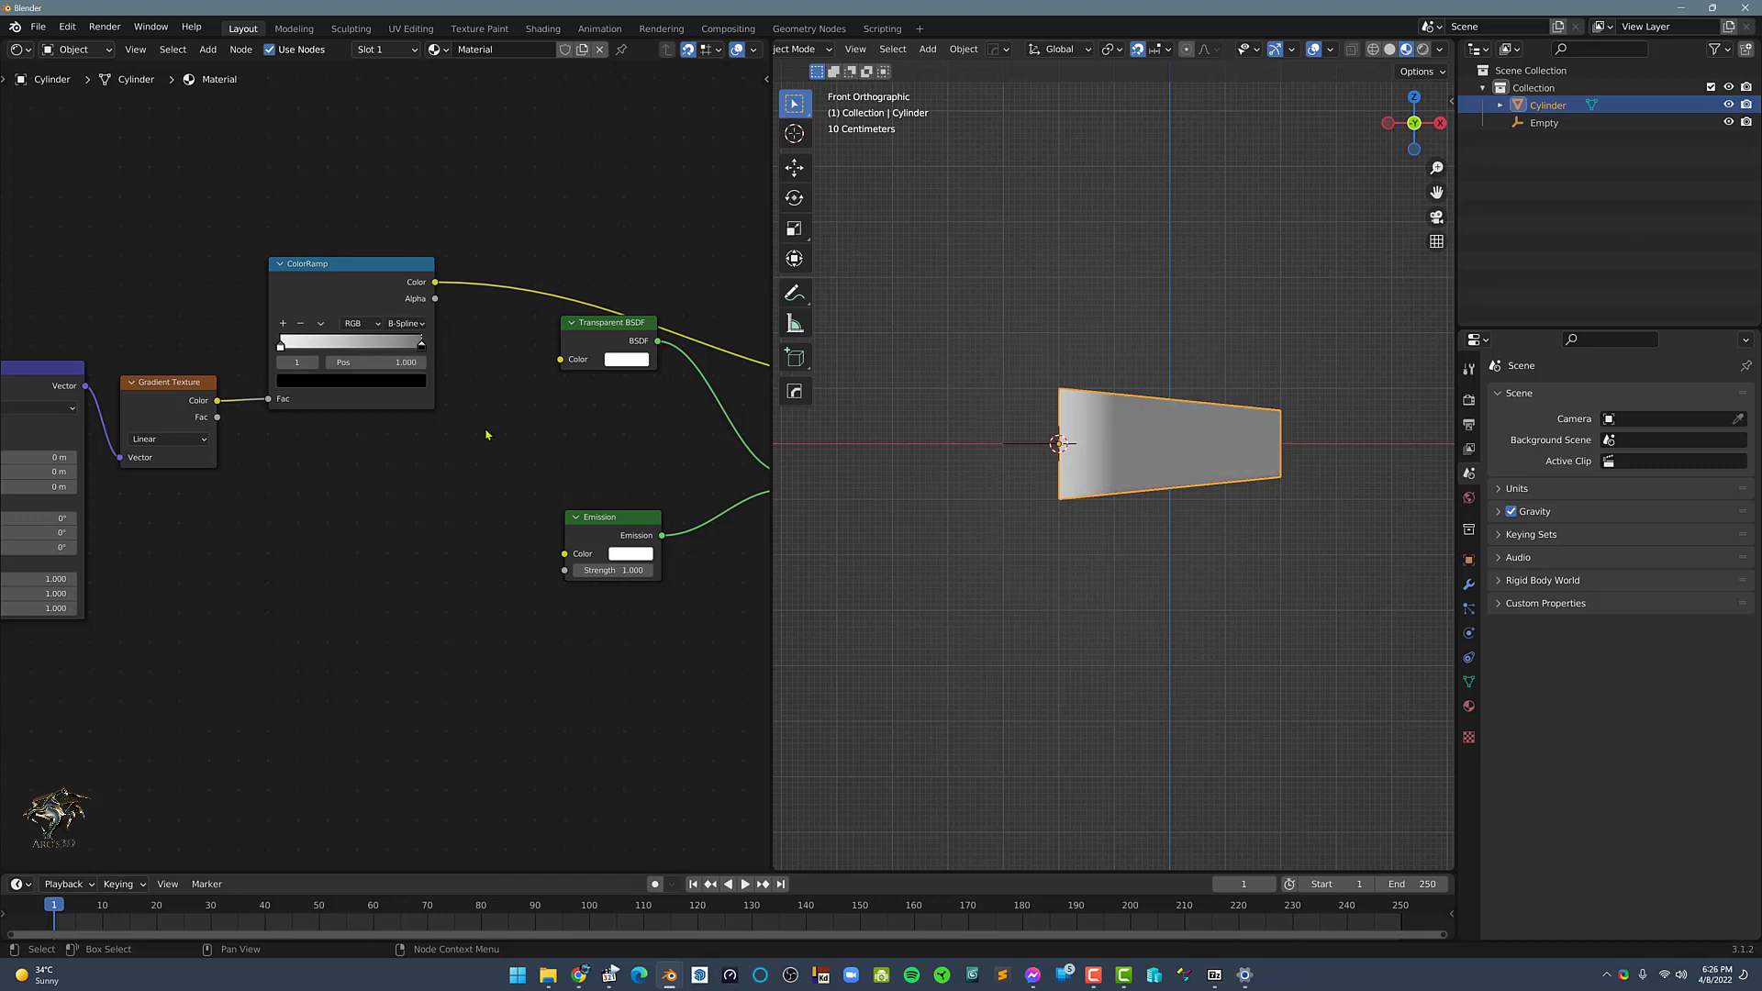
{"action": "left_click_drag", "start_coordinate": [382, 362], "coordinate": [404, 361]}
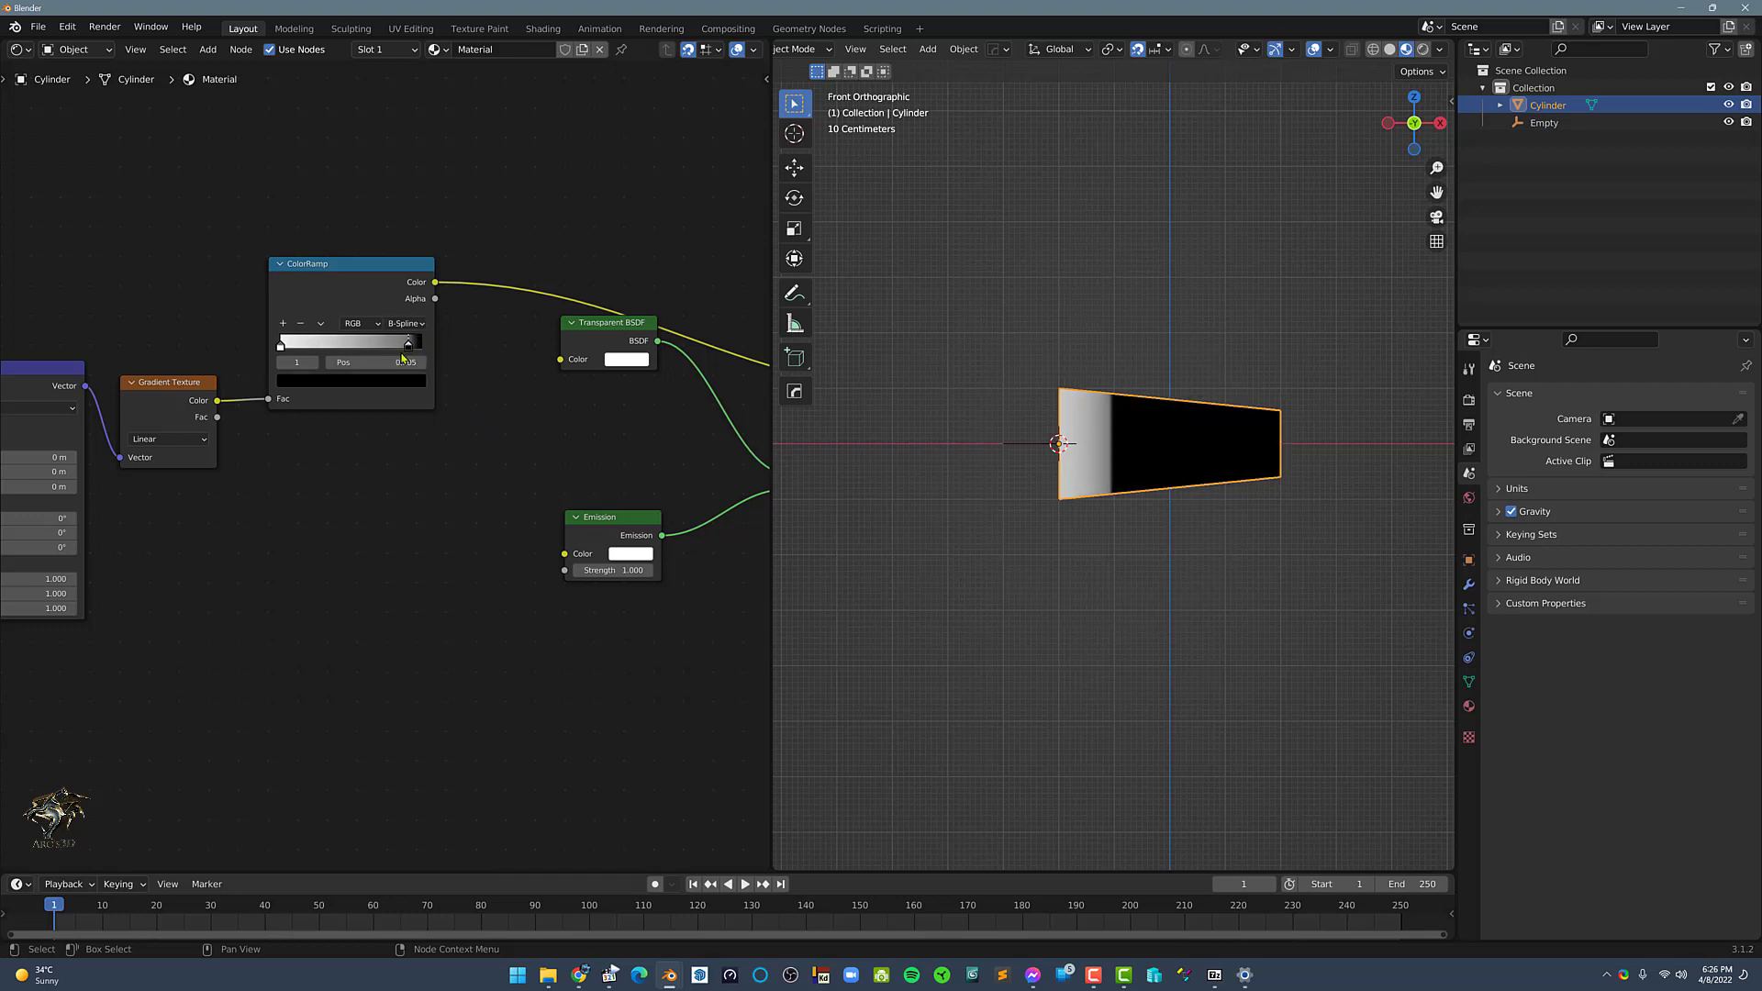
{"action": "left_click_drag", "start_coordinate": [371, 362], "coordinate": [404, 362]}
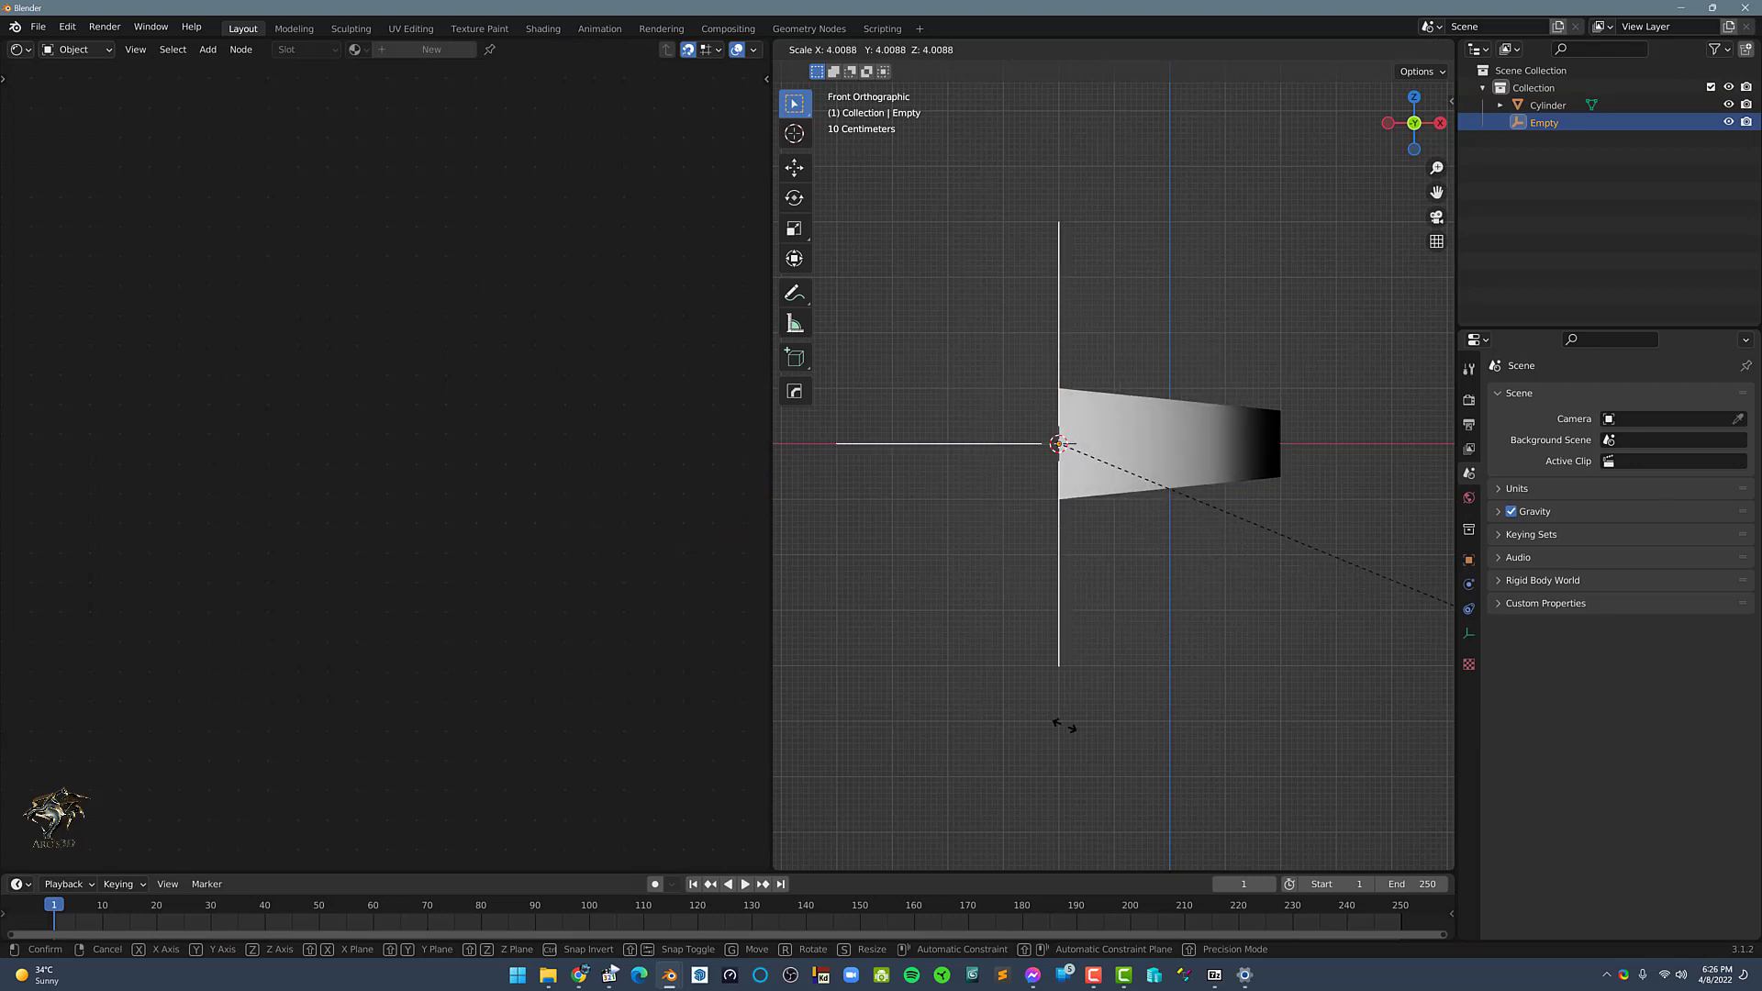
{"action": "mouse_move", "coordinate": [1076, 729]}
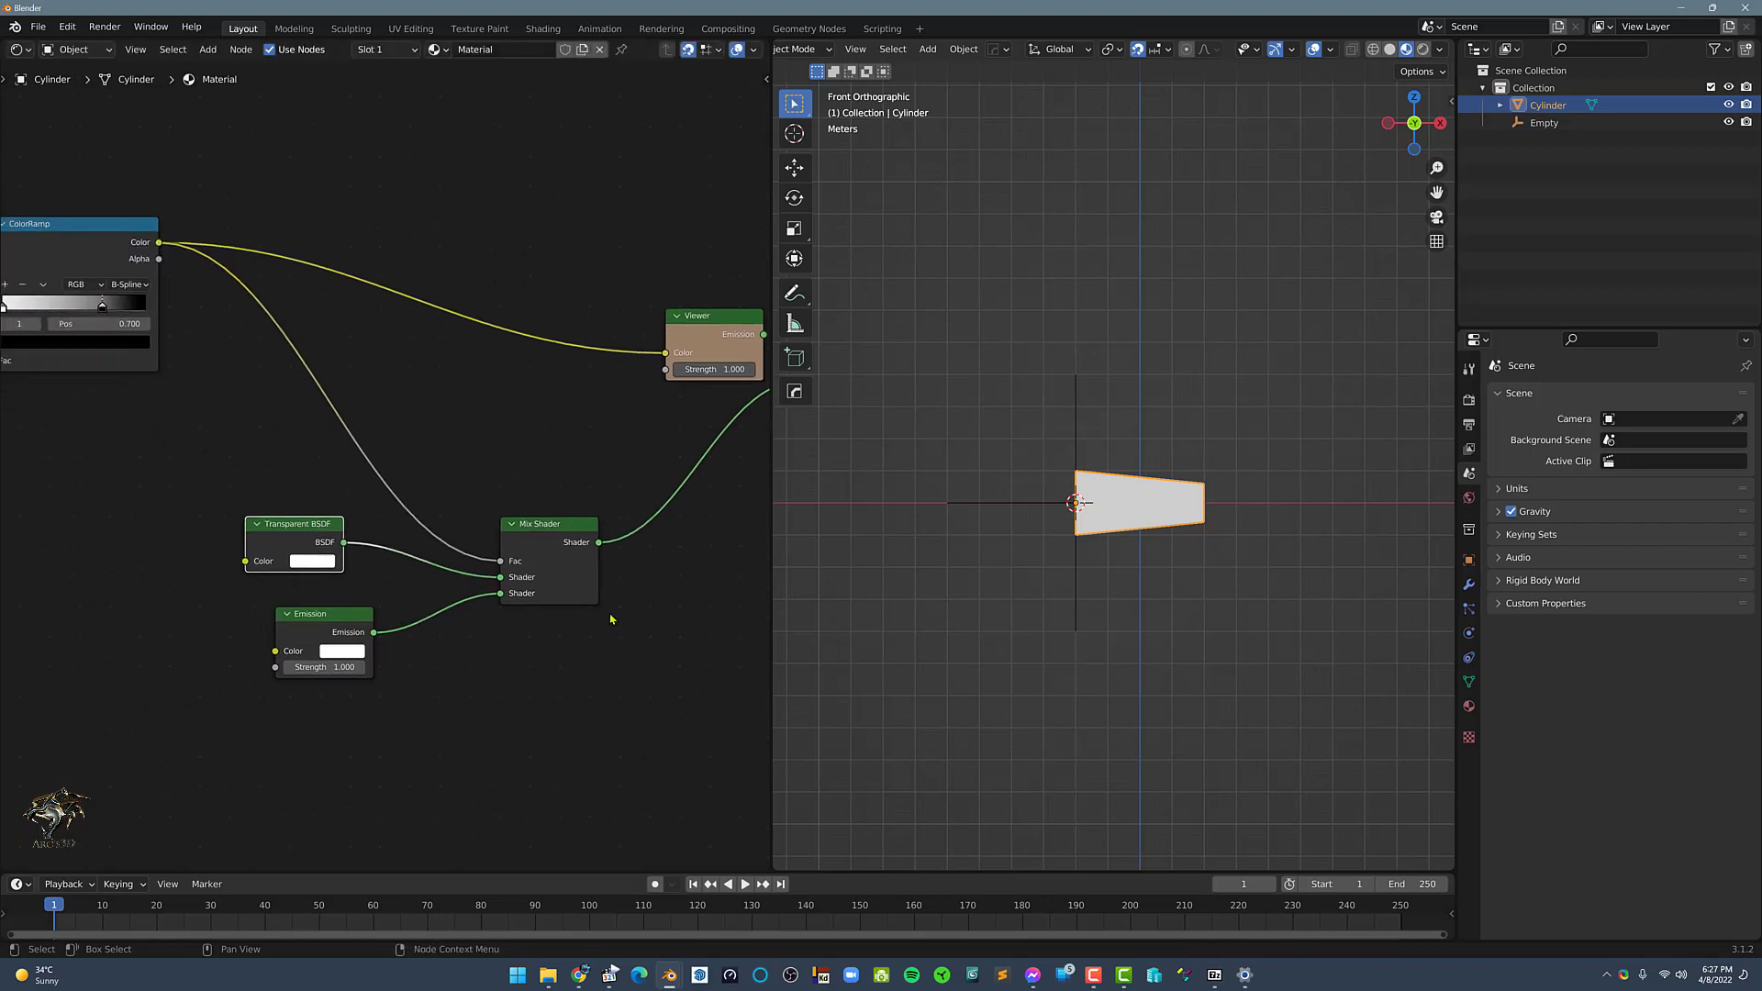
{"action": "mouse_move", "coordinate": [1277, 588]}
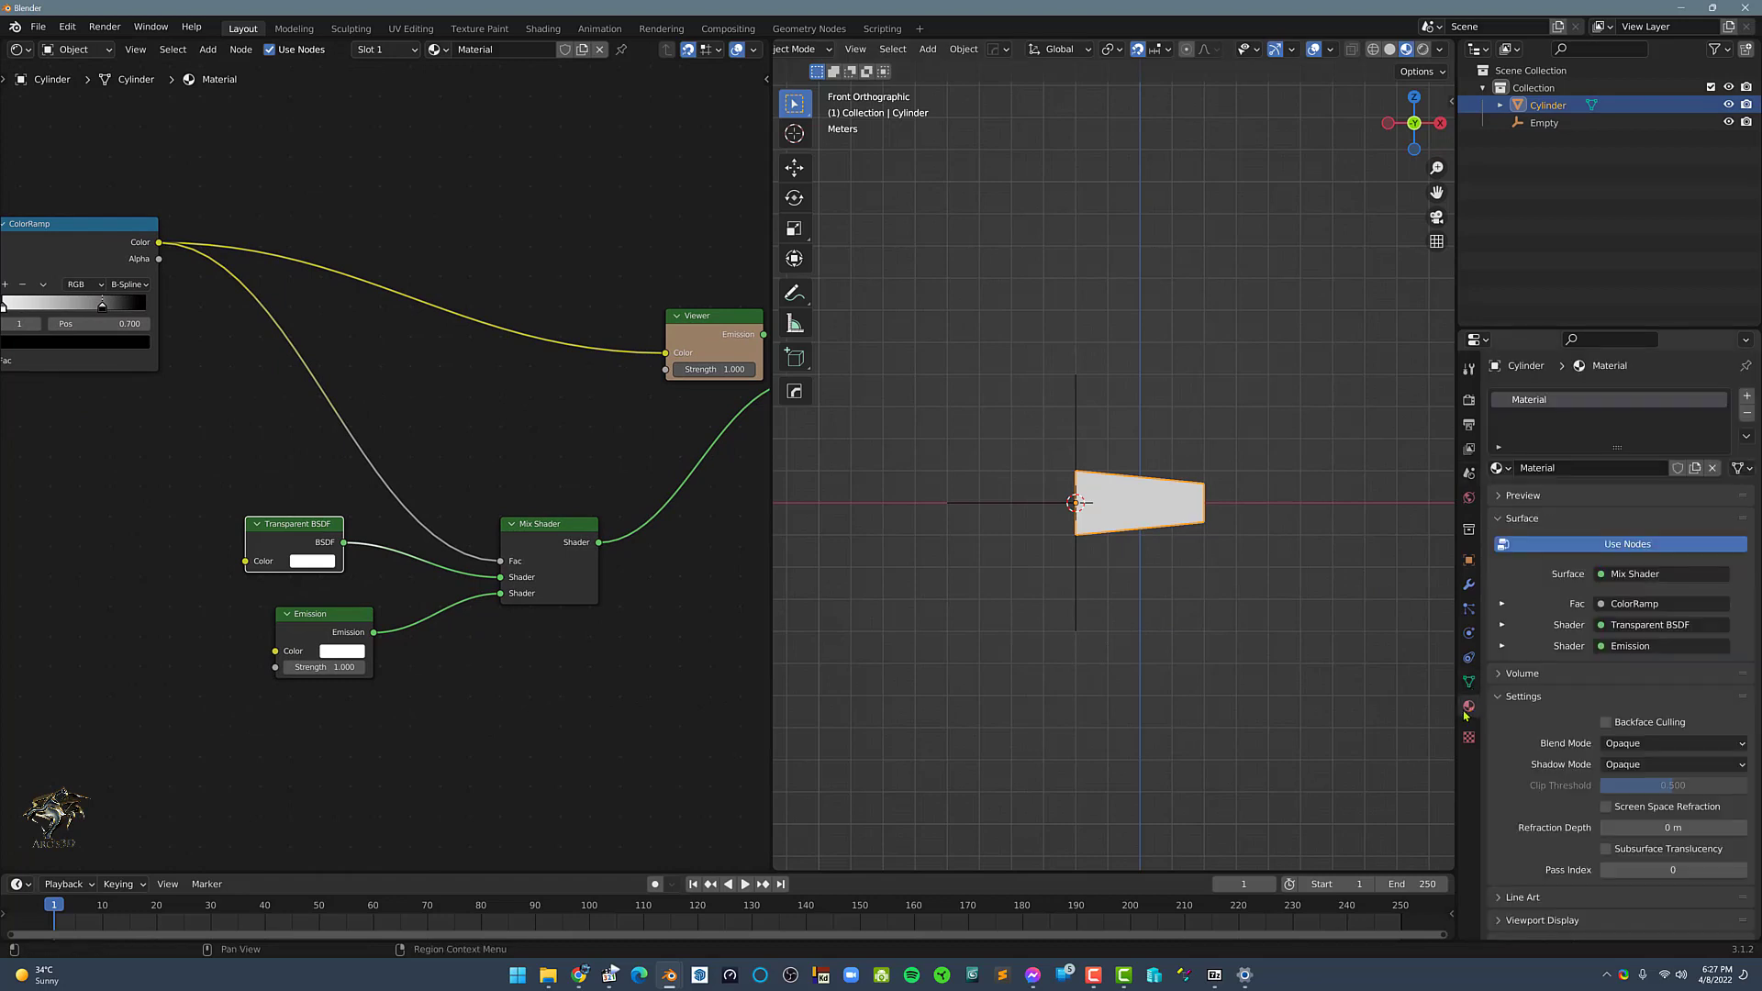
Set the material's Blend Mode to Alpha Blend and Shadow Mode to Alpha Hashed.
{"action": "left_click", "coordinate": [1670, 743]}
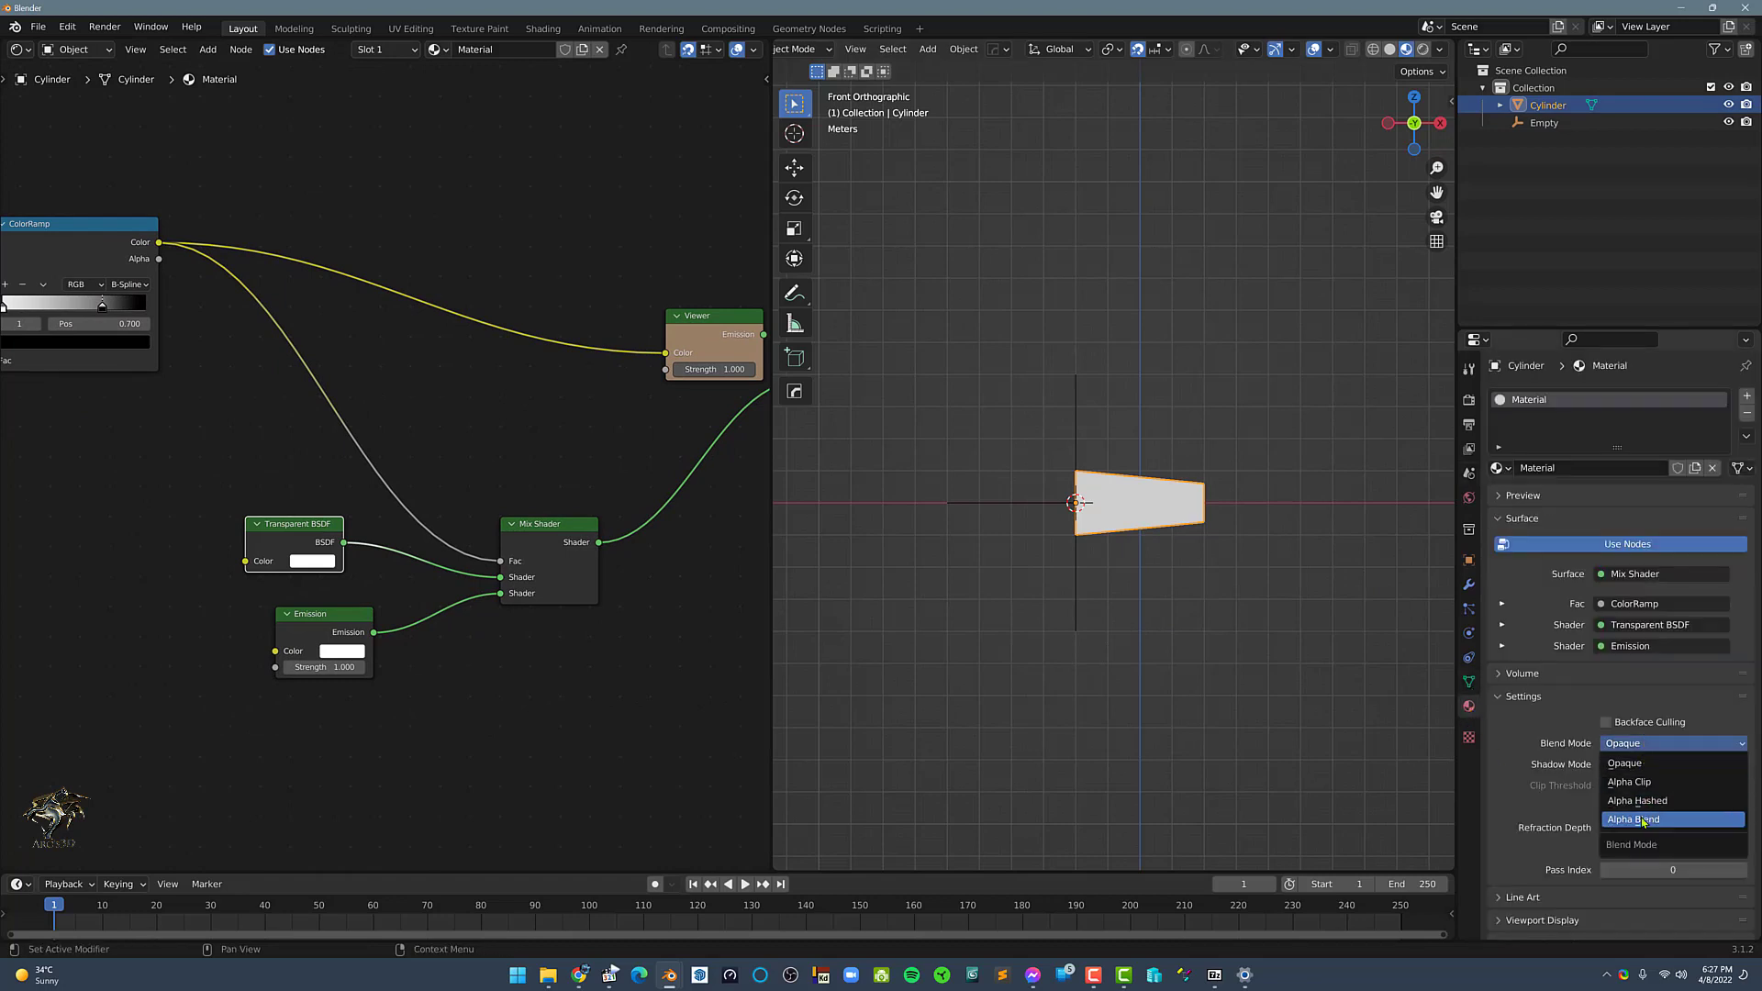
{"action": "left_click", "coordinate": [1633, 819]}
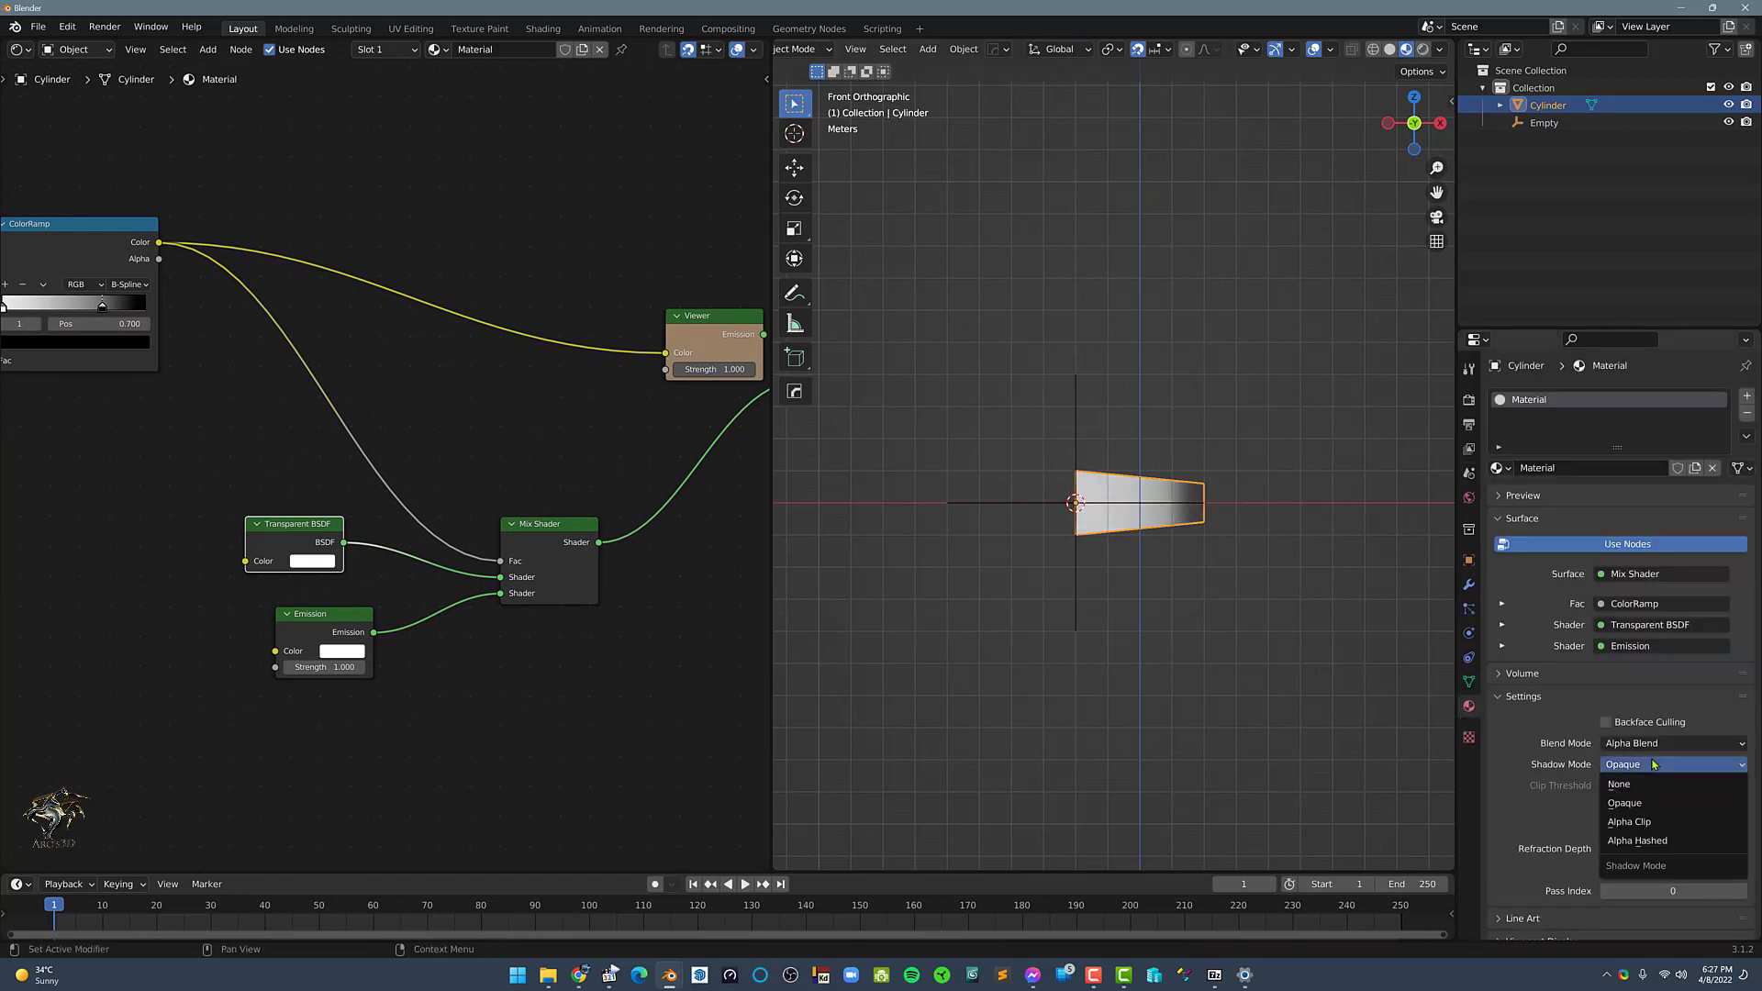
{"action": "left_click", "coordinate": [1637, 841]}
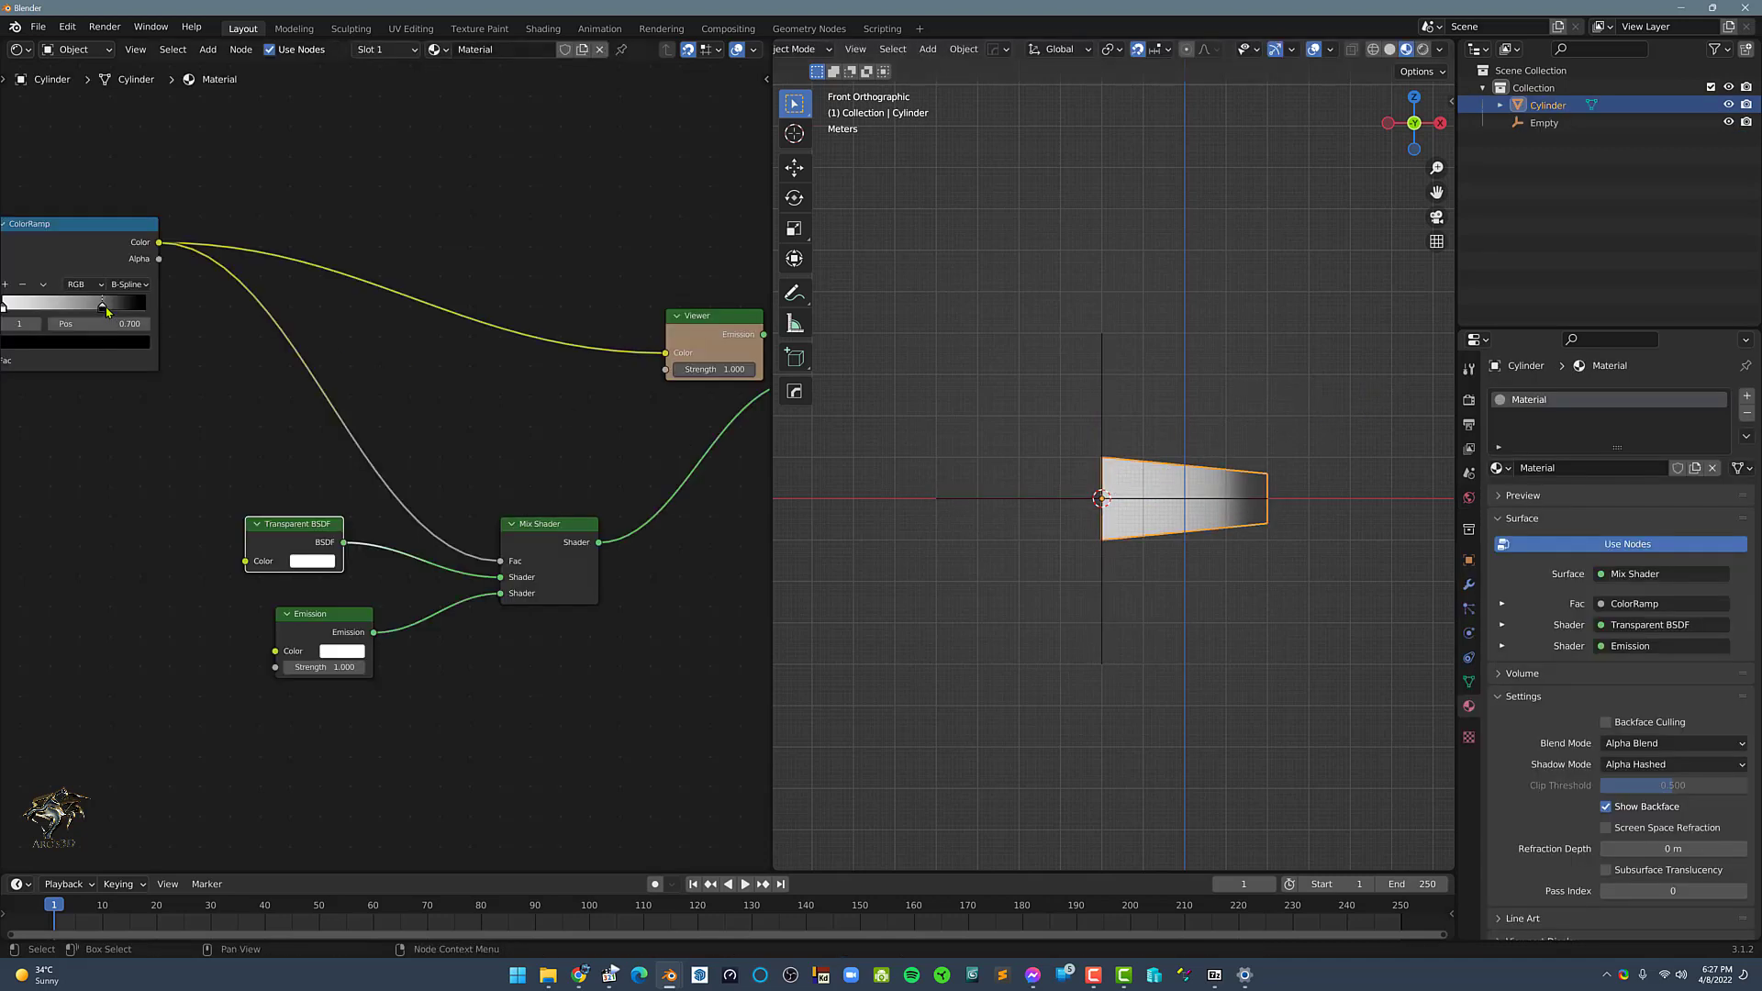
Reposition the ColorRamp stop so the plume's far end fades to transparent.
{"action": "left_click_drag", "start_coordinate": [103, 303], "coordinate": [68, 303]}
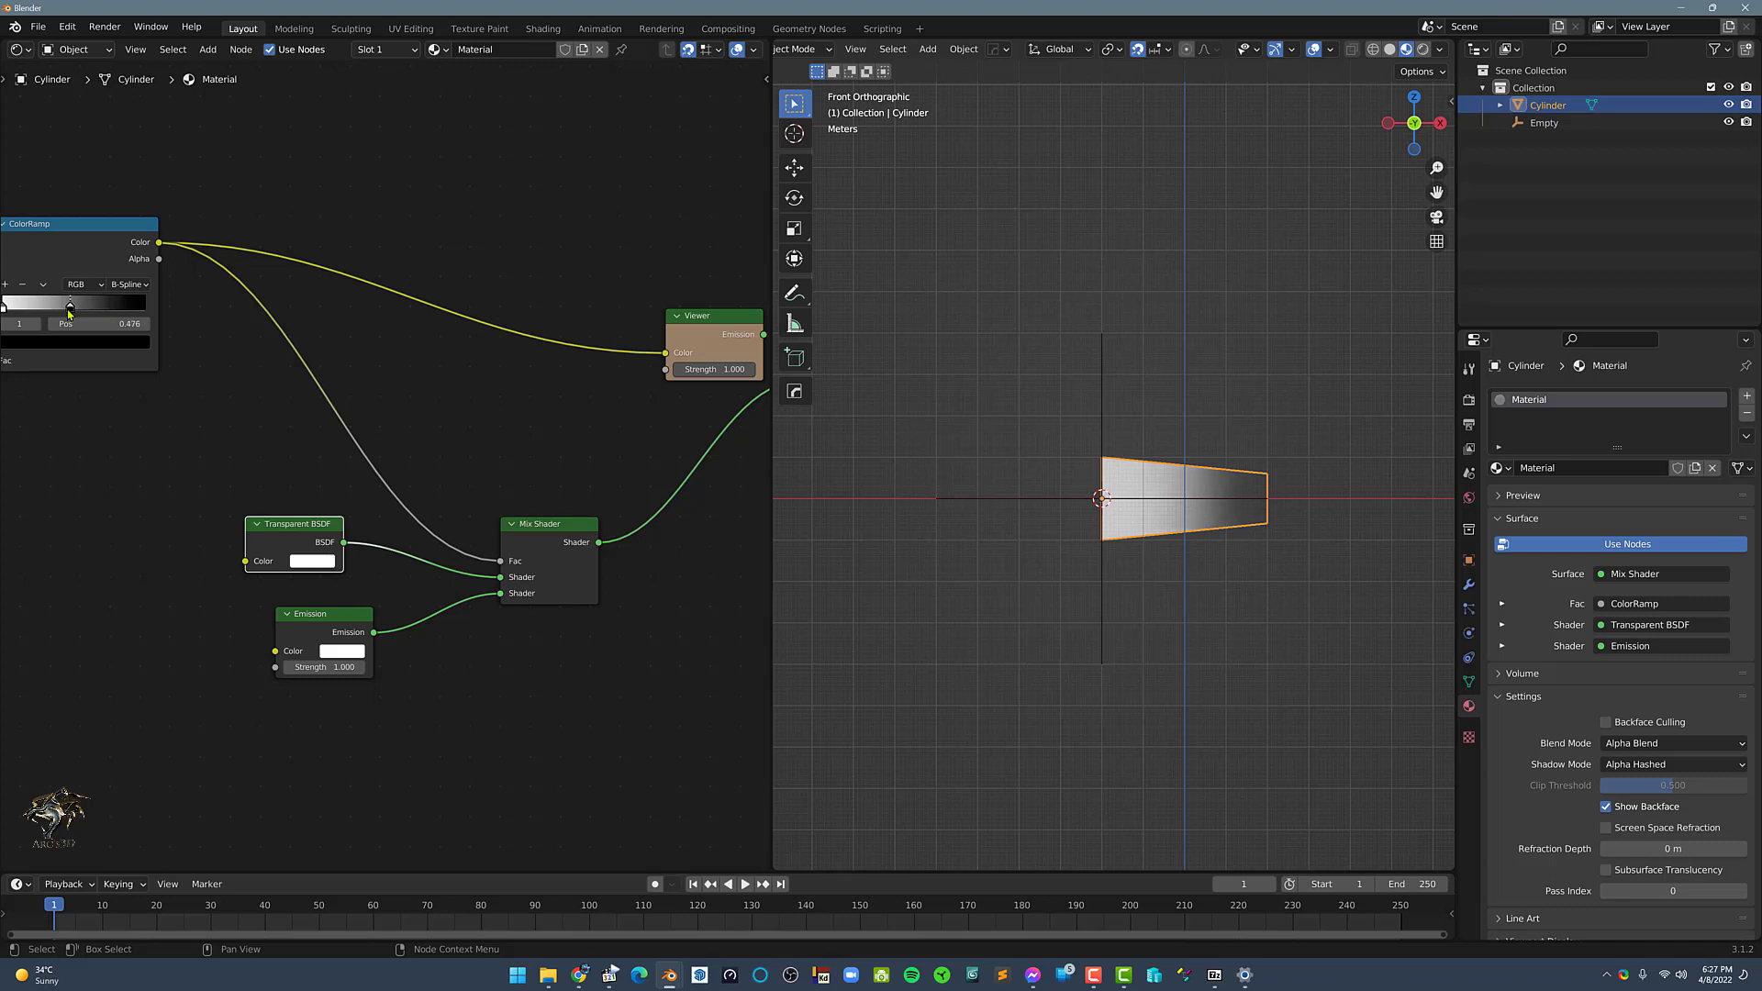
{"action": "left_click", "coordinate": [79, 323]}
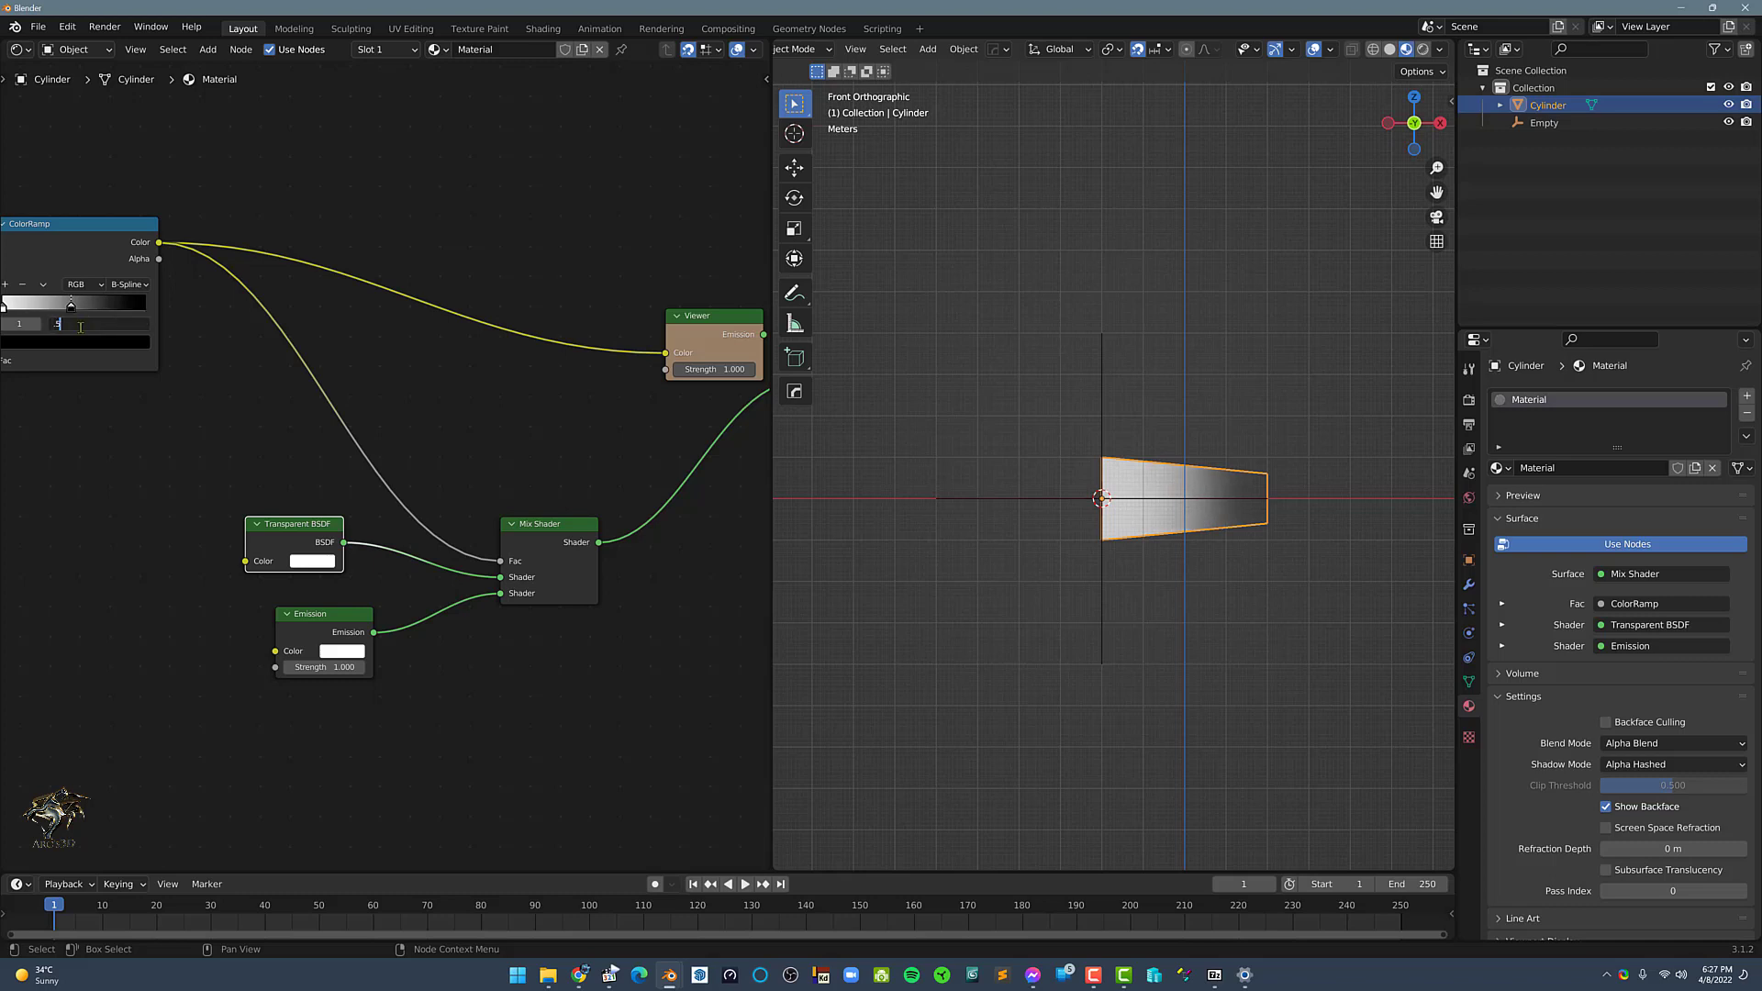
{"action": "left_click", "coordinate": [981, 402]}
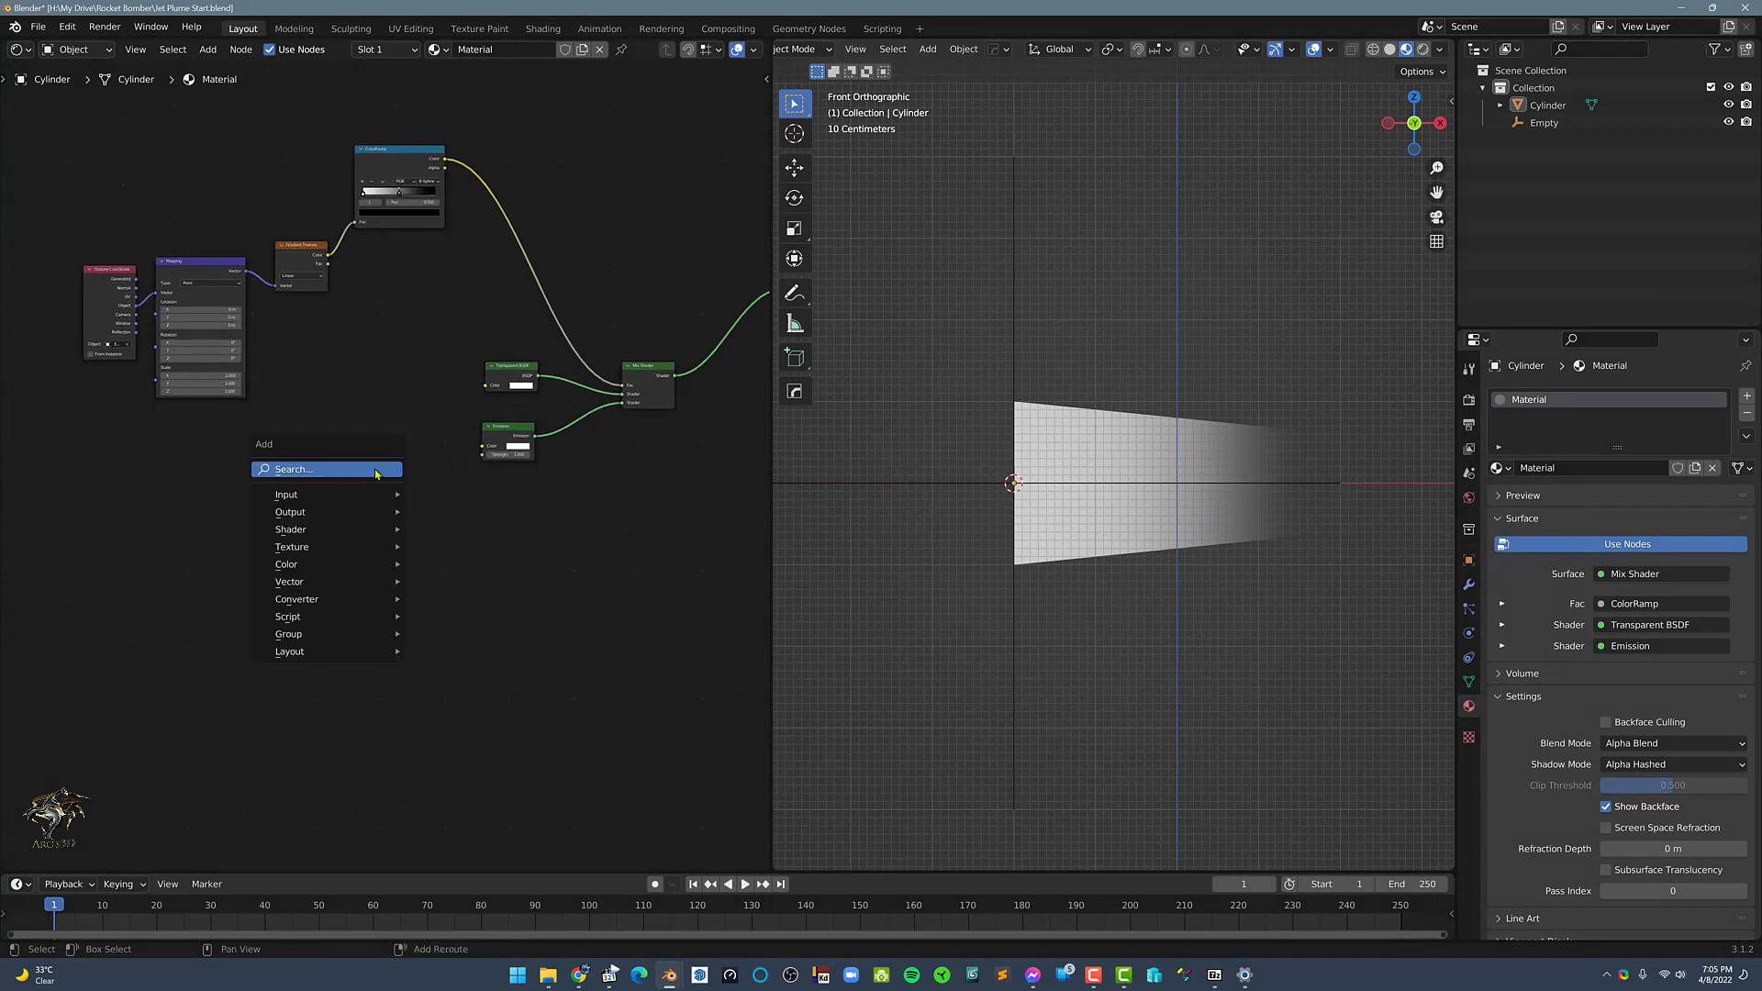
Add a Noise Texture and multiply it with the gradient ramp at factor 1, noise roughness 1.
{"action": "type", "text": "no"}
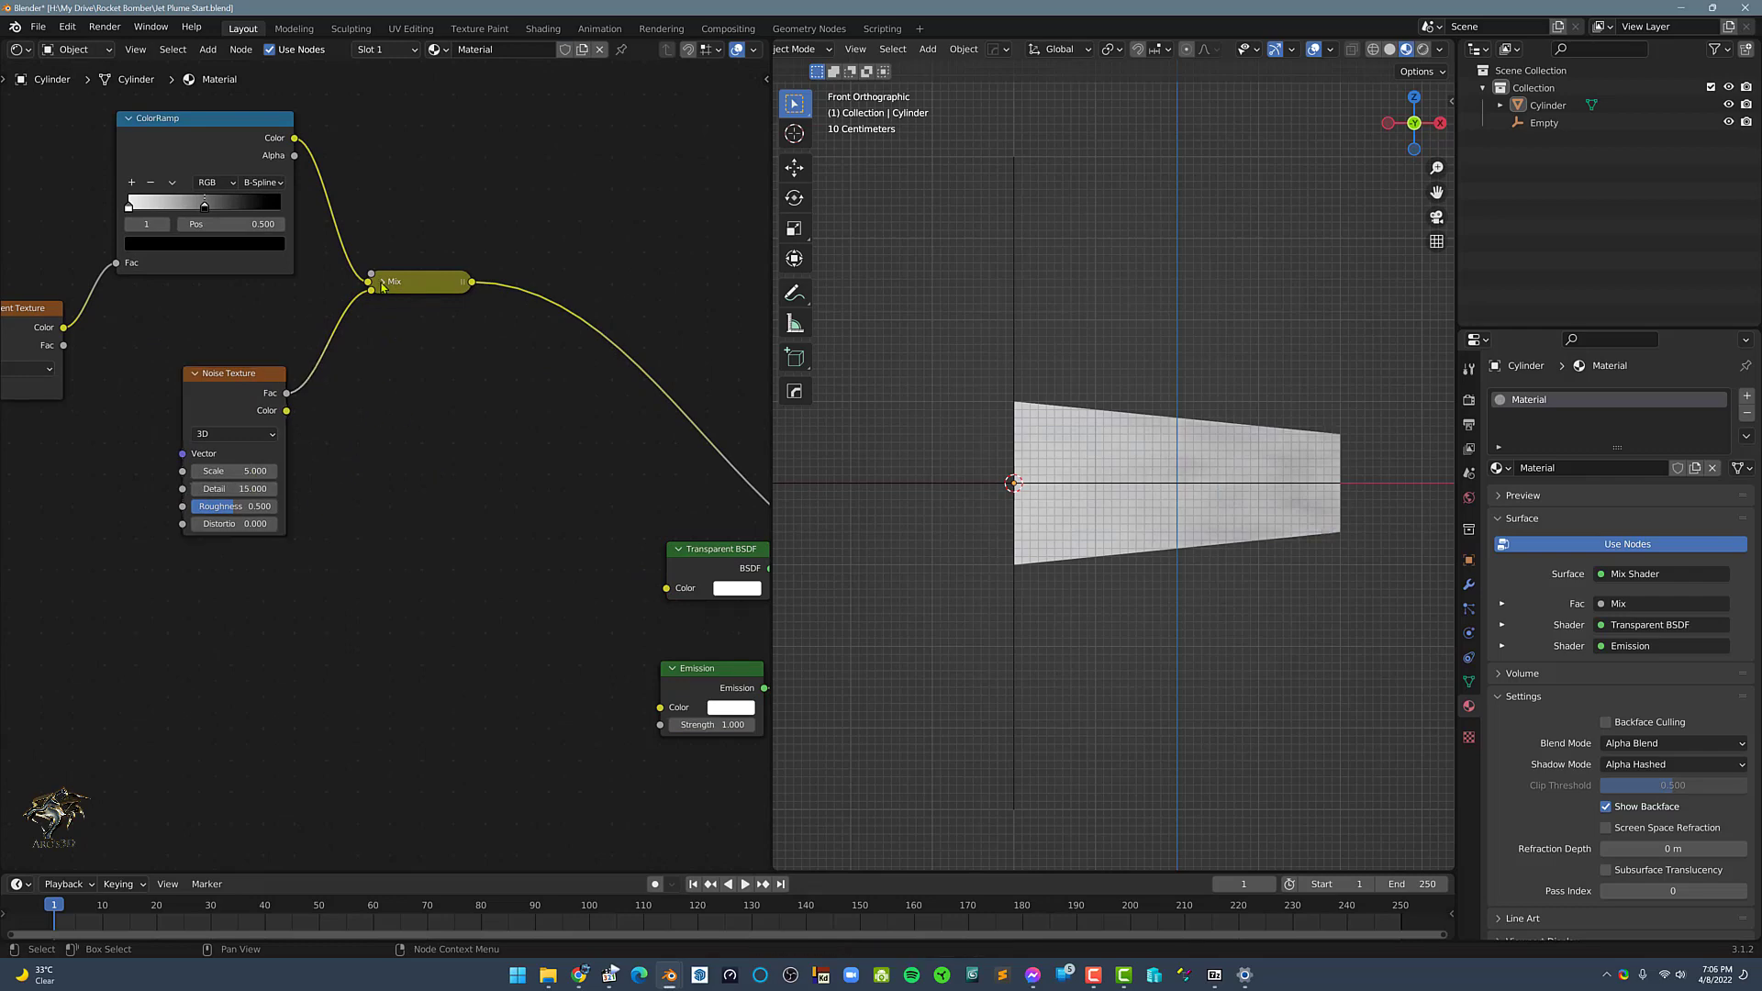
{"action": "left_click", "coordinate": [419, 325]}
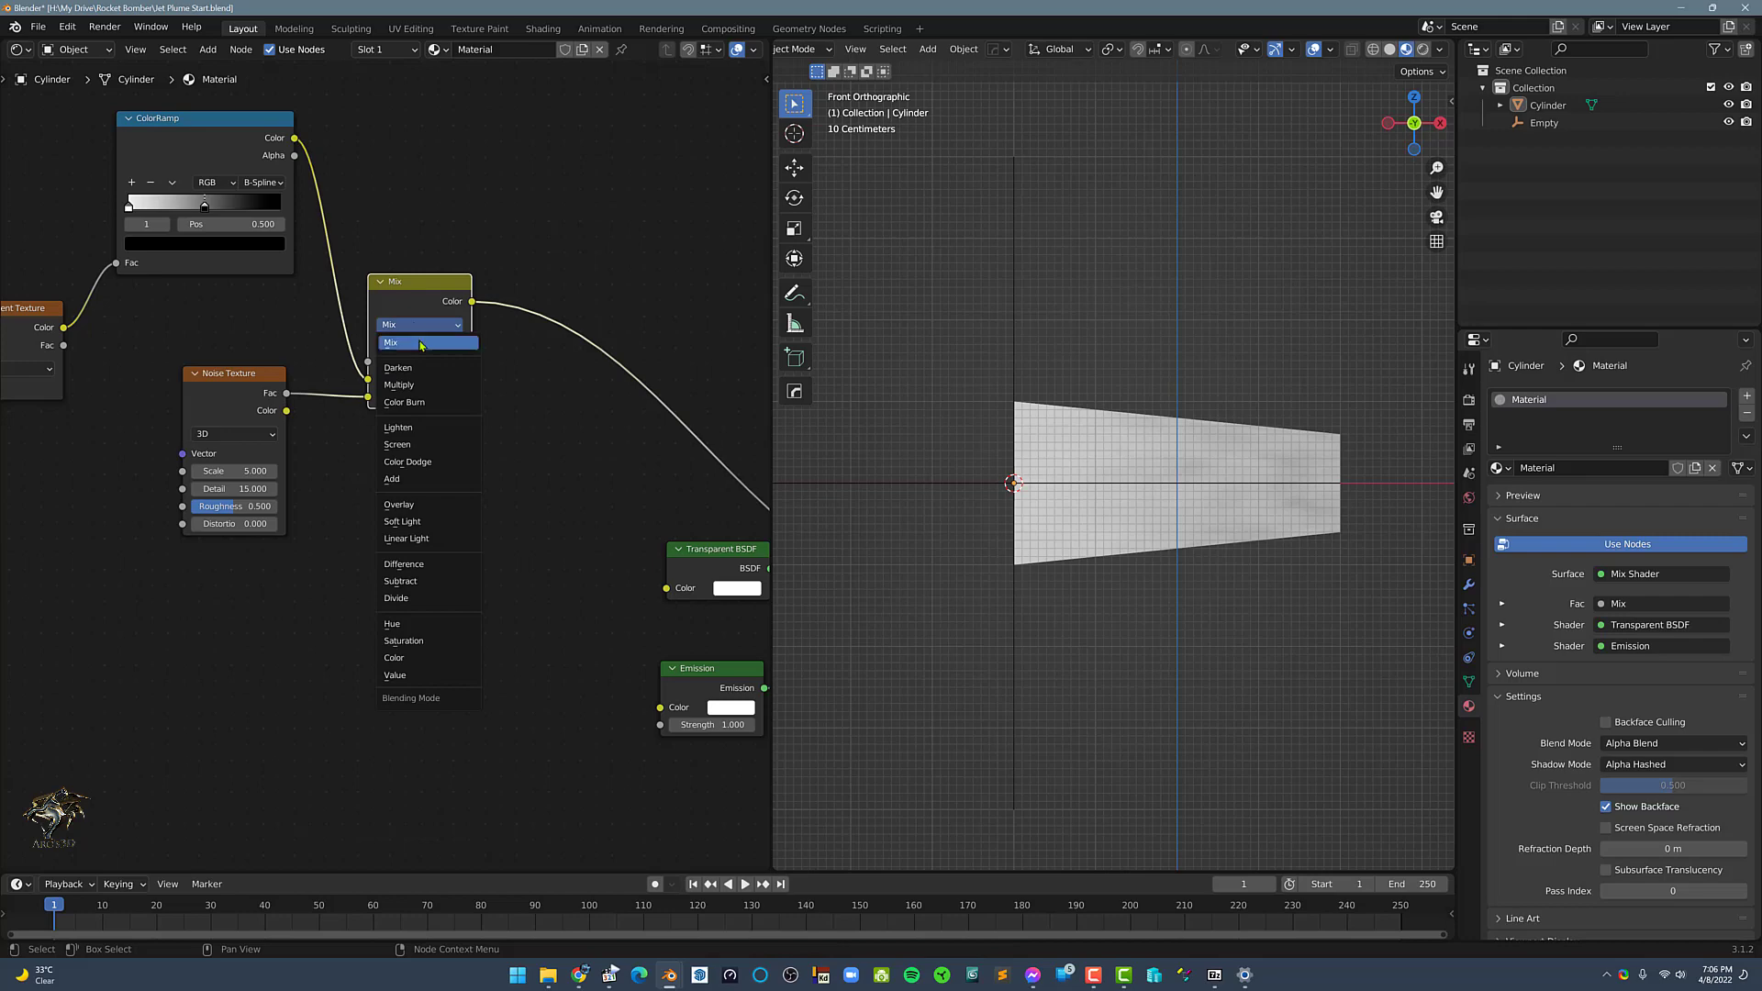
{"action": "left_click", "coordinate": [398, 384]}
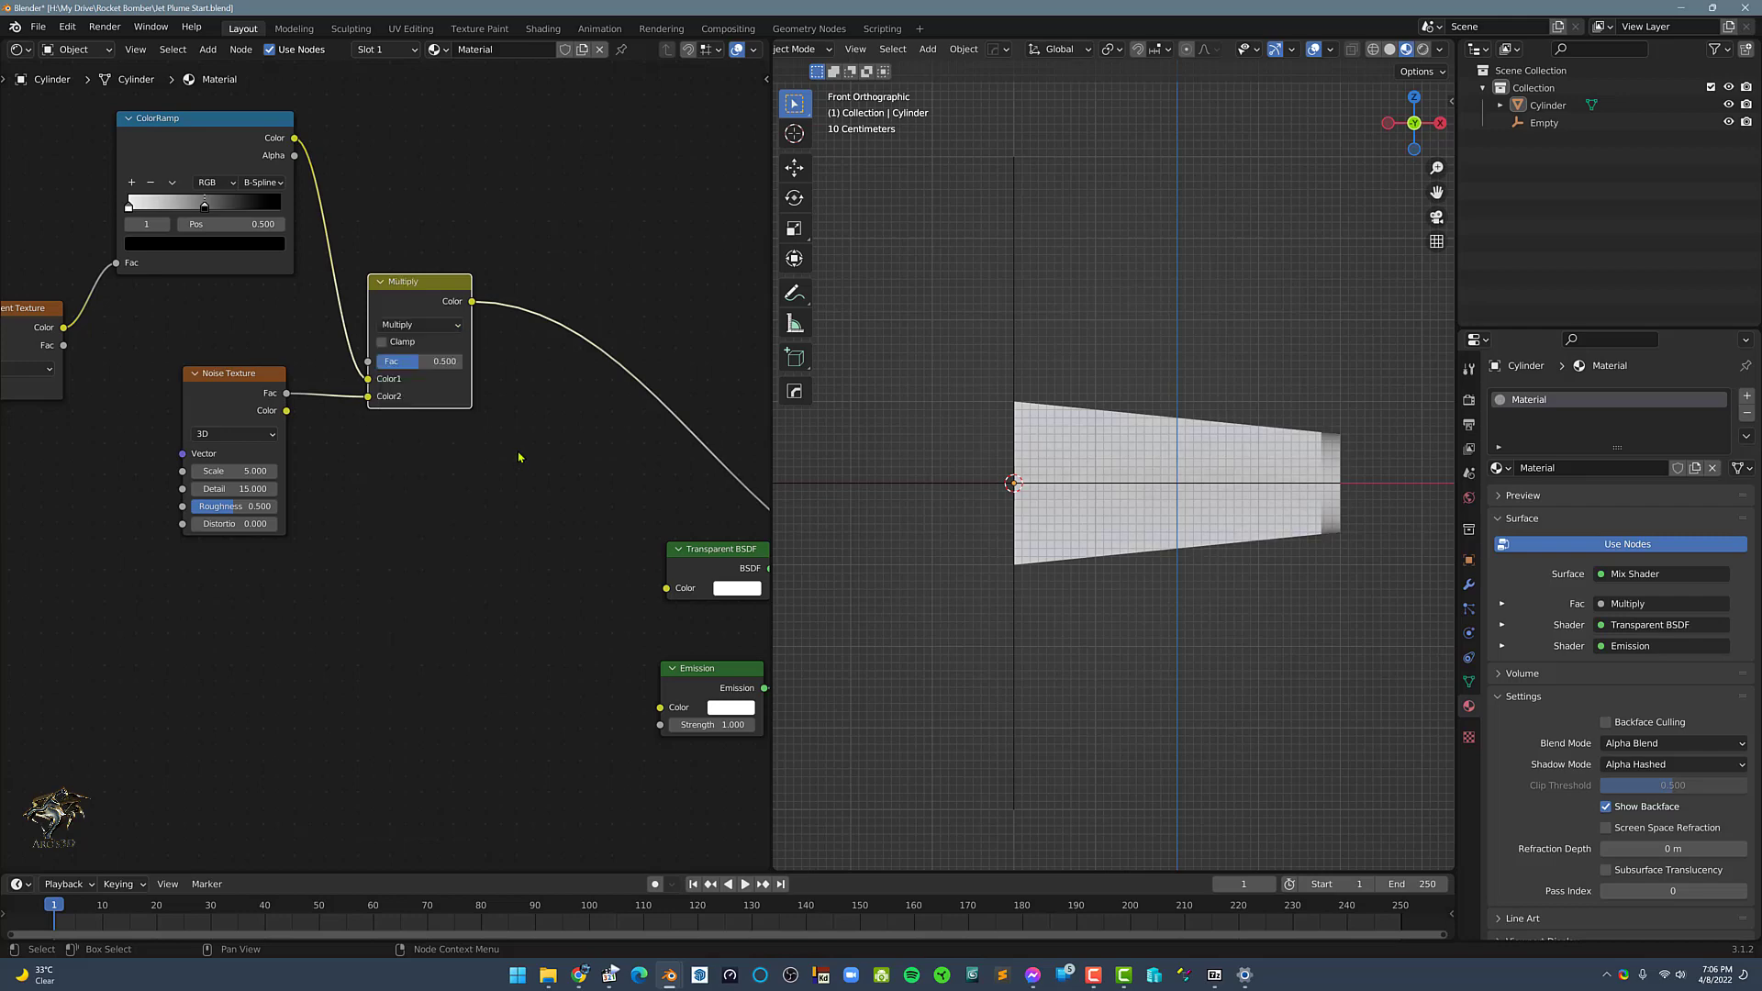
{"action": "left_click_drag", "start_coordinate": [398, 362], "coordinate": [450, 361]}
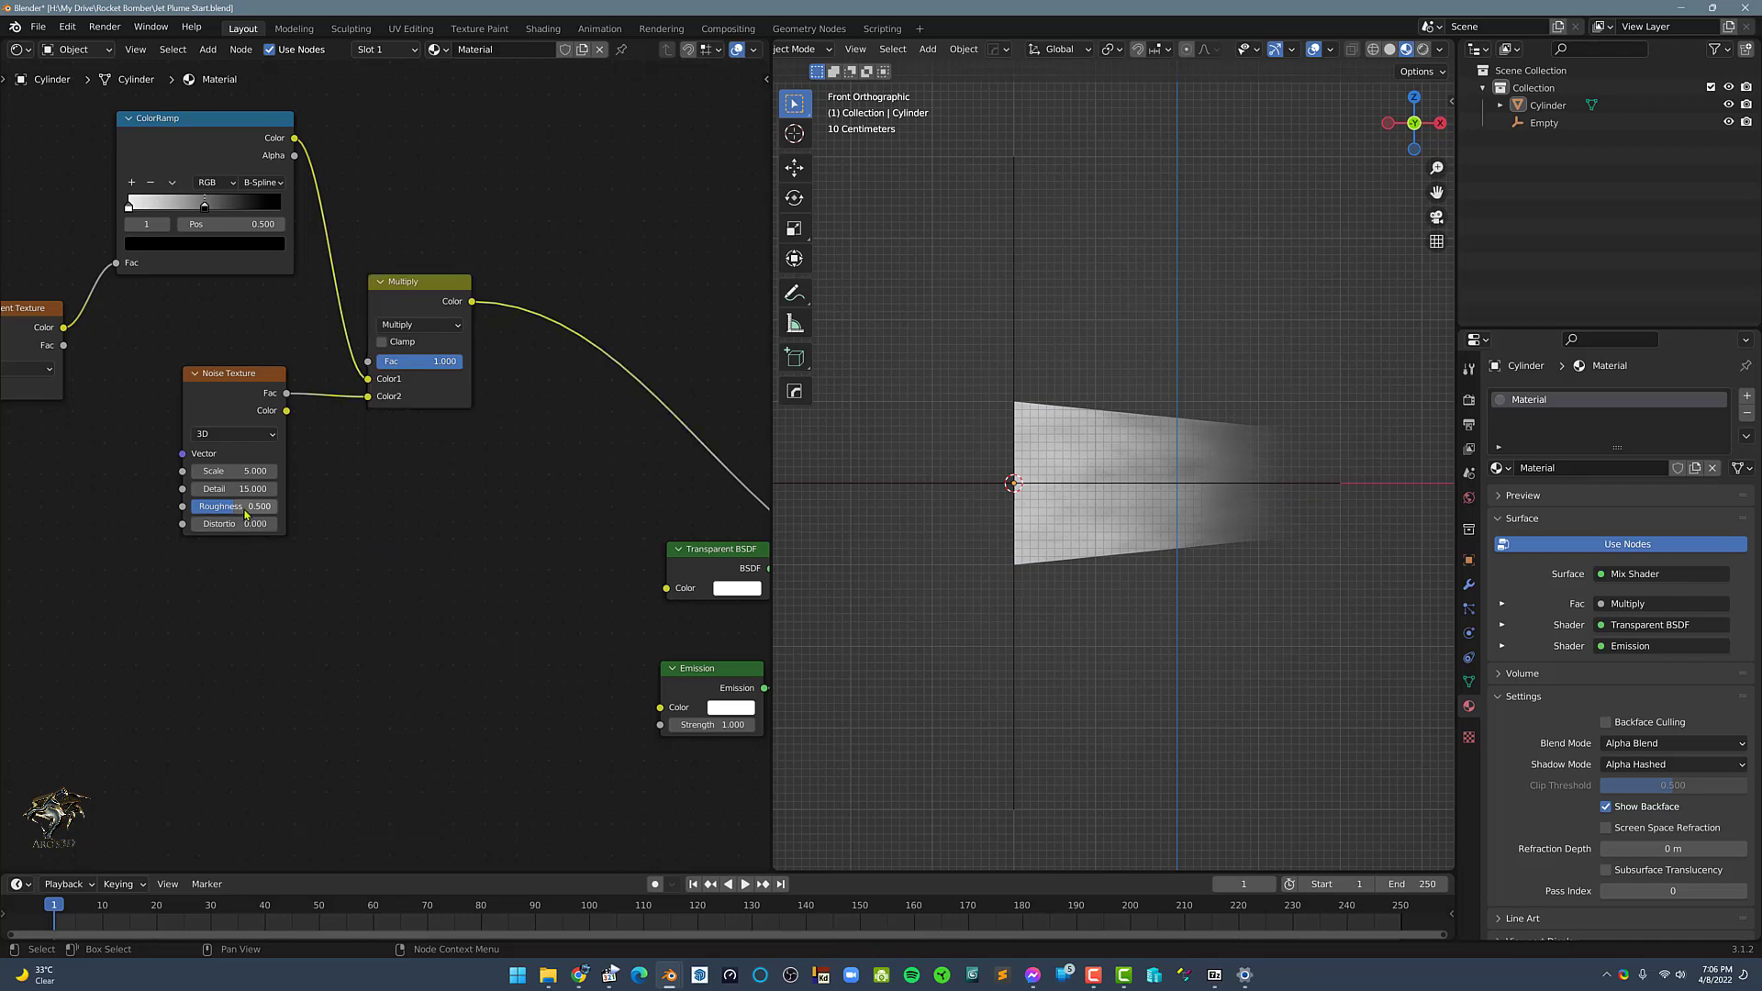
{"action": "left_click_drag", "start_coordinate": [218, 506], "coordinate": [258, 506]}
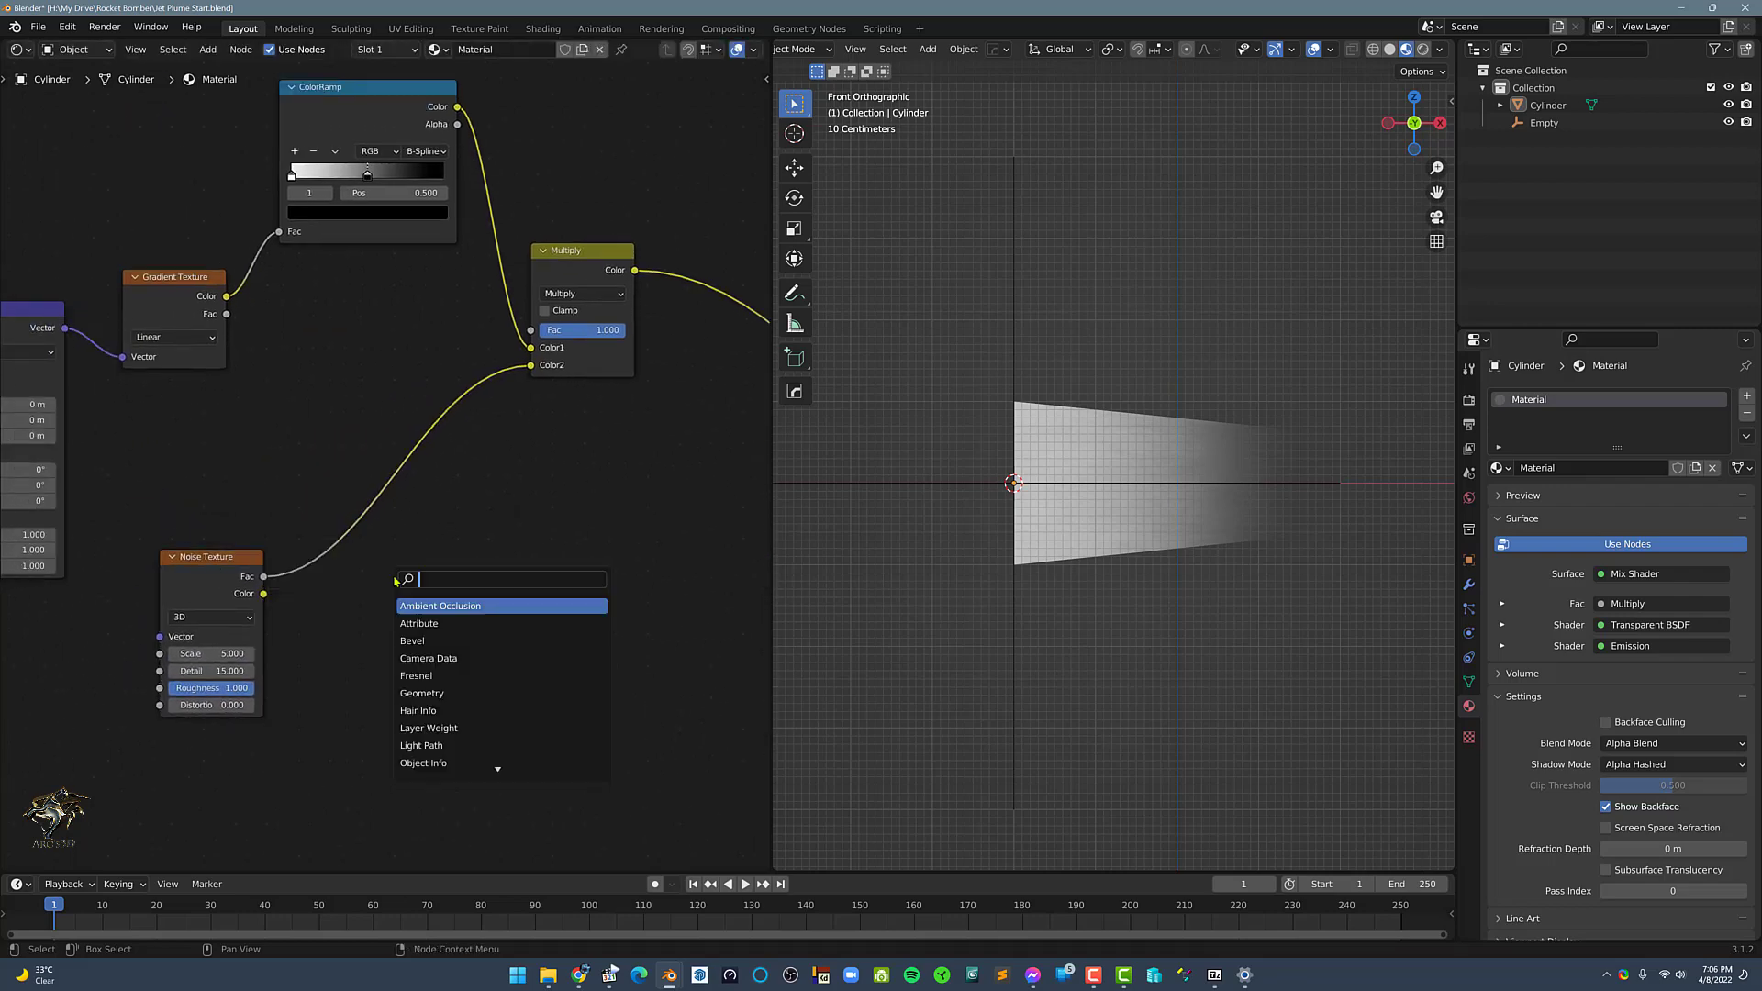
Insert a ColorRamp after the noise, tighten its stops and lower noise detail and roughness for contrast.
{"action": "type", "text": "ra"}
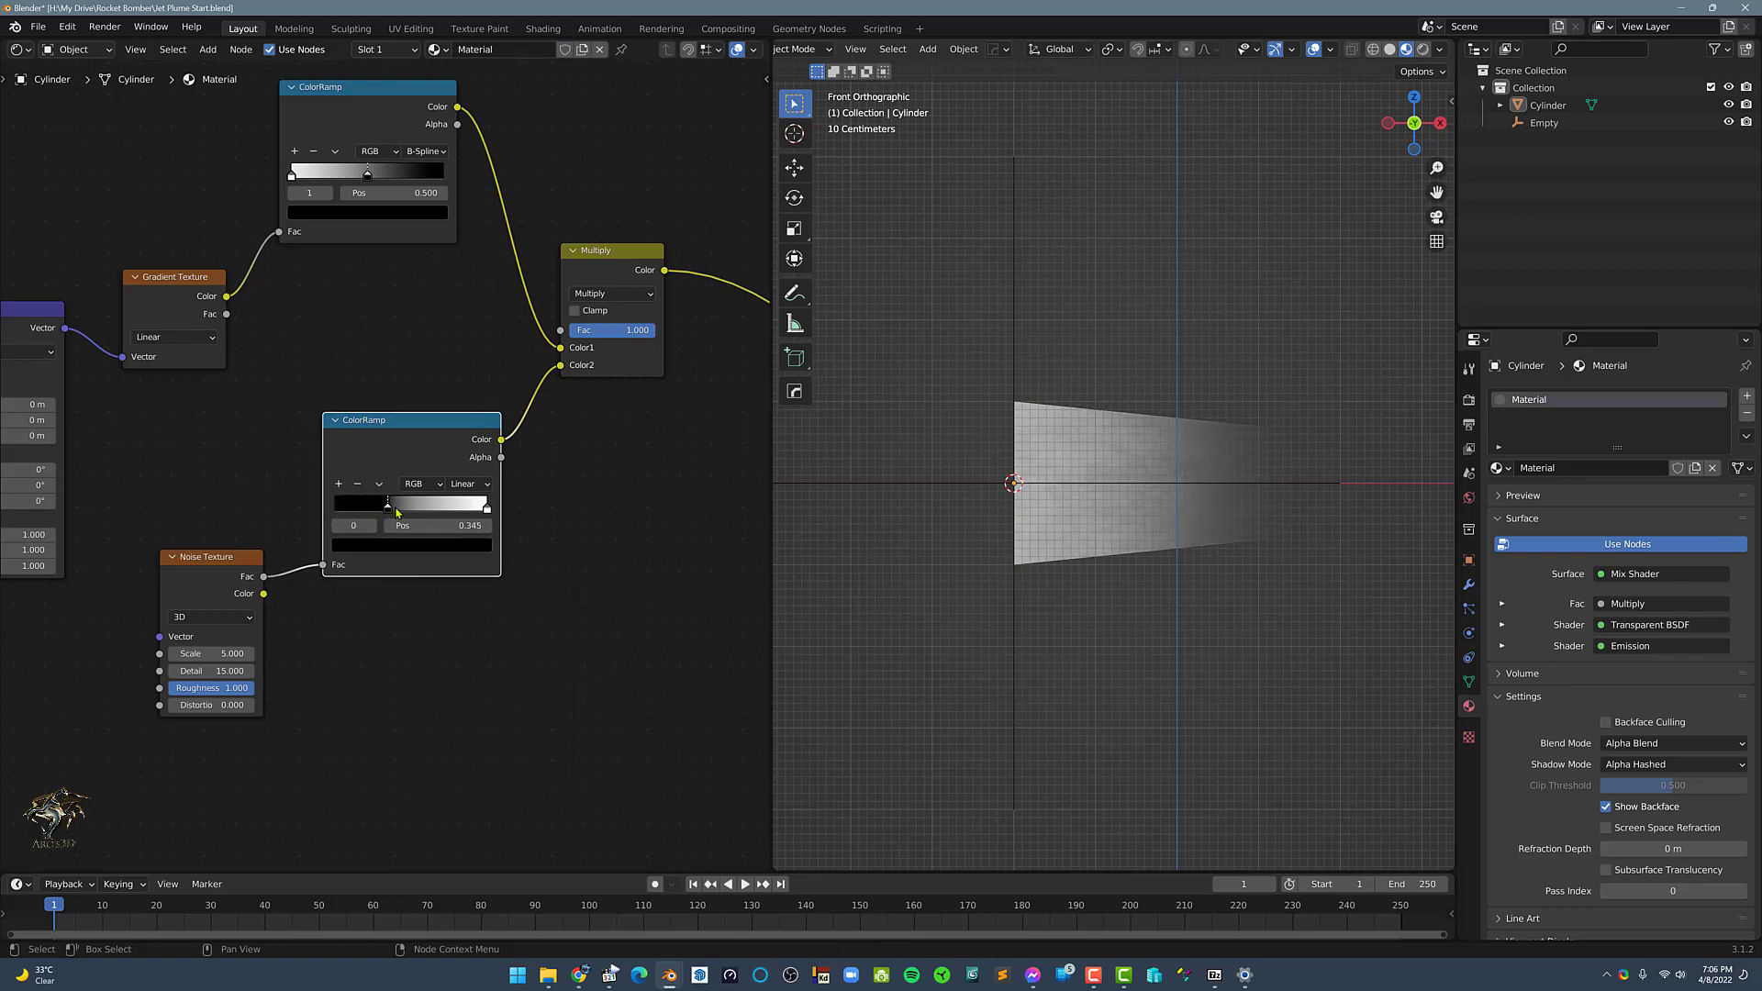
{"action": "left_click_drag", "start_coordinate": [385, 503], "coordinate": [413, 502]}
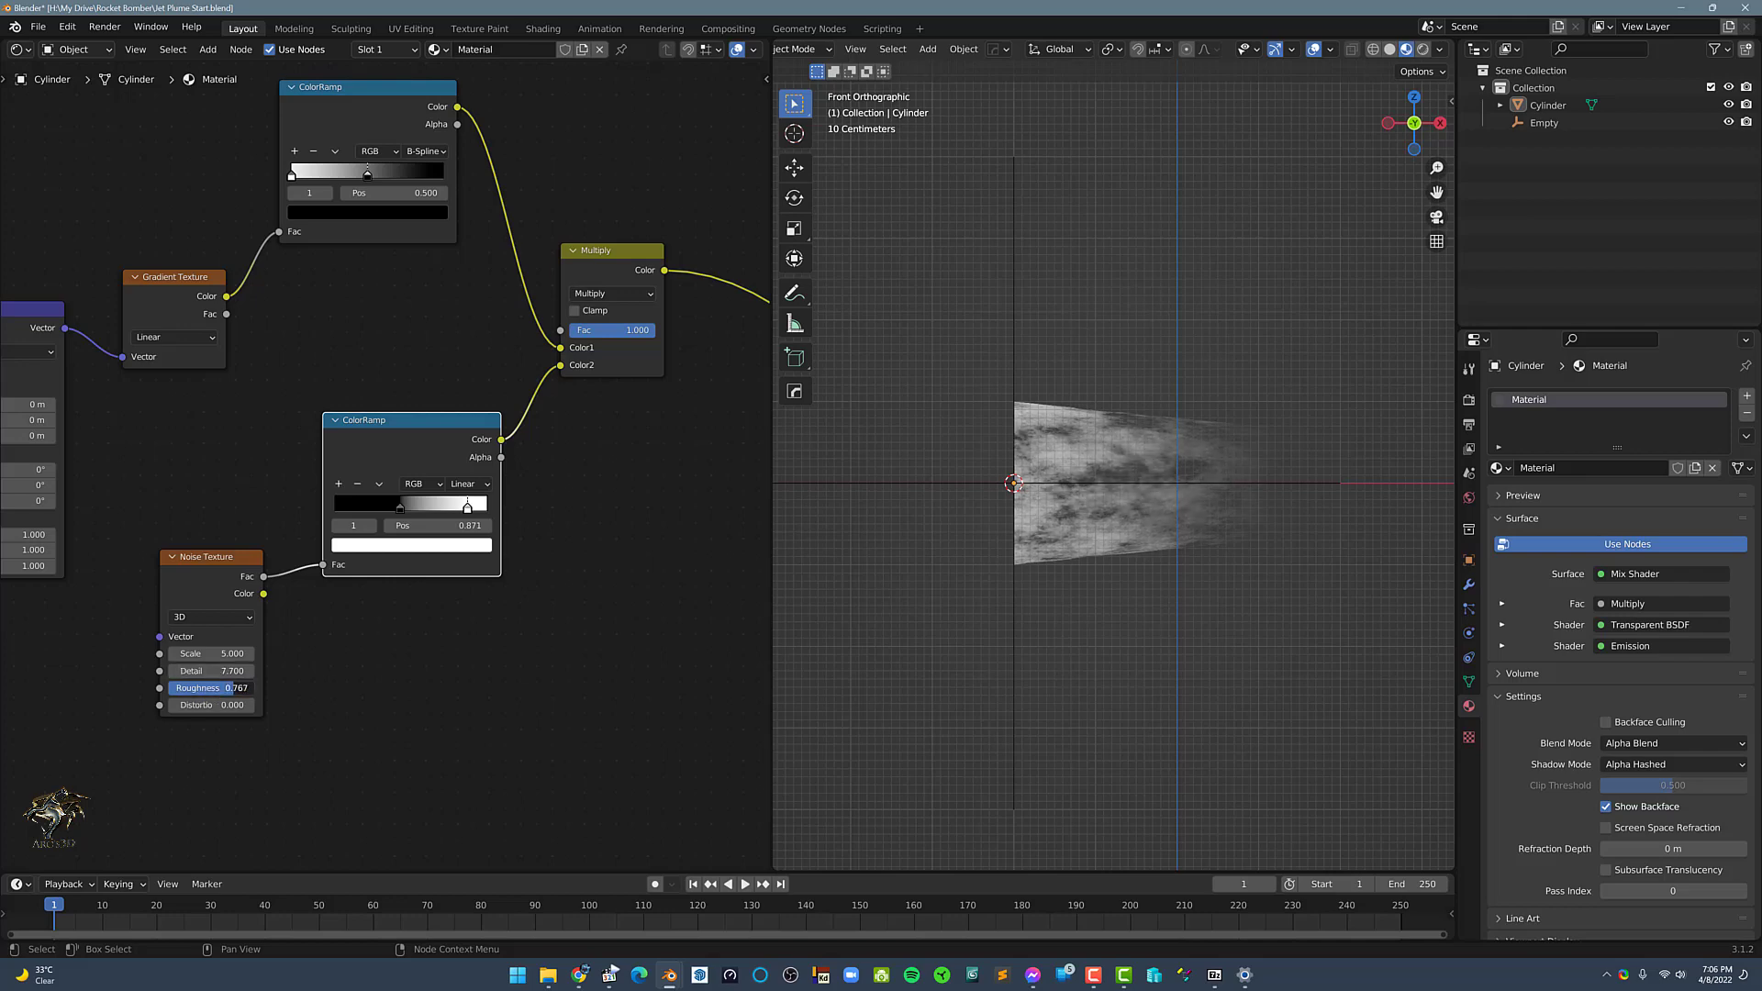
{"action": "left_click_drag", "start_coordinate": [234, 686], "coordinate": [228, 687]}
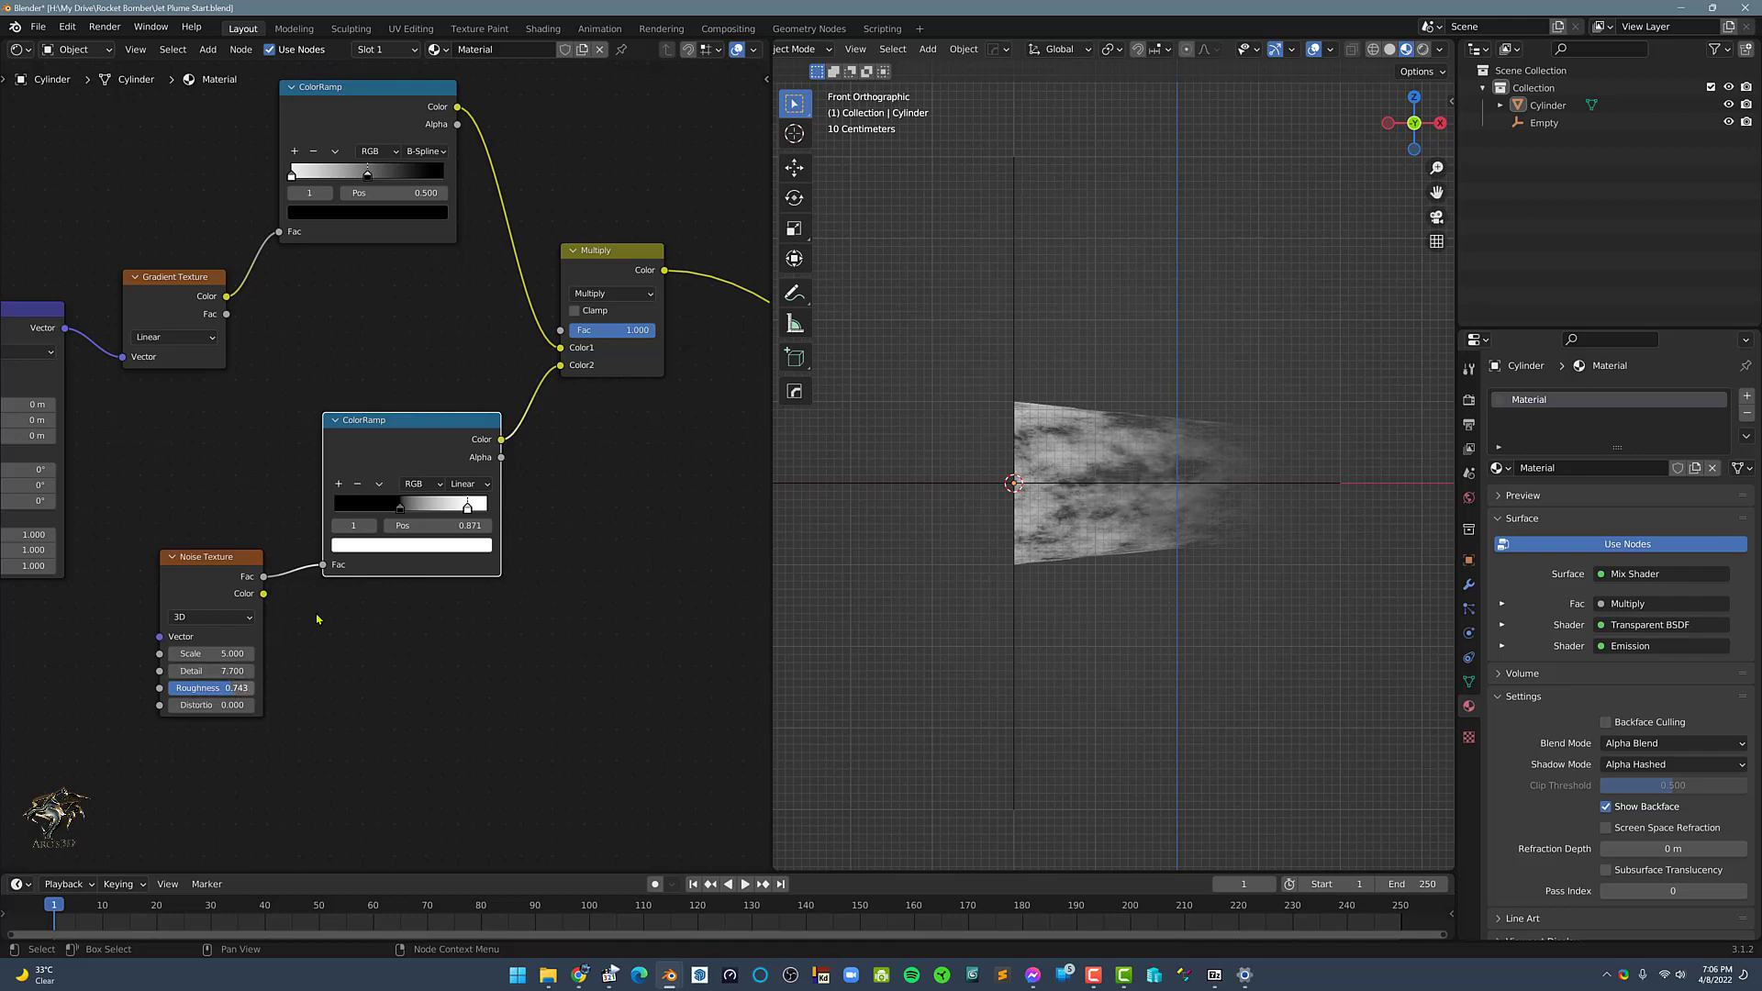
{"action": "left_click_drag", "start_coordinate": [465, 503], "coordinate": [392, 502]}
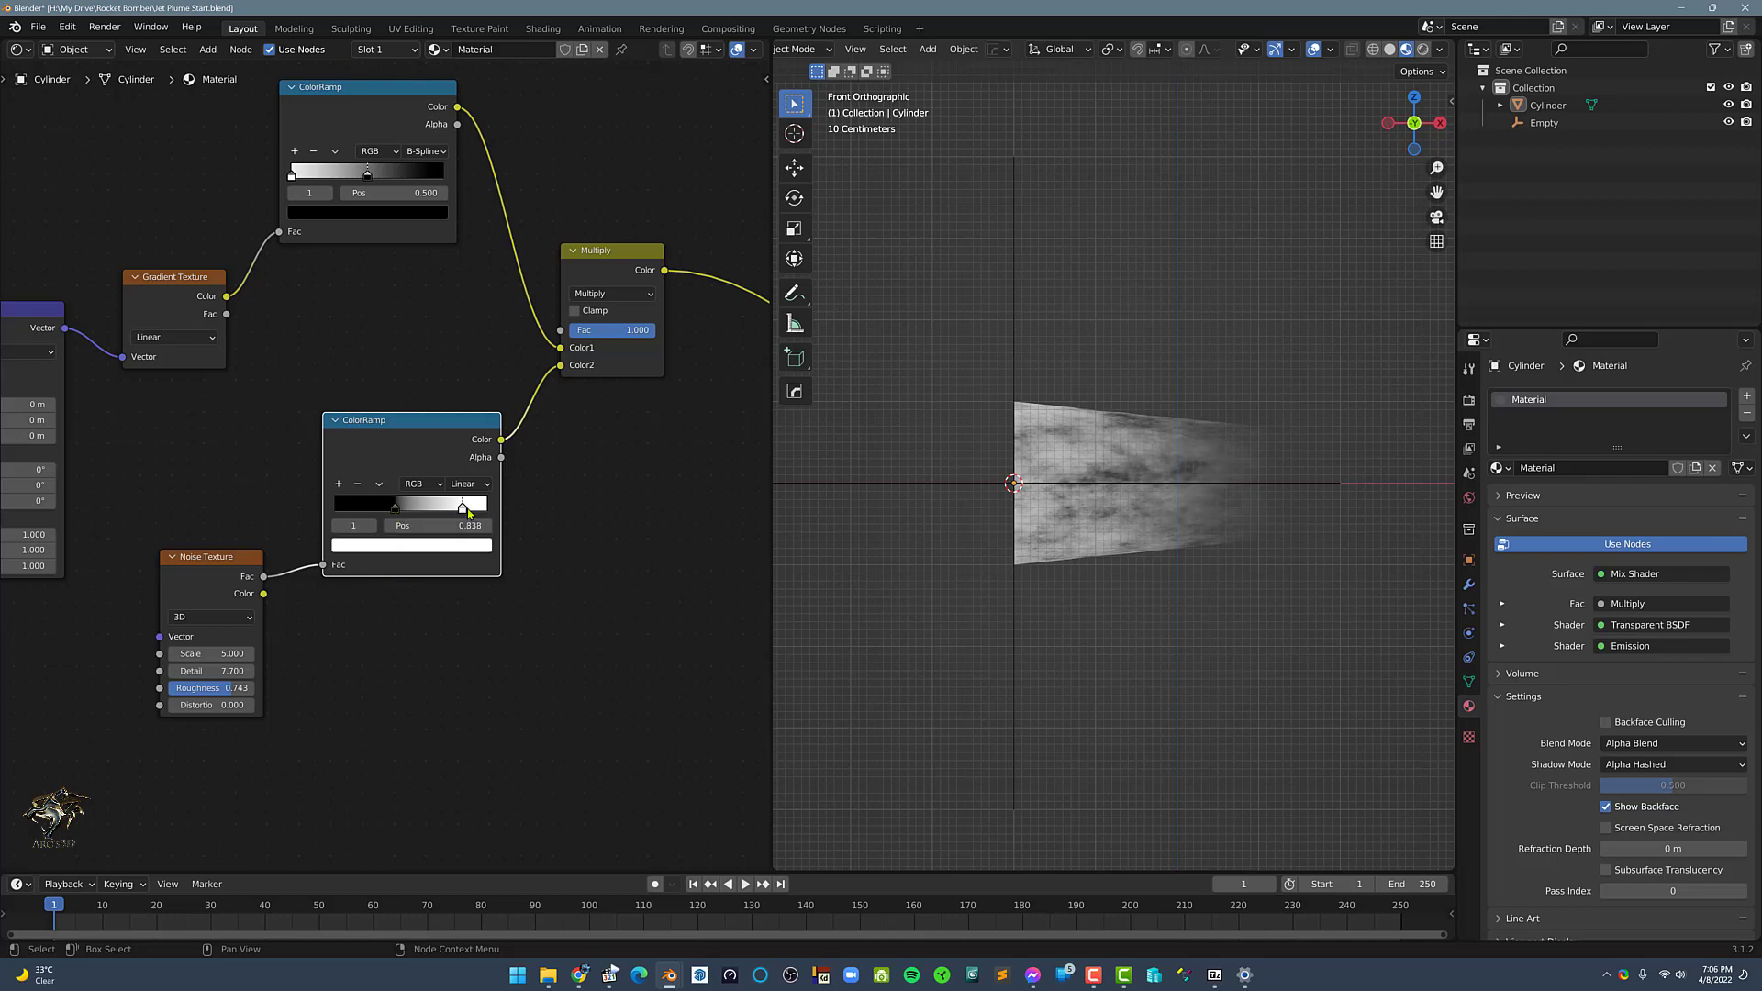
{"action": "left_click_drag", "start_coordinate": [466, 505], "coordinate": [395, 505]}
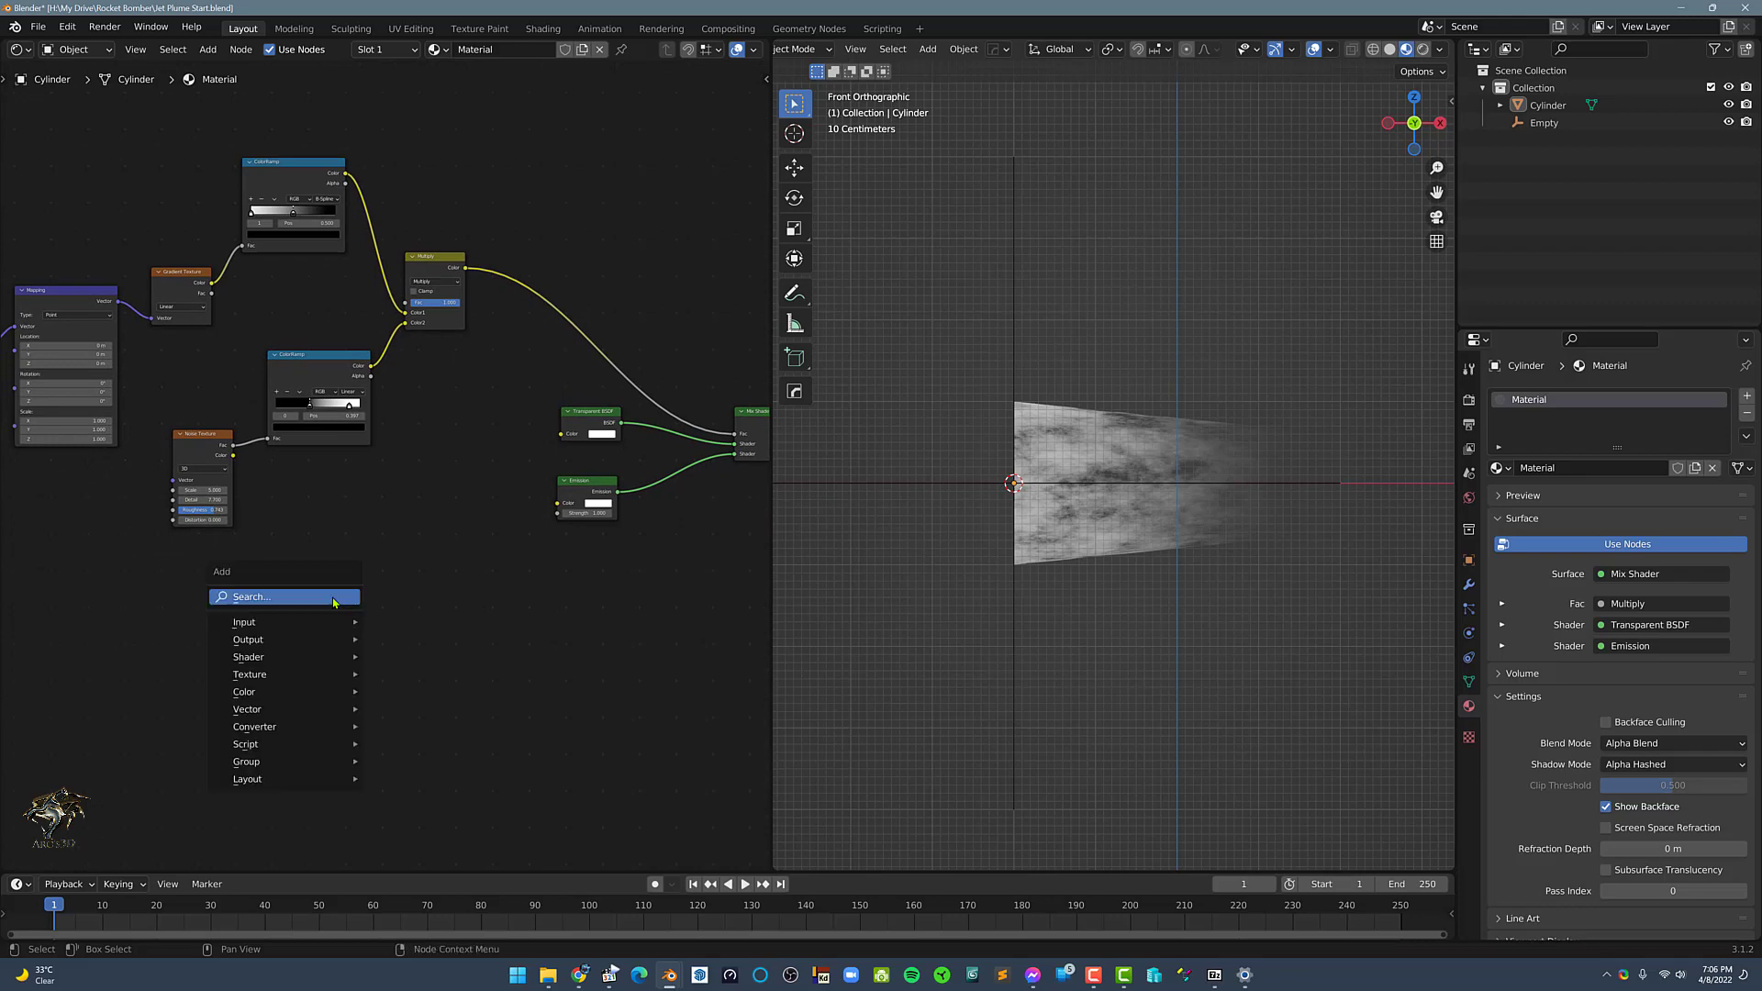
Add a ColorRamp node for the emission colour and position its middle stop.
{"action": "left_click", "coordinate": [252, 594]}
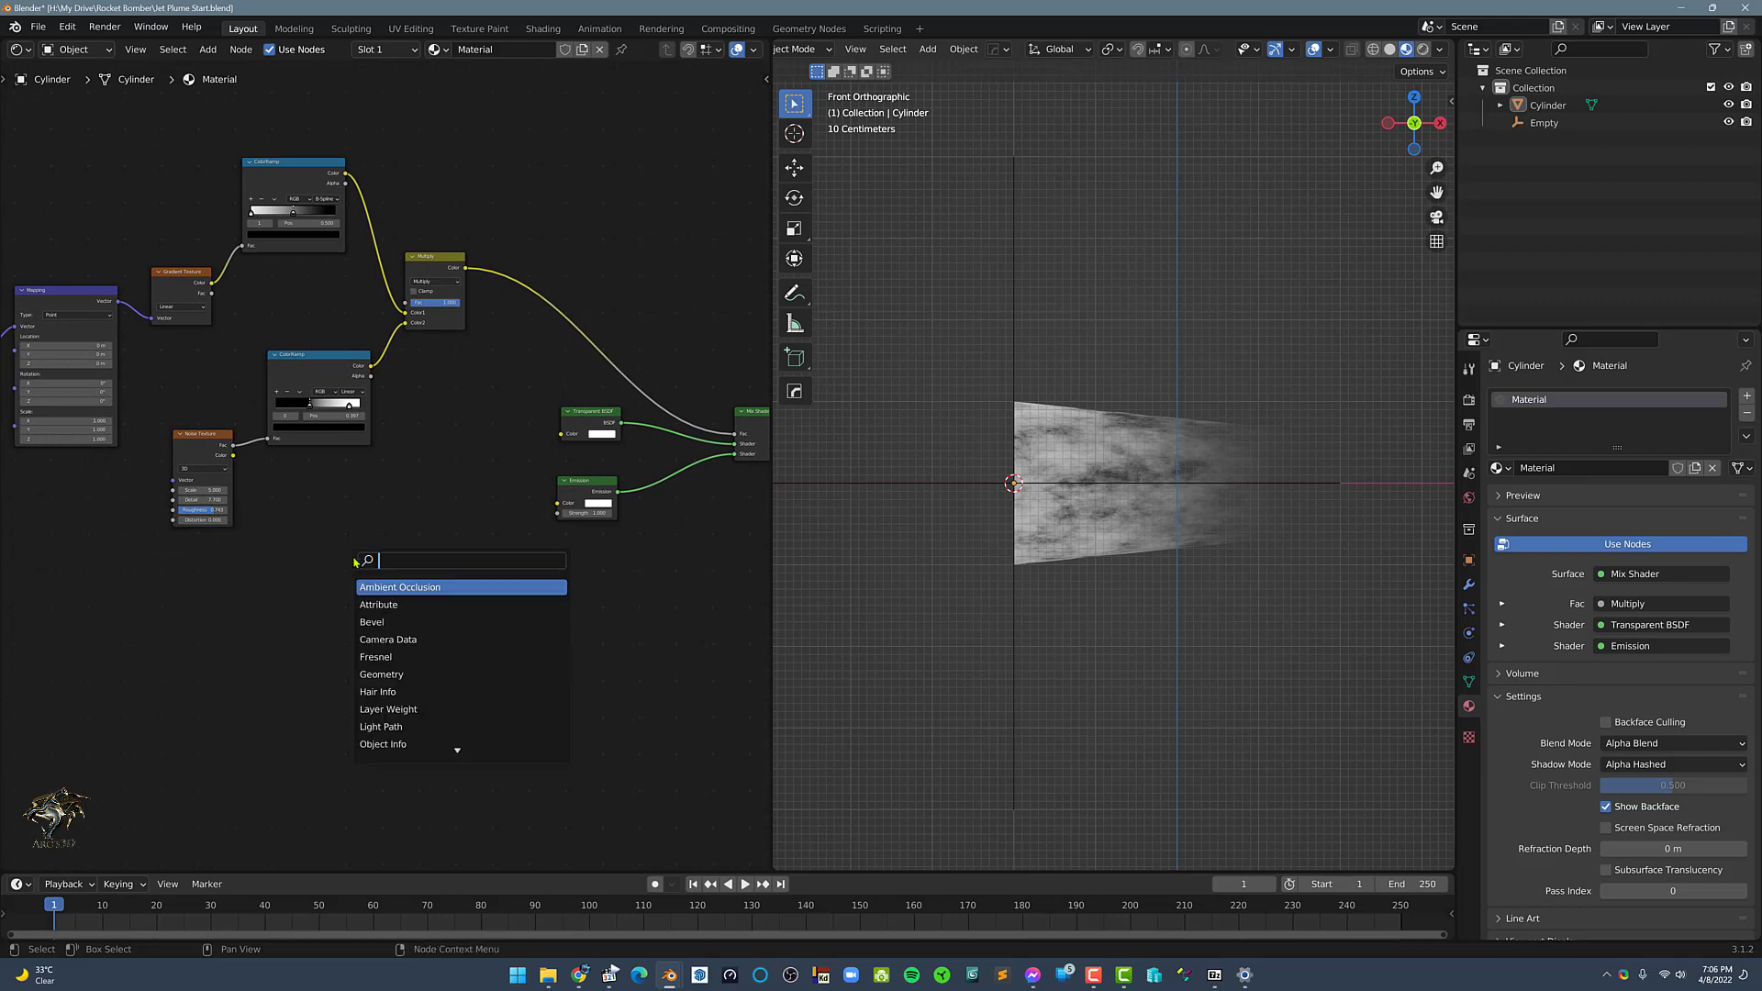
{"action": "type", "text": "c"}
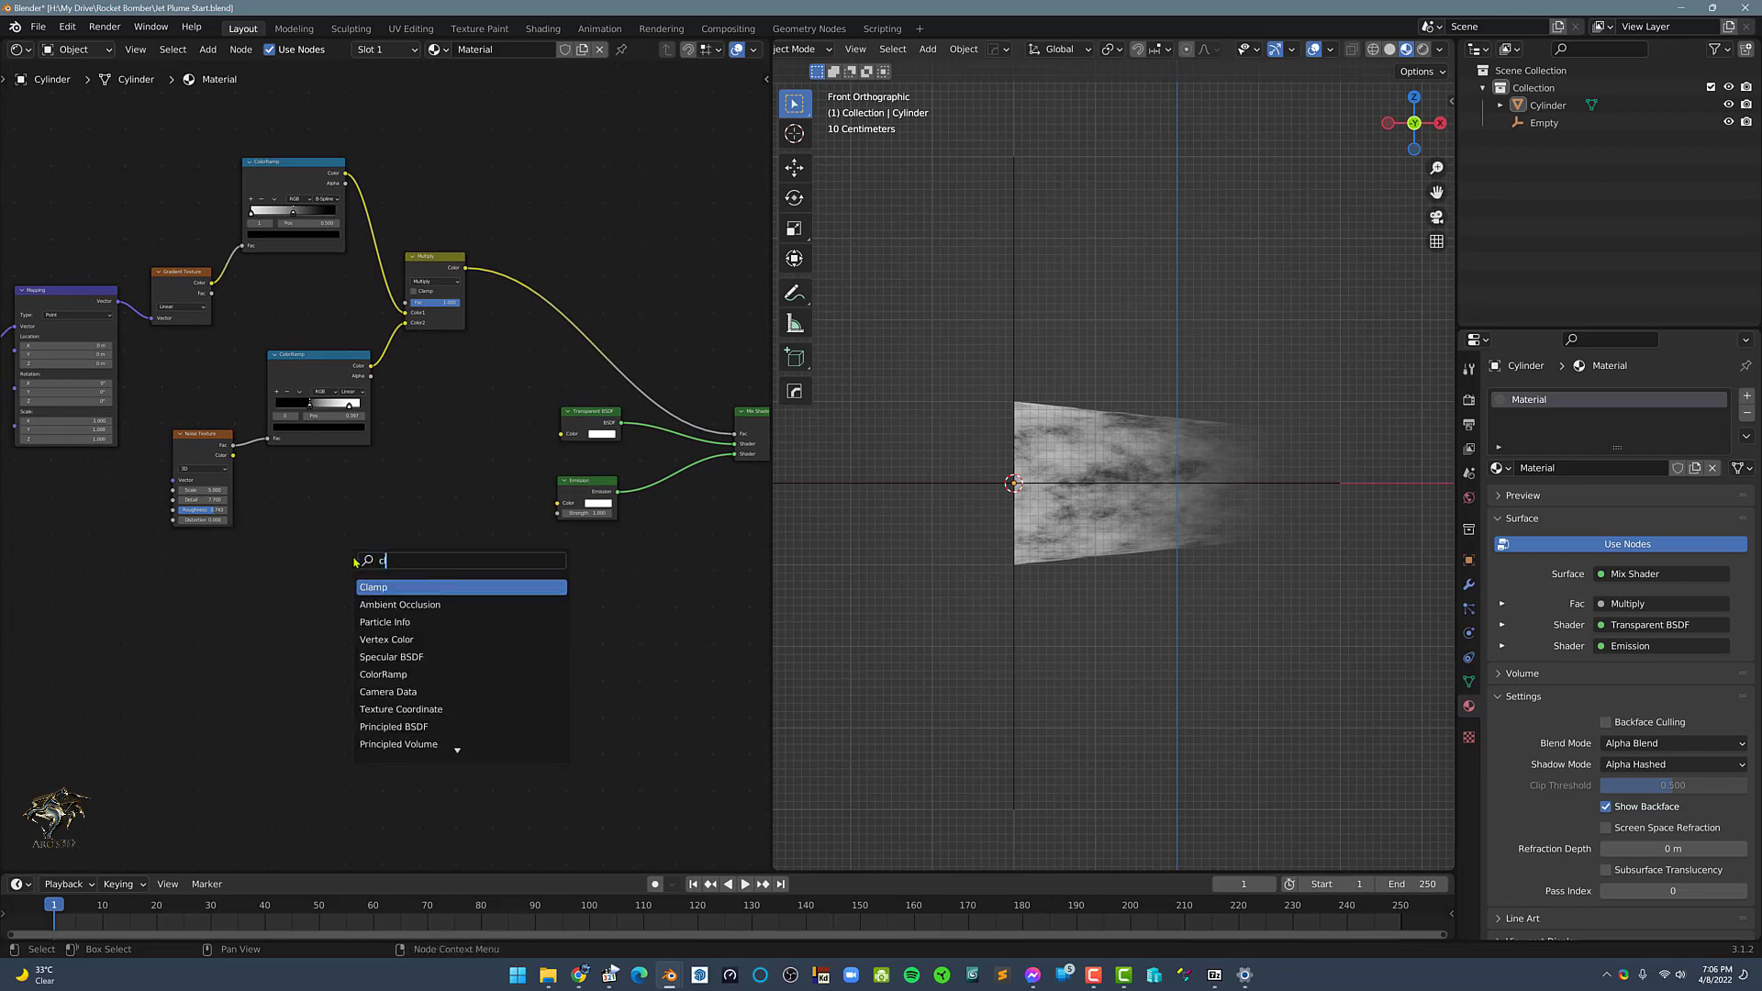
{"action": "type", "text": "olo"}
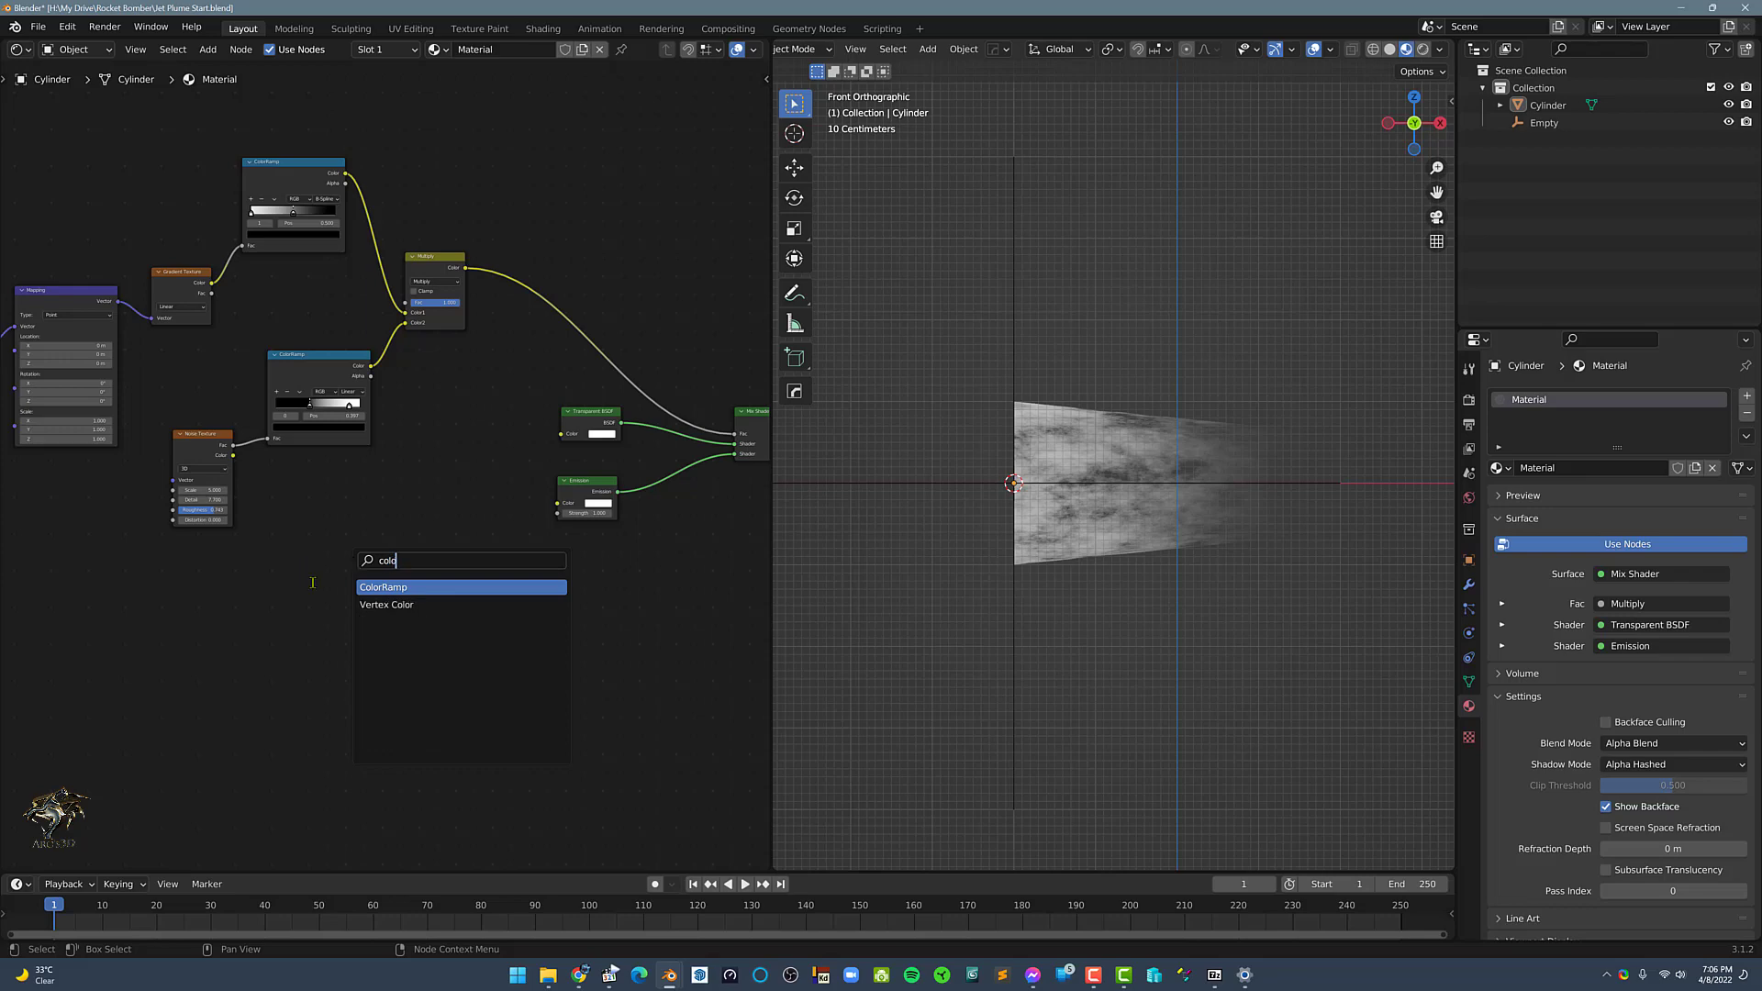
{"action": "left_click", "coordinate": [384, 587]}
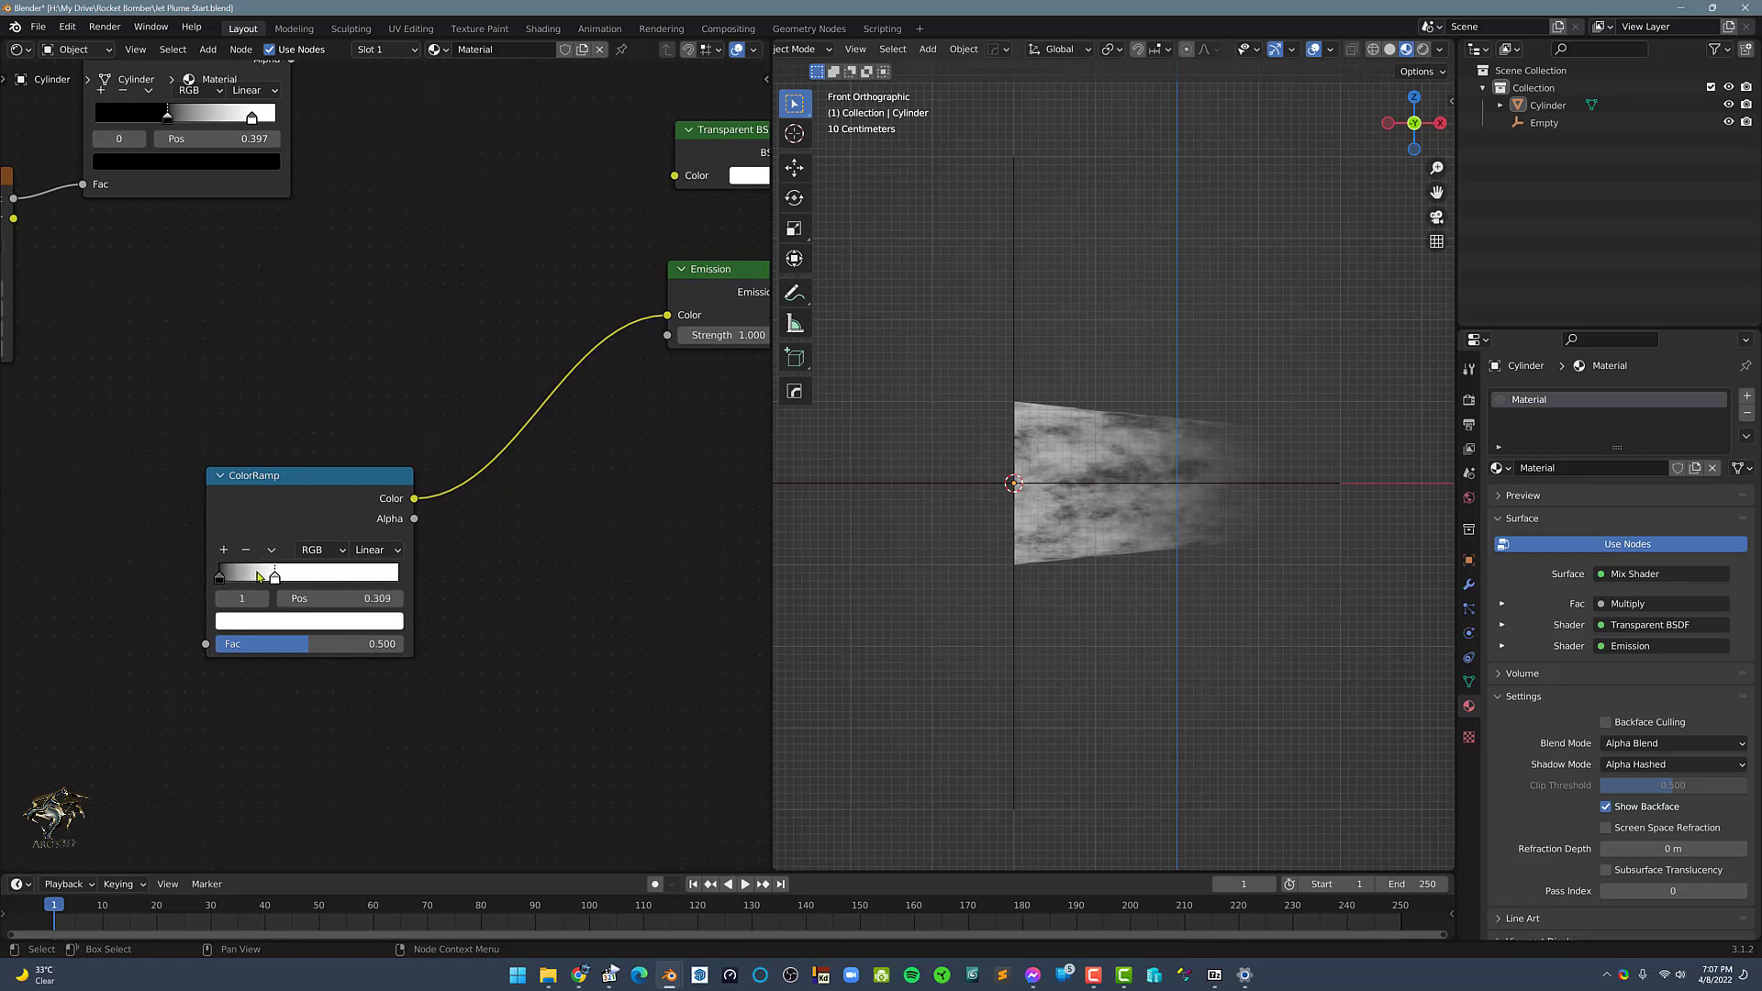
{"action": "left_click_drag", "start_coordinate": [273, 575], "coordinate": [396, 574]}
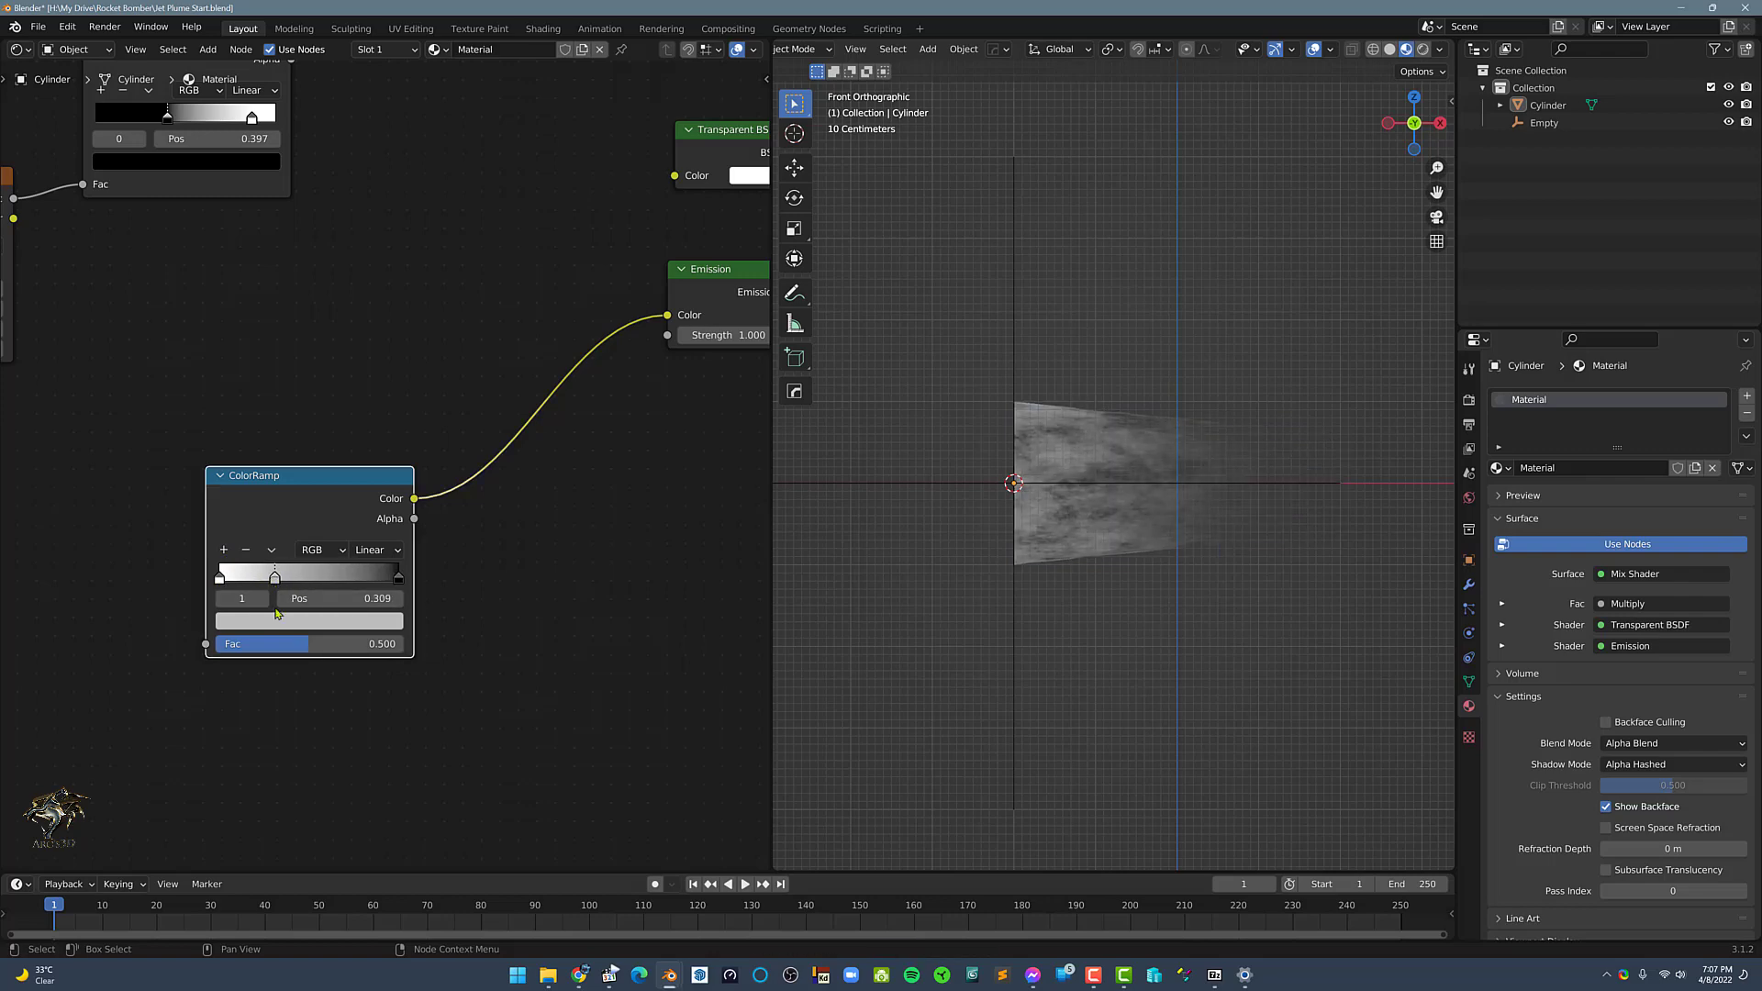
Colour the middle stop orange and switch the emission gradient to B-Spline interpolation.
{"action": "left_click", "coordinate": [308, 620]}
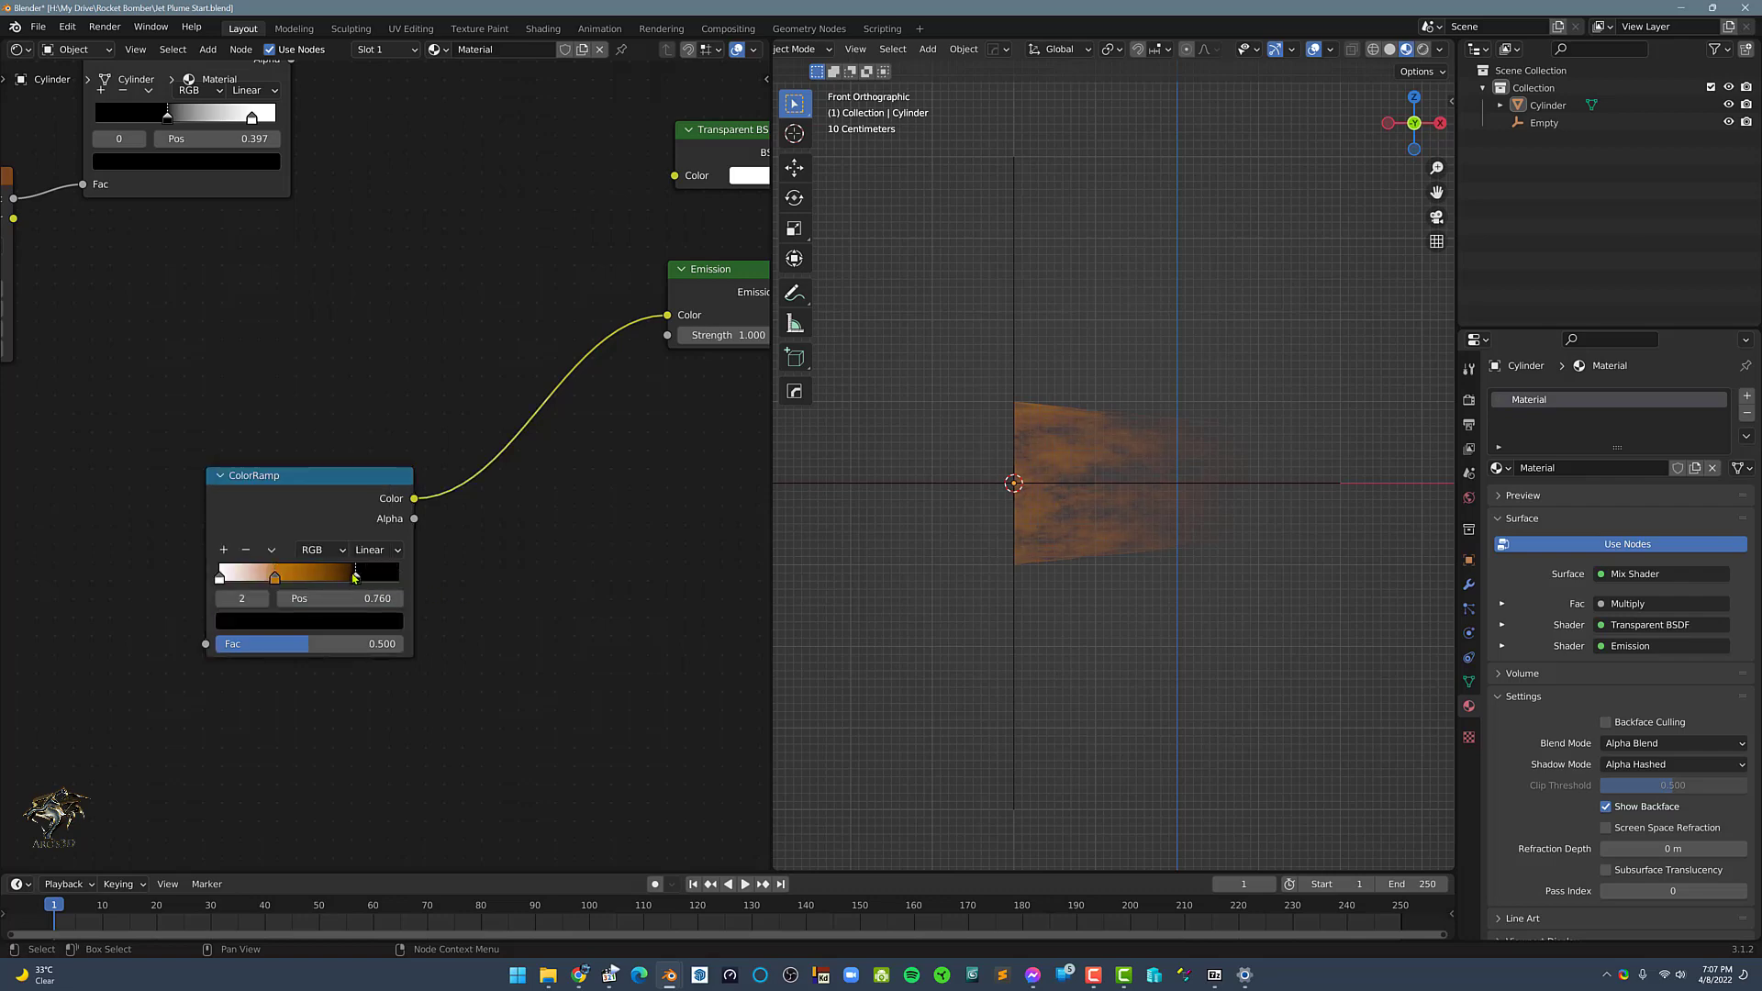
{"action": "left_click", "coordinate": [275, 574]}
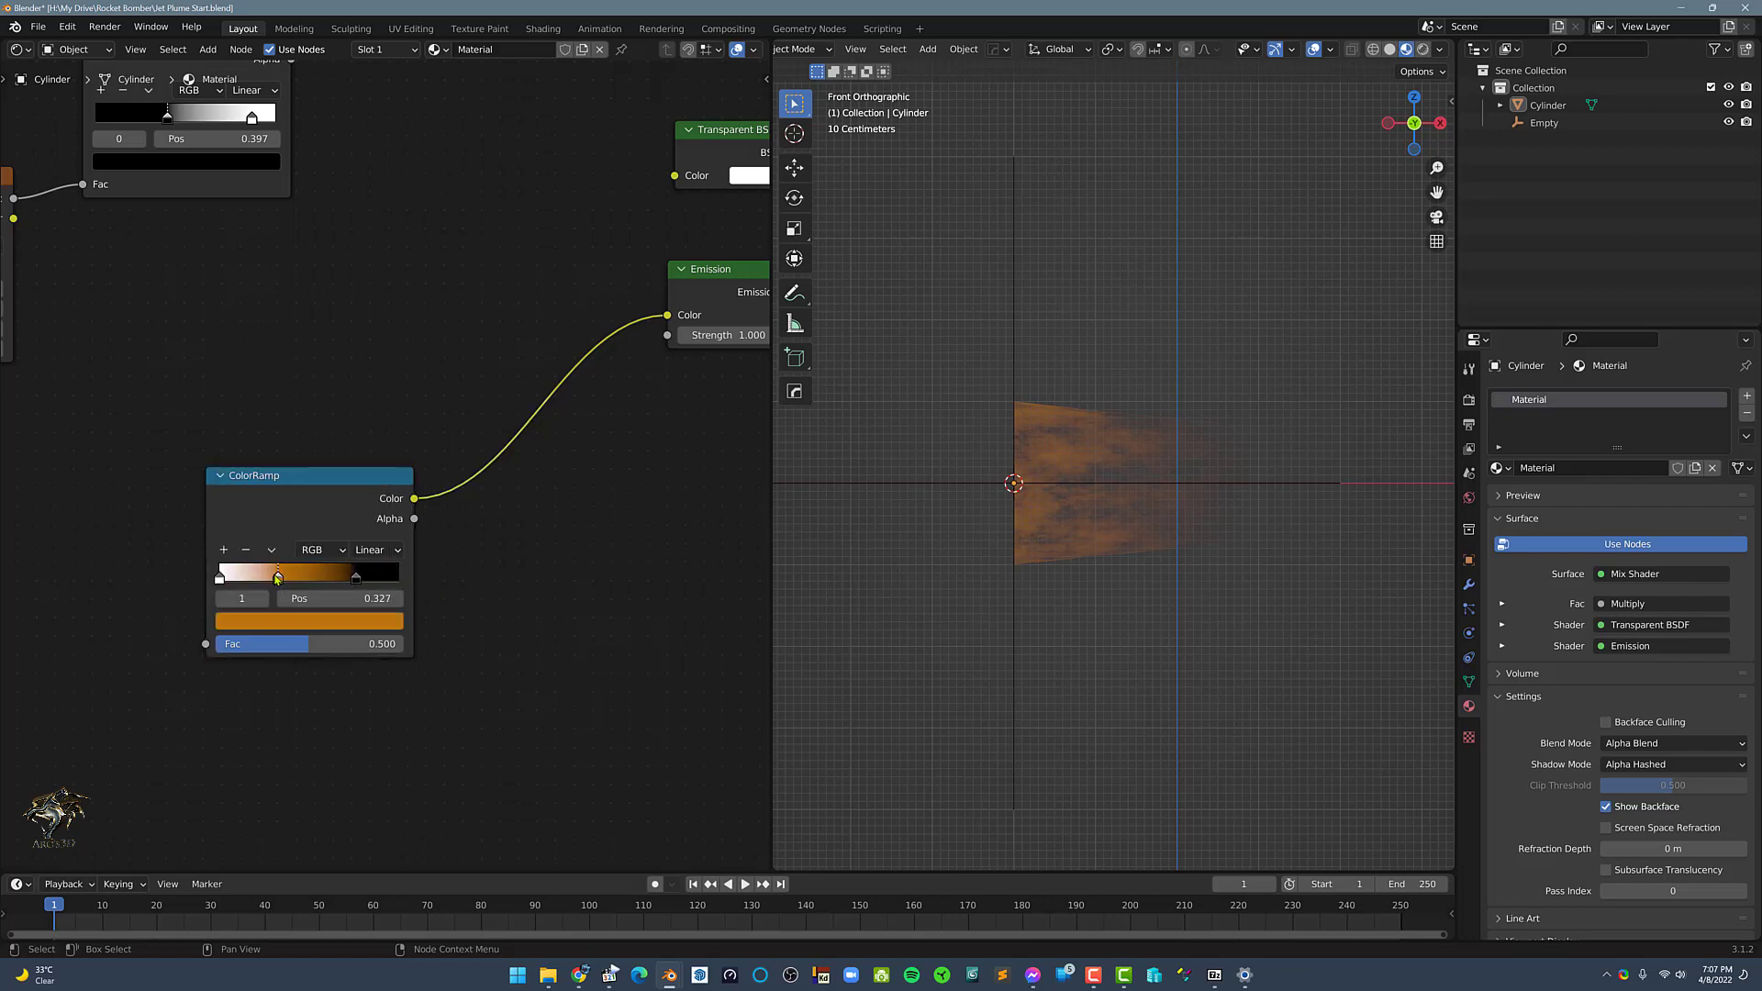
{"action": "left_click", "coordinate": [374, 549]}
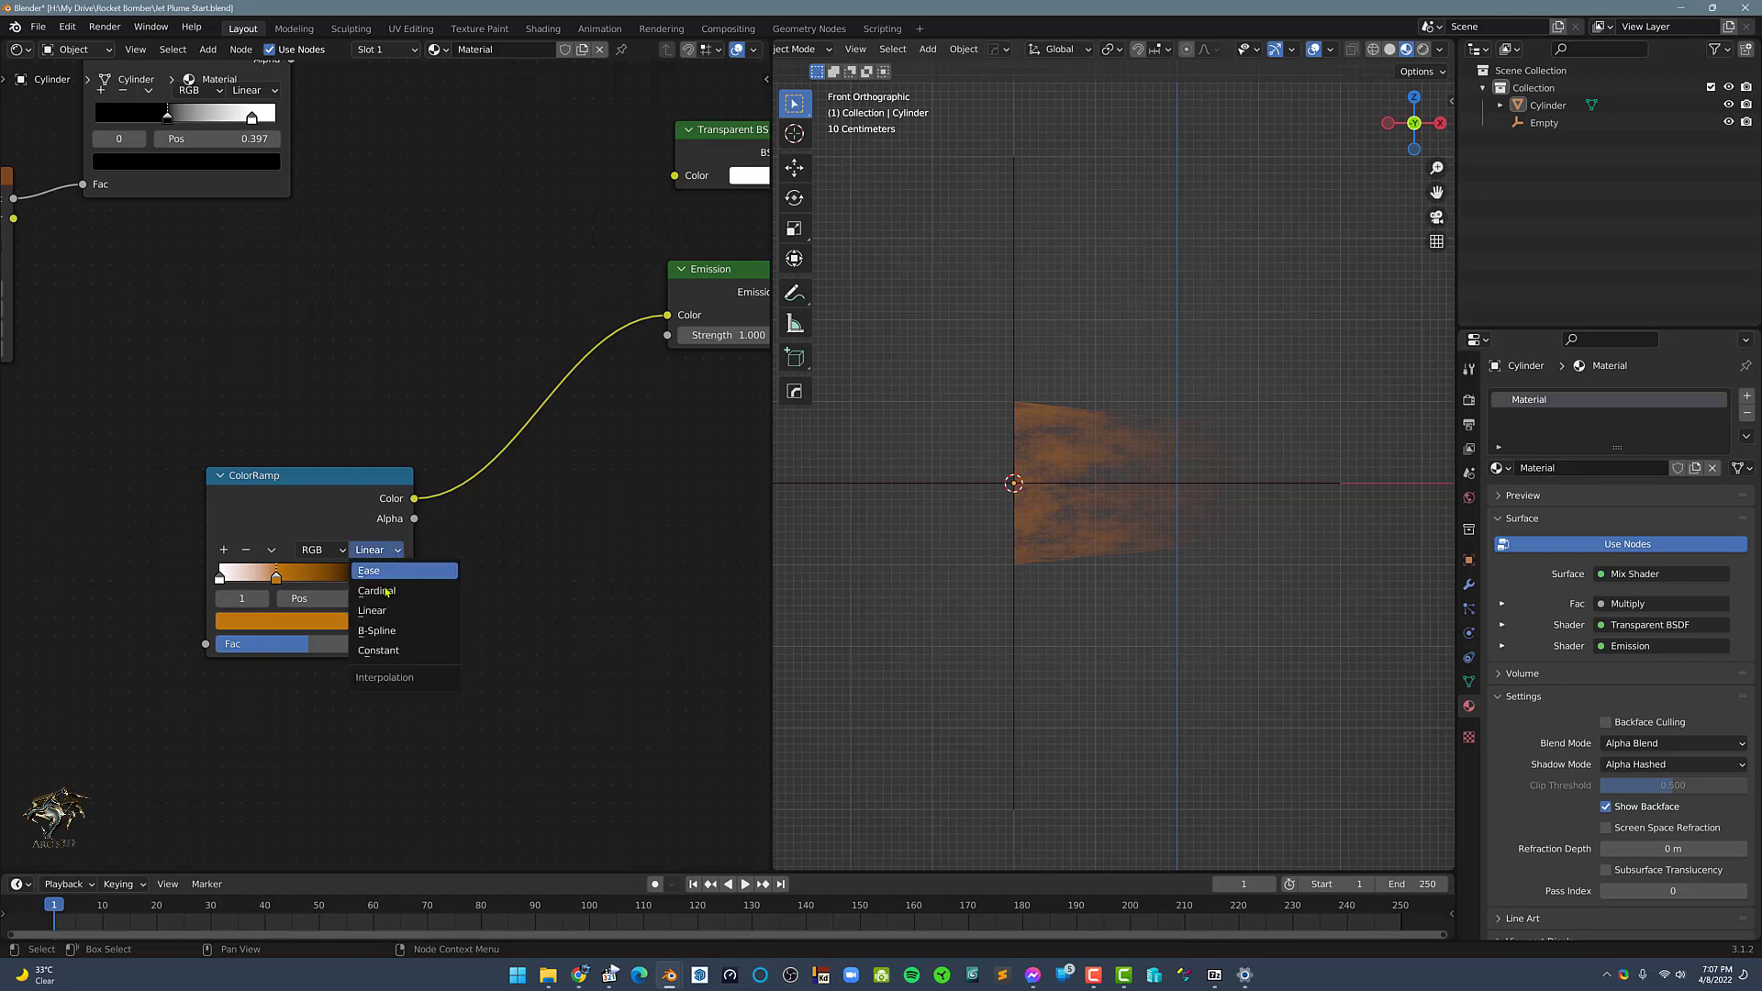
{"action": "left_click", "coordinate": [374, 629]}
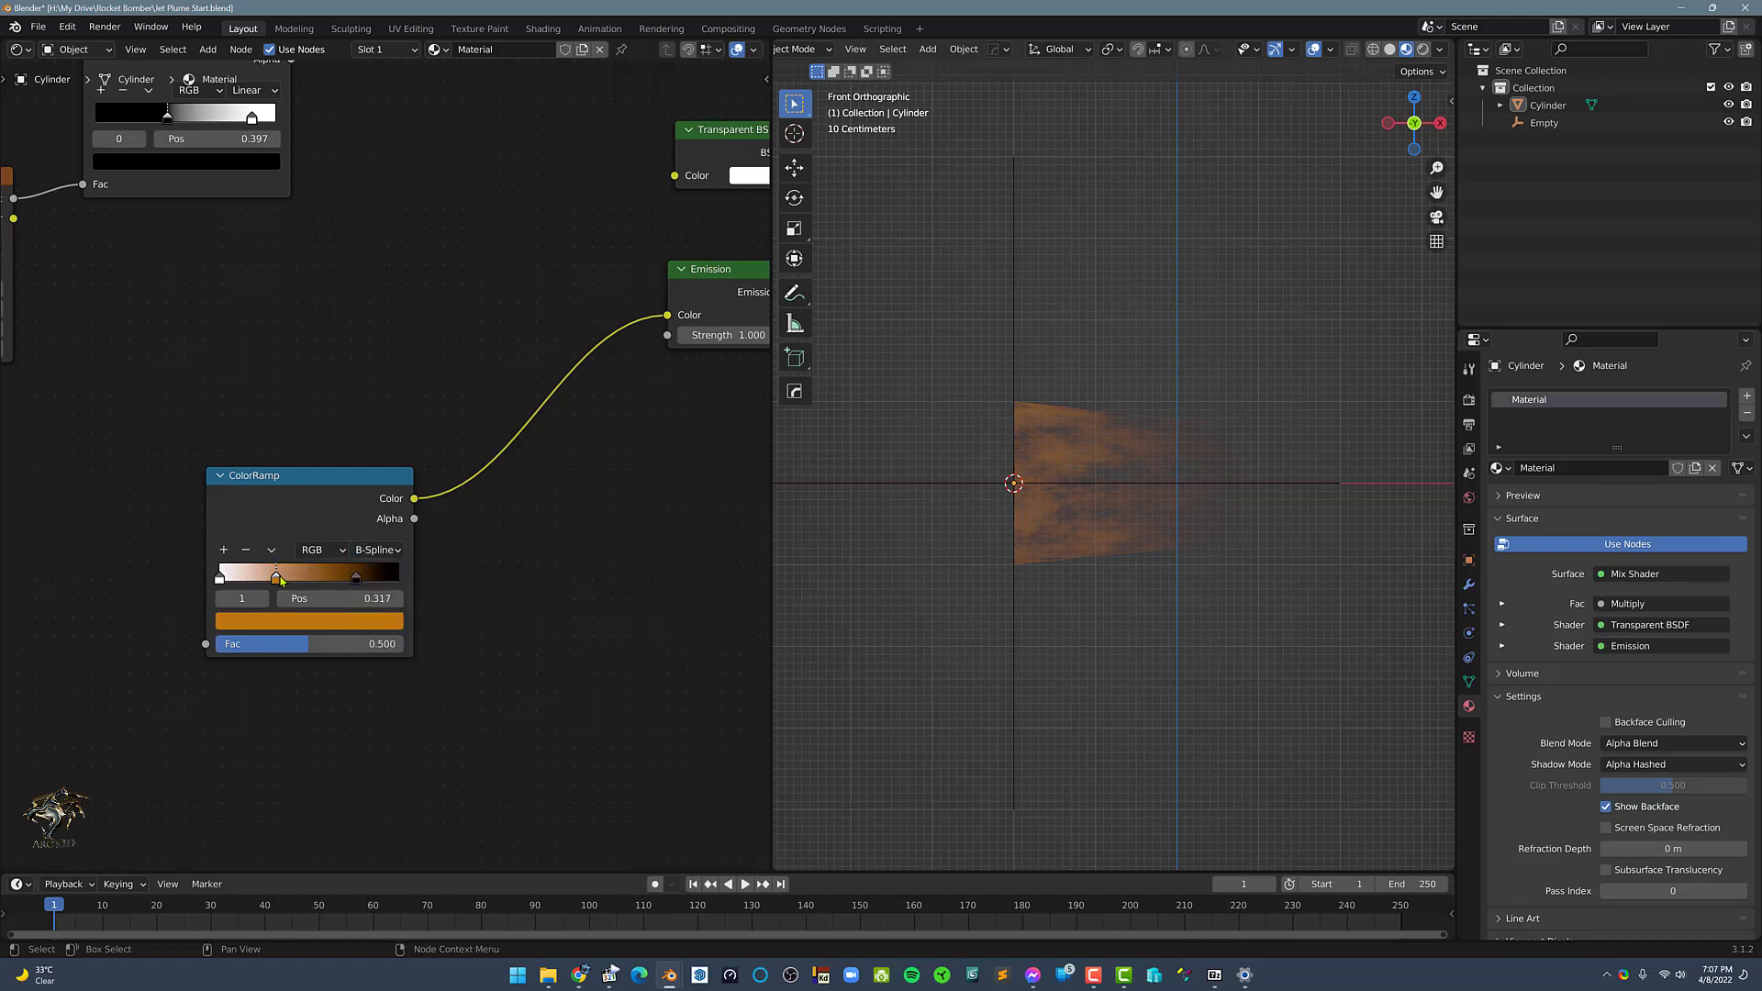
Raise the middle stop's orange to a brighter value and slide the stops along the gradient.
{"action": "left_click", "coordinate": [309, 622]}
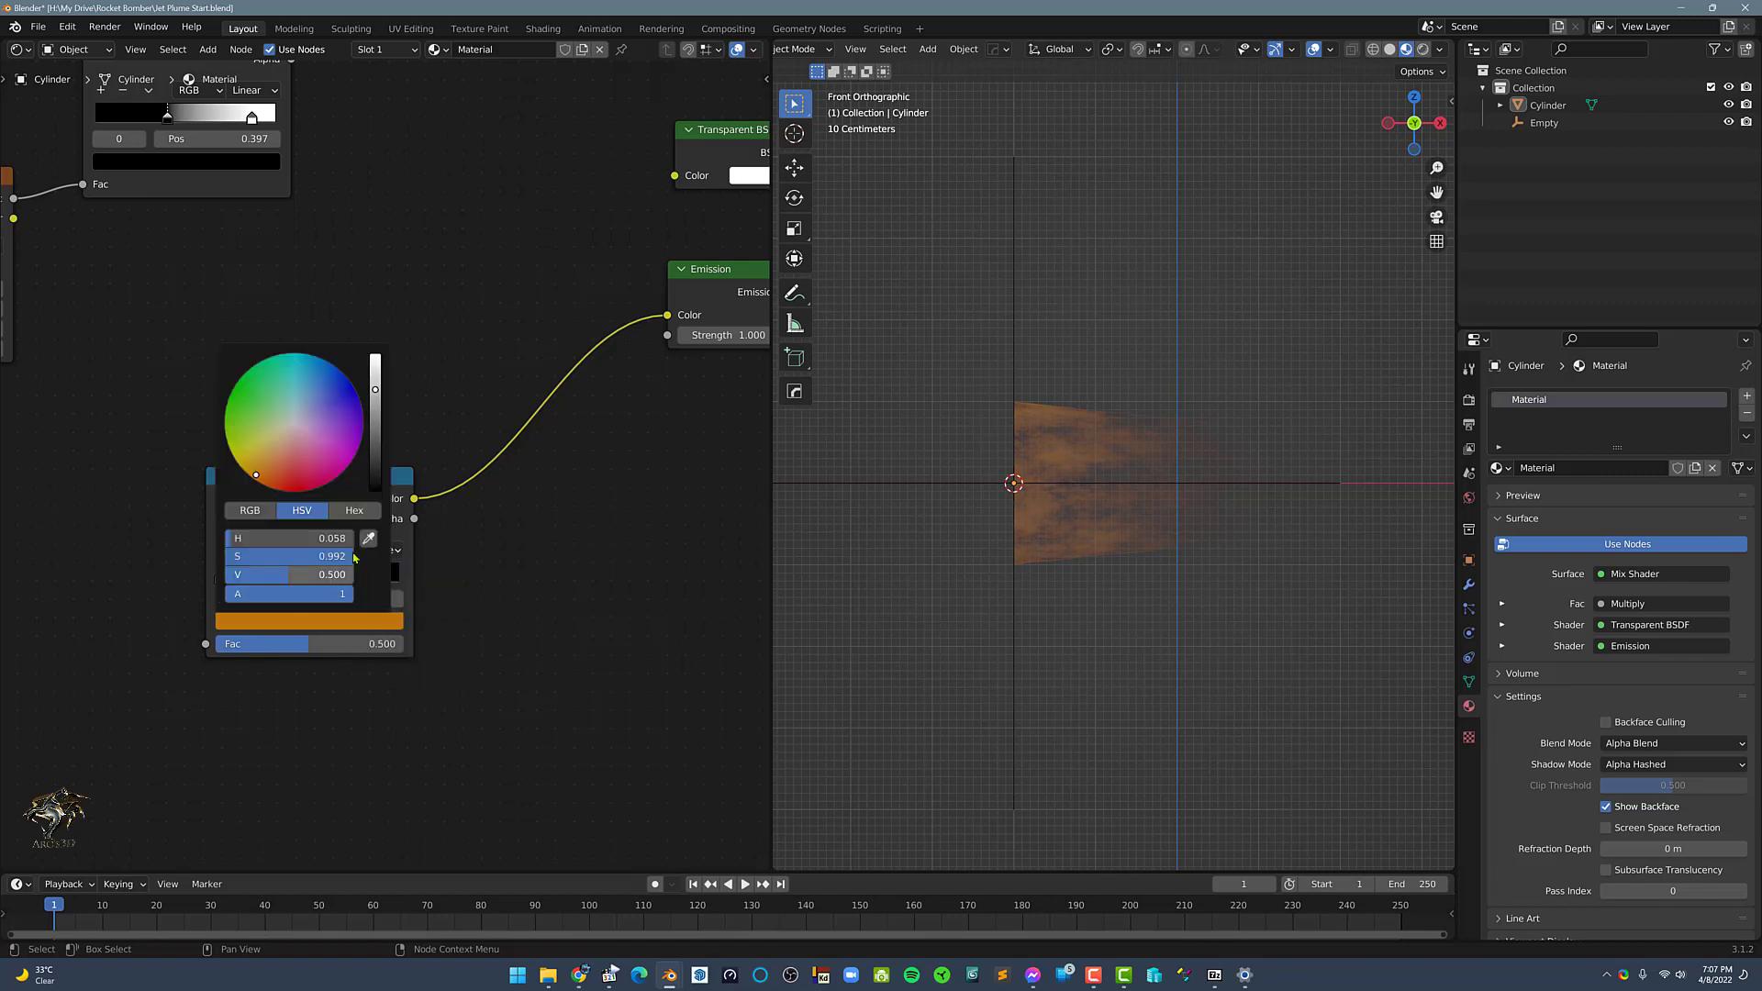
{"action": "left_click_drag", "start_coordinate": [257, 474], "coordinate": [268, 470]}
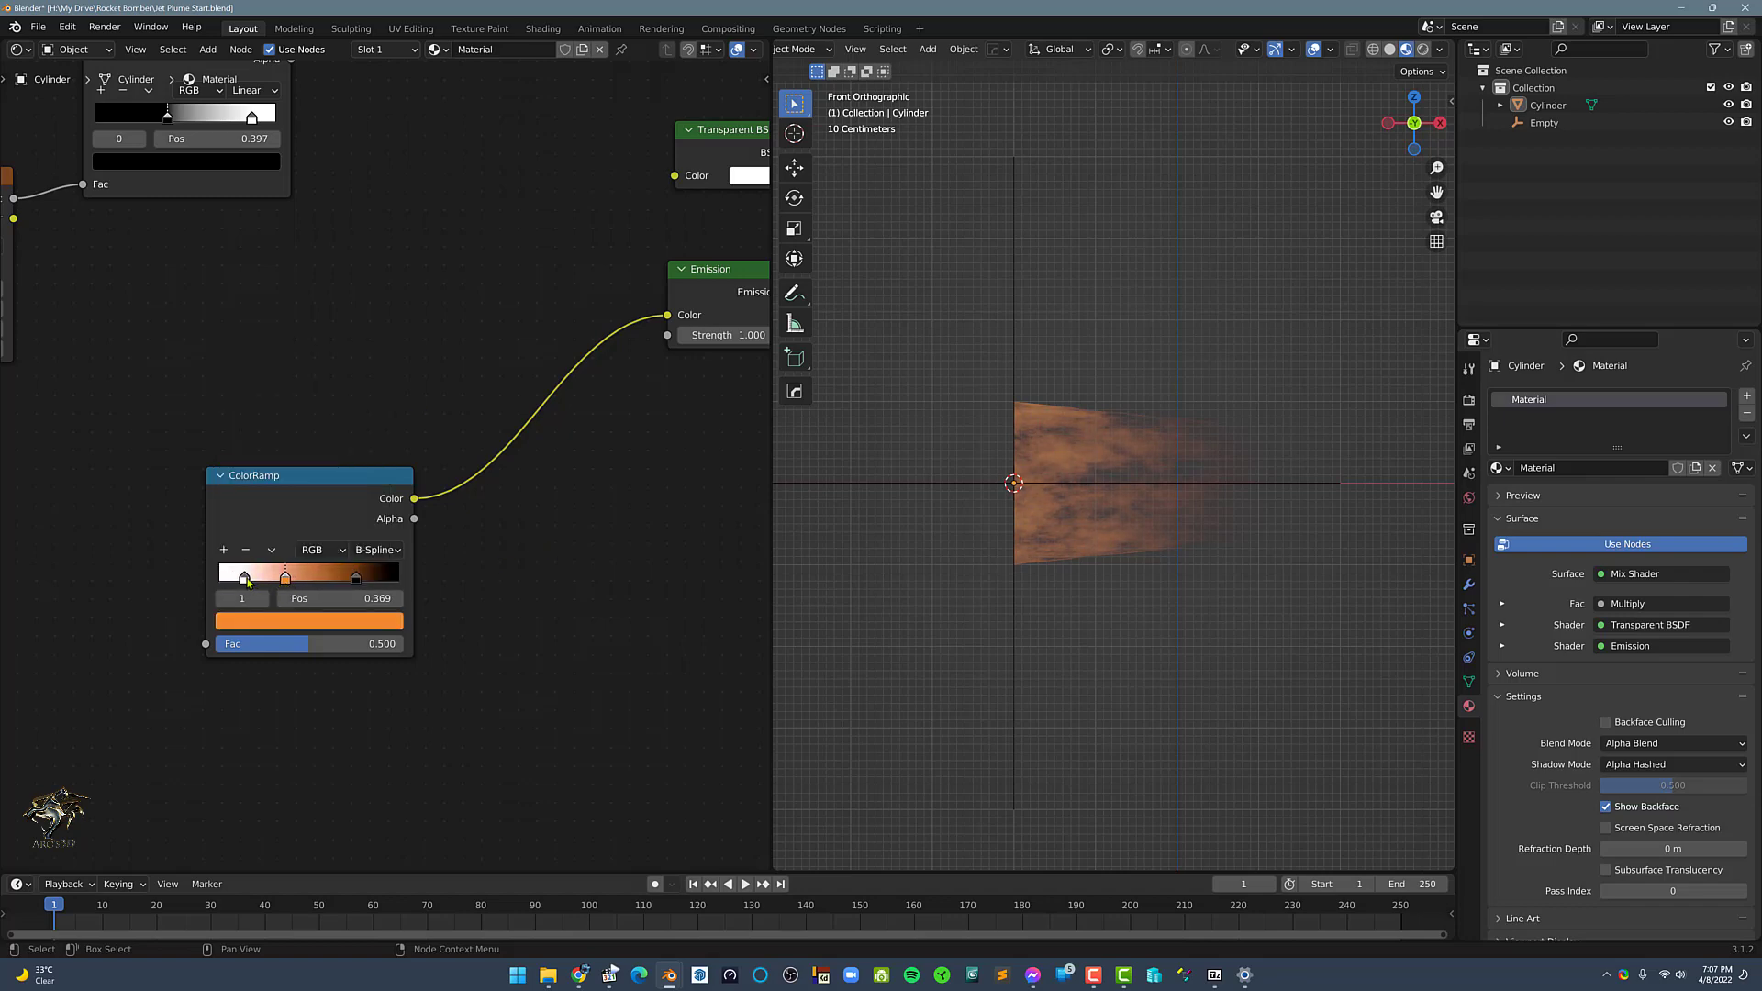
{"action": "left_click_drag", "start_coordinate": [286, 578], "coordinate": [303, 578]}
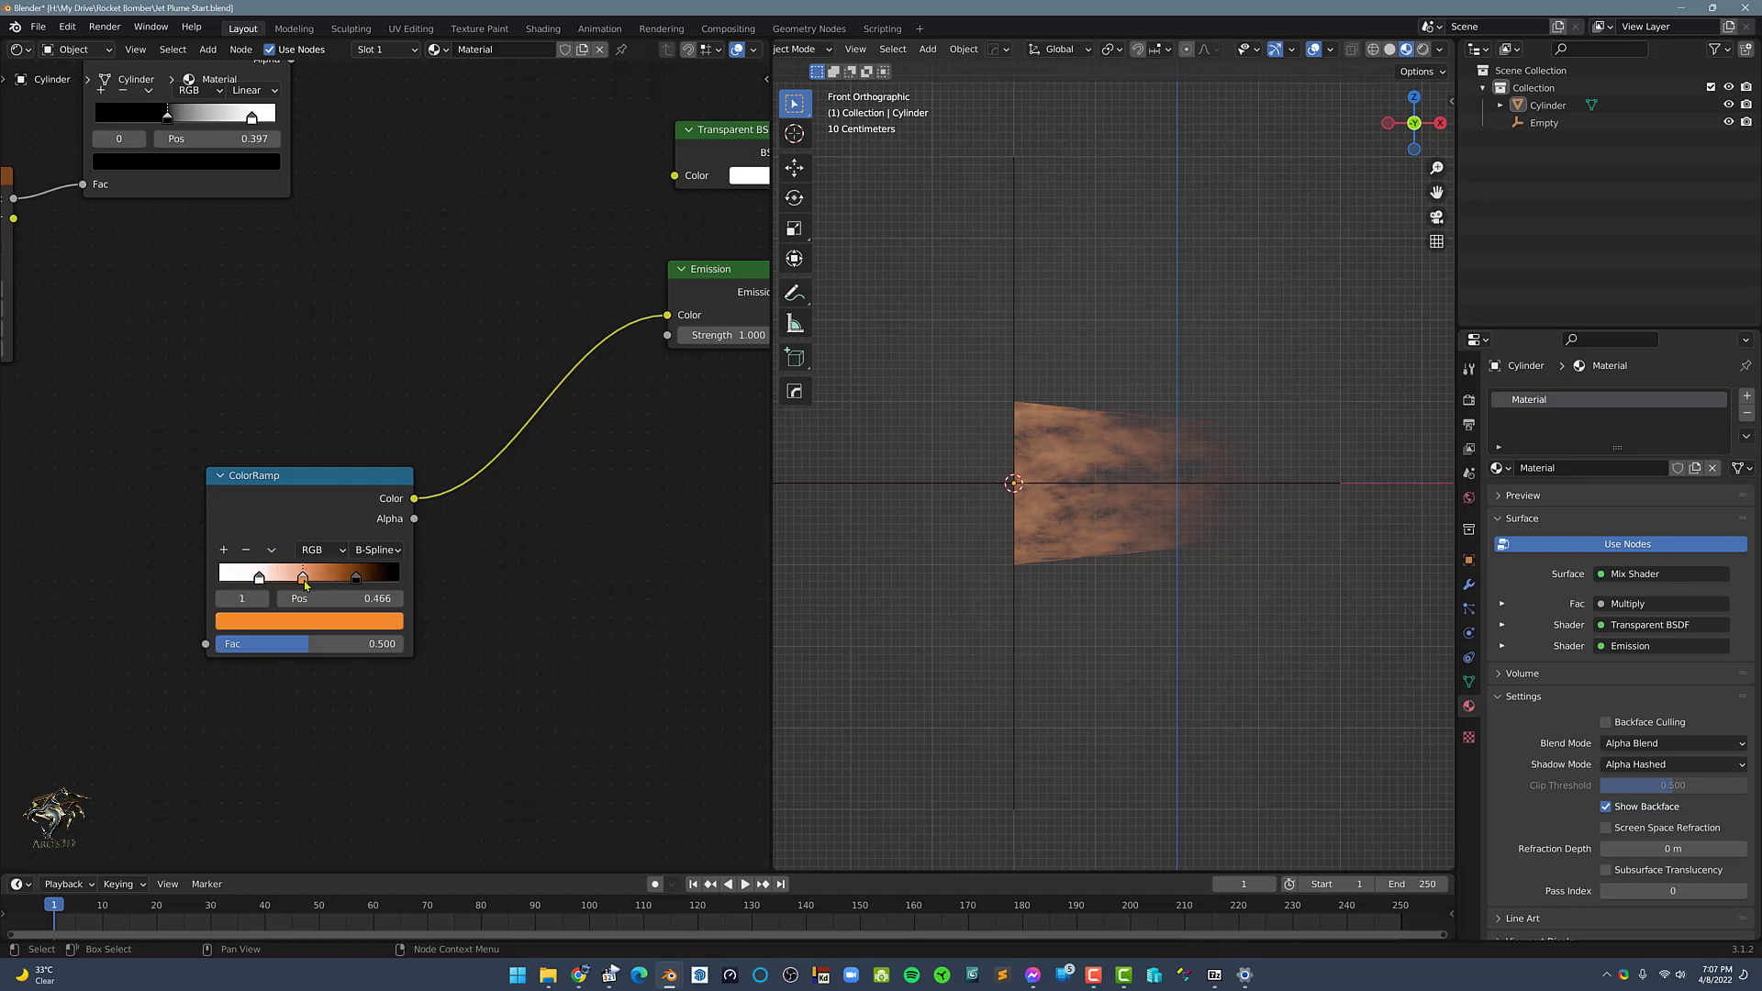
{"action": "left_click_drag", "start_coordinate": [303, 574], "coordinate": [294, 574]}
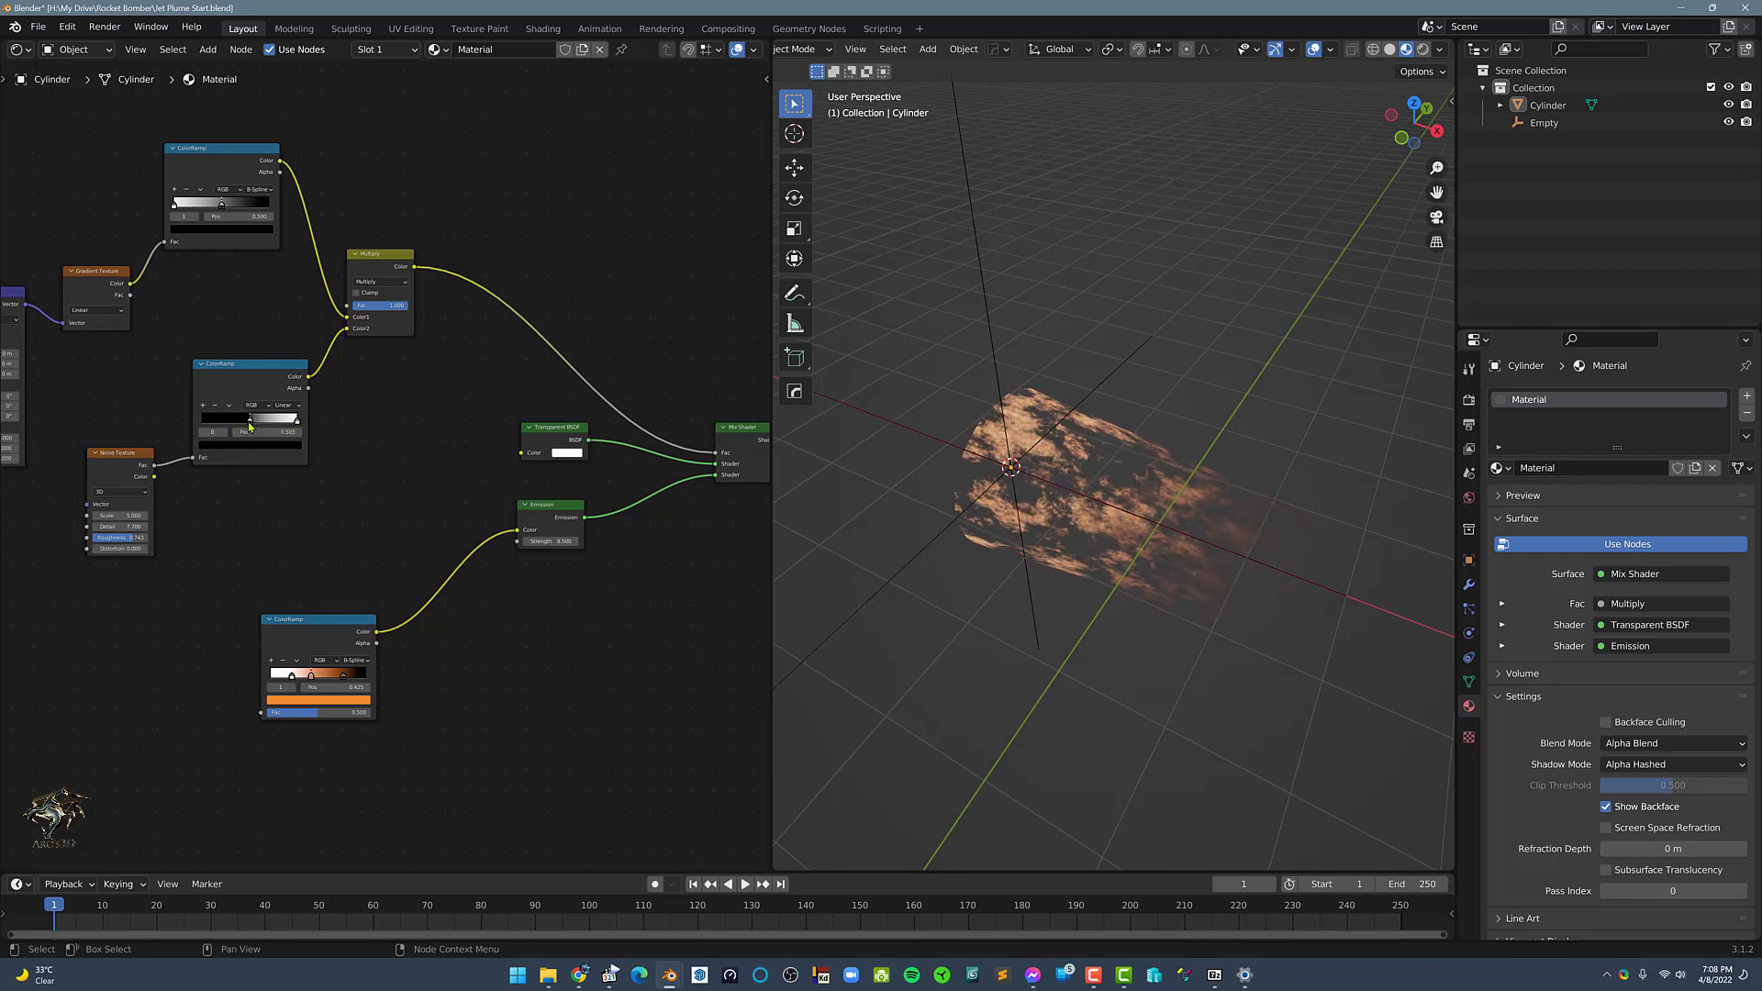
Set the noise mask ColorRamp to B-Spline and reposition its dark and light stops.
{"action": "left_click", "coordinate": [286, 404]}
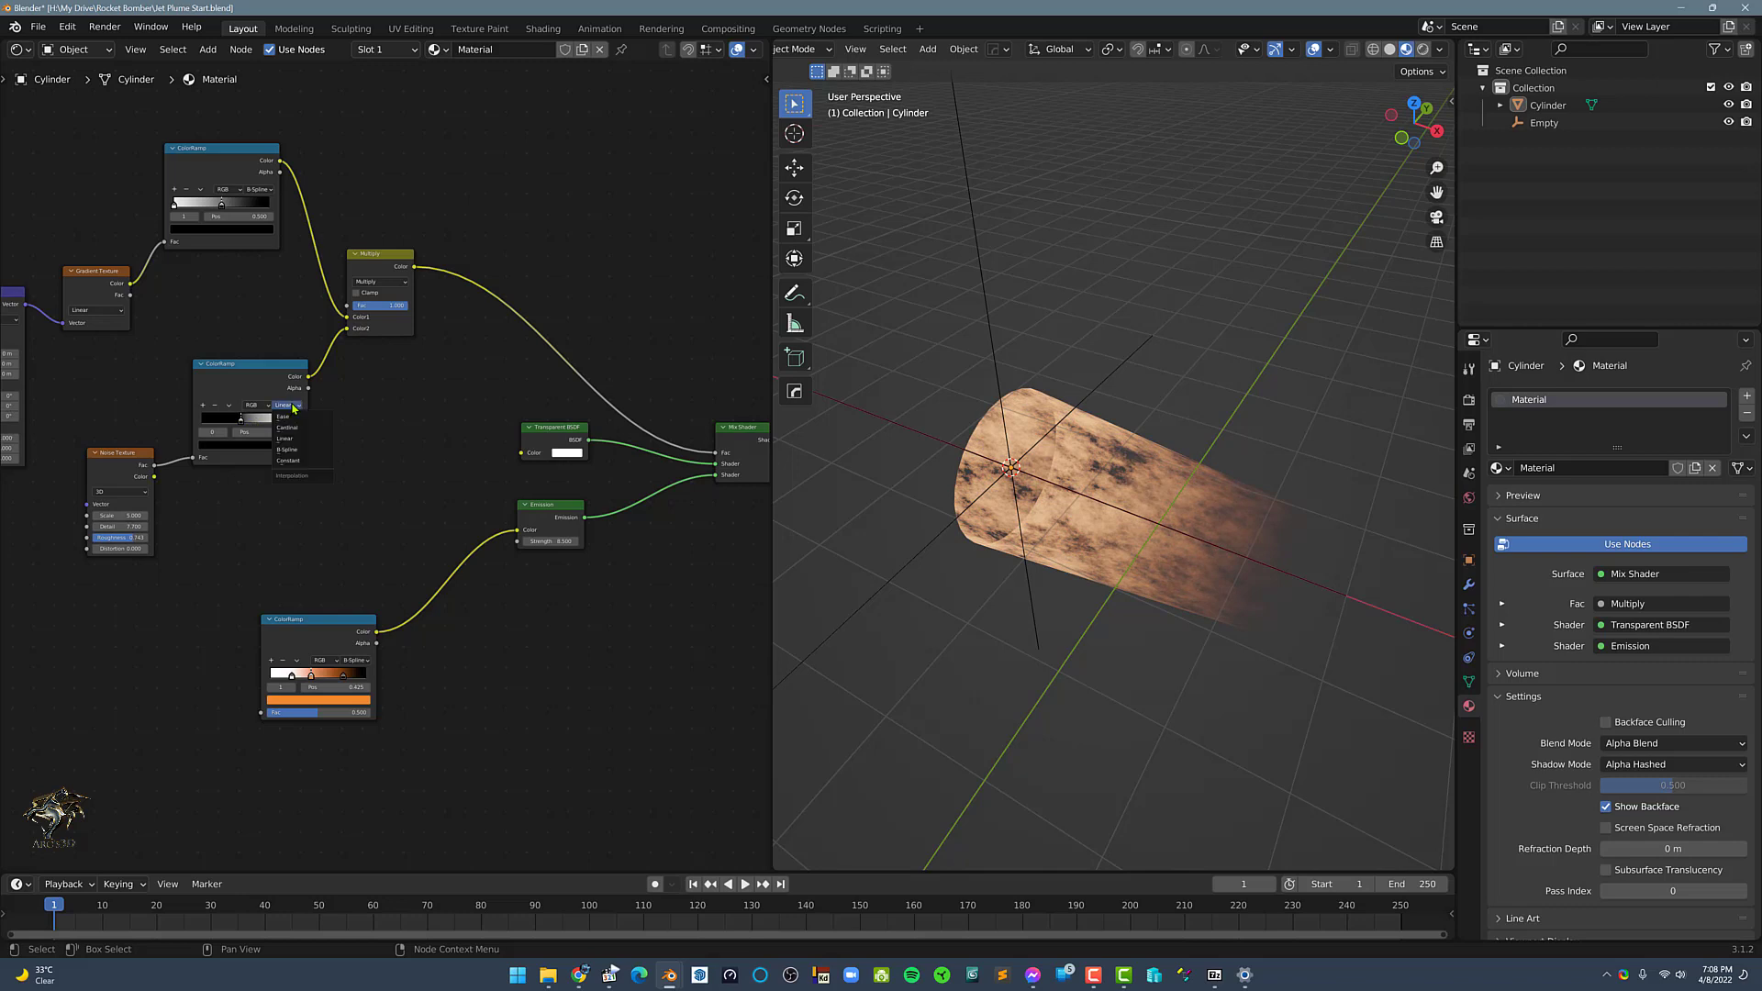
{"action": "mouse_move", "coordinate": [290, 450]}
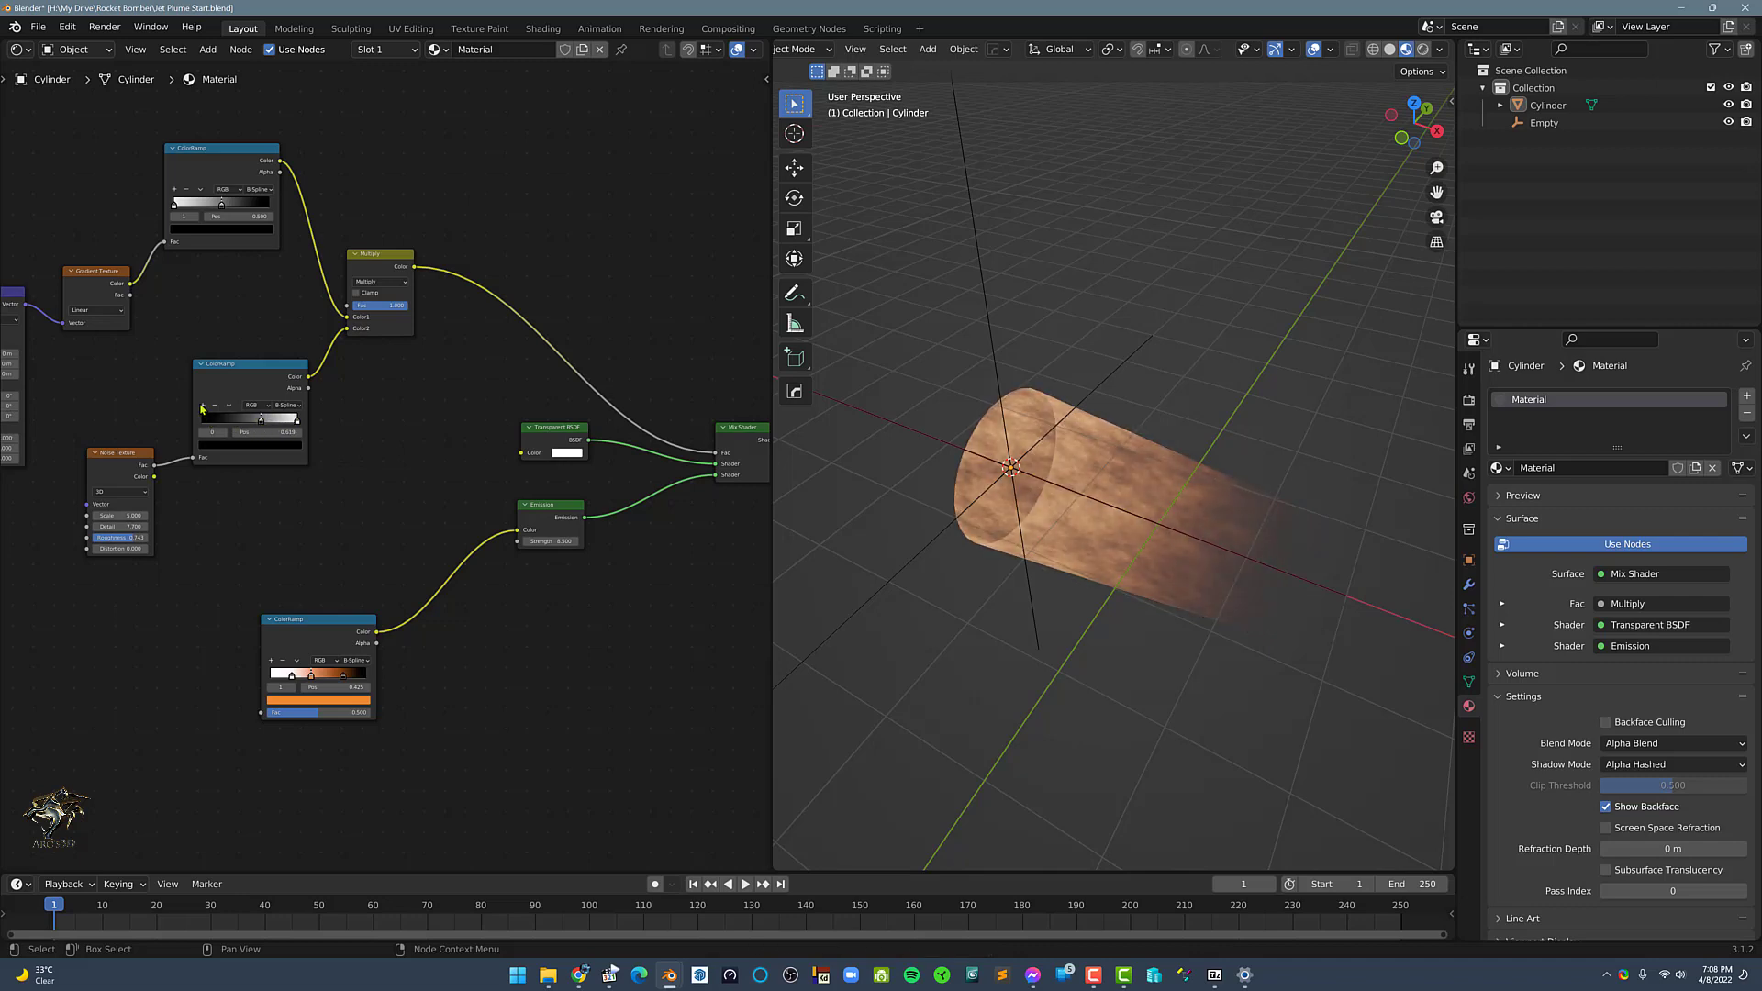
{"action": "left_click_drag", "start_coordinate": [202, 431], "coordinate": [281, 431]}
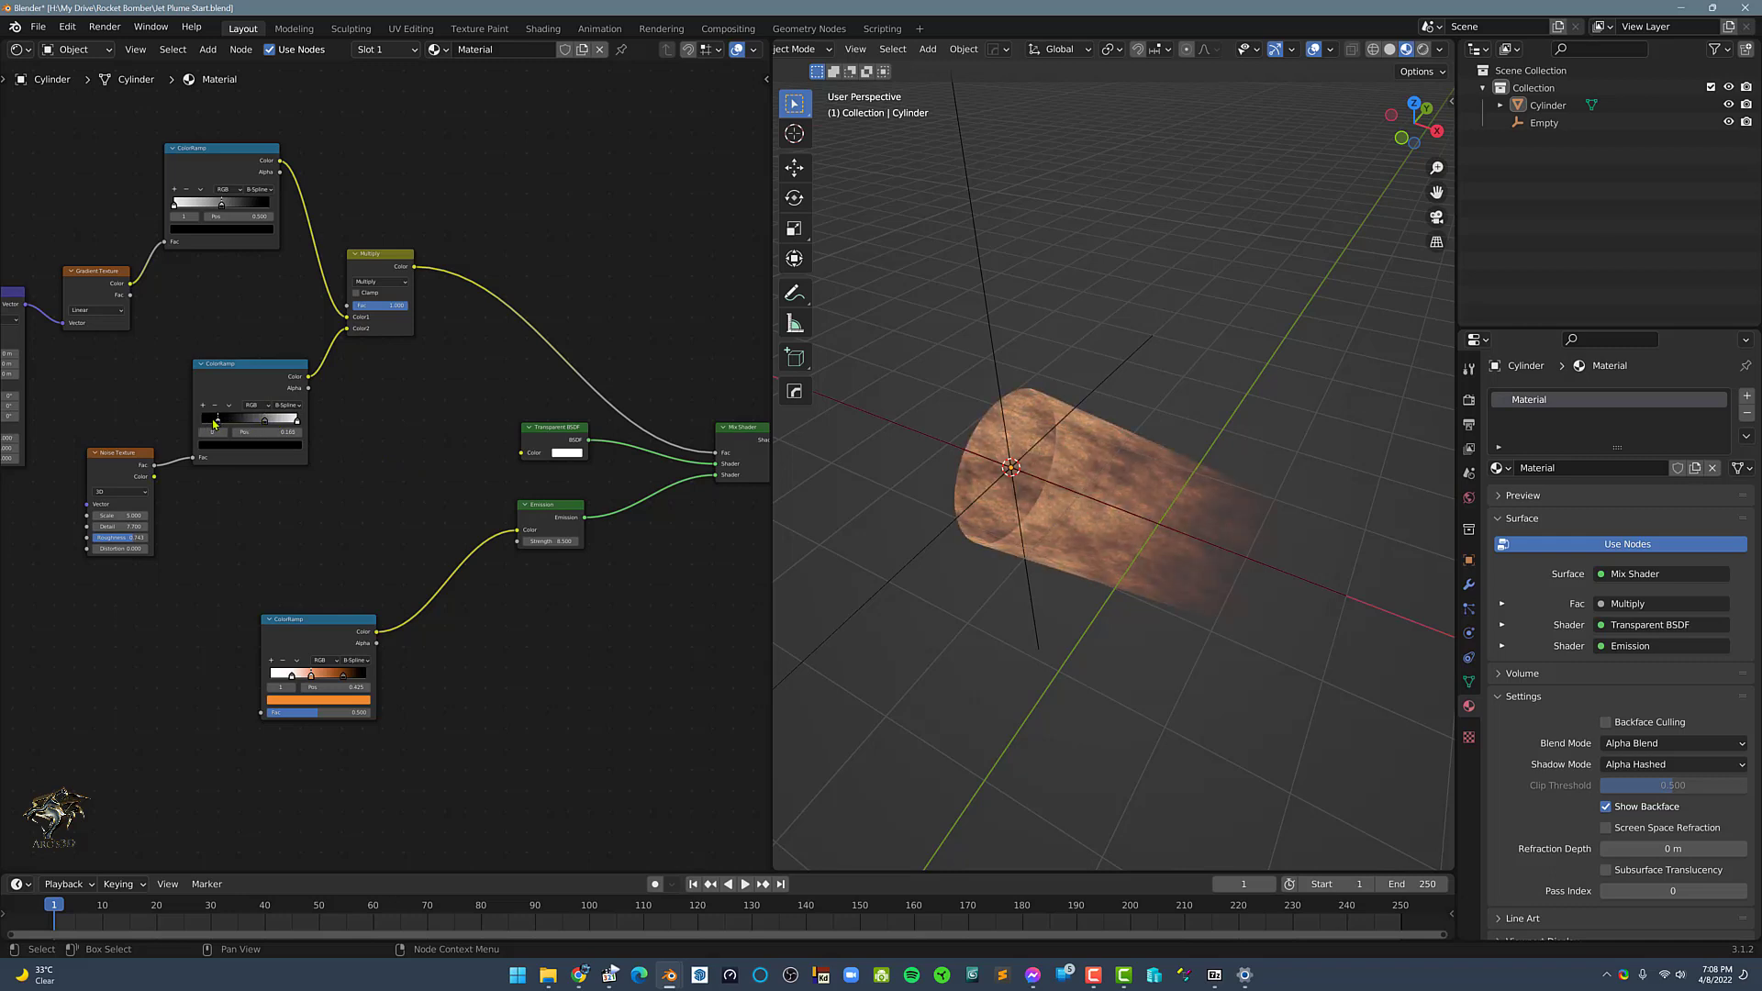
{"action": "left_click_drag", "start_coordinate": [224, 430], "coordinate": [266, 429]}
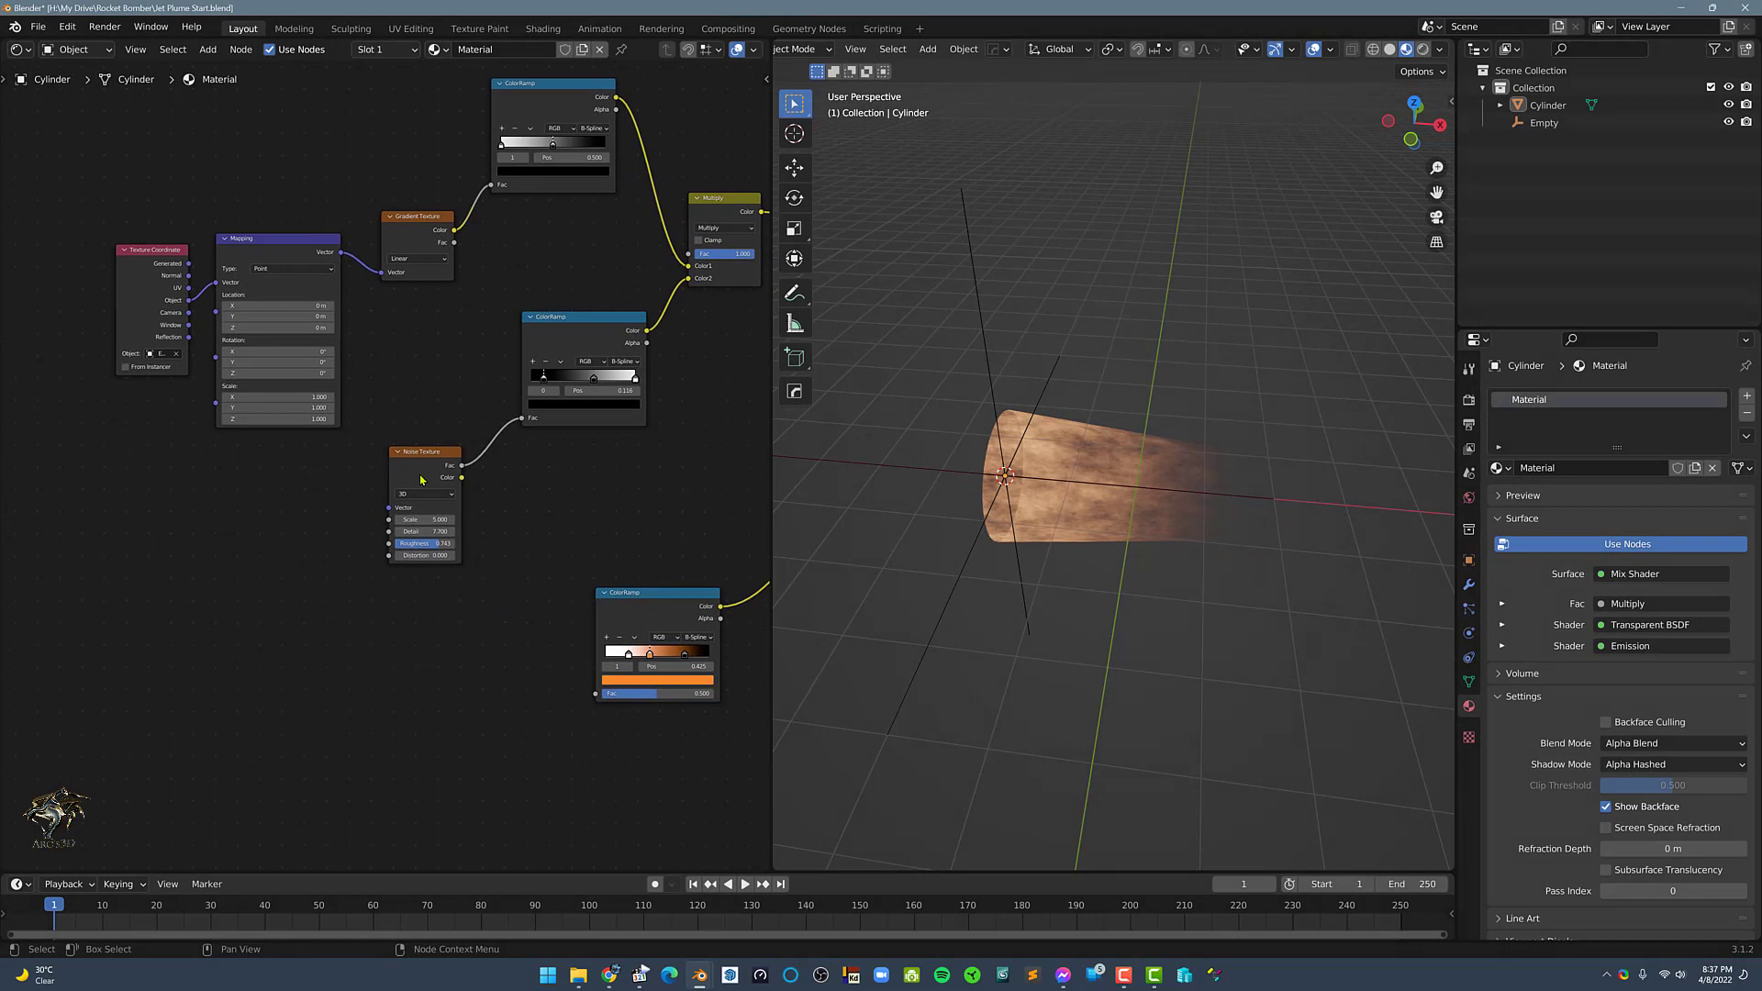
Duplicate Texture Coordinate and Mapping onto the Noise Texture and test its Location Y offset near zero.
{"action": "key", "text": "ctrl+t"}
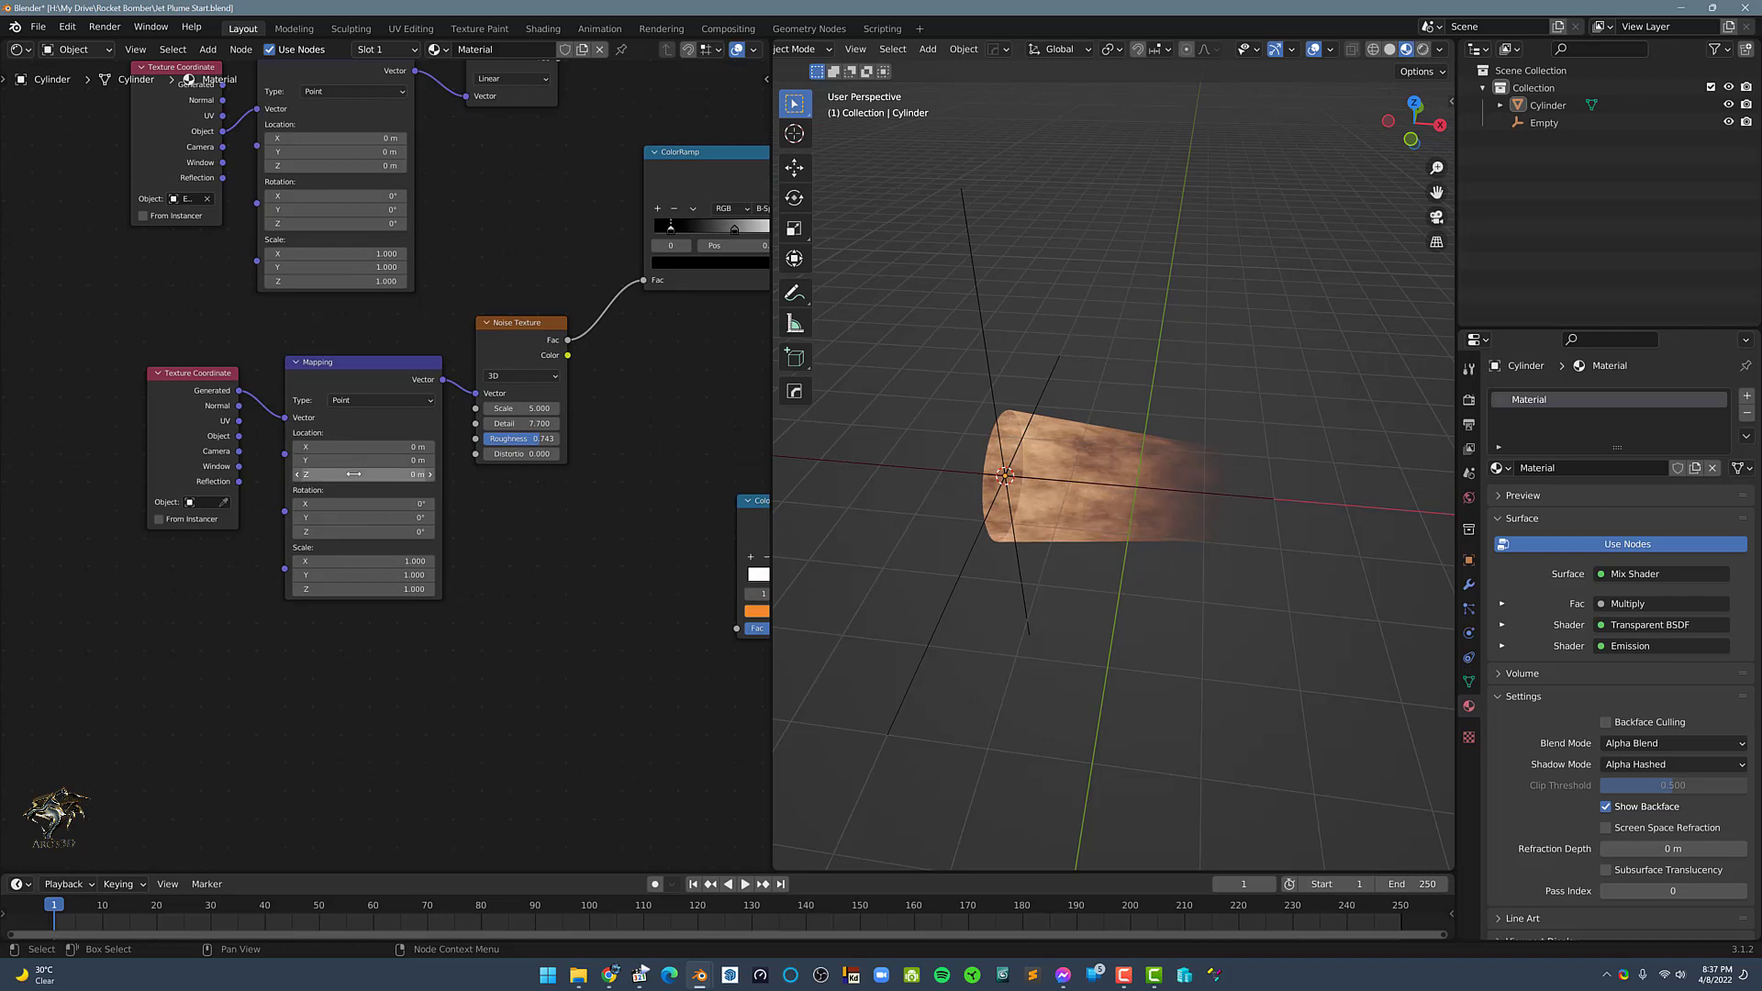
{"action": "left_click_drag", "start_coordinate": [364, 473], "coordinate": [358, 473]}
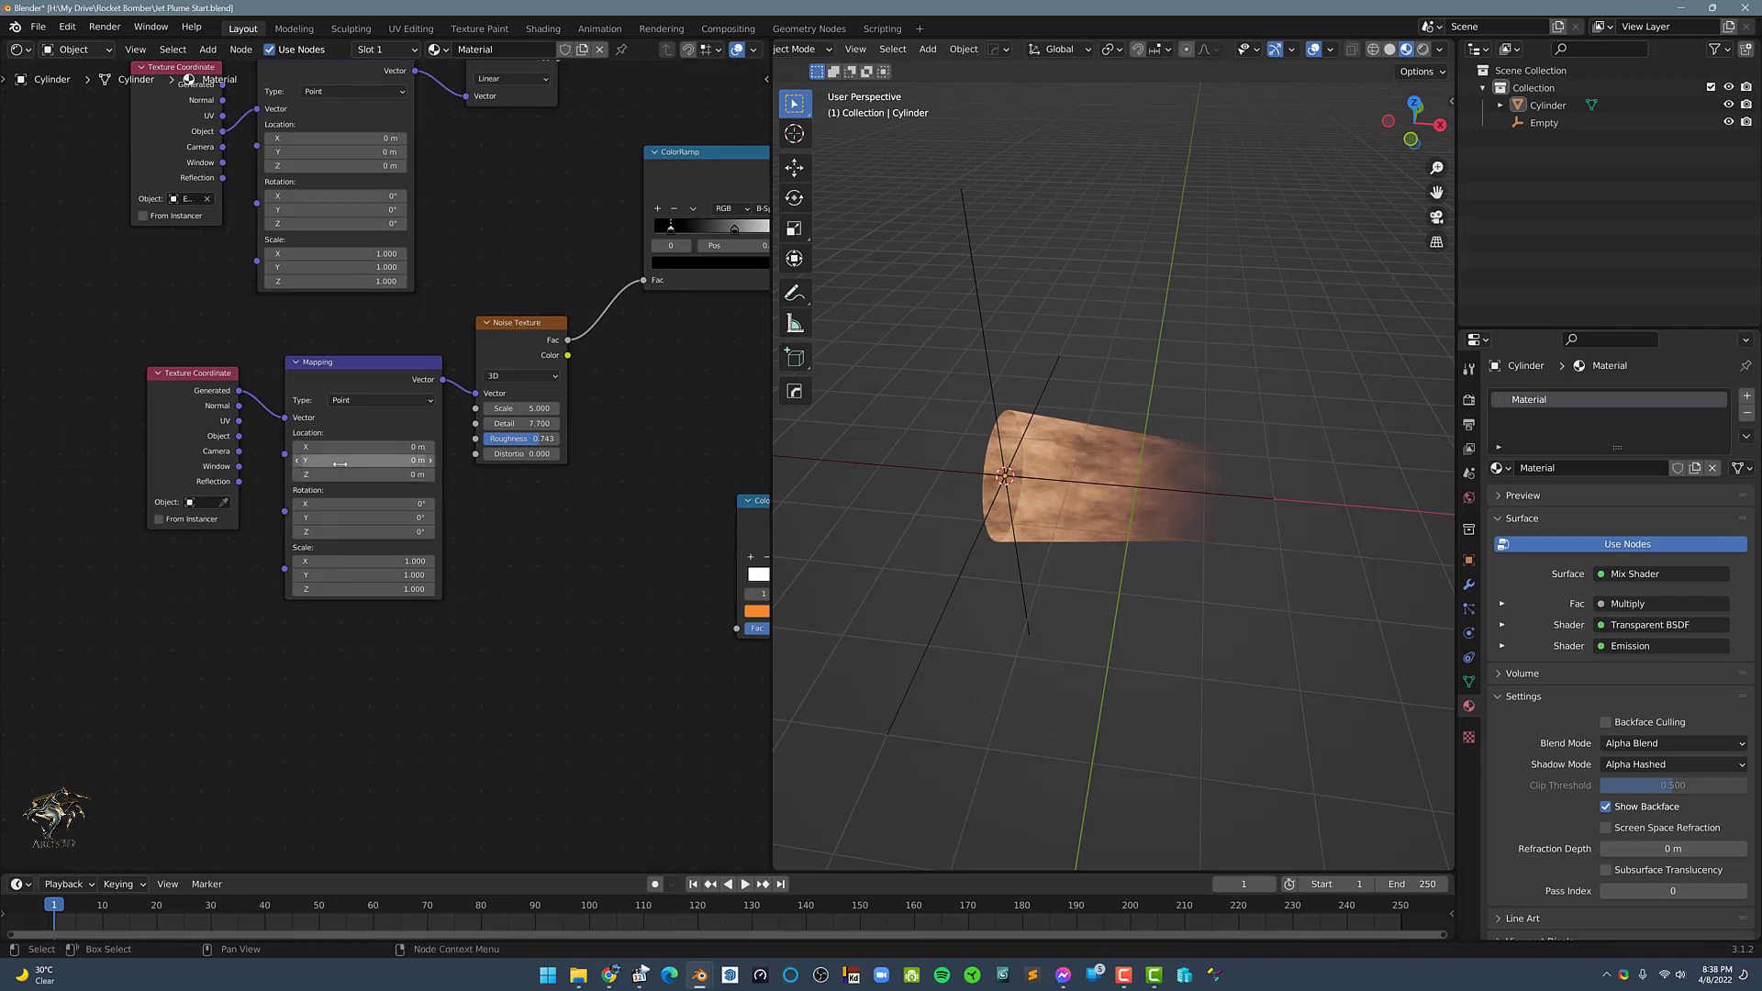
{"action": "left_click_drag", "start_coordinate": [363, 459], "coordinate": [303, 459]}
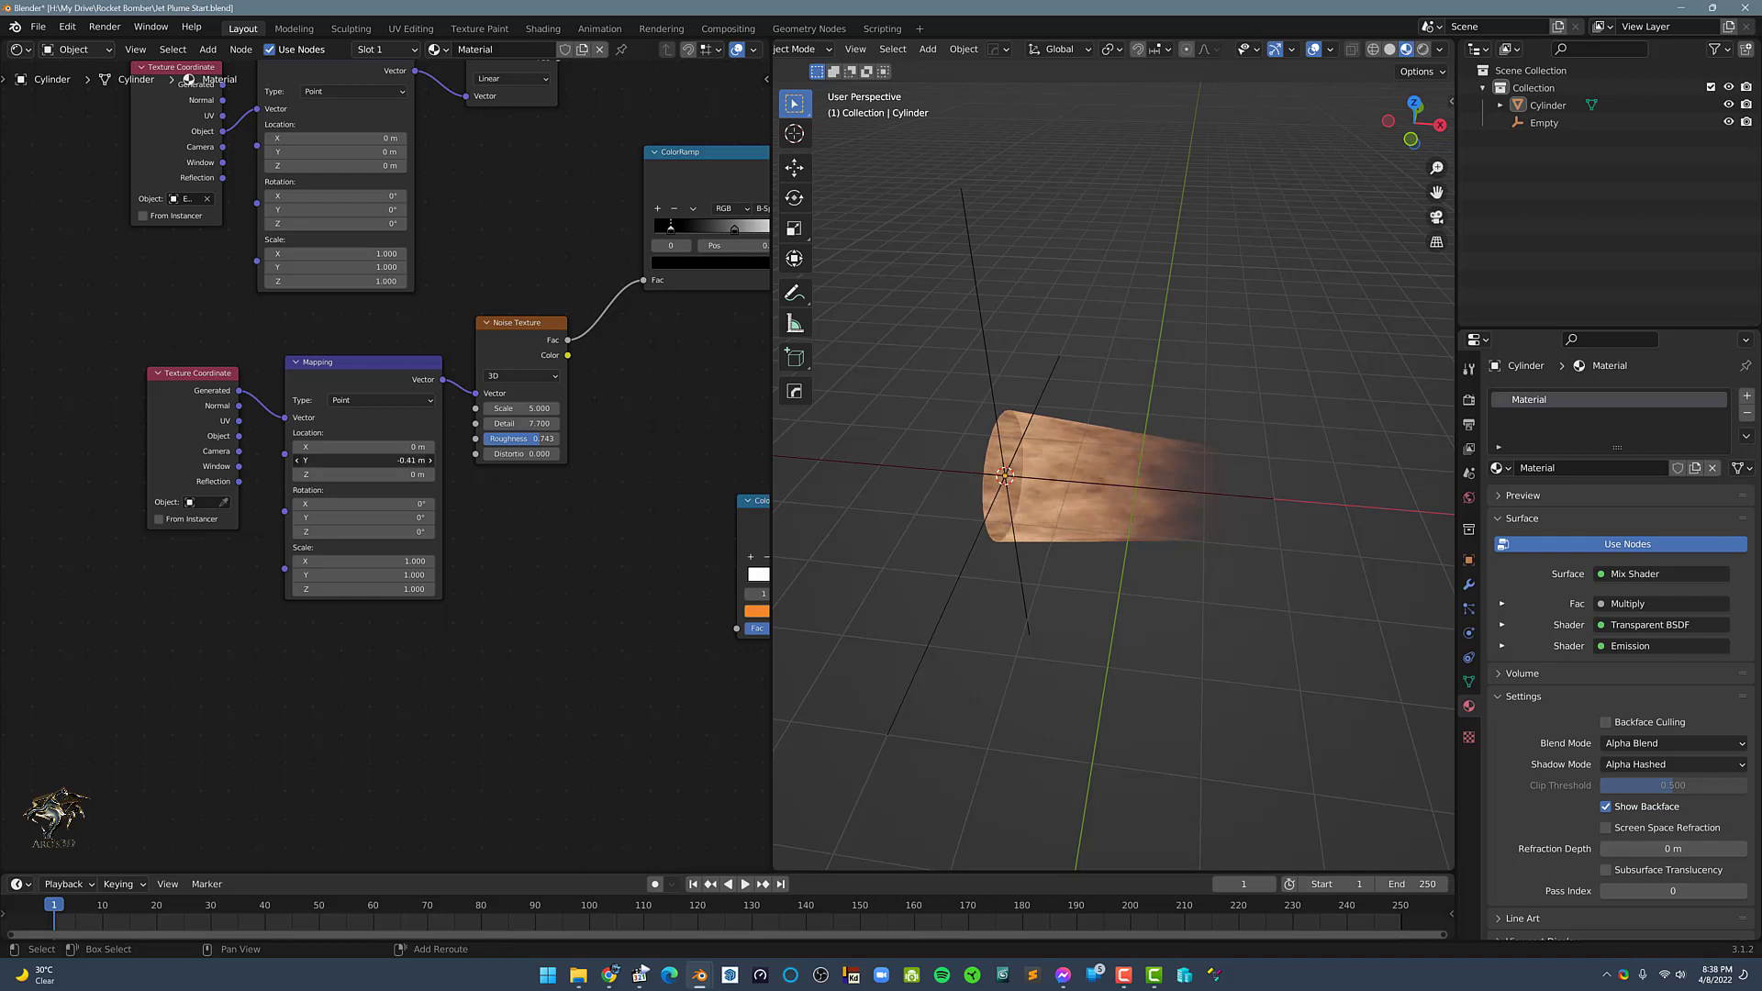
{"action": "left_click_drag", "start_coordinate": [362, 461], "coordinate": [382, 461]}
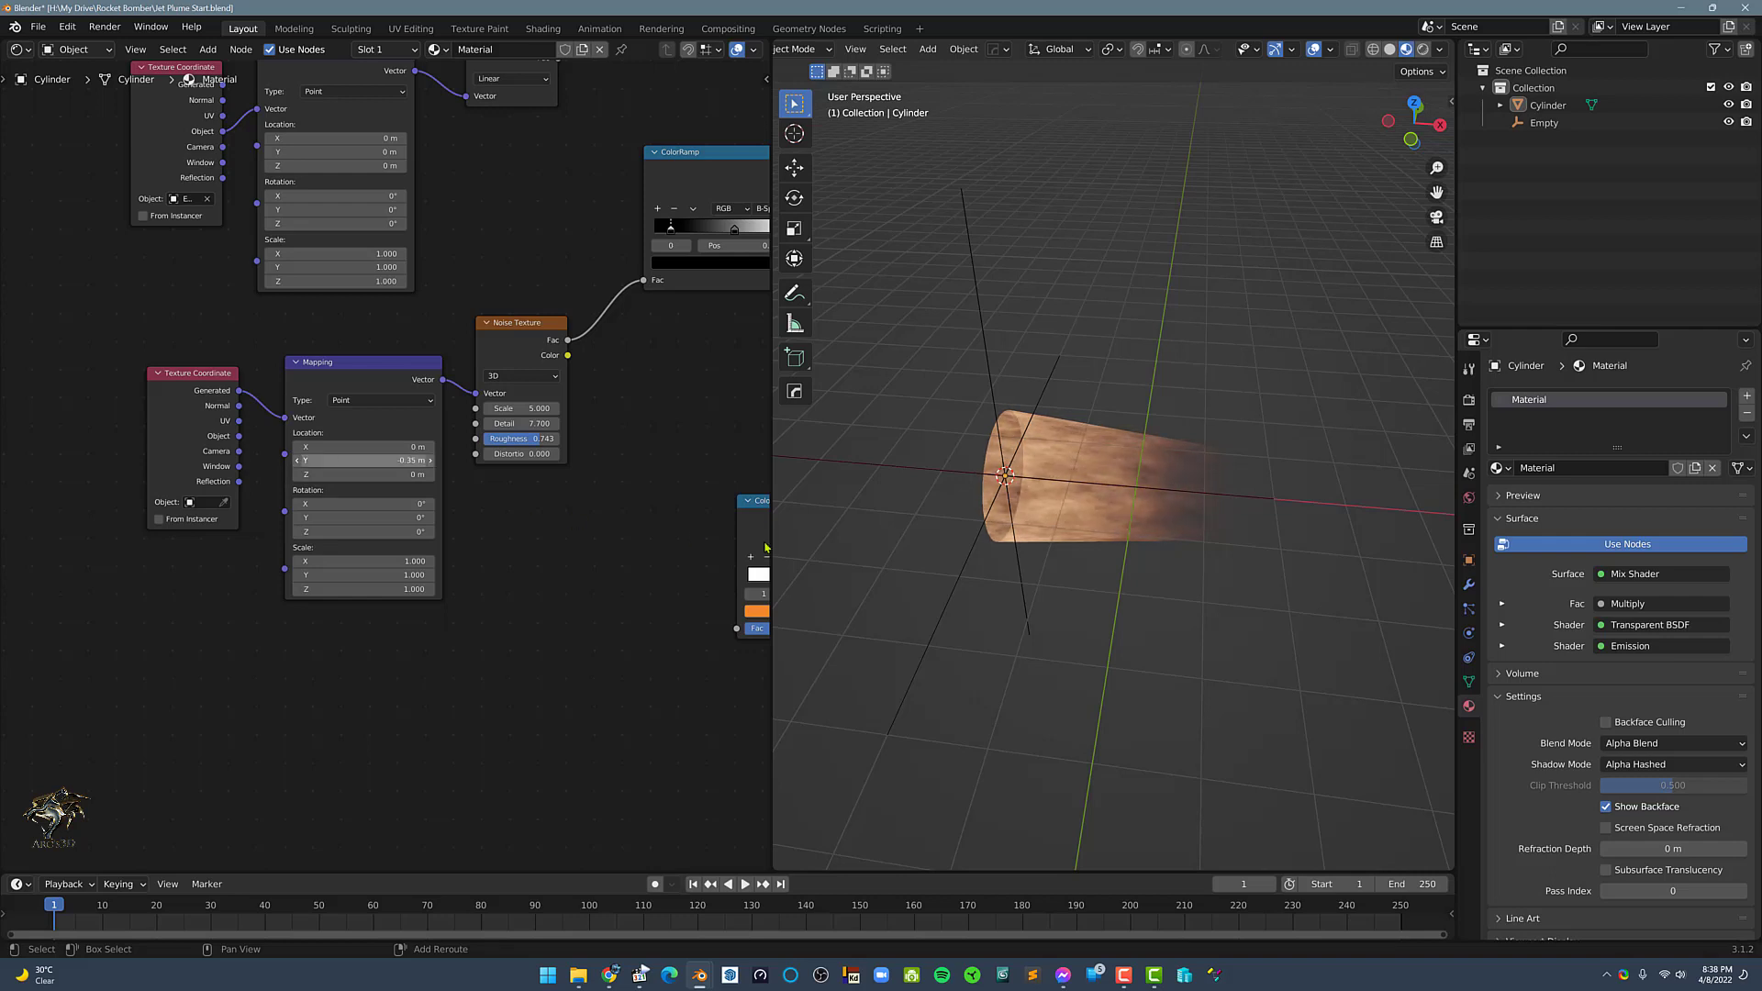
{"action": "key", "text": "KP_1"}
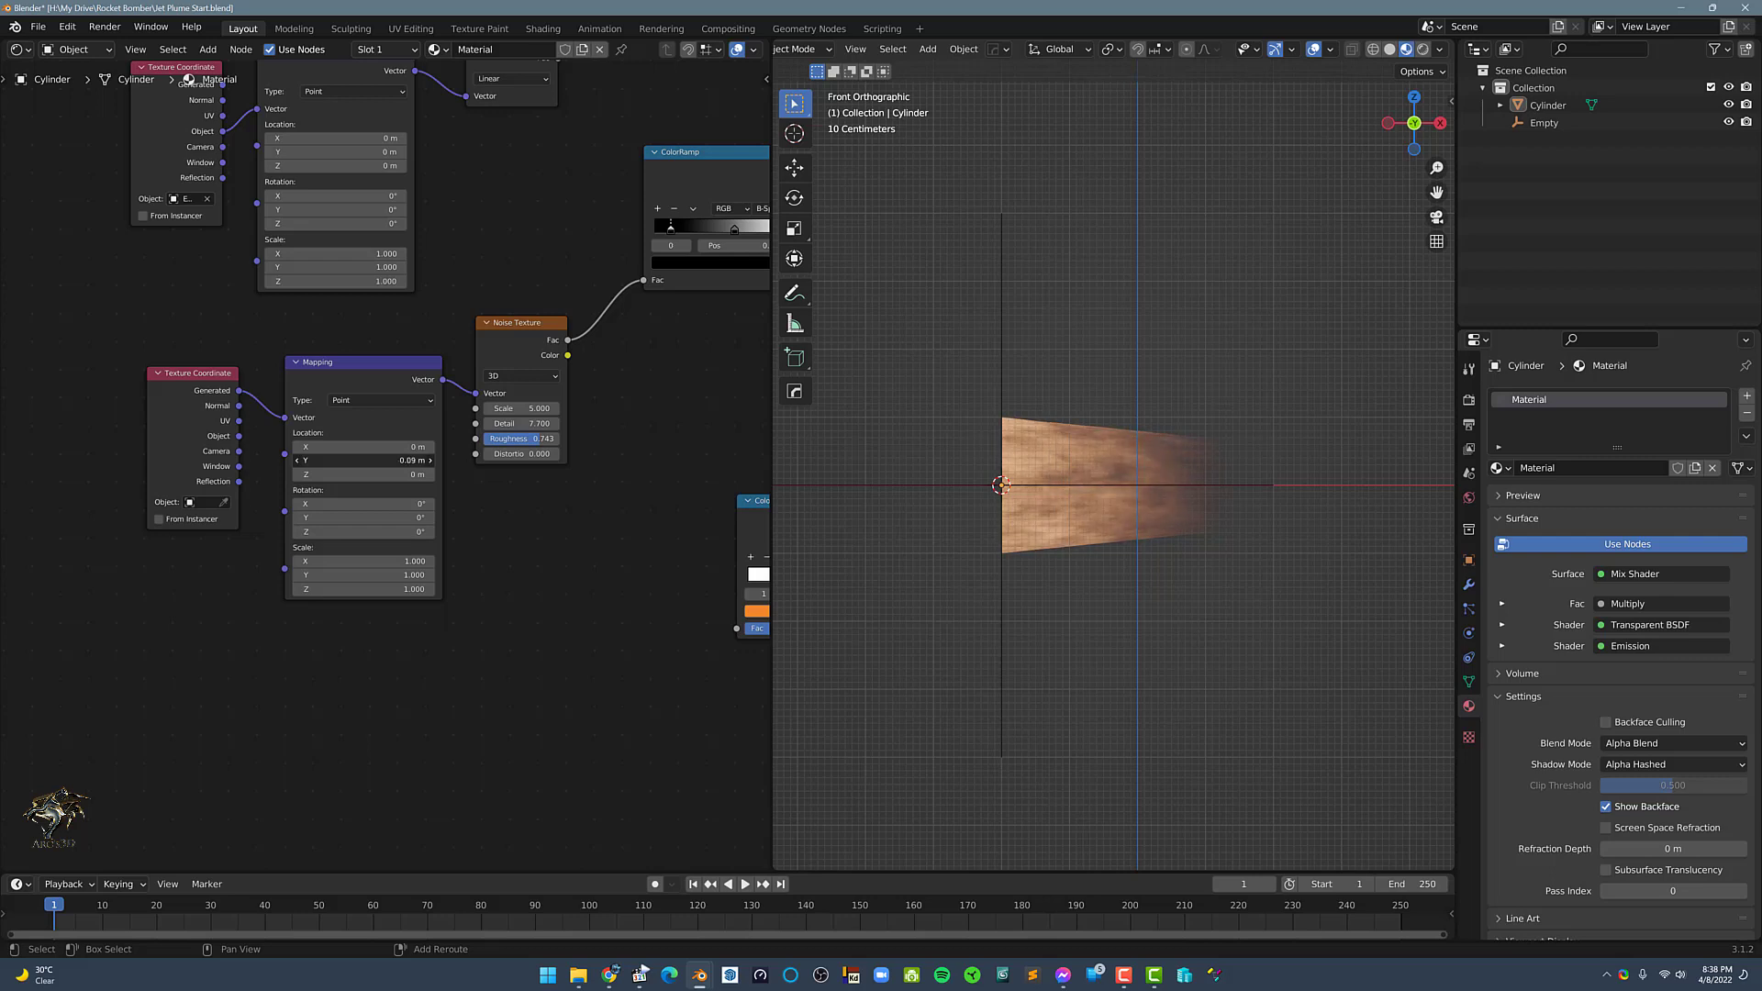
{"action": "left_click_drag", "start_coordinate": [363, 459], "coordinate": [313, 459]}
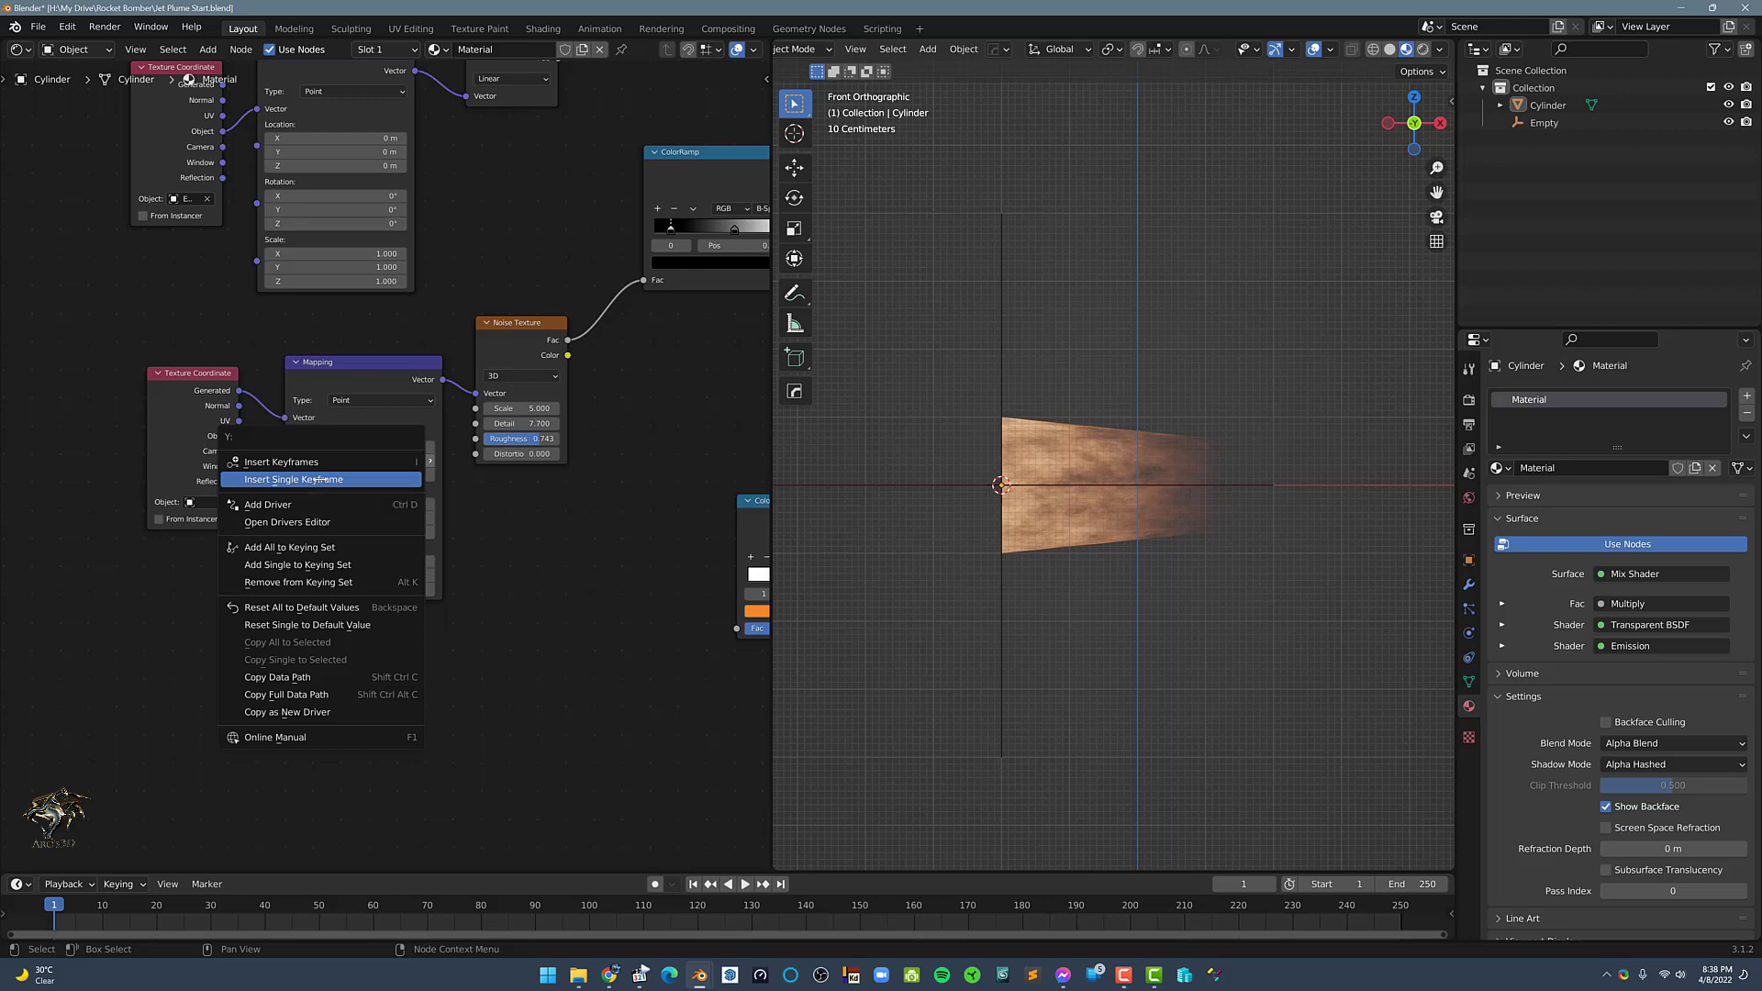
Keyframe the noise Mapping Y offset at frames 1 and 20 and view it in the Graph Editor.
{"action": "left_click", "coordinate": [294, 479]}
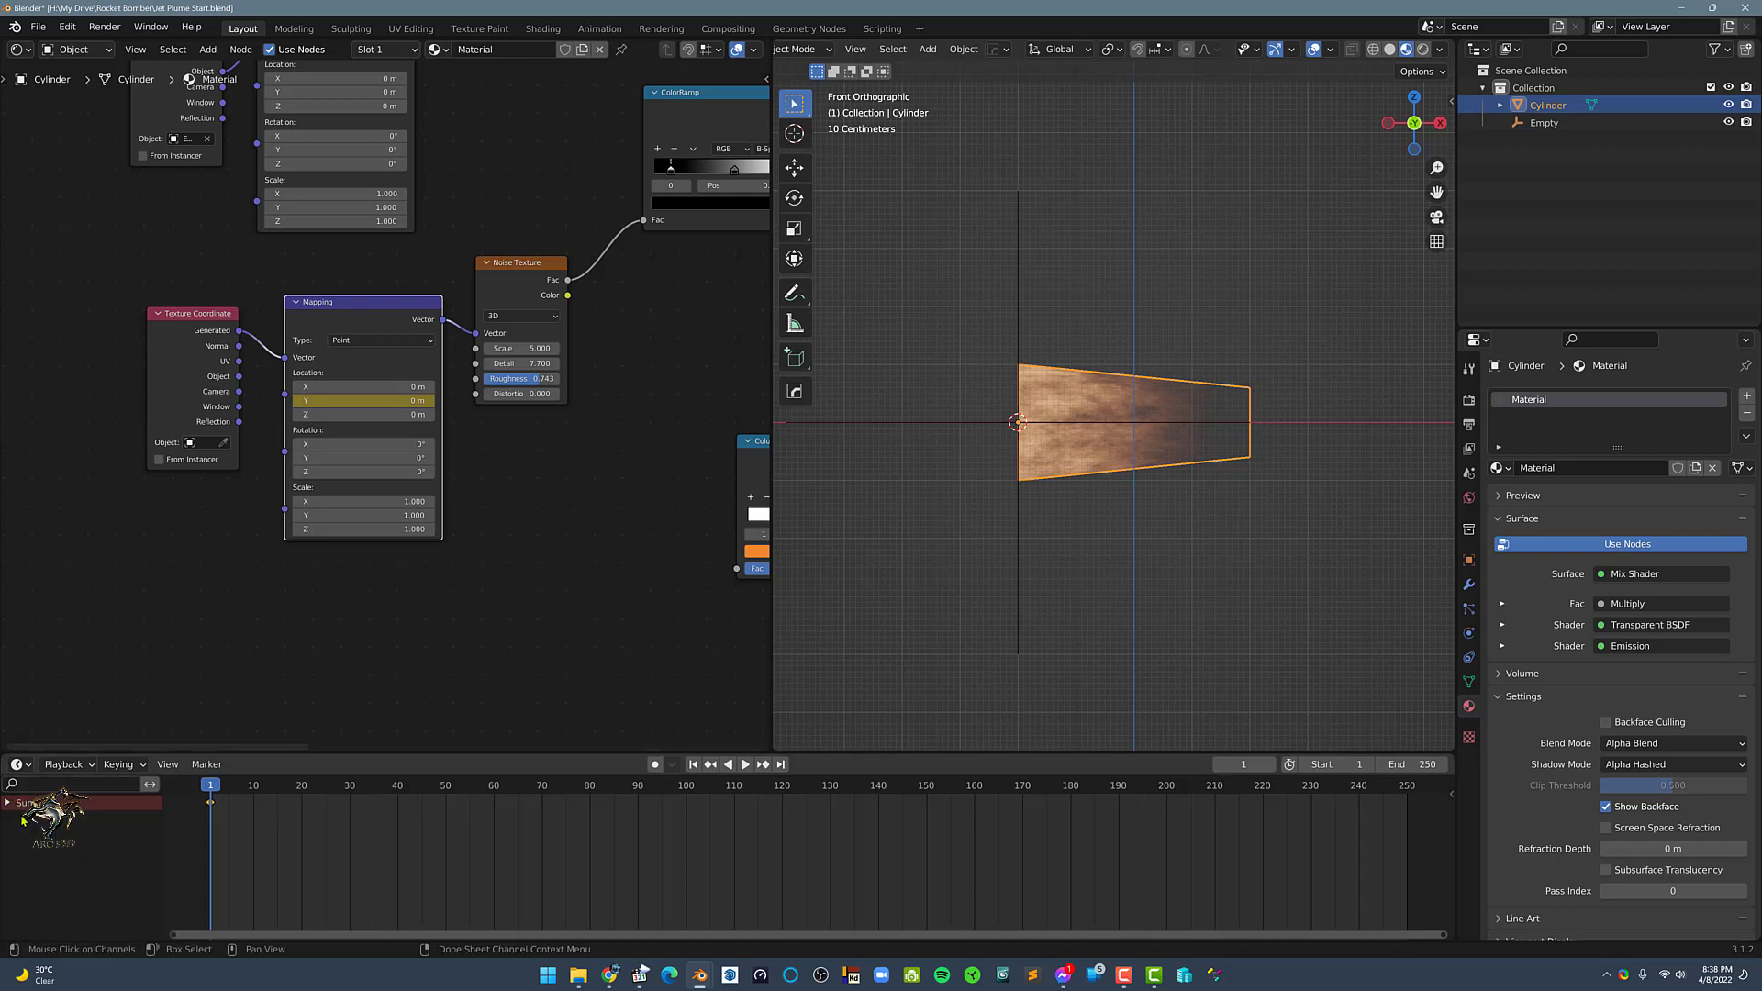
{"action": "left_click", "coordinate": [11, 802]}
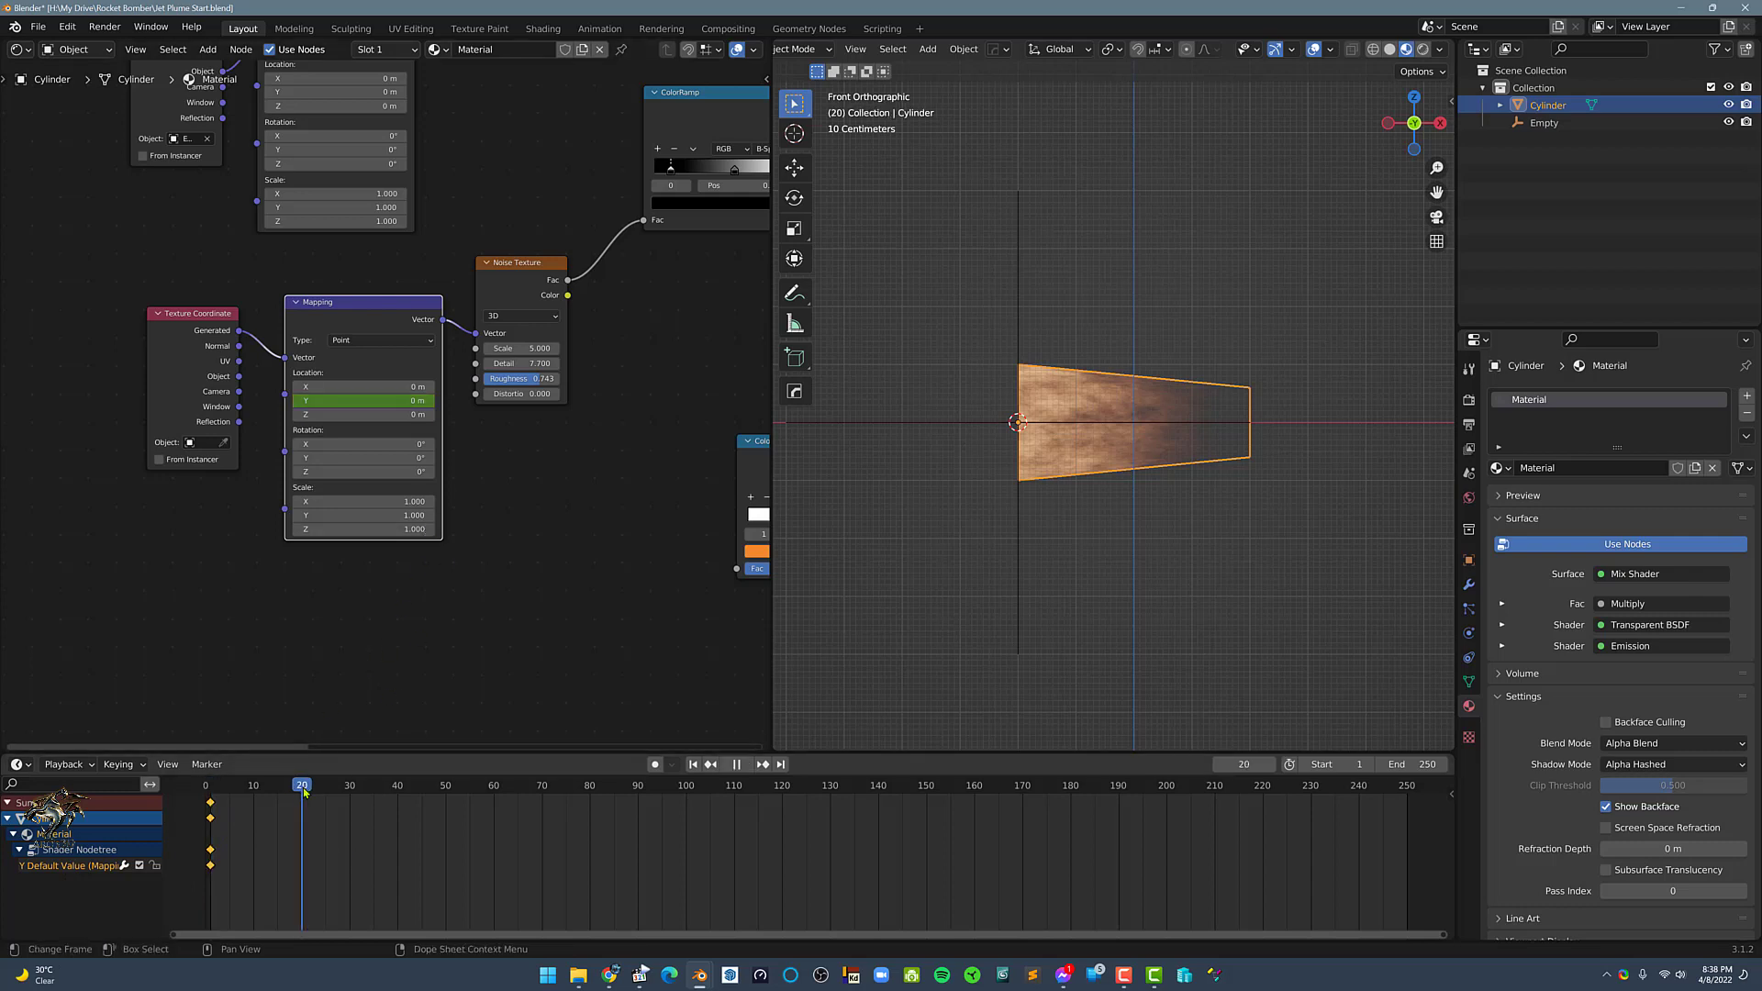
{"action": "left_click", "coordinate": [362, 400]}
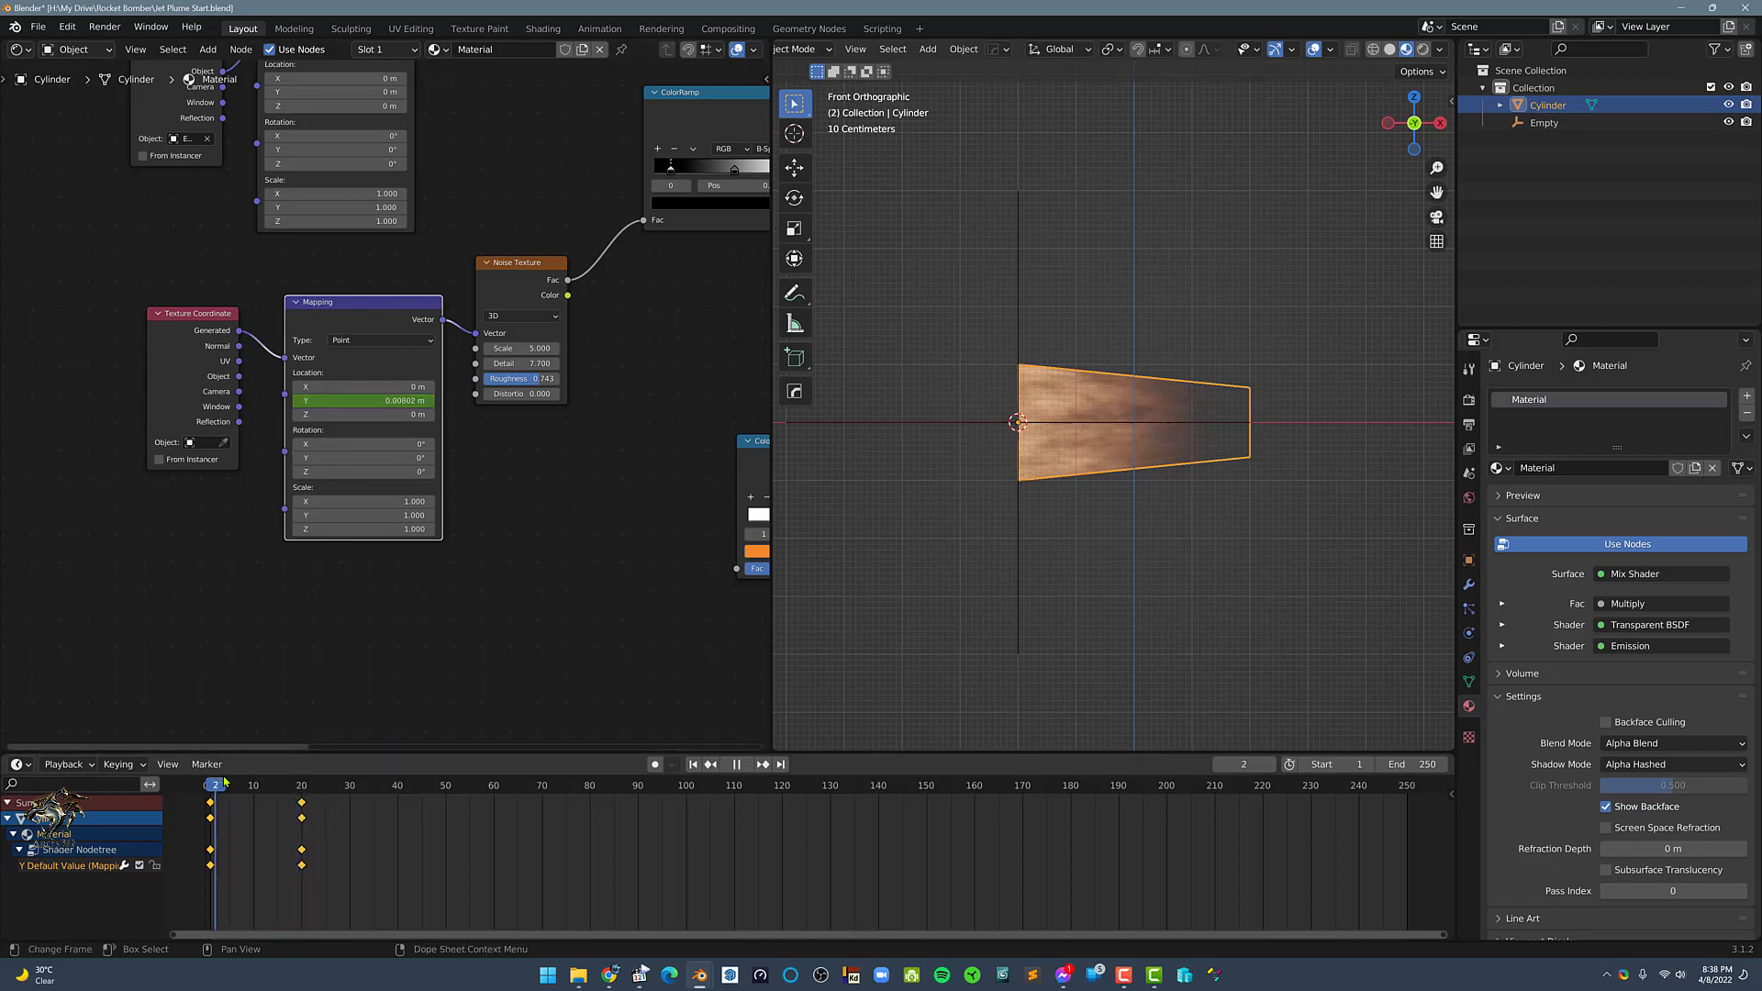
{"action": "left_click", "coordinate": [268, 784]}
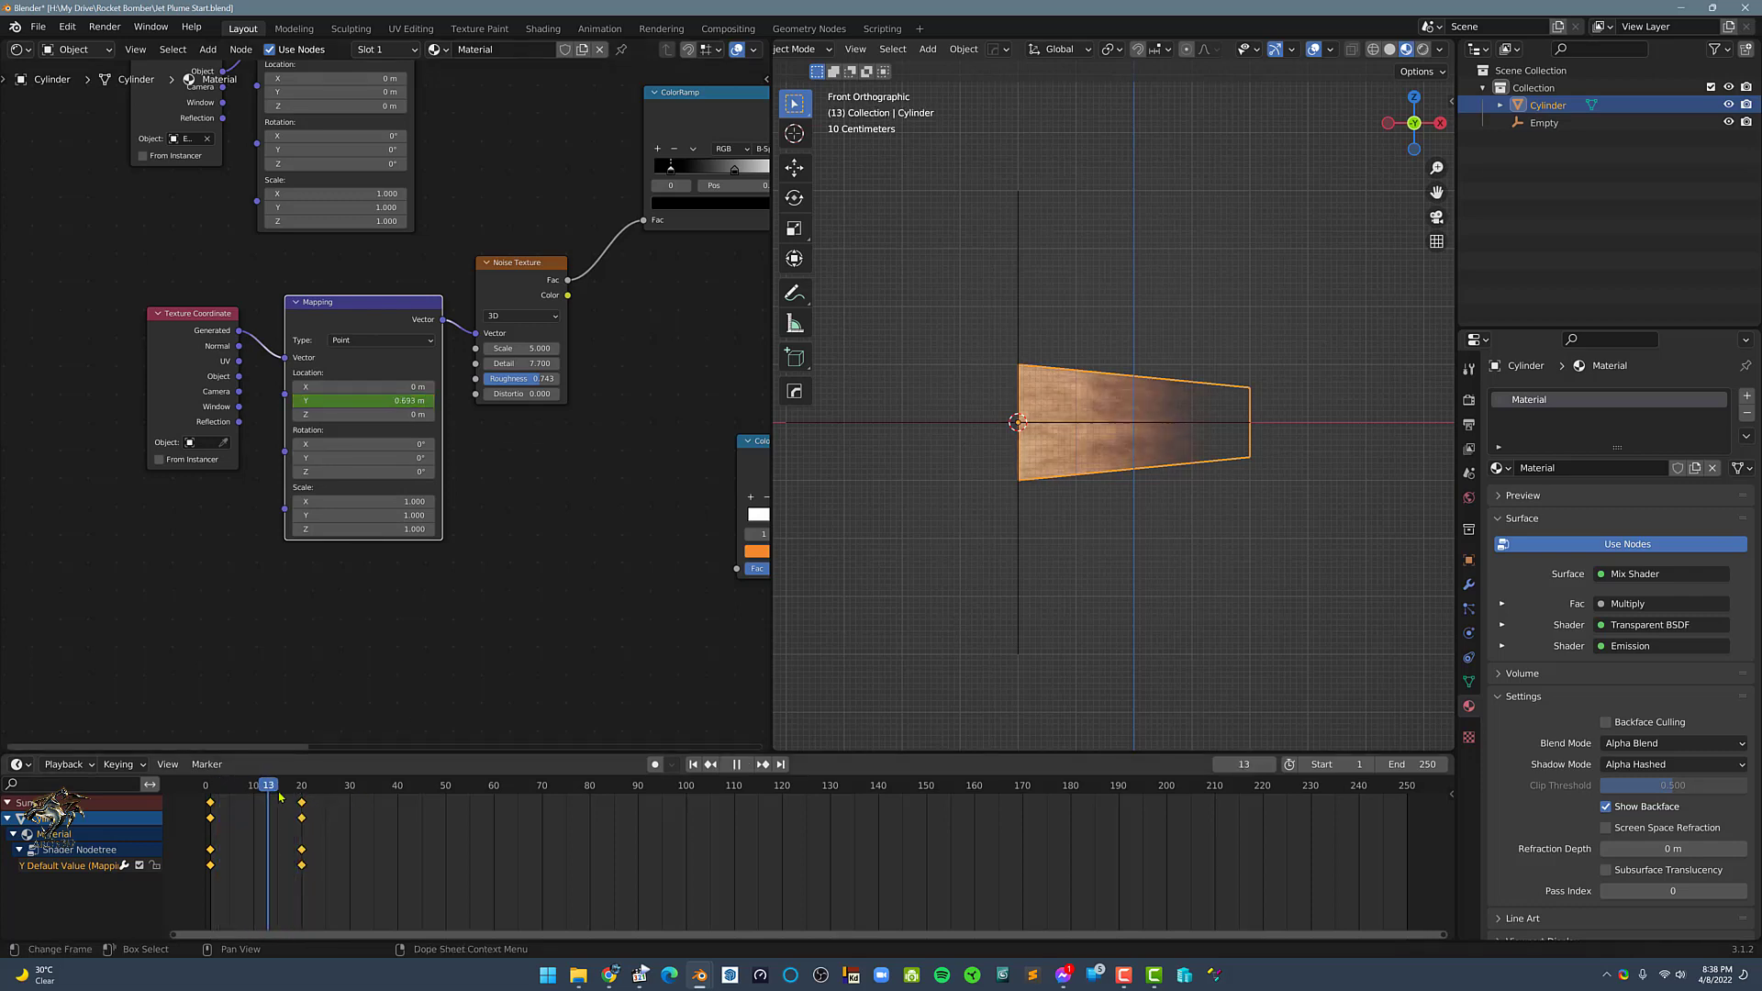
{"action": "key", "text": "ctrl+tab"}
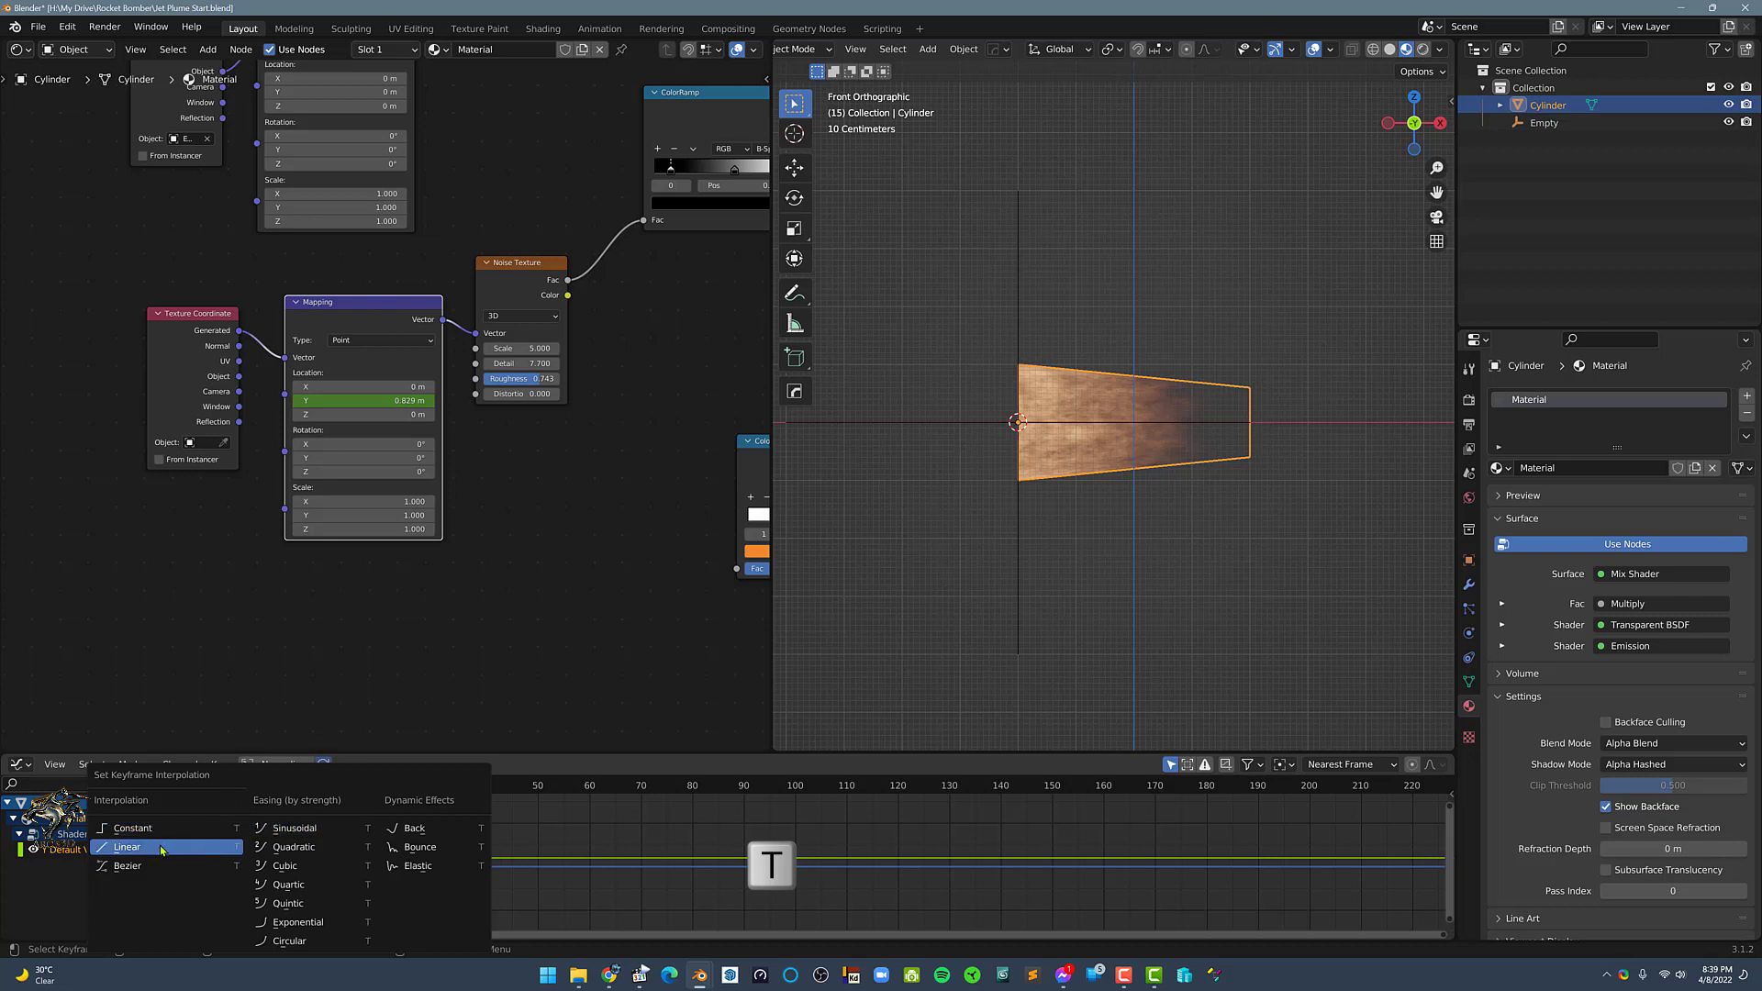
Make the Y offset keyframes Linear and show the curve's Modifiers sidebar.
{"action": "left_click", "coordinate": [128, 846]}
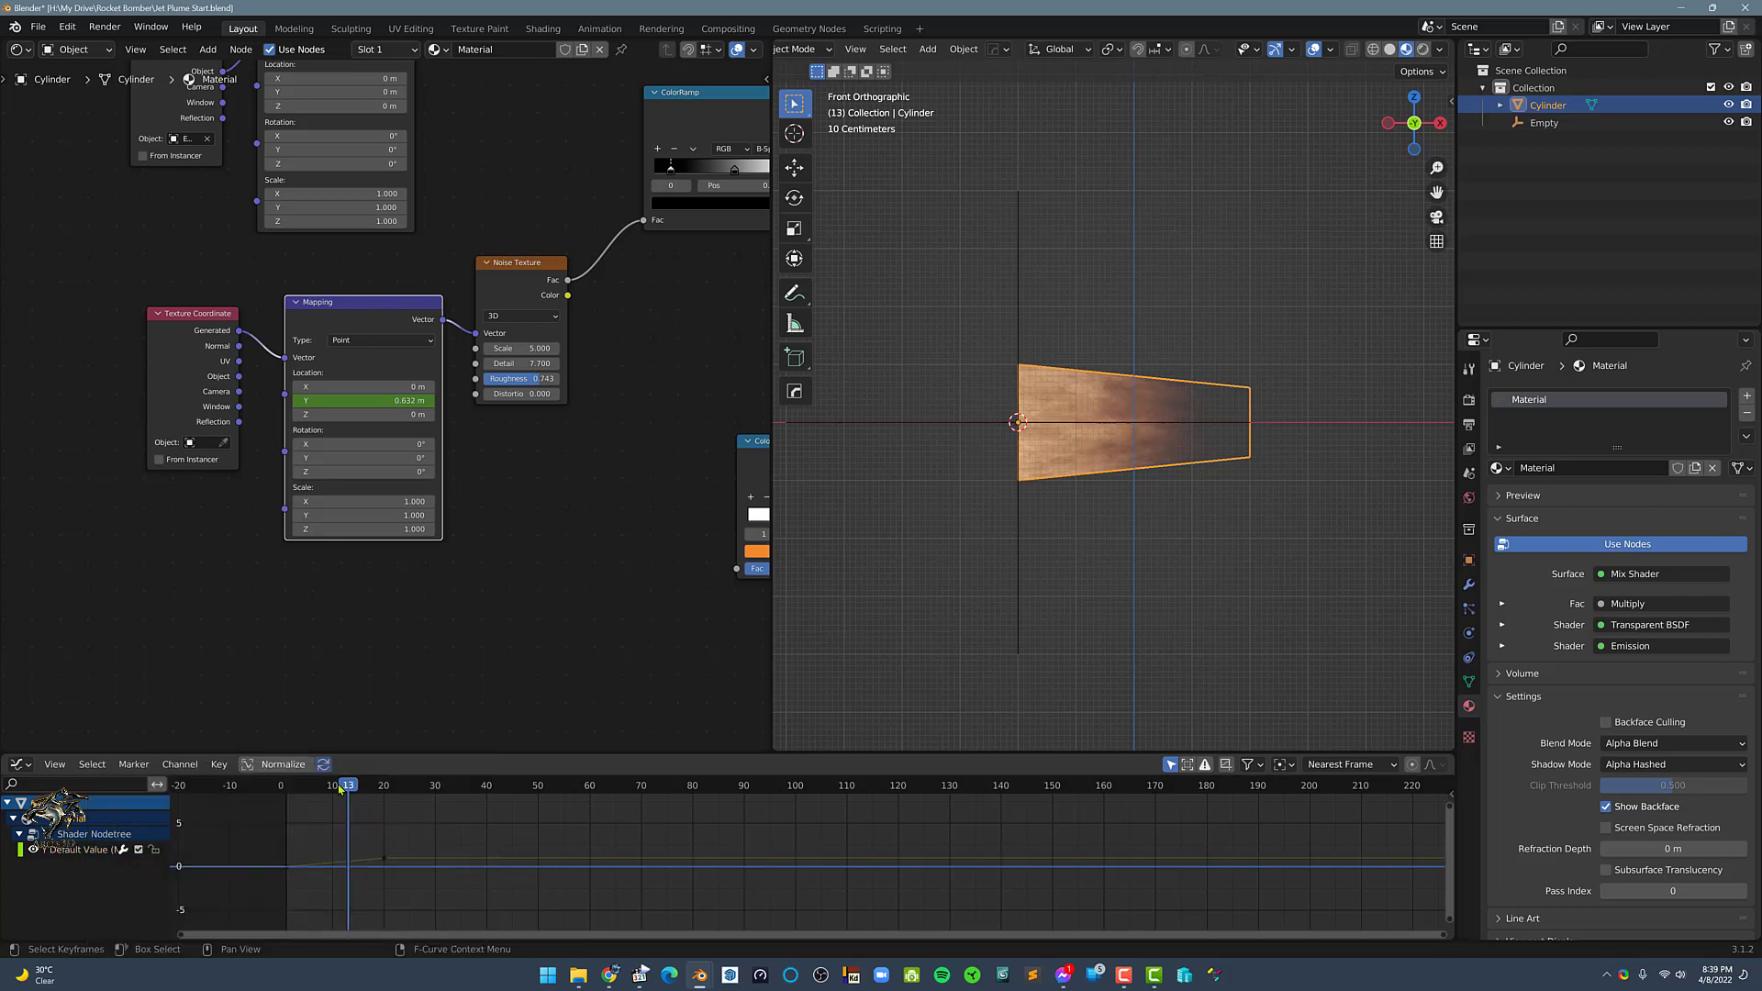
{"action": "left_click", "coordinate": [347, 783]}
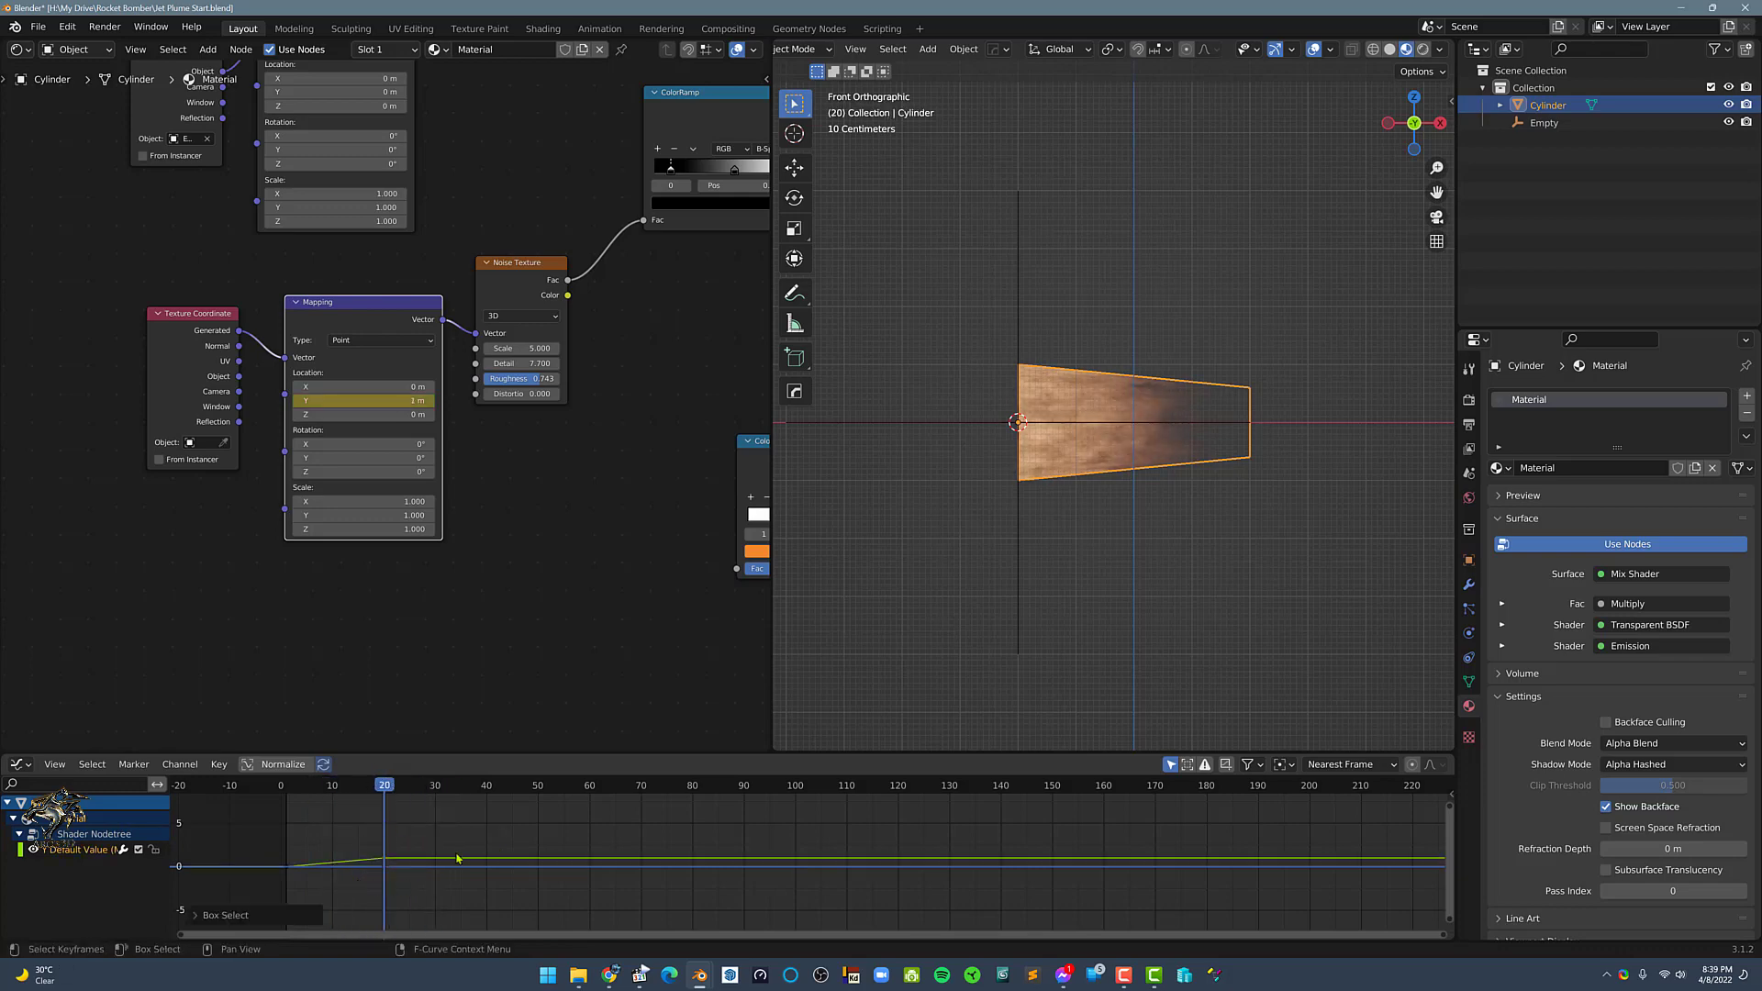
{"action": "key", "text": "n"}
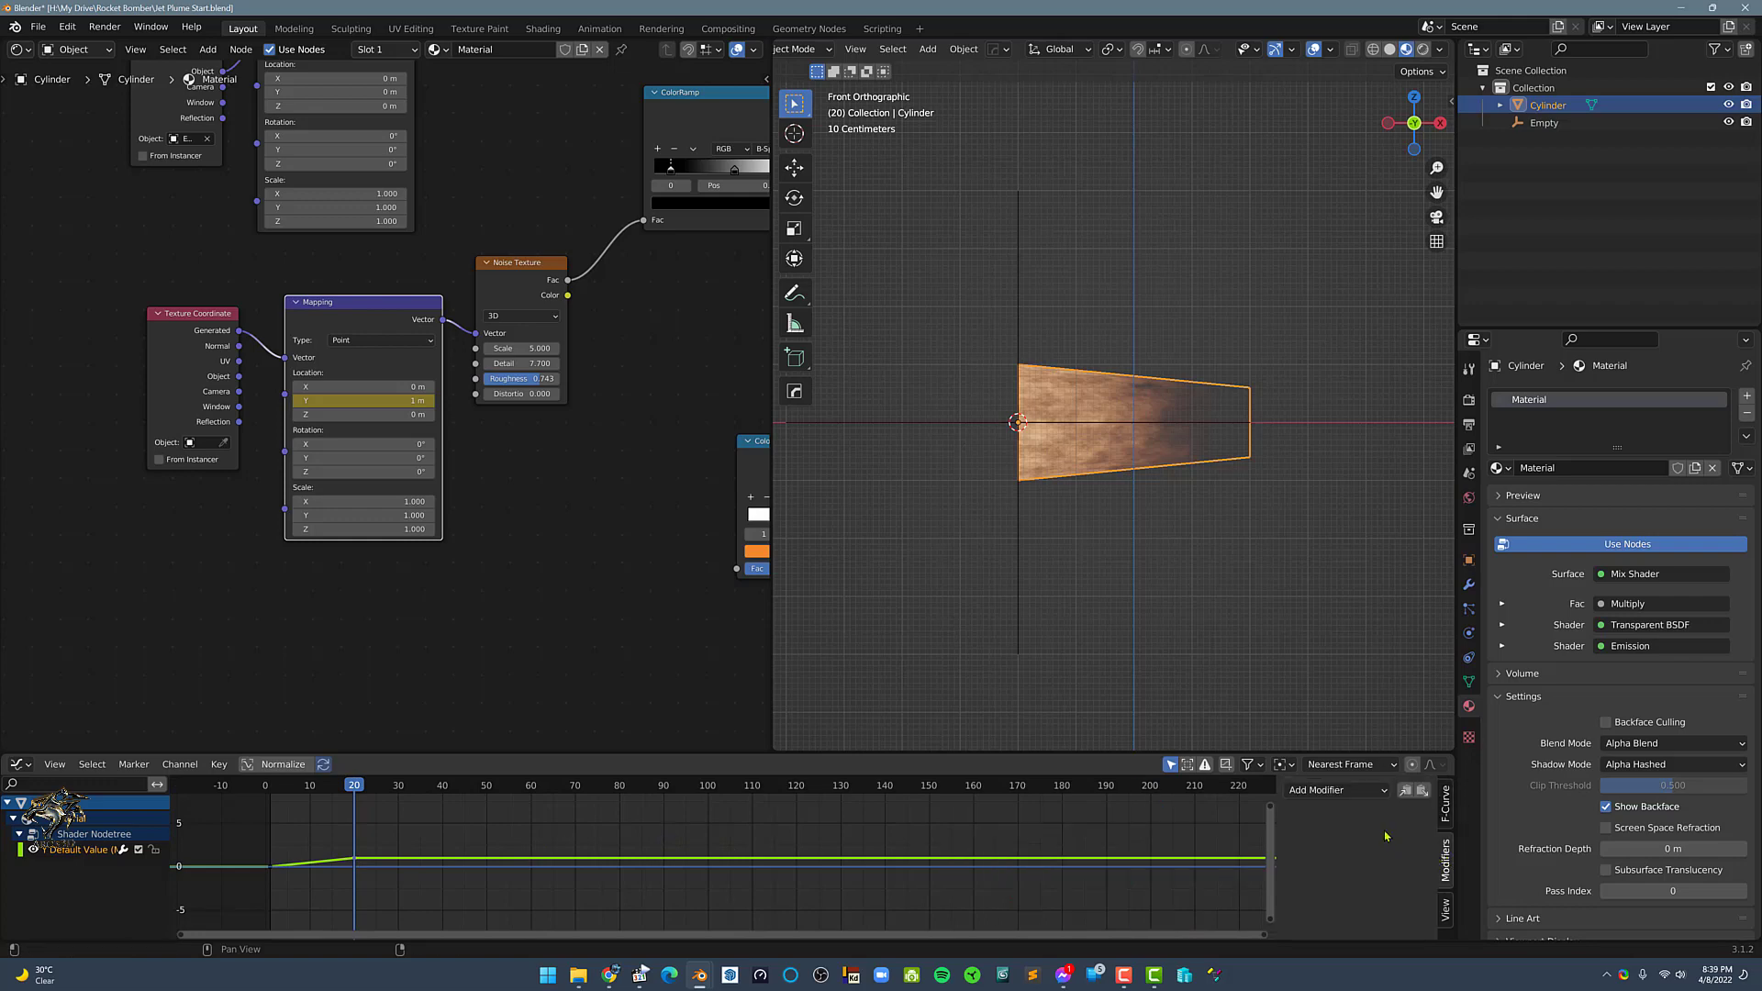
Add a Cycles F-Curve modifier with Before and After set to Repeat with Offset.
{"action": "left_click", "coordinate": [1334, 789]}
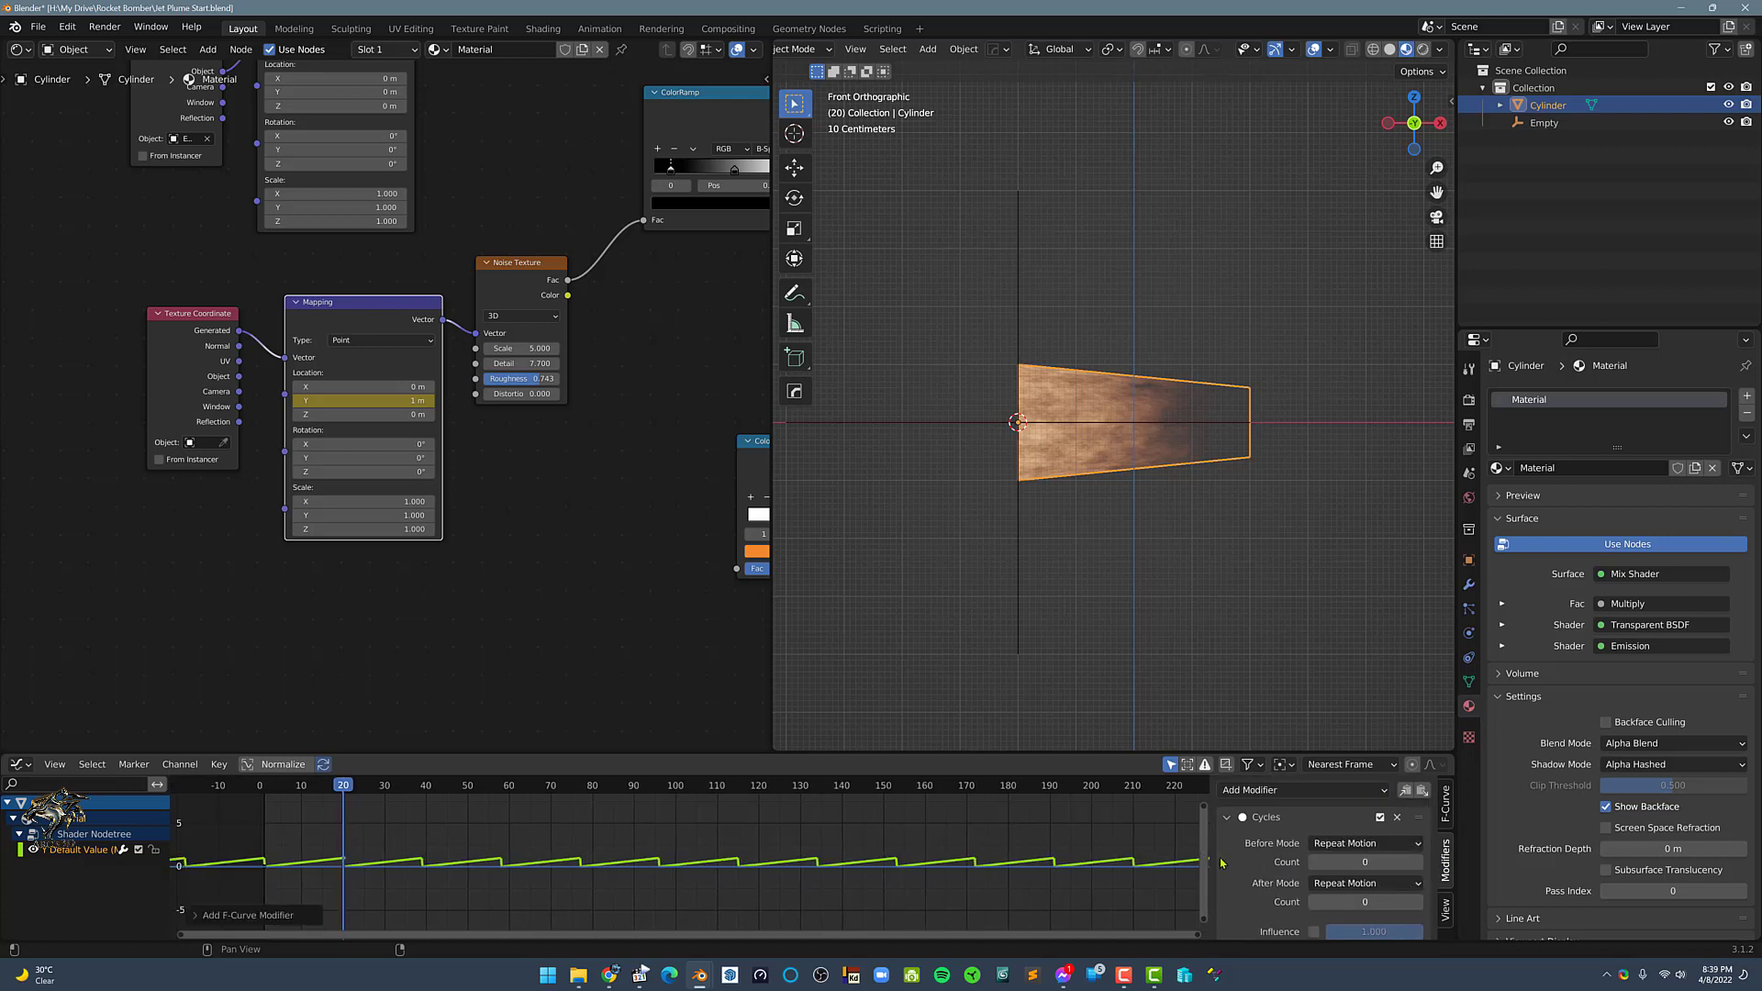
{"action": "left_click", "coordinate": [1363, 843]}
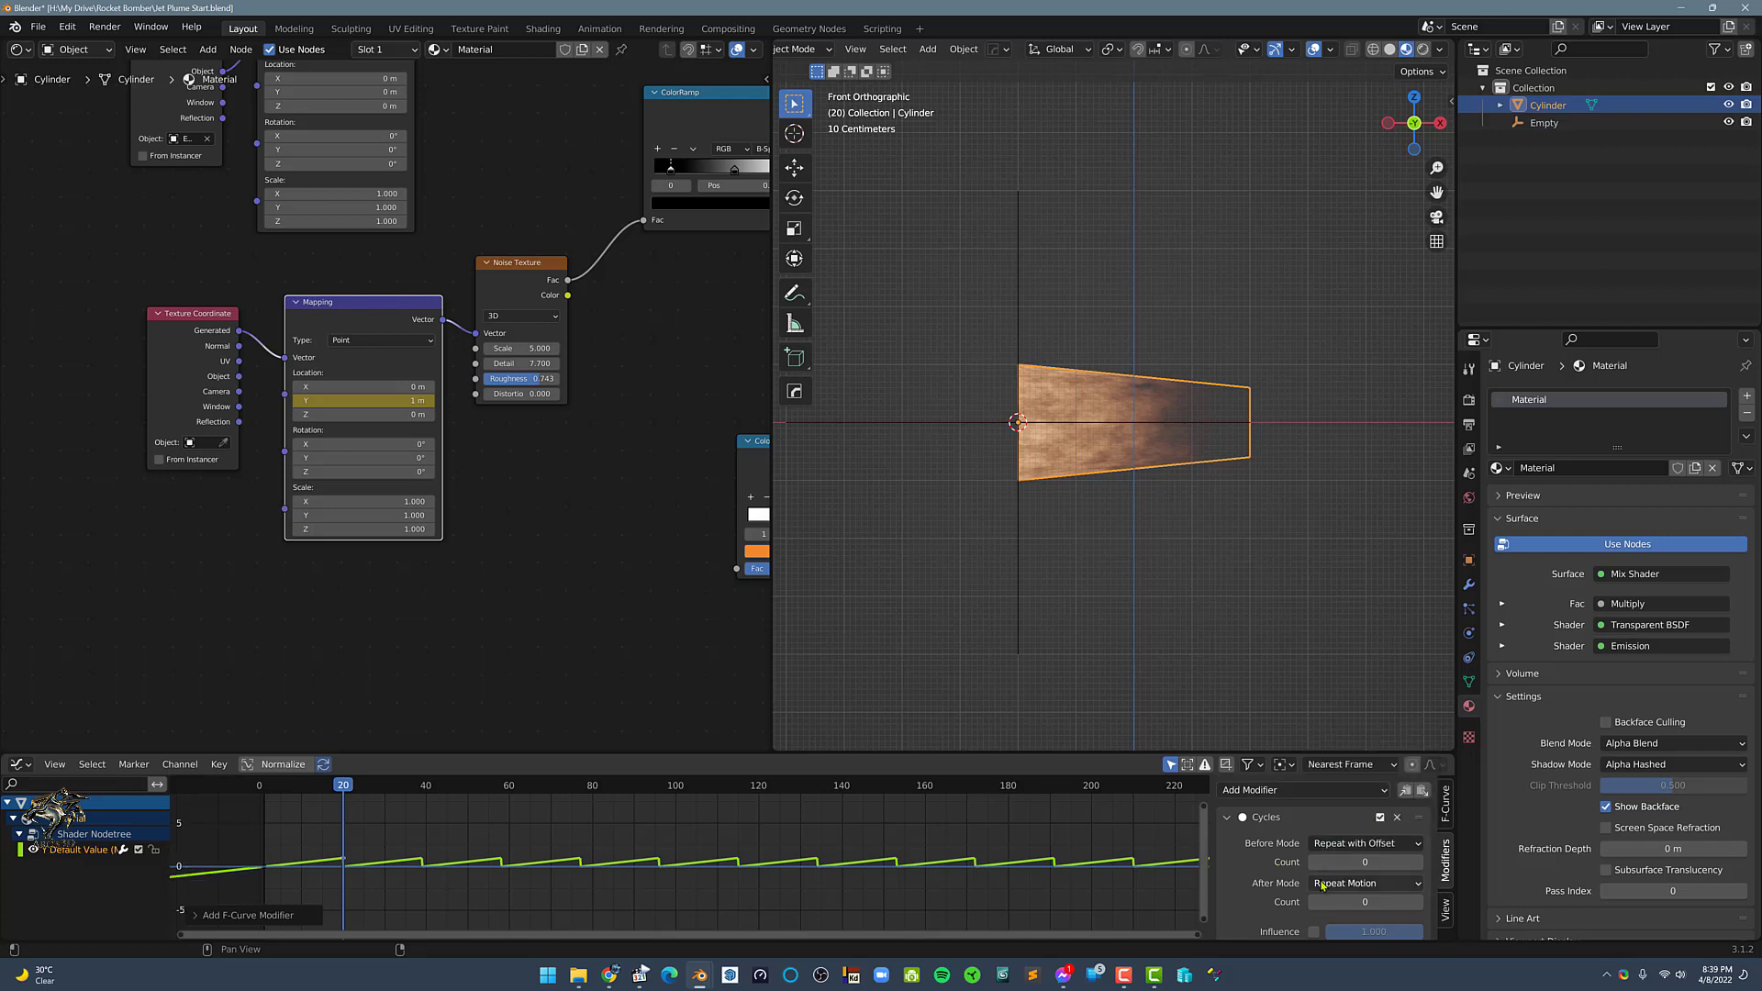
{"action": "left_click", "coordinate": [1364, 882]}
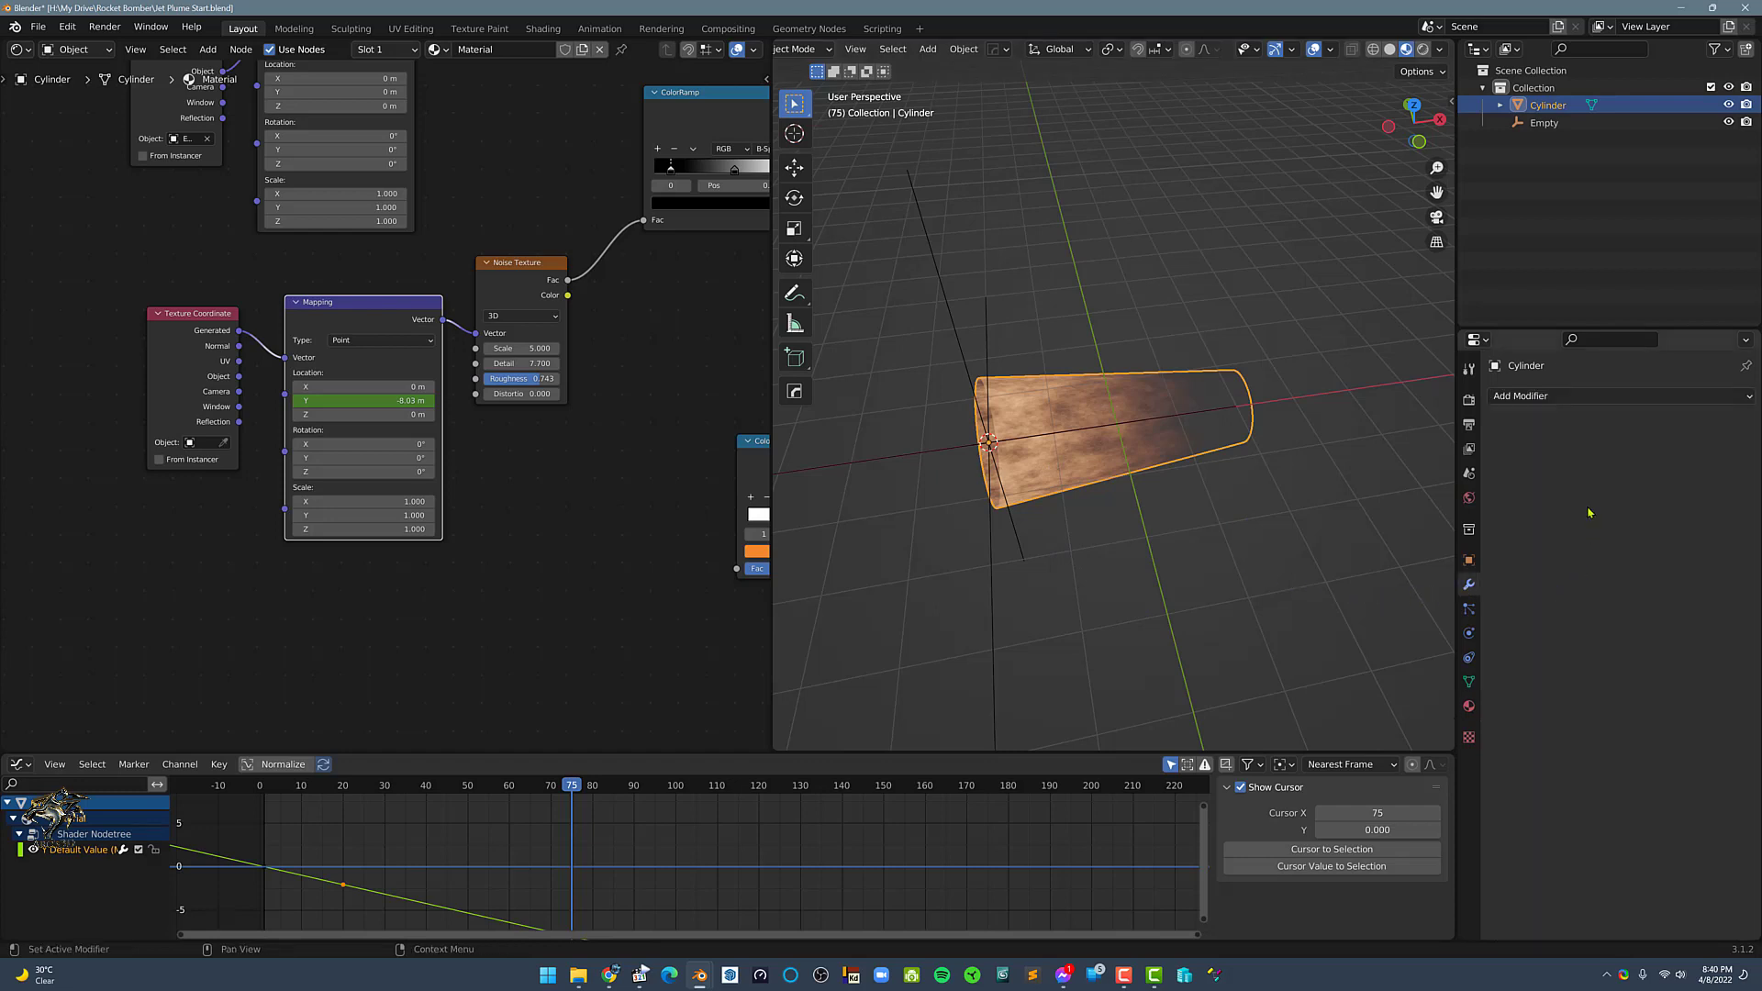
Add a Displace modifier to the cylinder with a new texture.
{"action": "left_click", "coordinate": [1523, 397]}
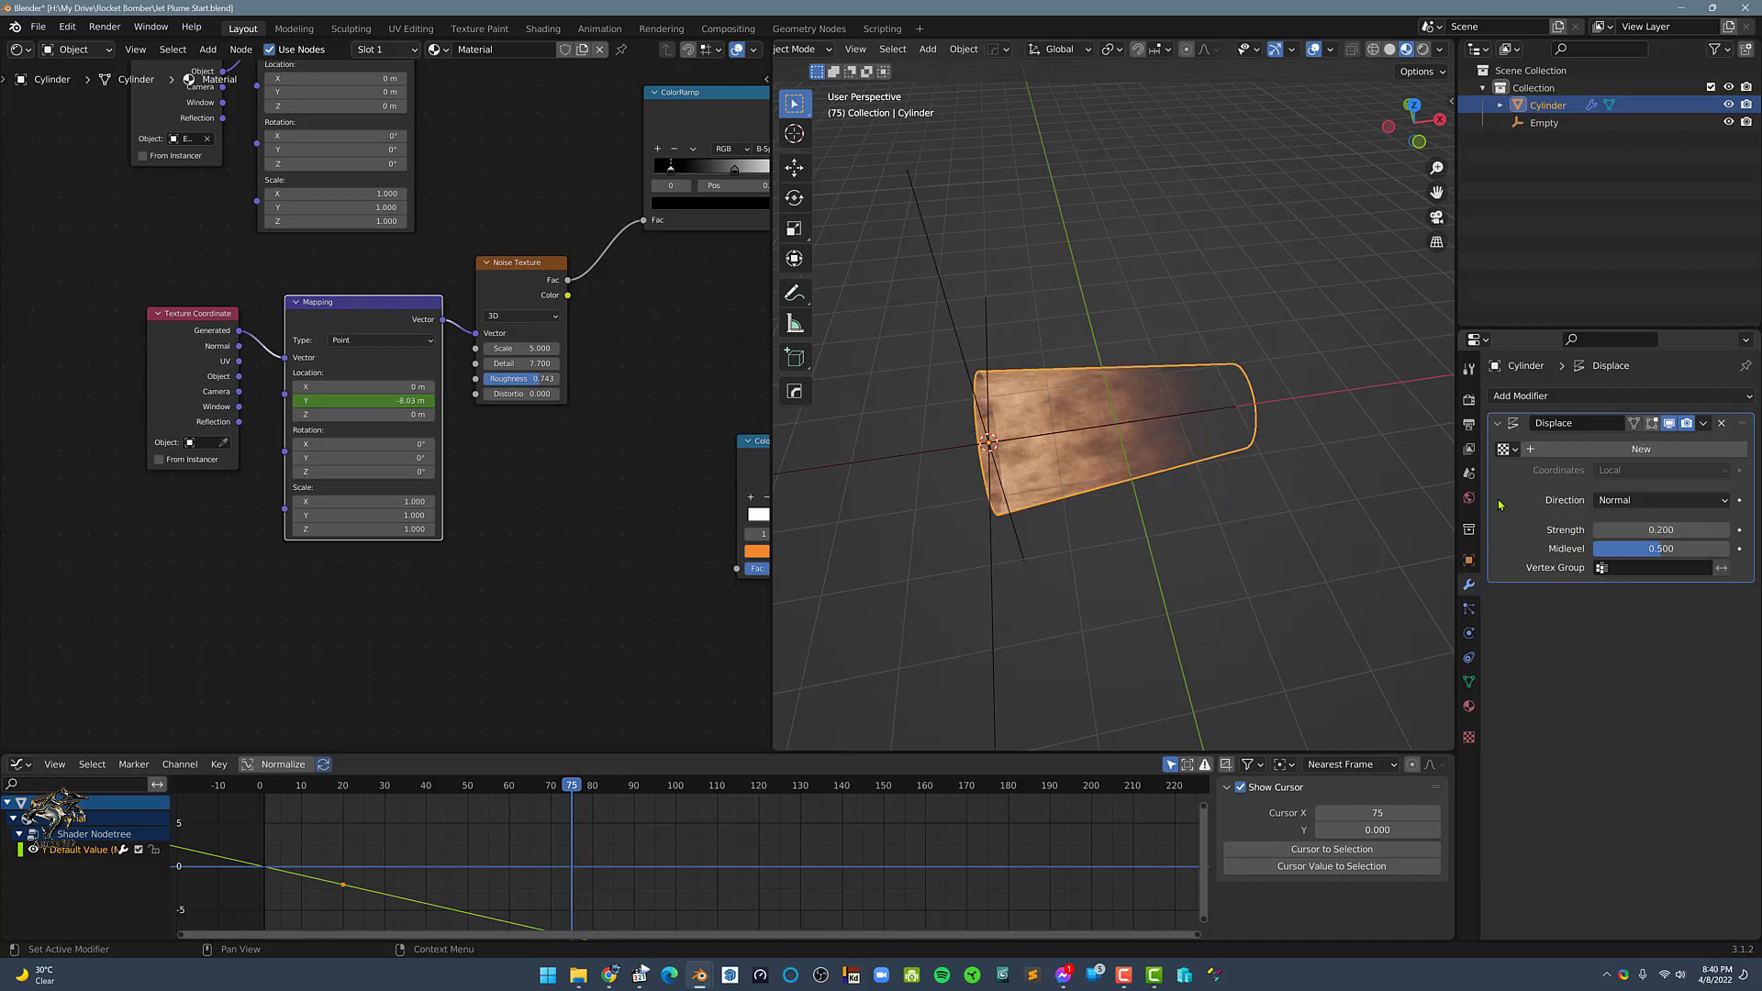
{"action": "mouse_move", "coordinate": [1639, 448]}
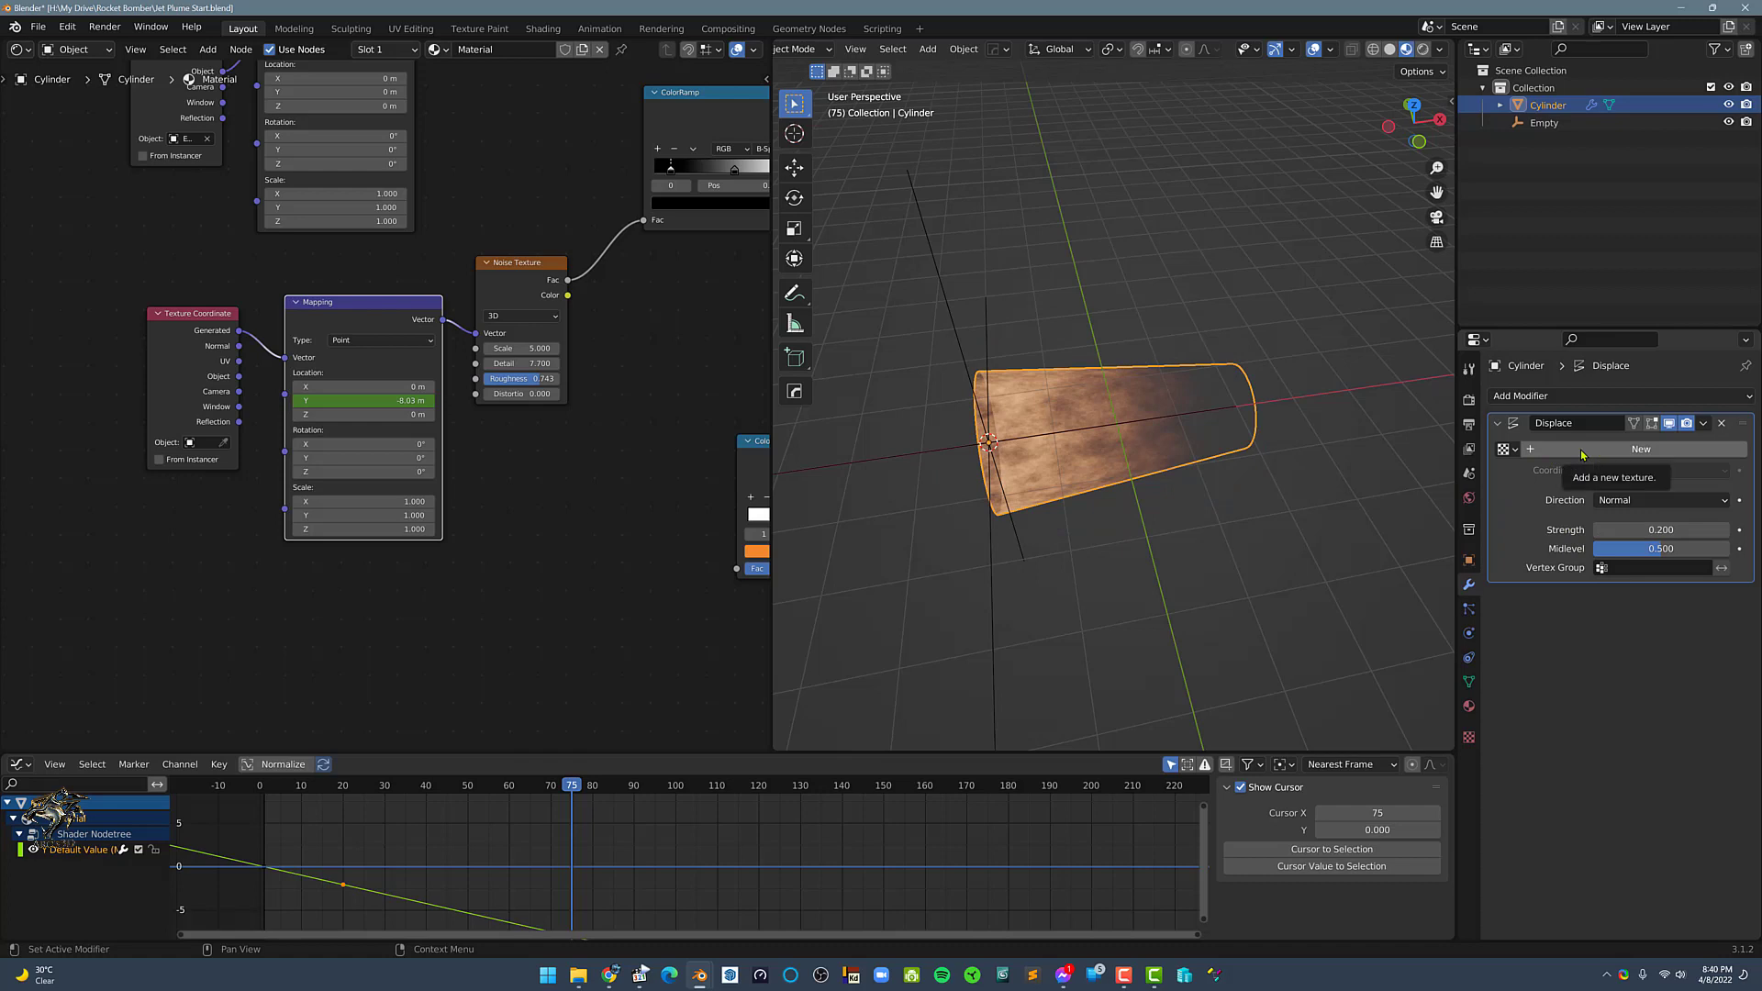
{"action": "left_click", "coordinate": [1639, 448]}
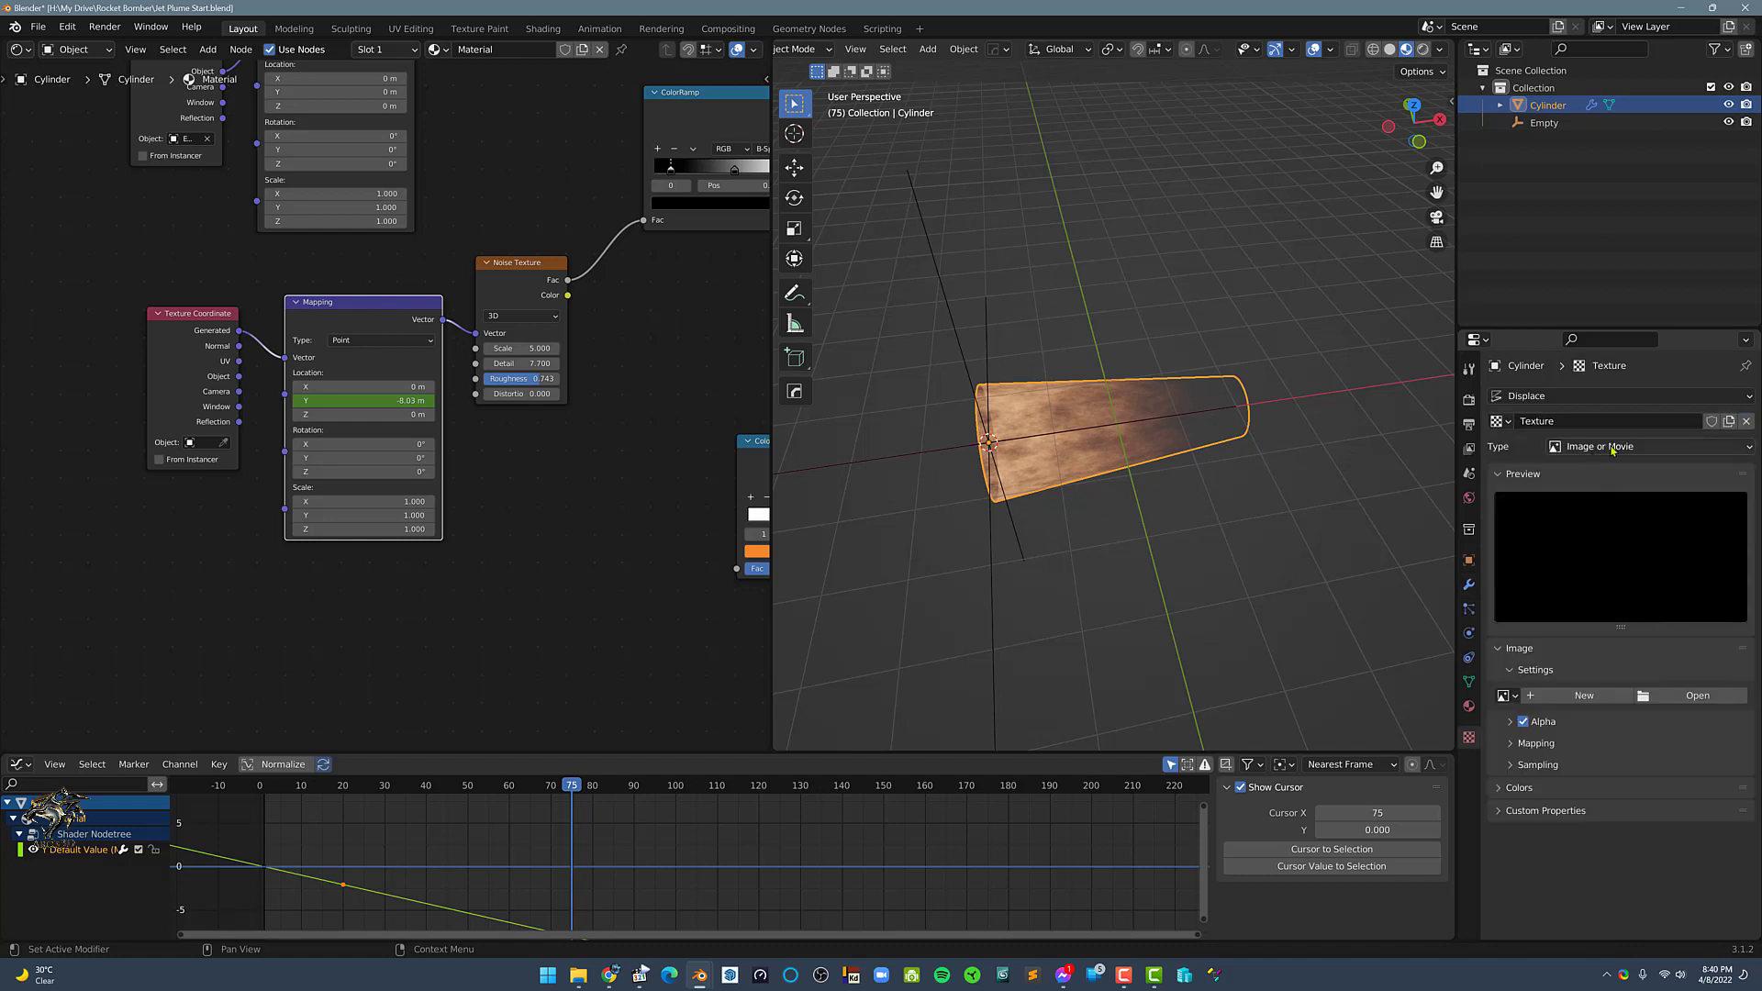
Switch the displacement texture to Clouds and show the wireframe over the lumpy plume.
{"action": "left_click", "coordinate": [1619, 446]}
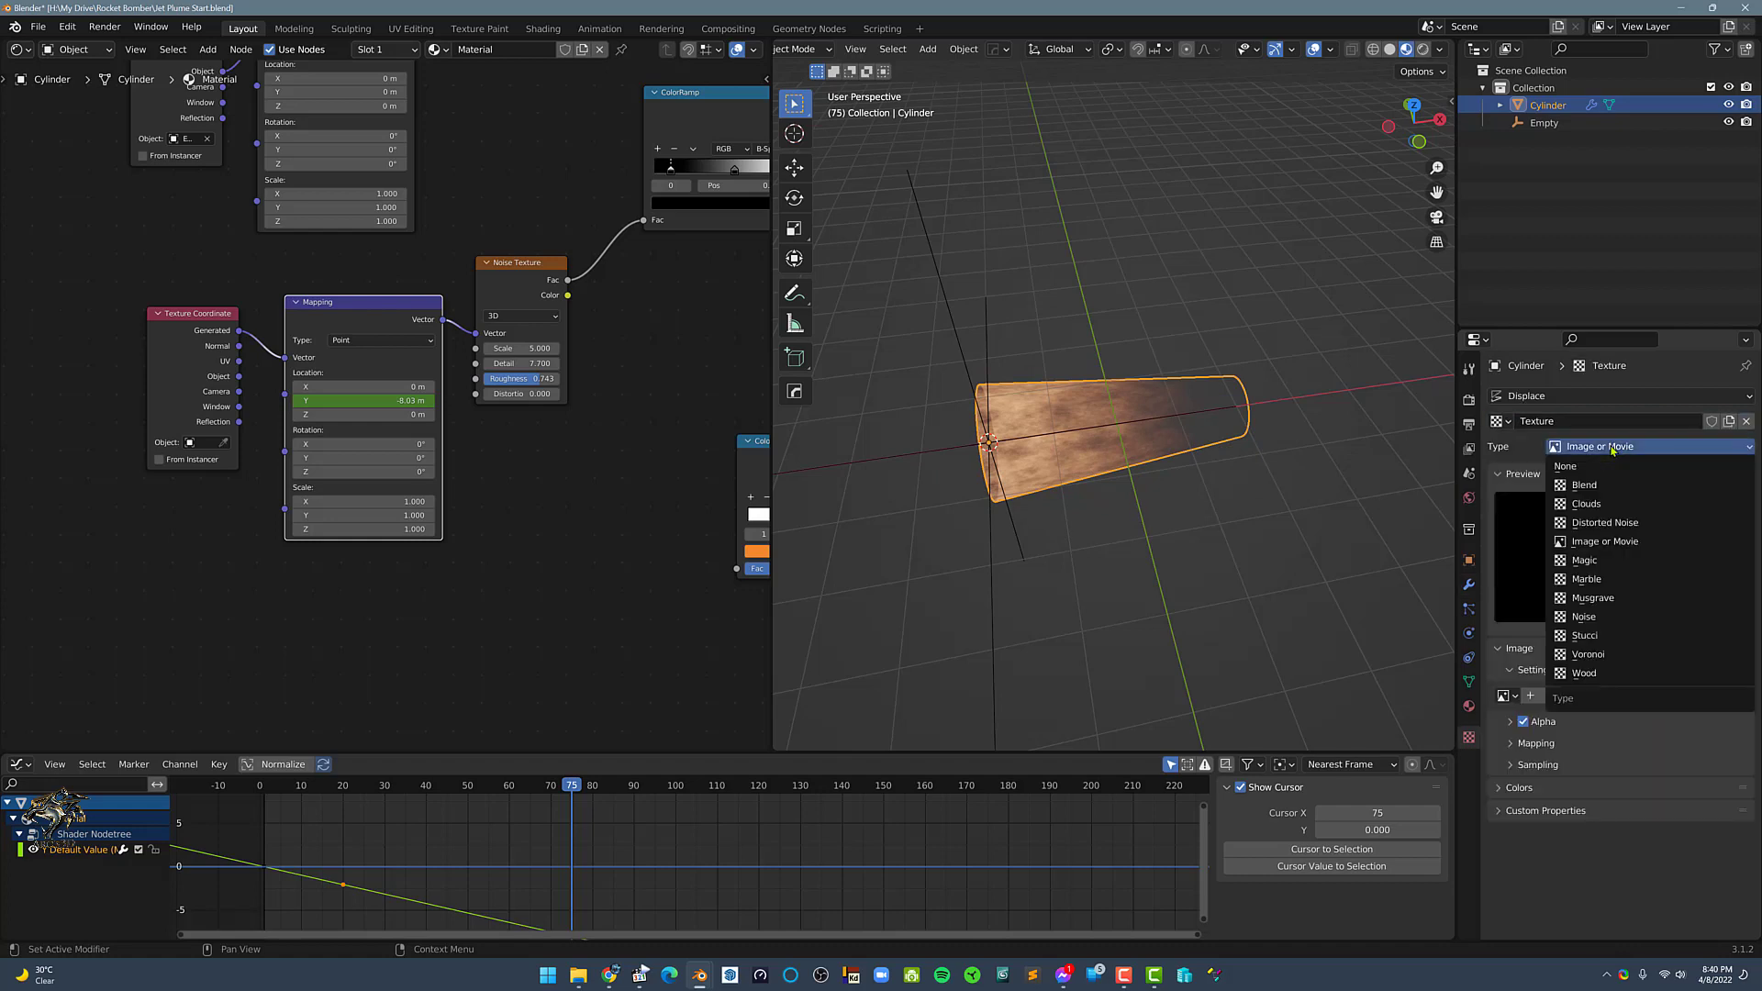
{"action": "mouse_move", "coordinate": [1586, 502]}
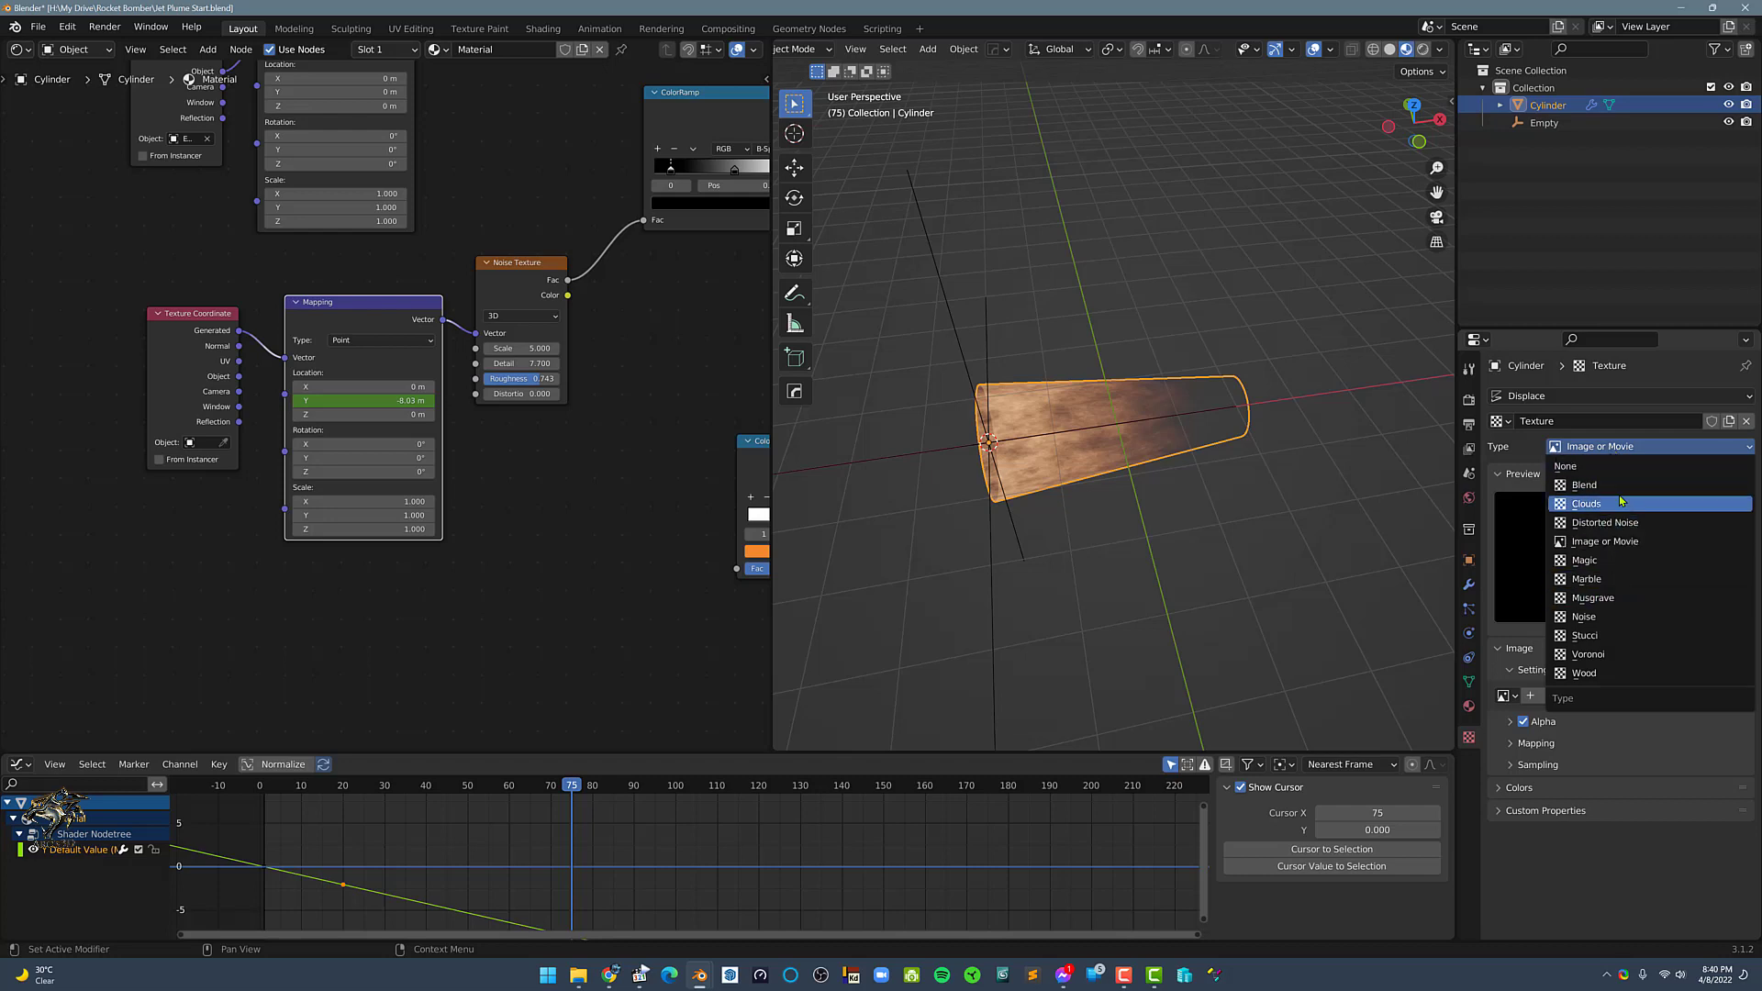
{"action": "left_click", "coordinate": [1585, 503]}
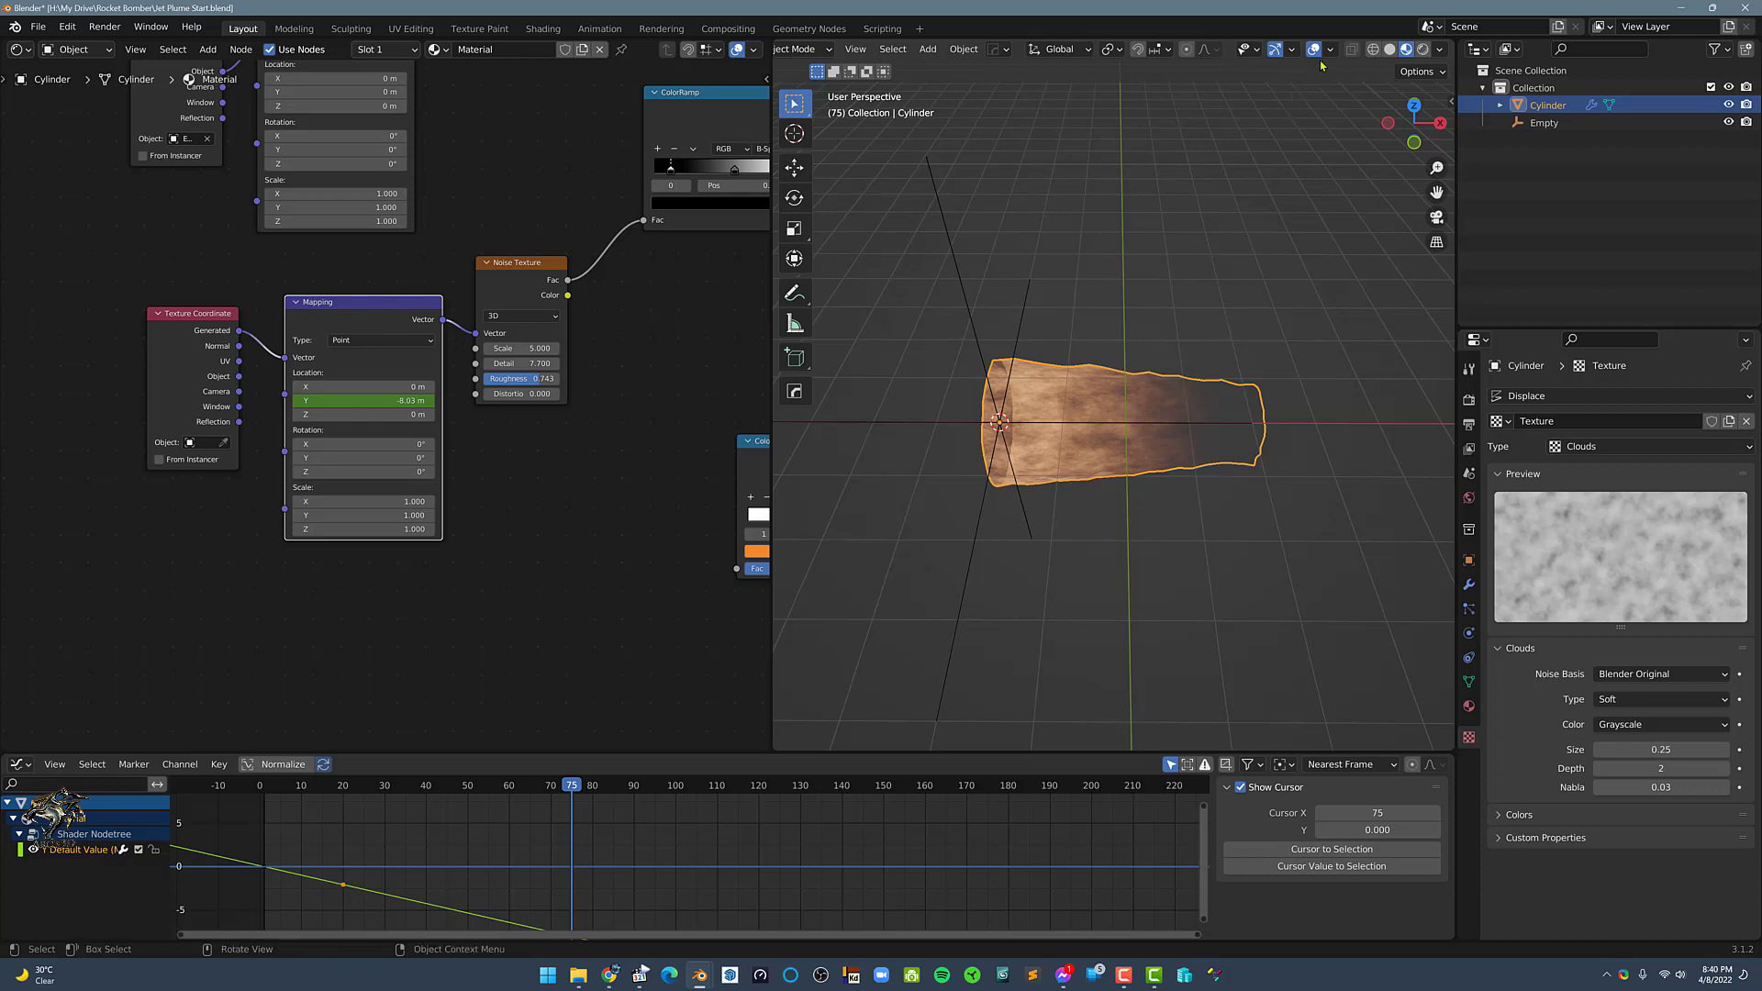
{"action": "left_click", "coordinate": [1331, 49]}
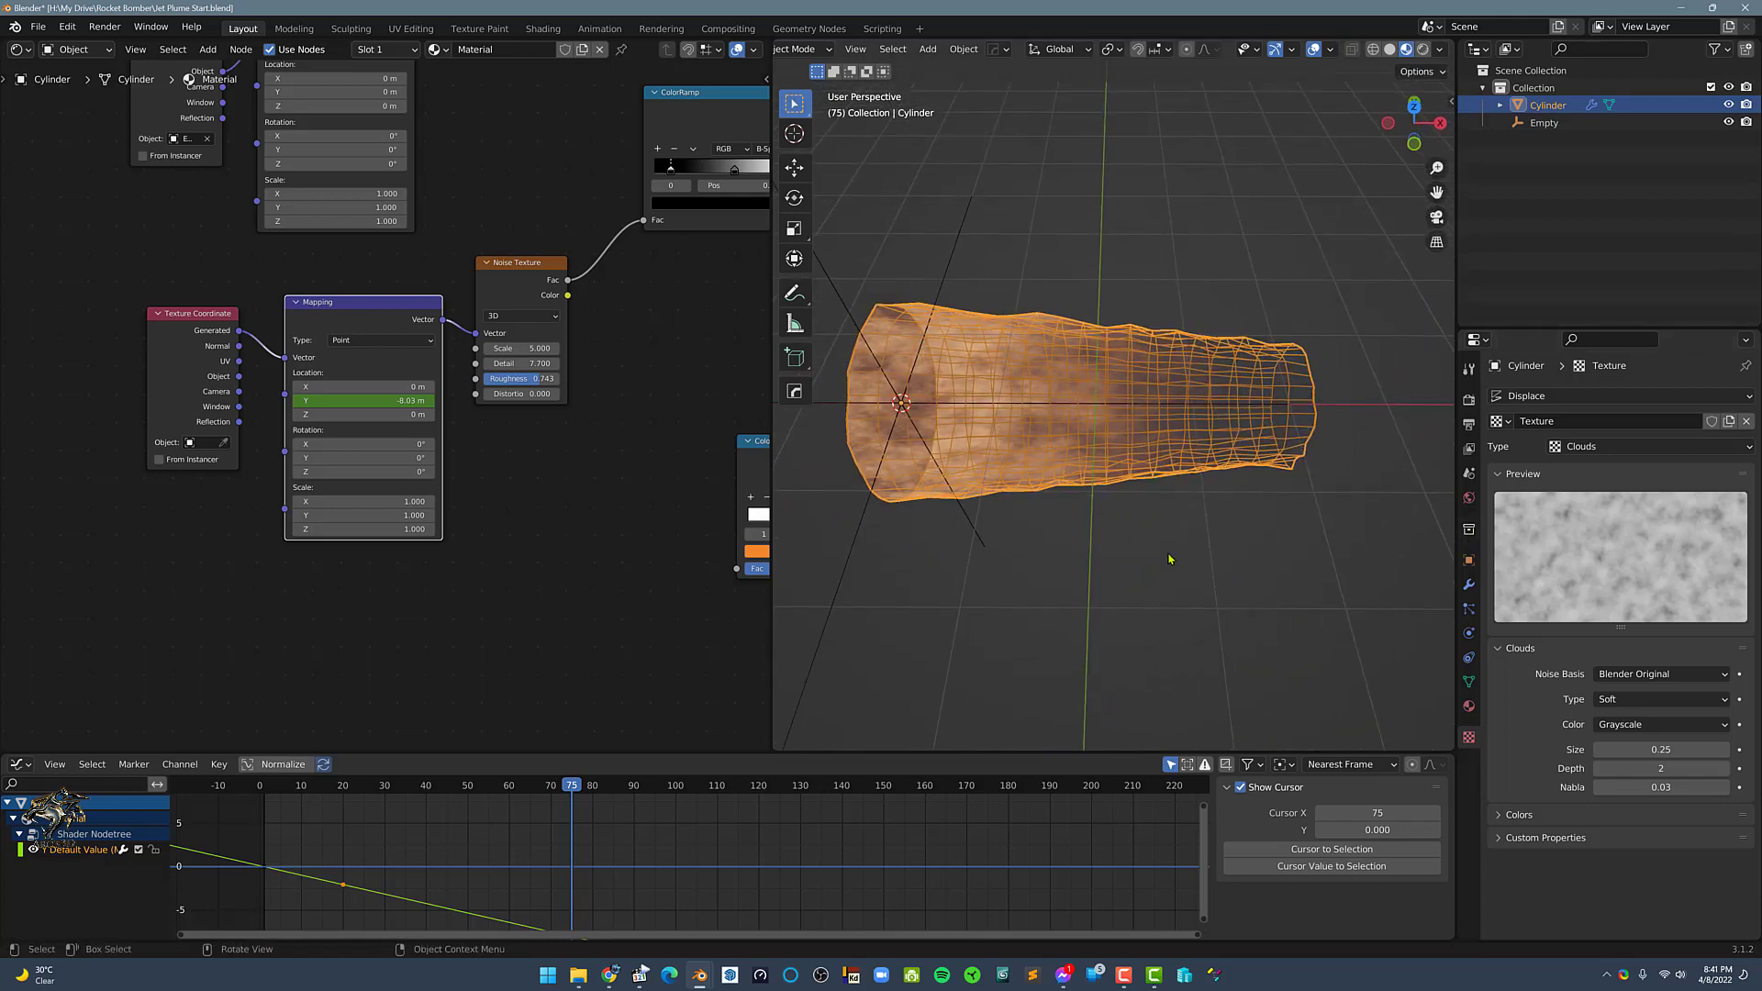
{"action": "left_click", "coordinate": [1659, 749]}
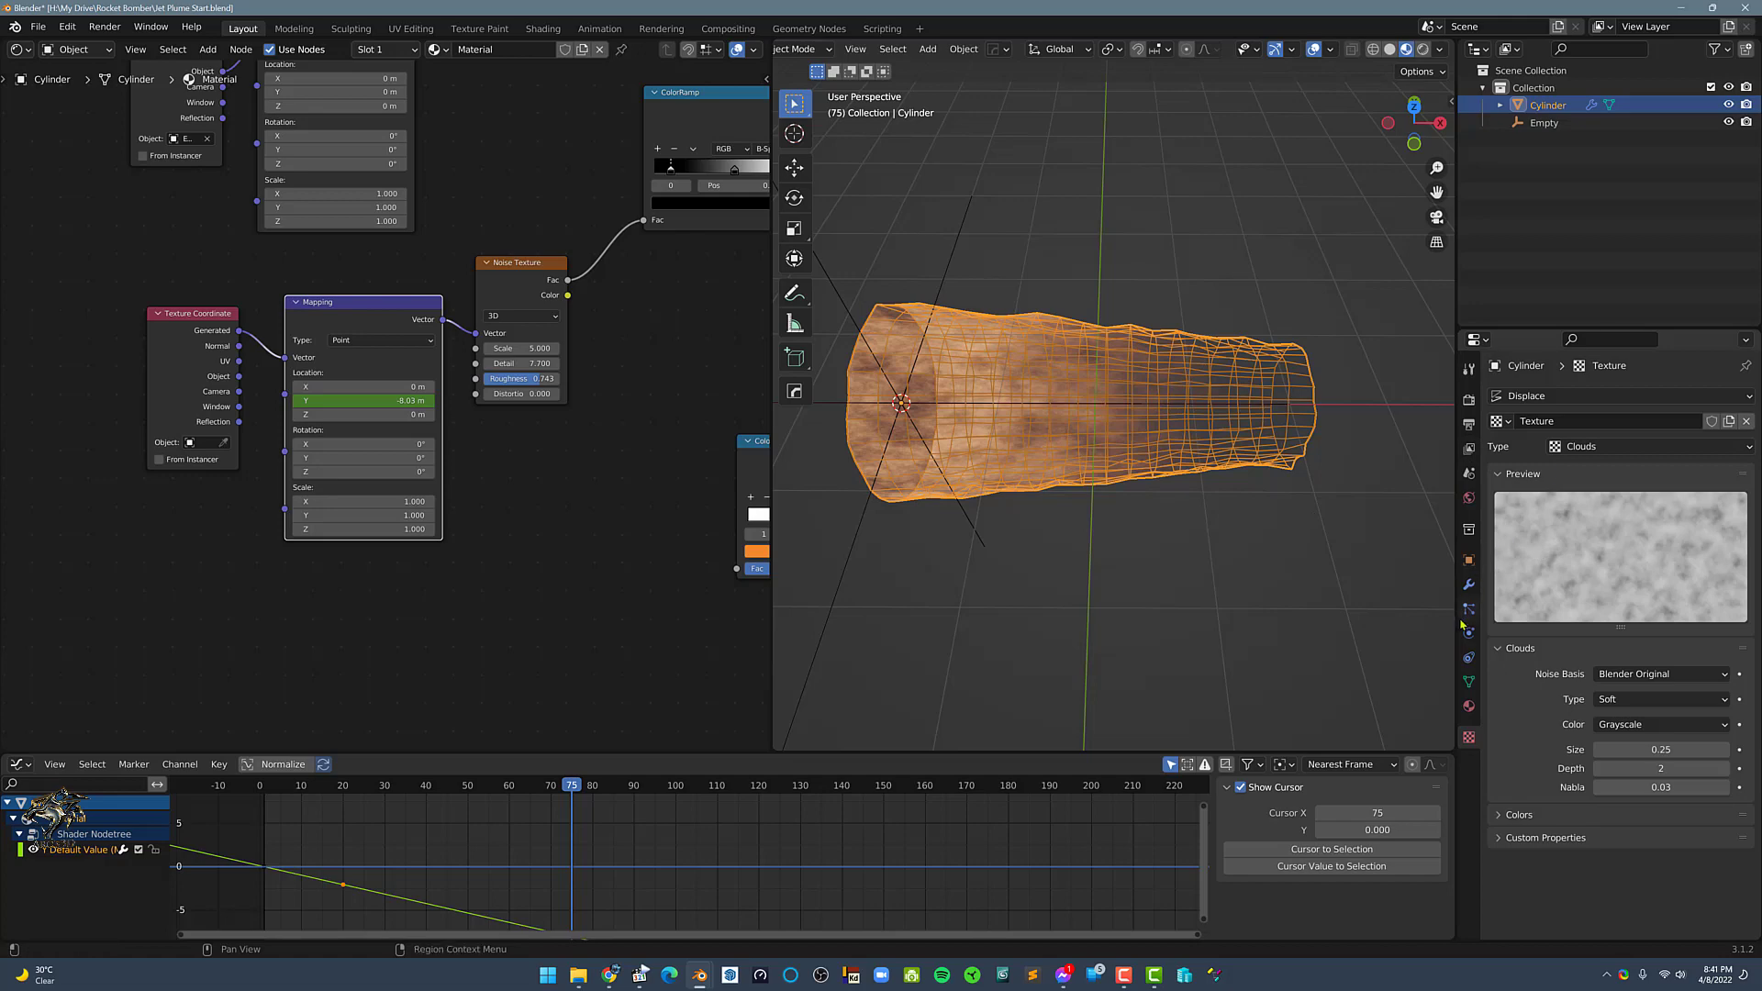
{"action": "left_click", "coordinate": [1469, 583]}
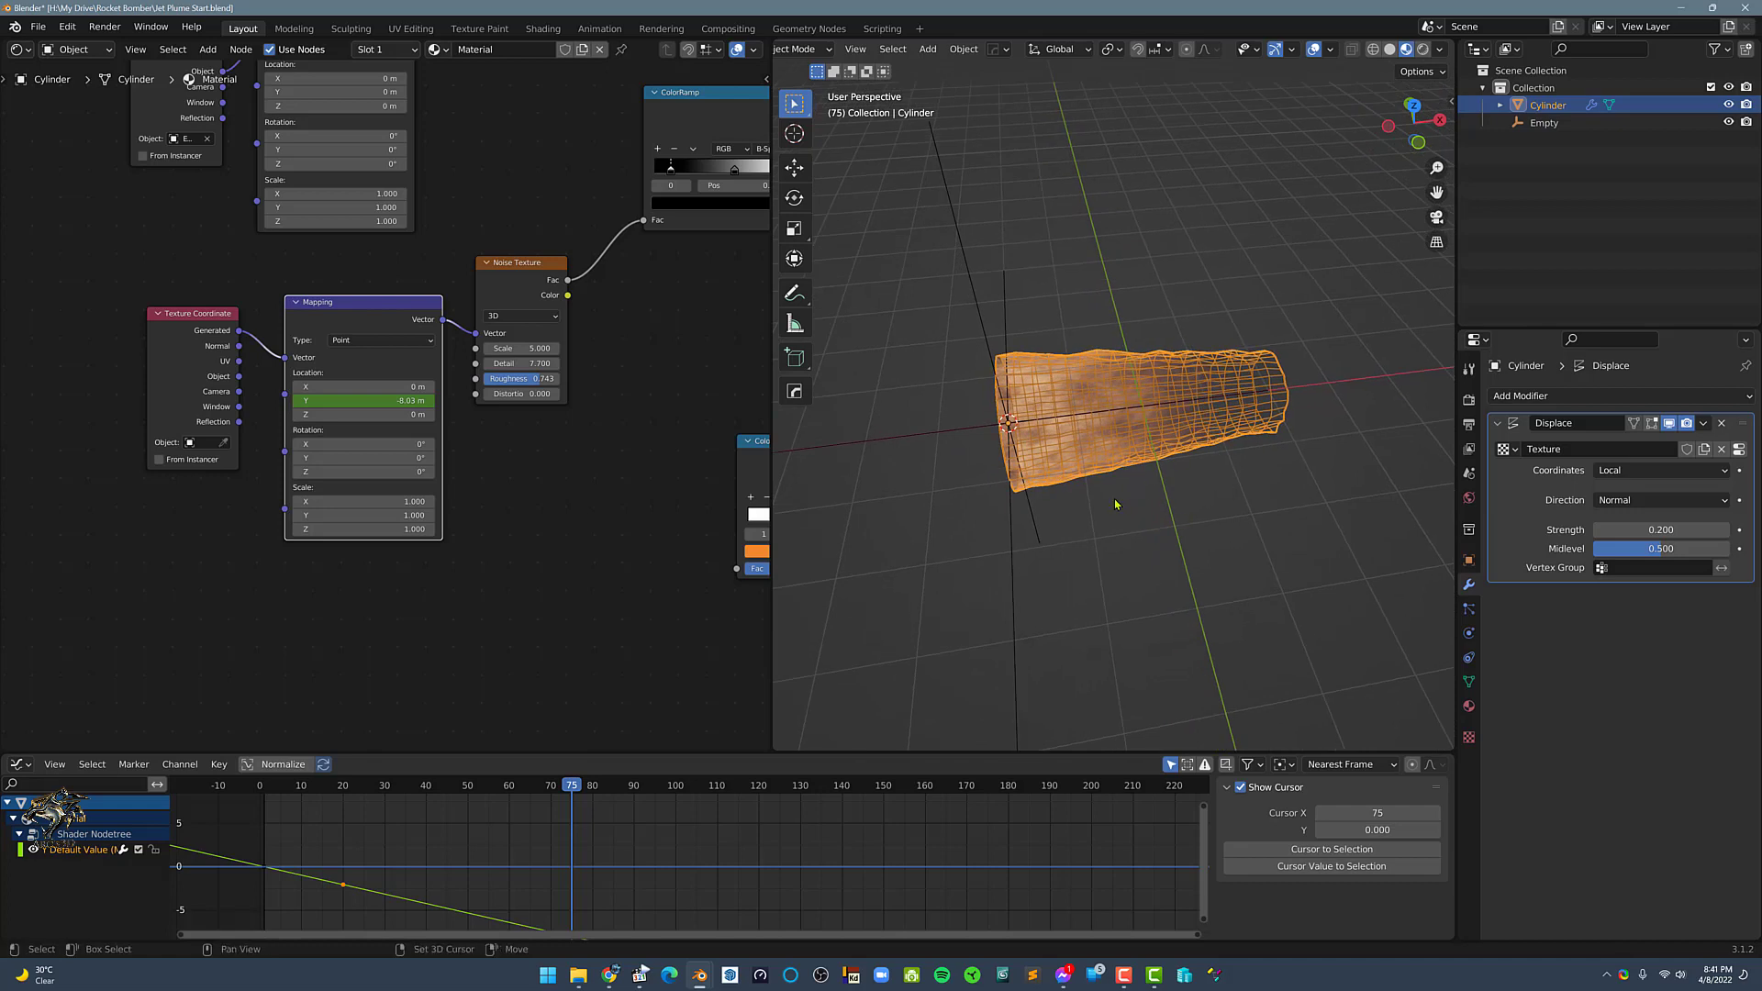
Add a circle empty (Empty.001) and make it the Displace texture's Object coordinate source.
{"action": "left_click", "coordinate": [928, 47]}
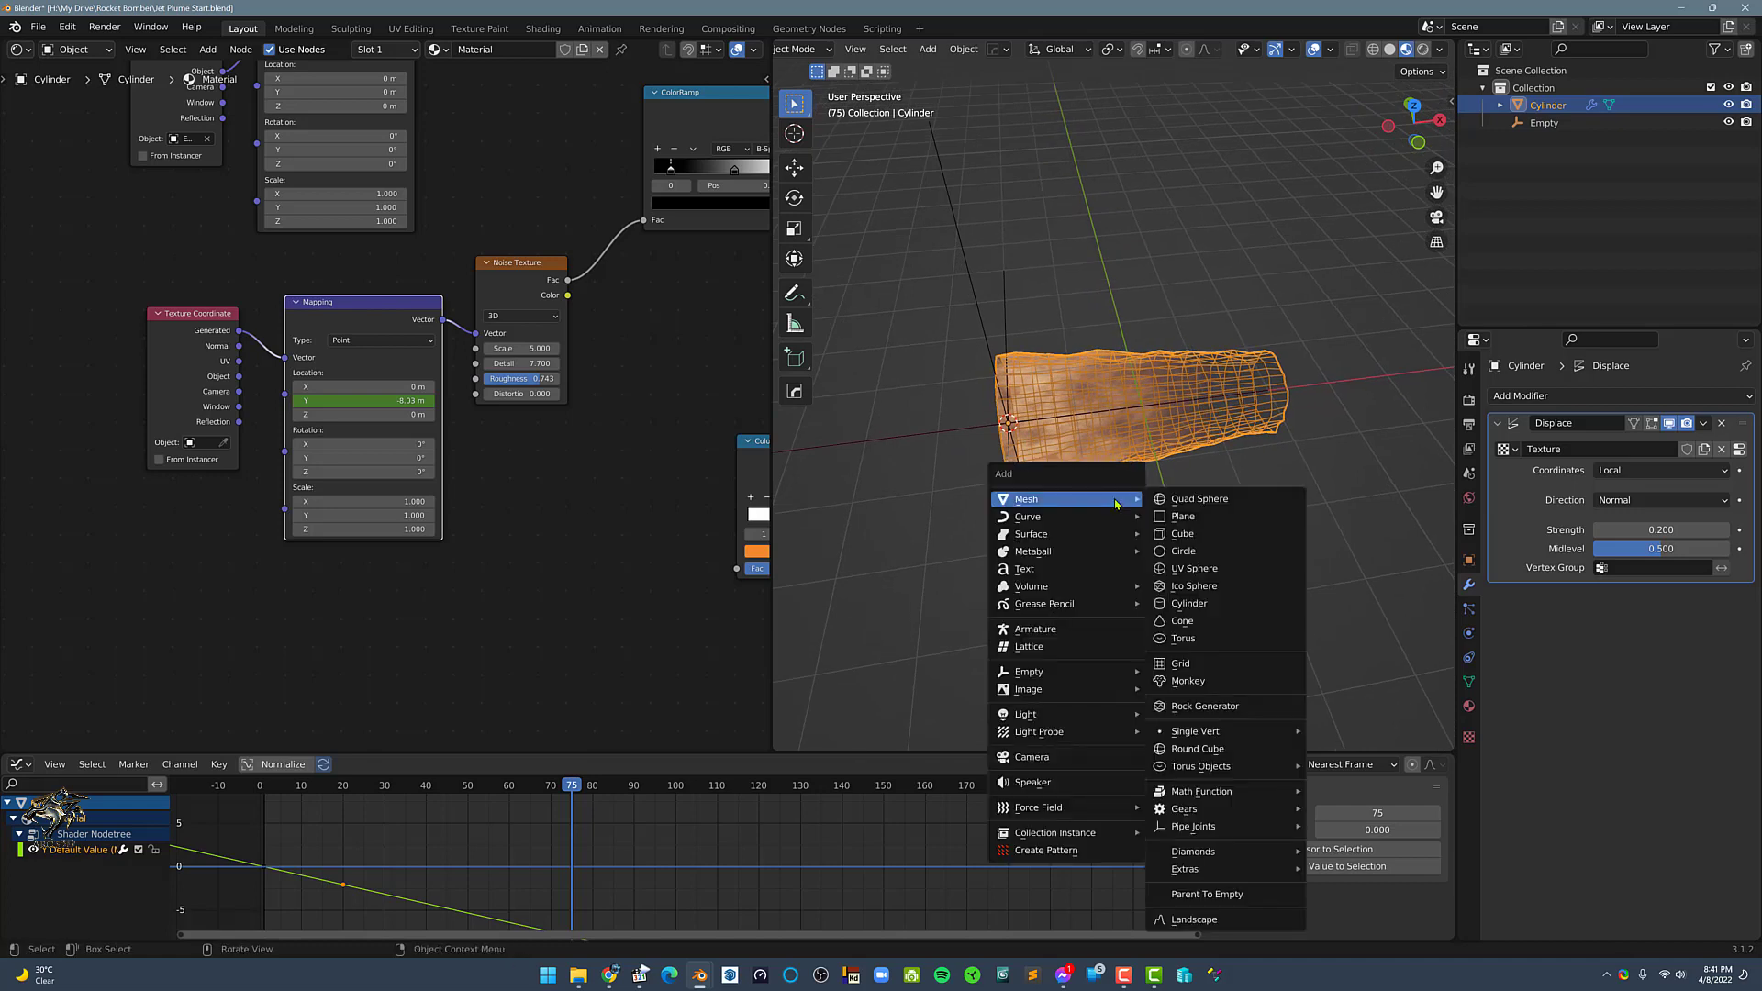
{"action": "mouse_move", "coordinate": [1030, 671]}
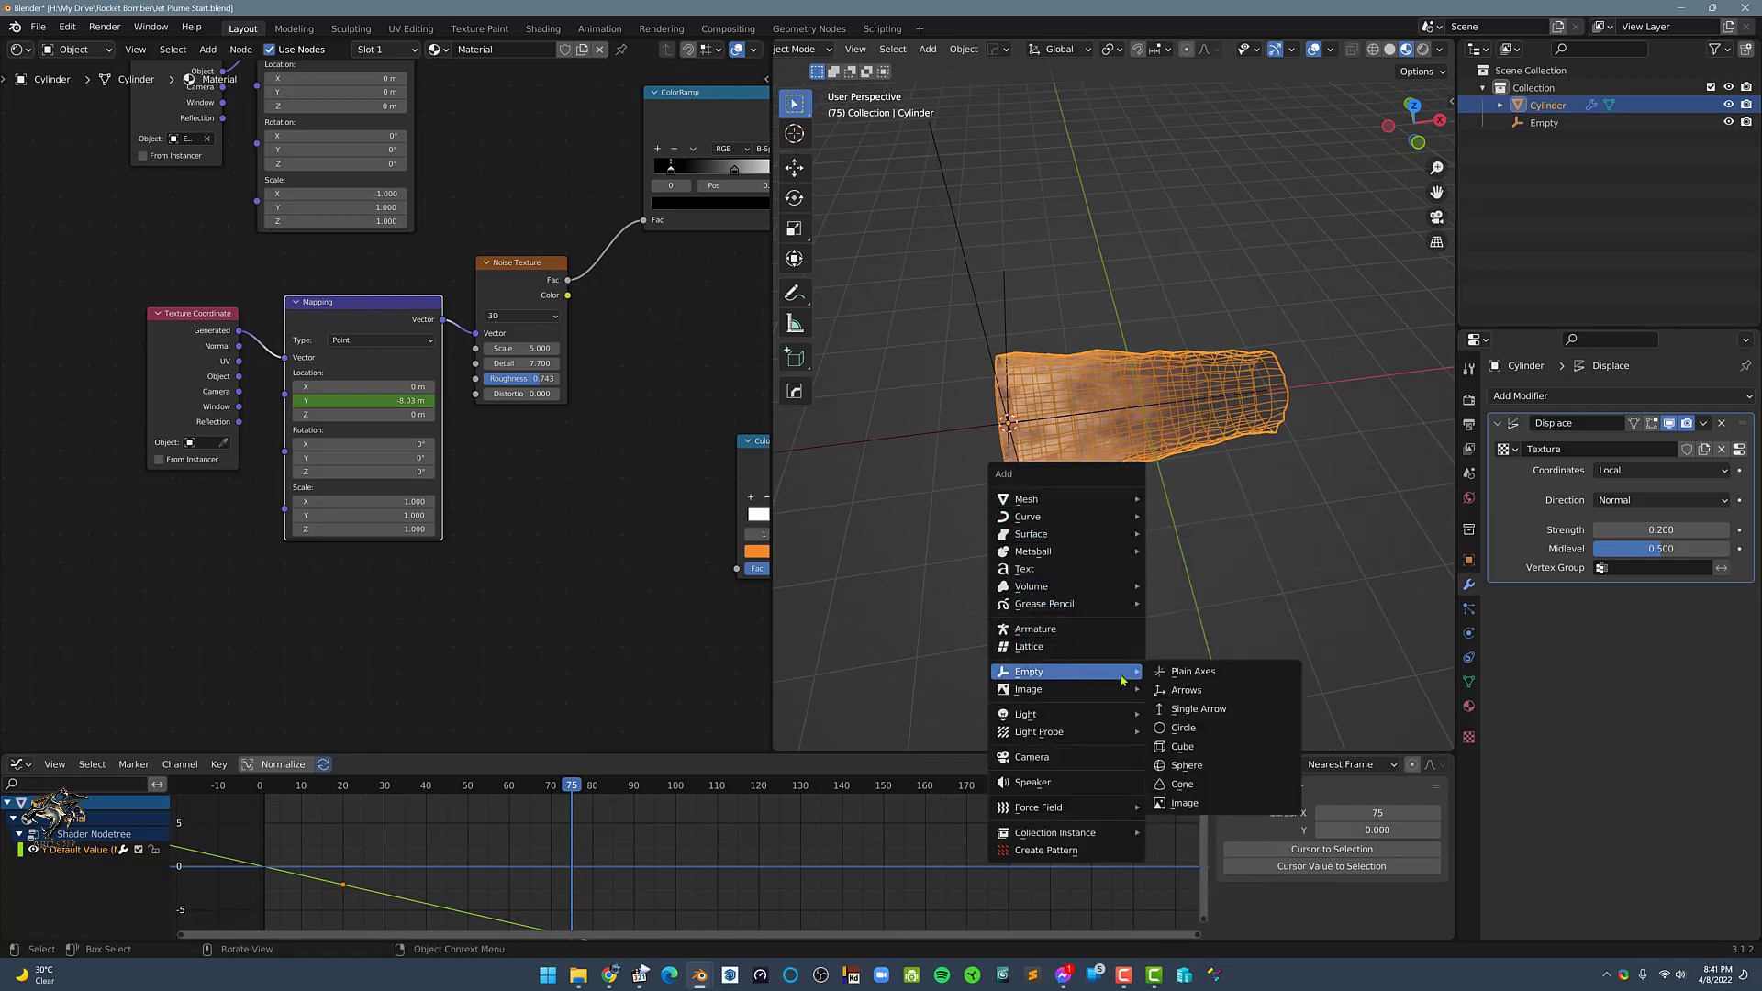
{"action": "mouse_move", "coordinate": [1207, 746]}
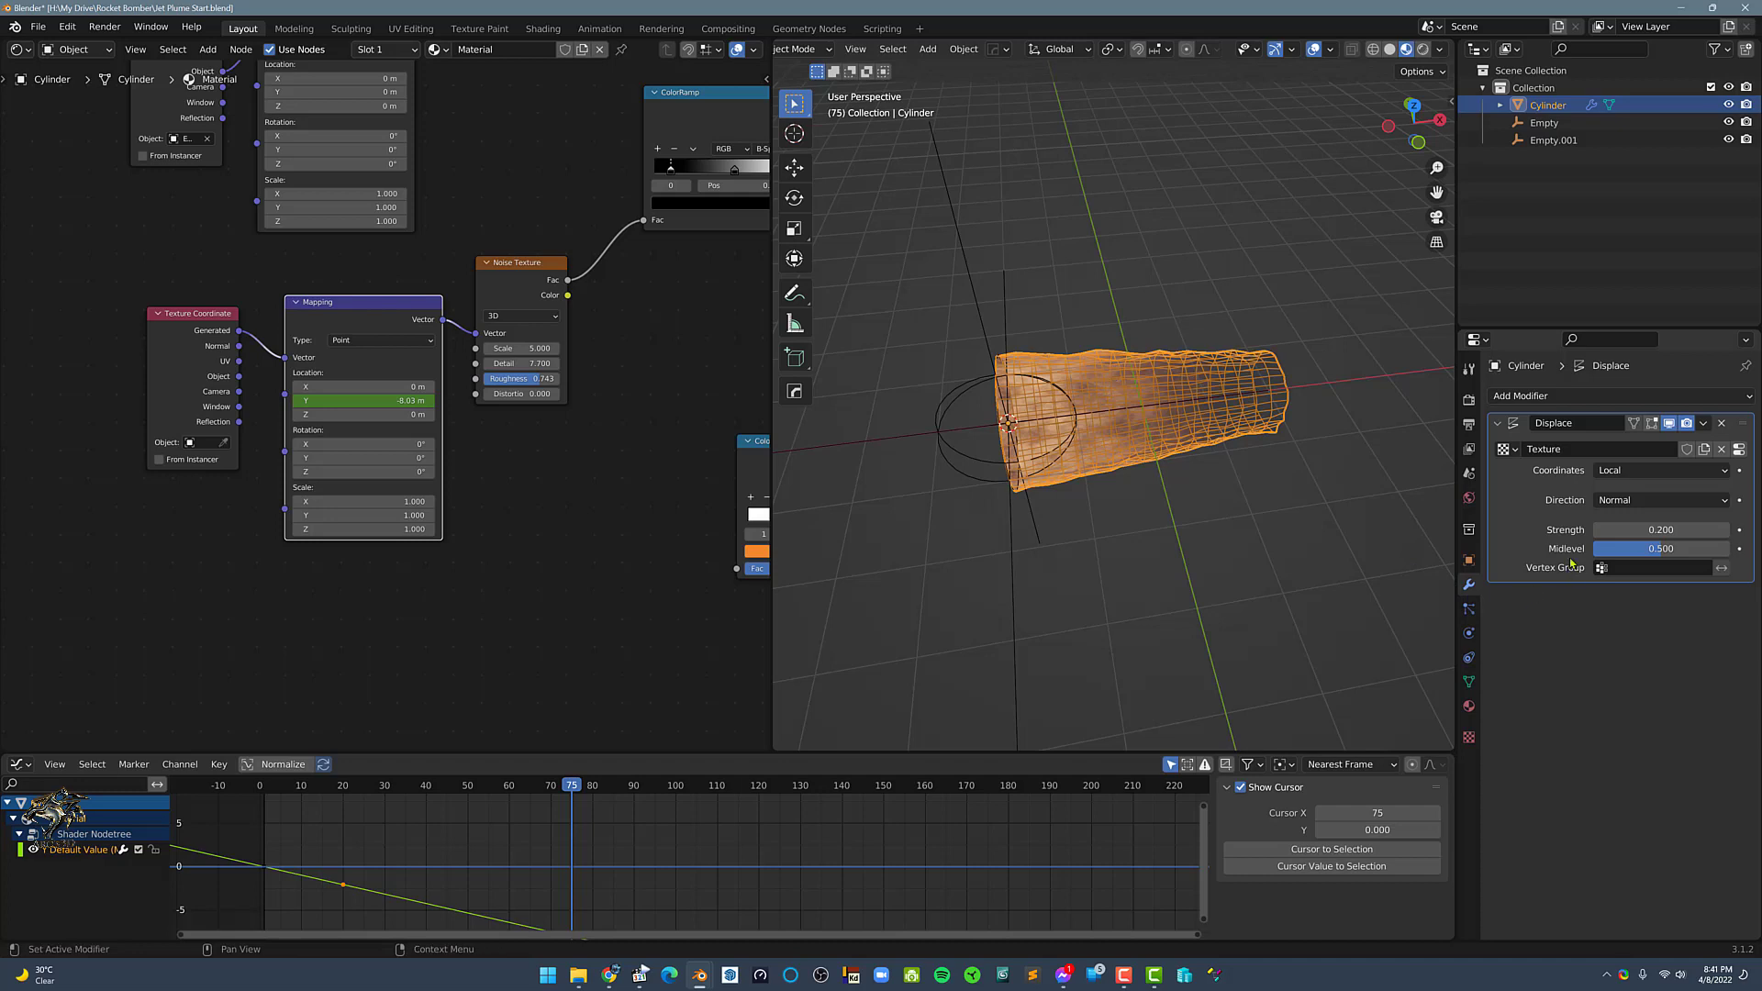
{"action": "left_click", "coordinate": [1661, 469]}
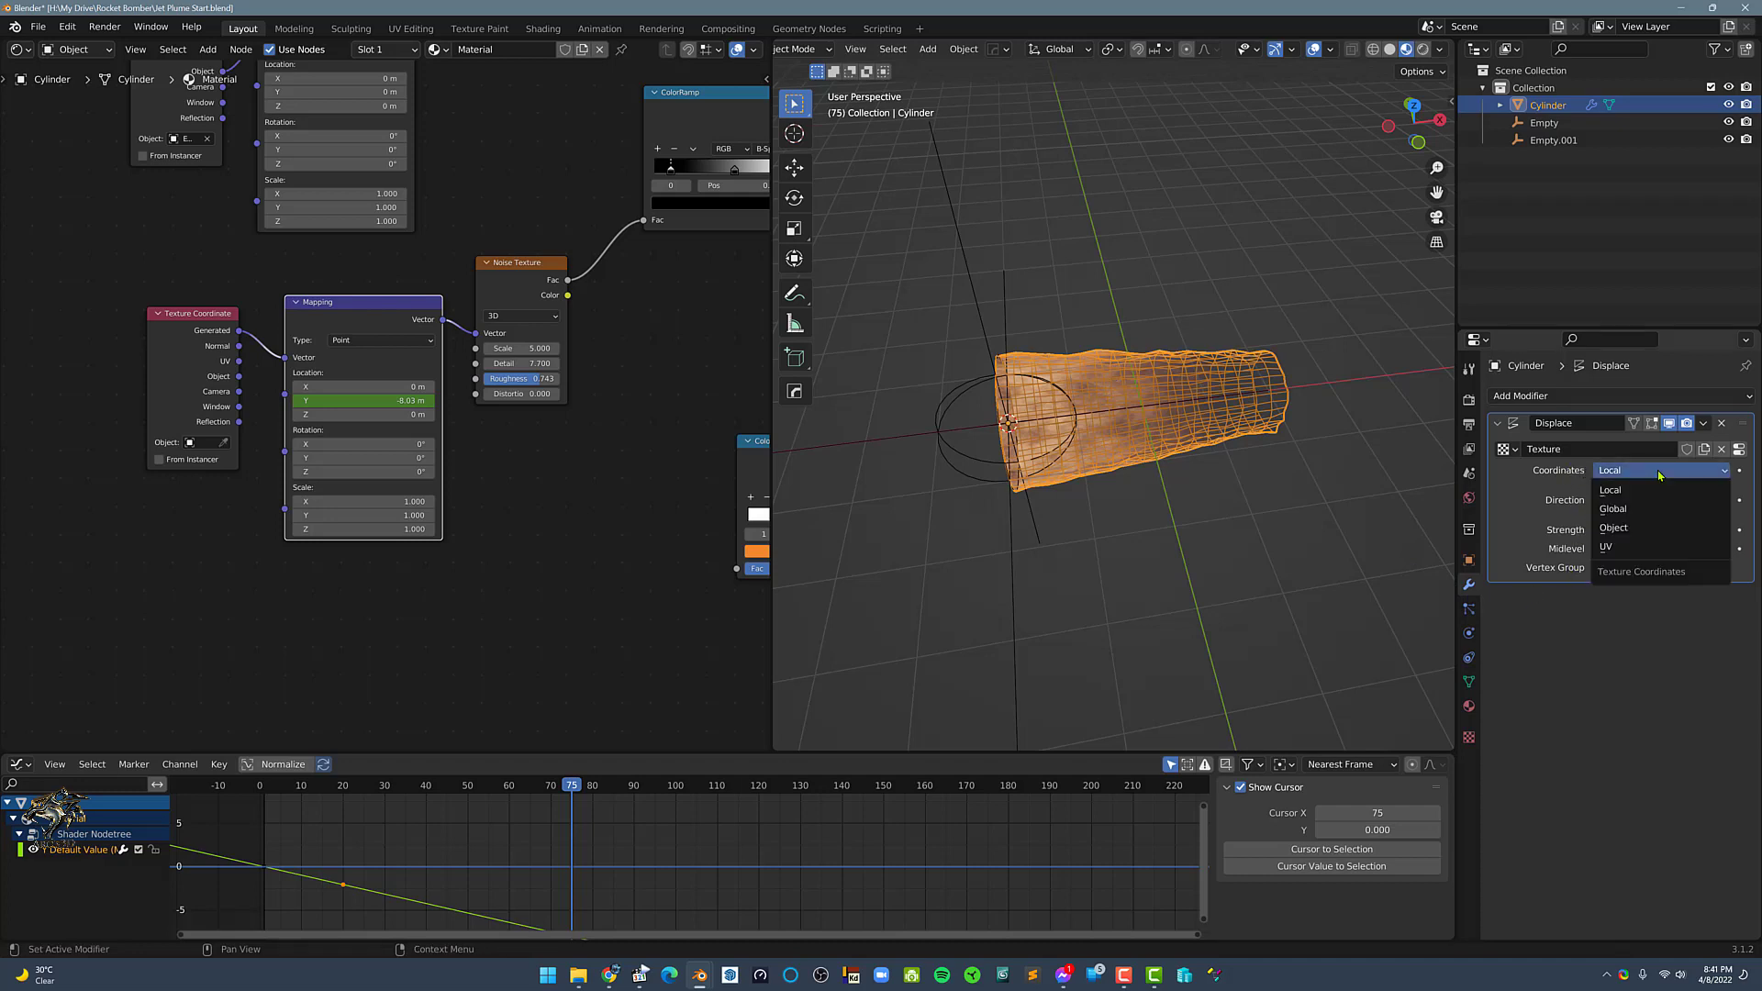
{"action": "left_click", "coordinate": [1613, 526]}
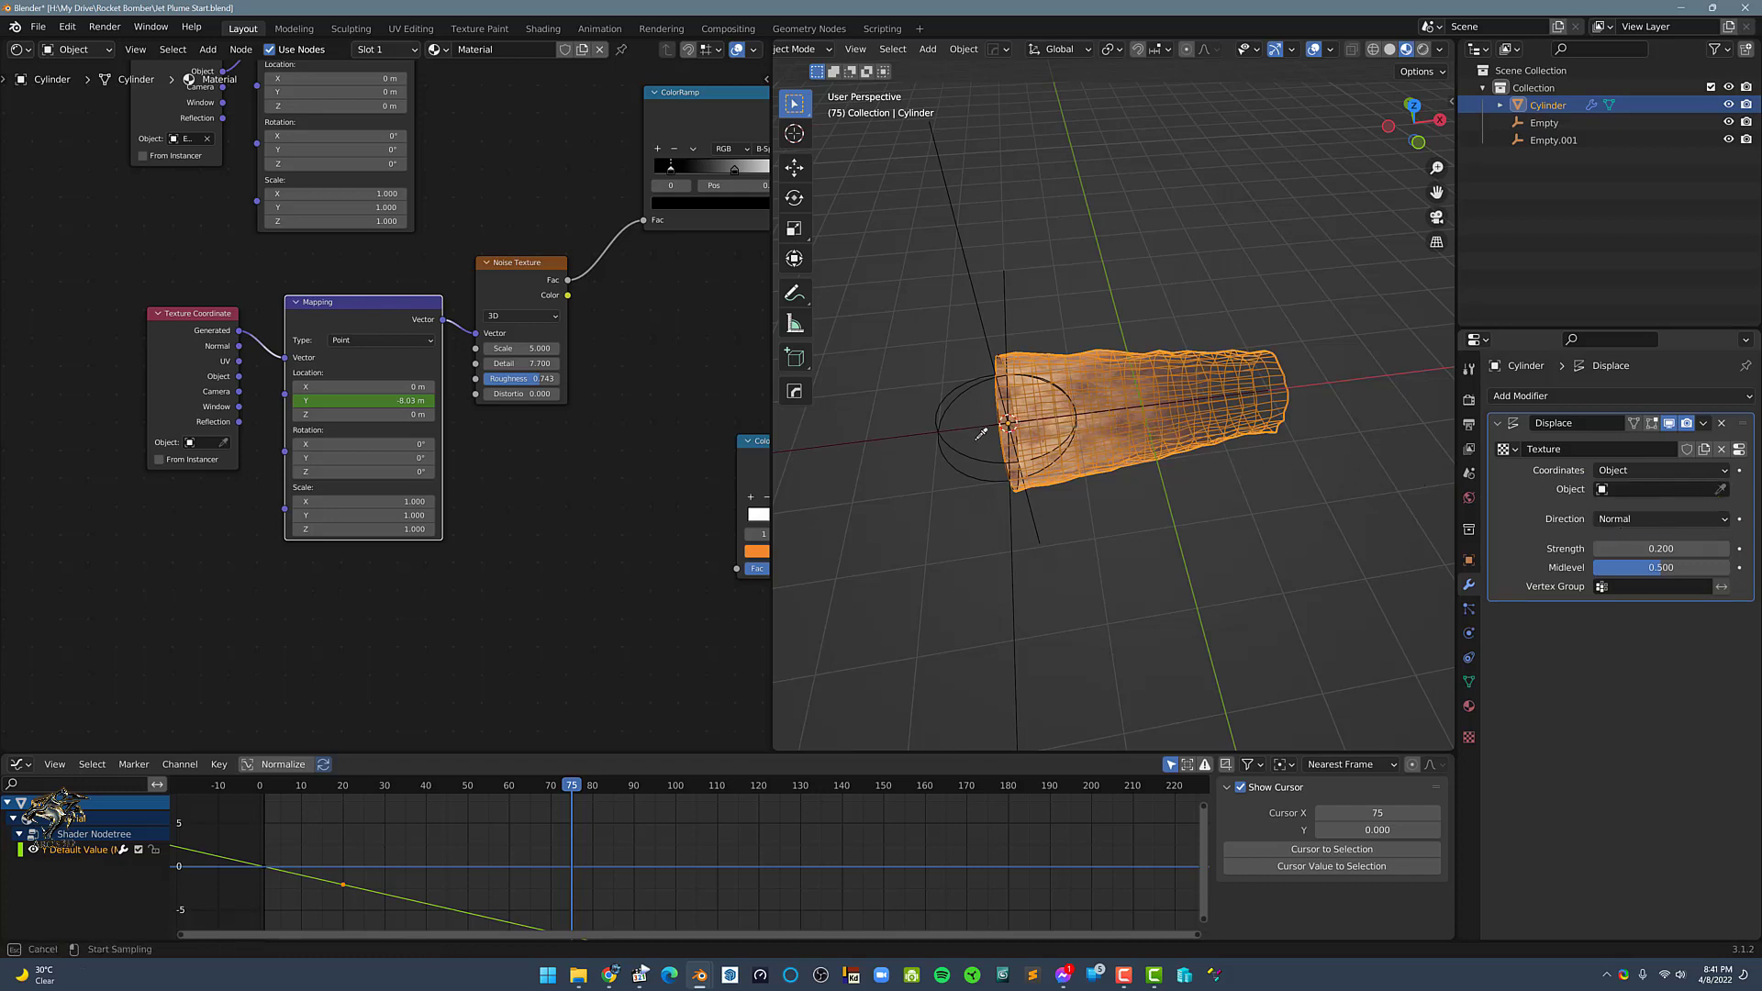
{"action": "left_click", "coordinate": [1658, 488]}
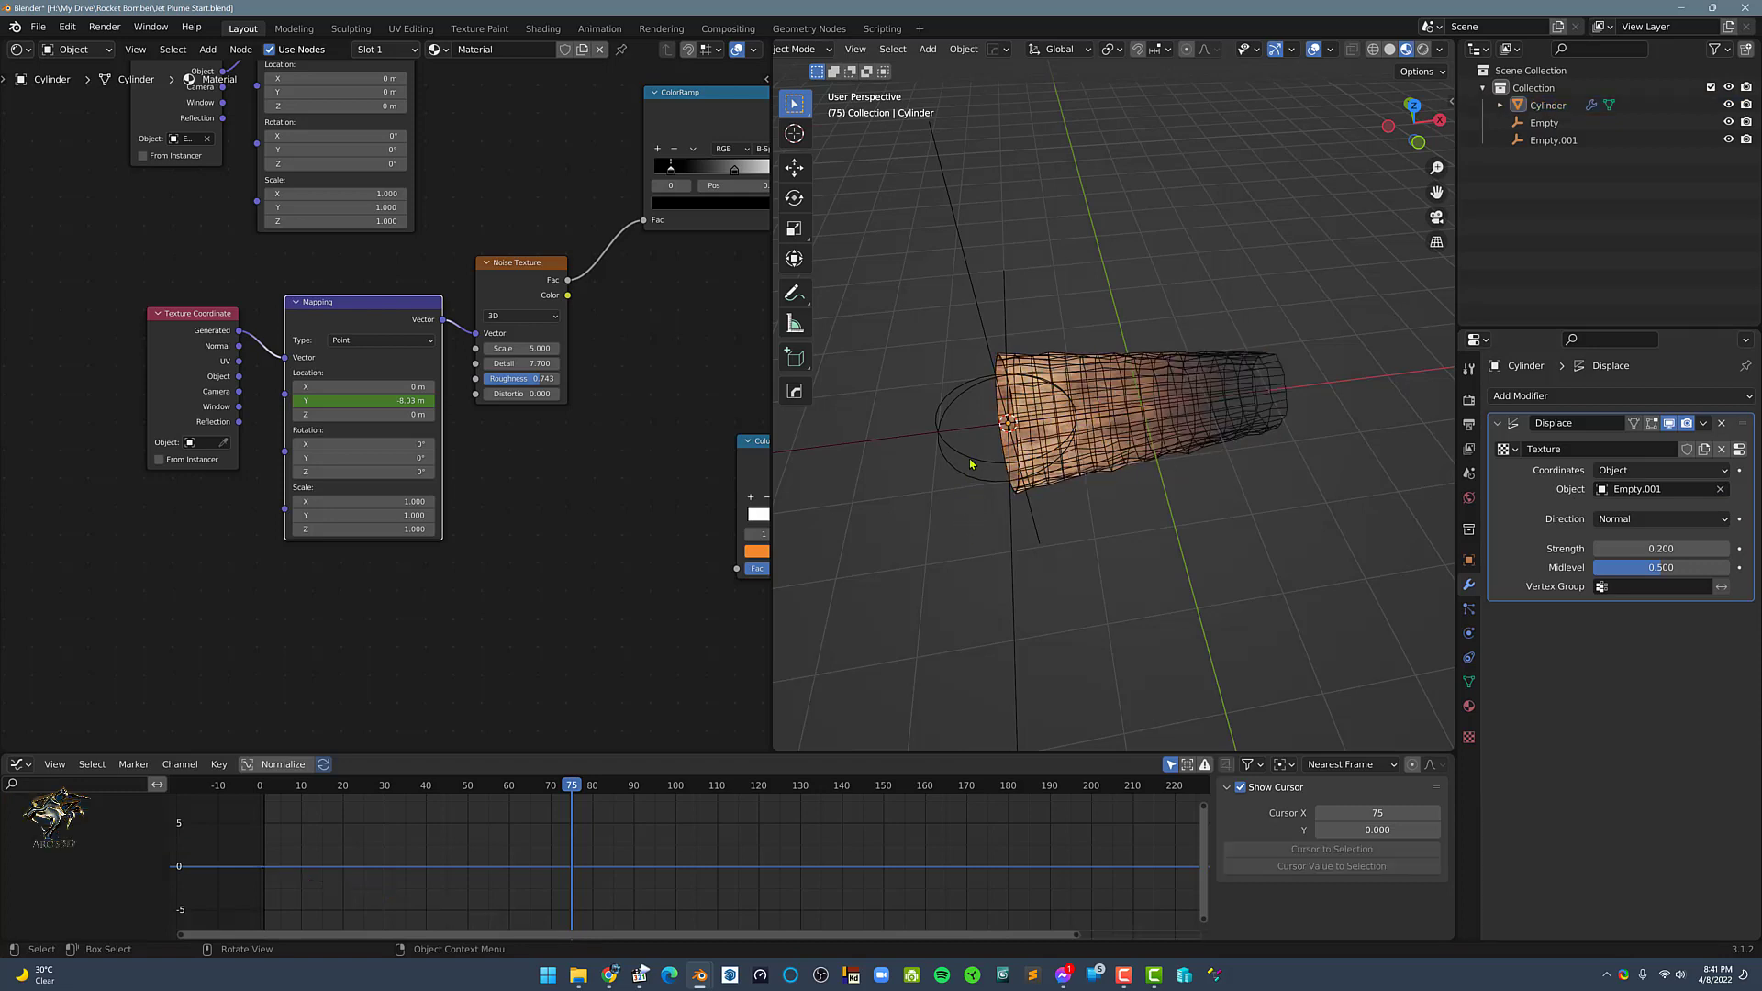
{"action": "left_click", "coordinate": [1555, 140]}
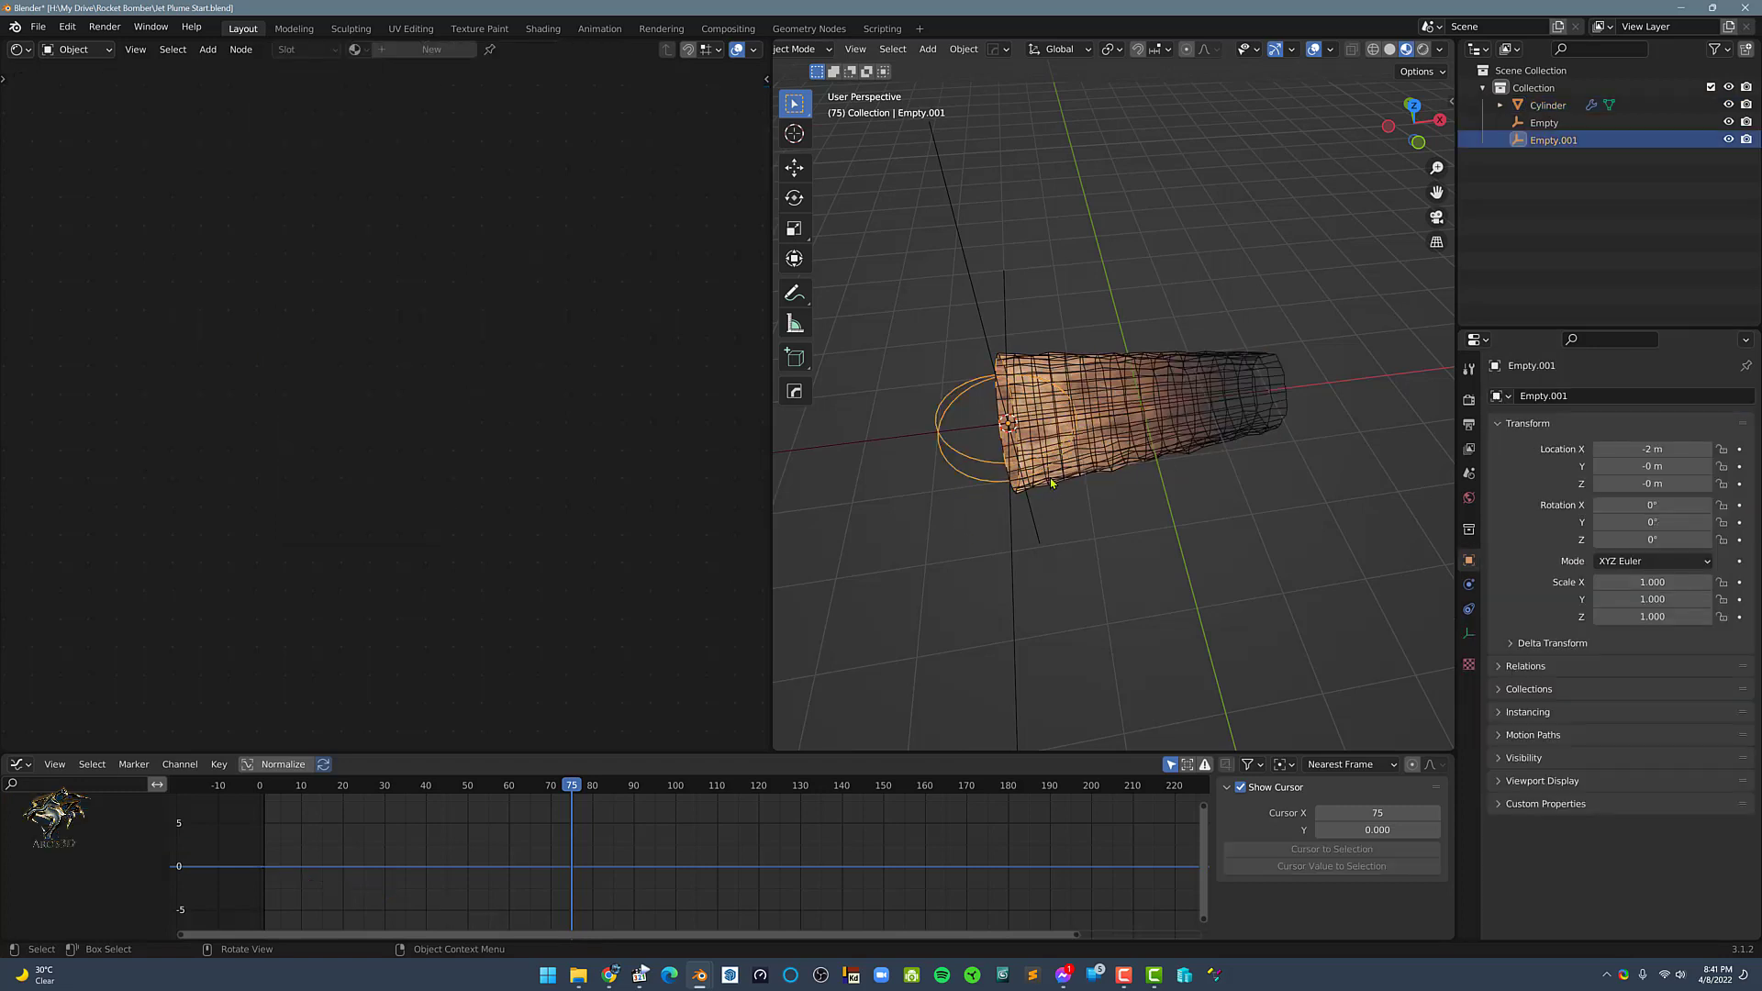
From front view, scale Empty.001 to 1.6 along X beside the plume's base.
{"action": "key", "text": "g"}
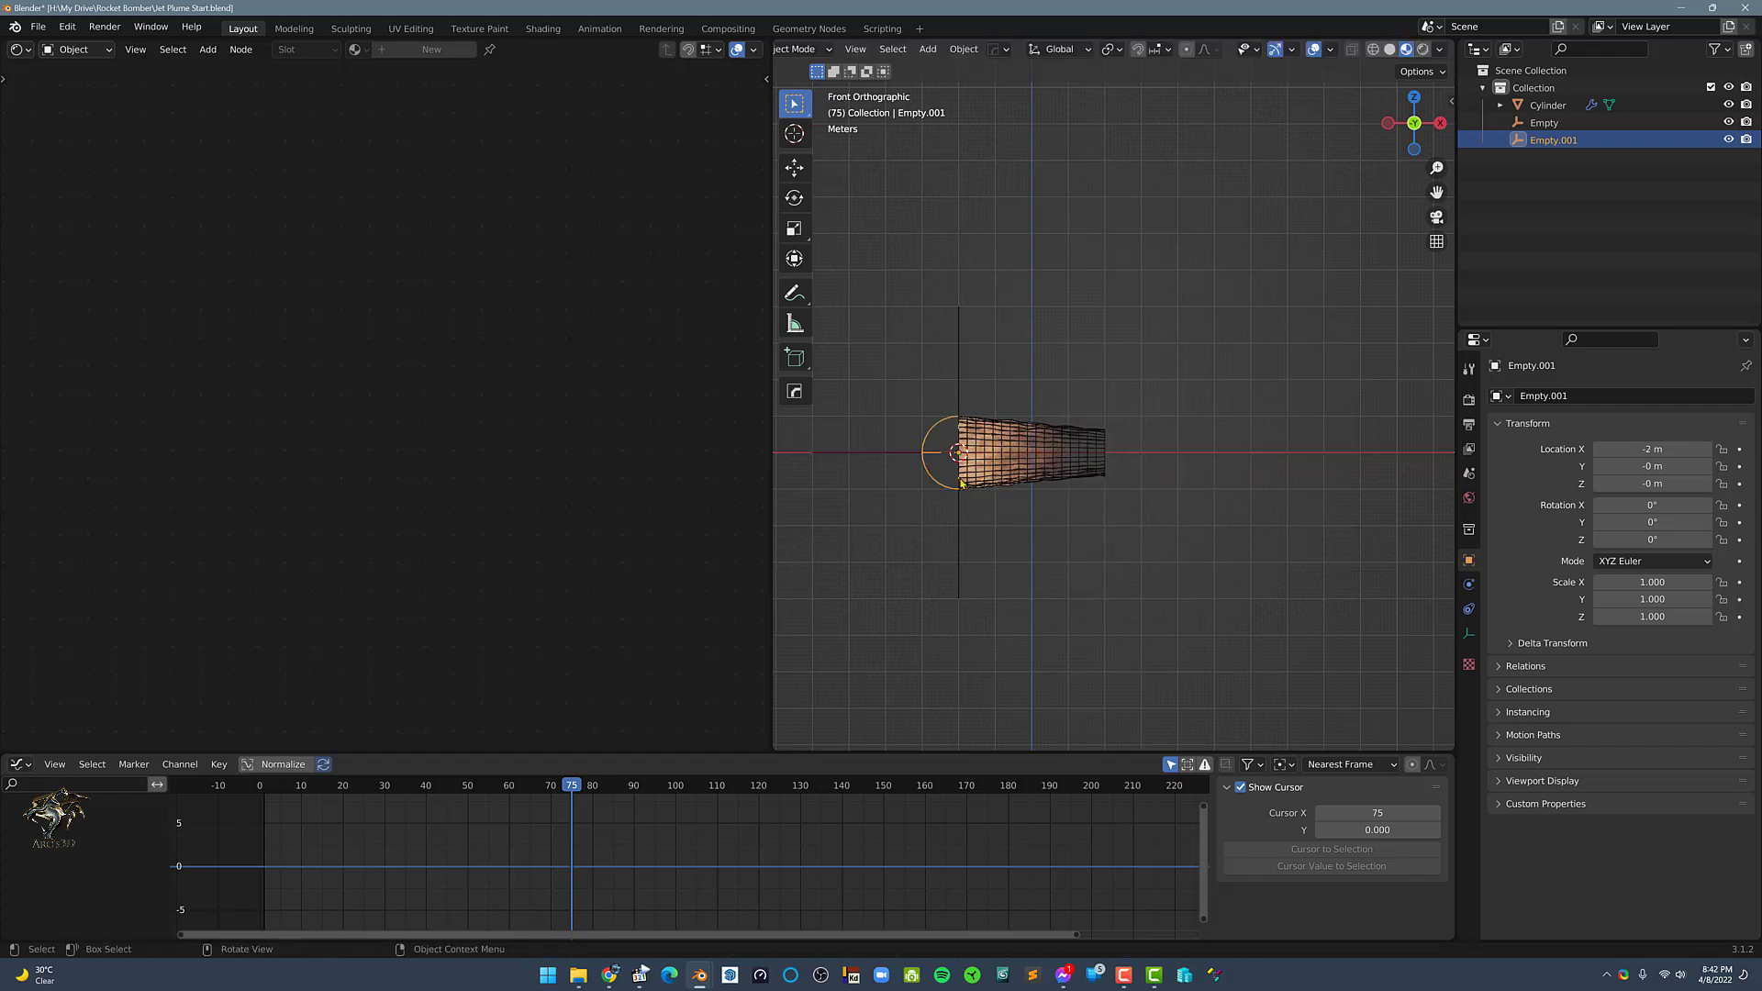
{"action": "key", "text": "s"}
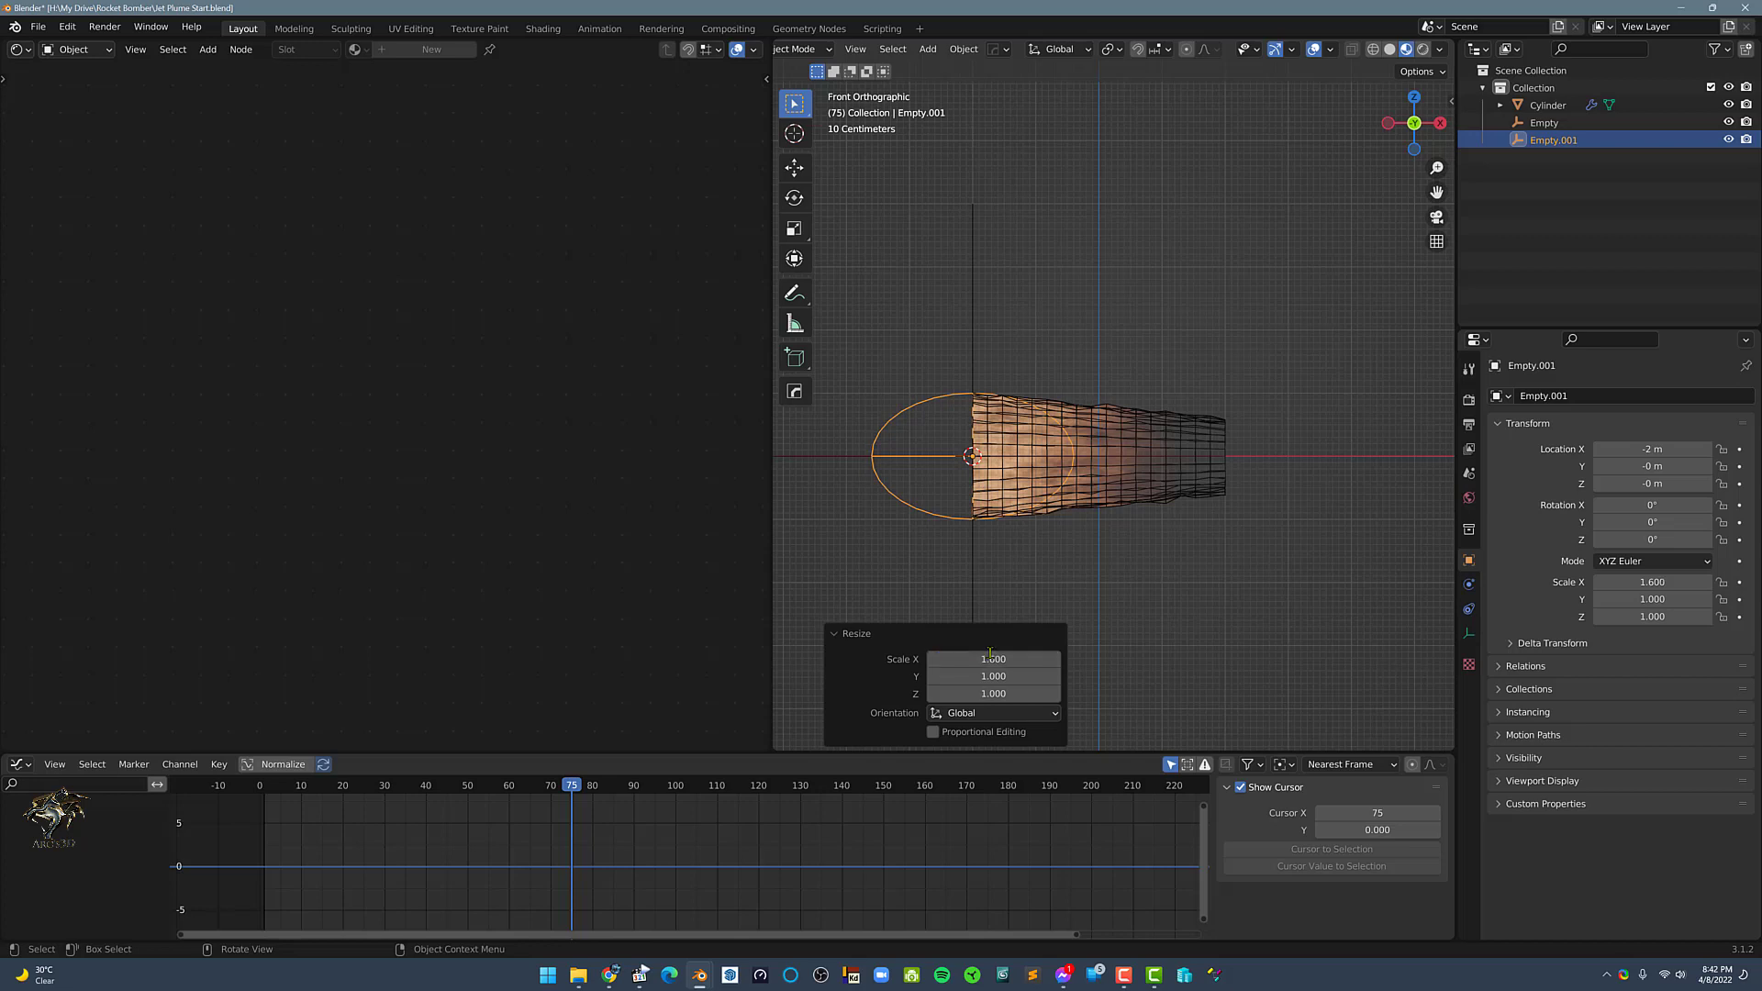
{"action": "left_click", "coordinate": [933, 453]}
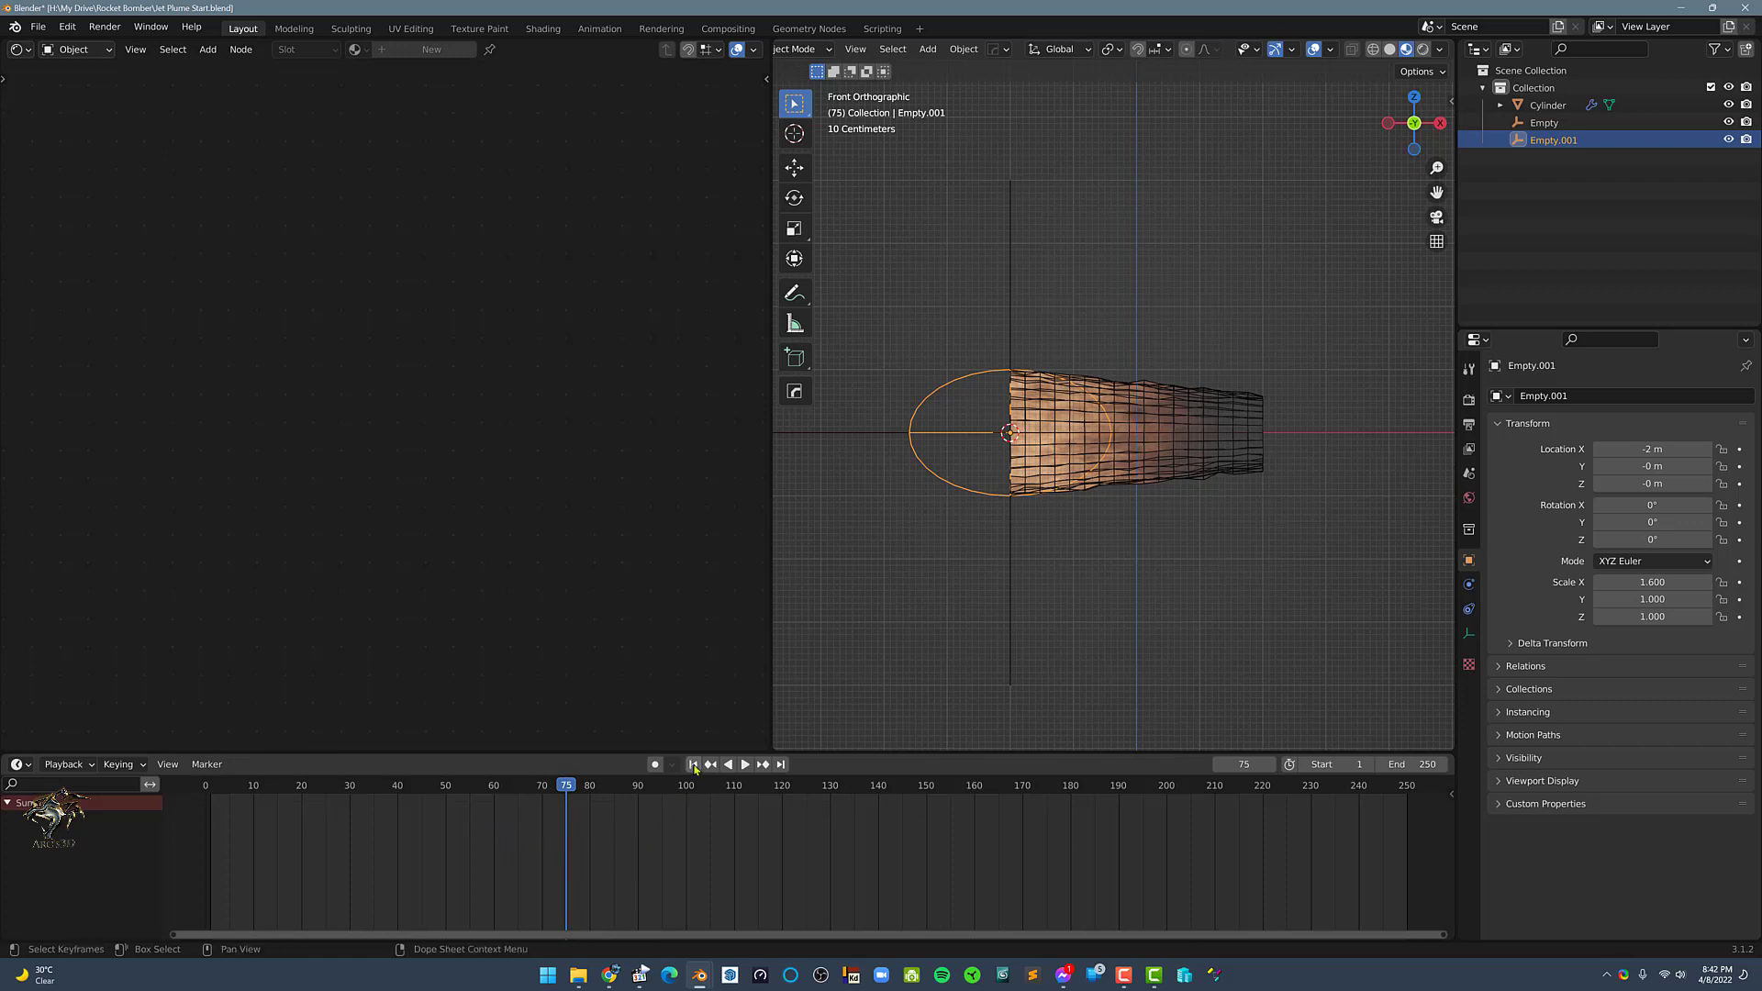
Keyframe Empty.001's X location at -2 m on frame 1 and 2 m on frame 20.
{"action": "left_click", "coordinate": [693, 764]}
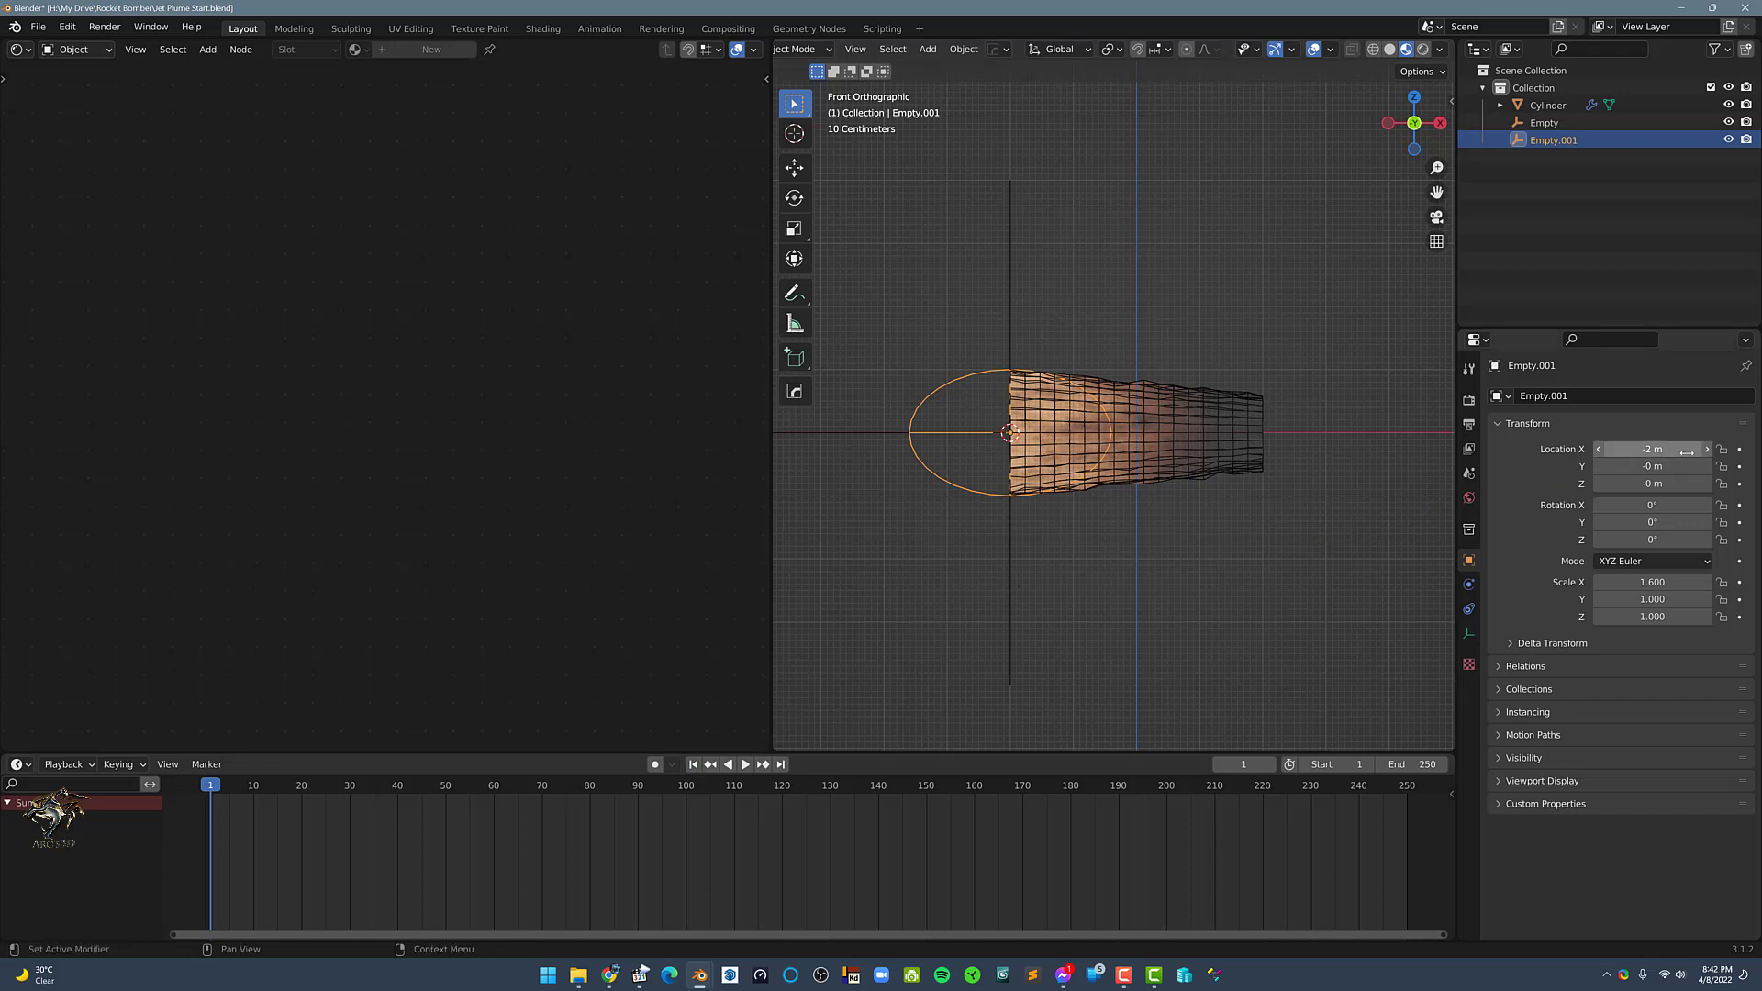
{"action": "left_click", "coordinate": [1738, 448]}
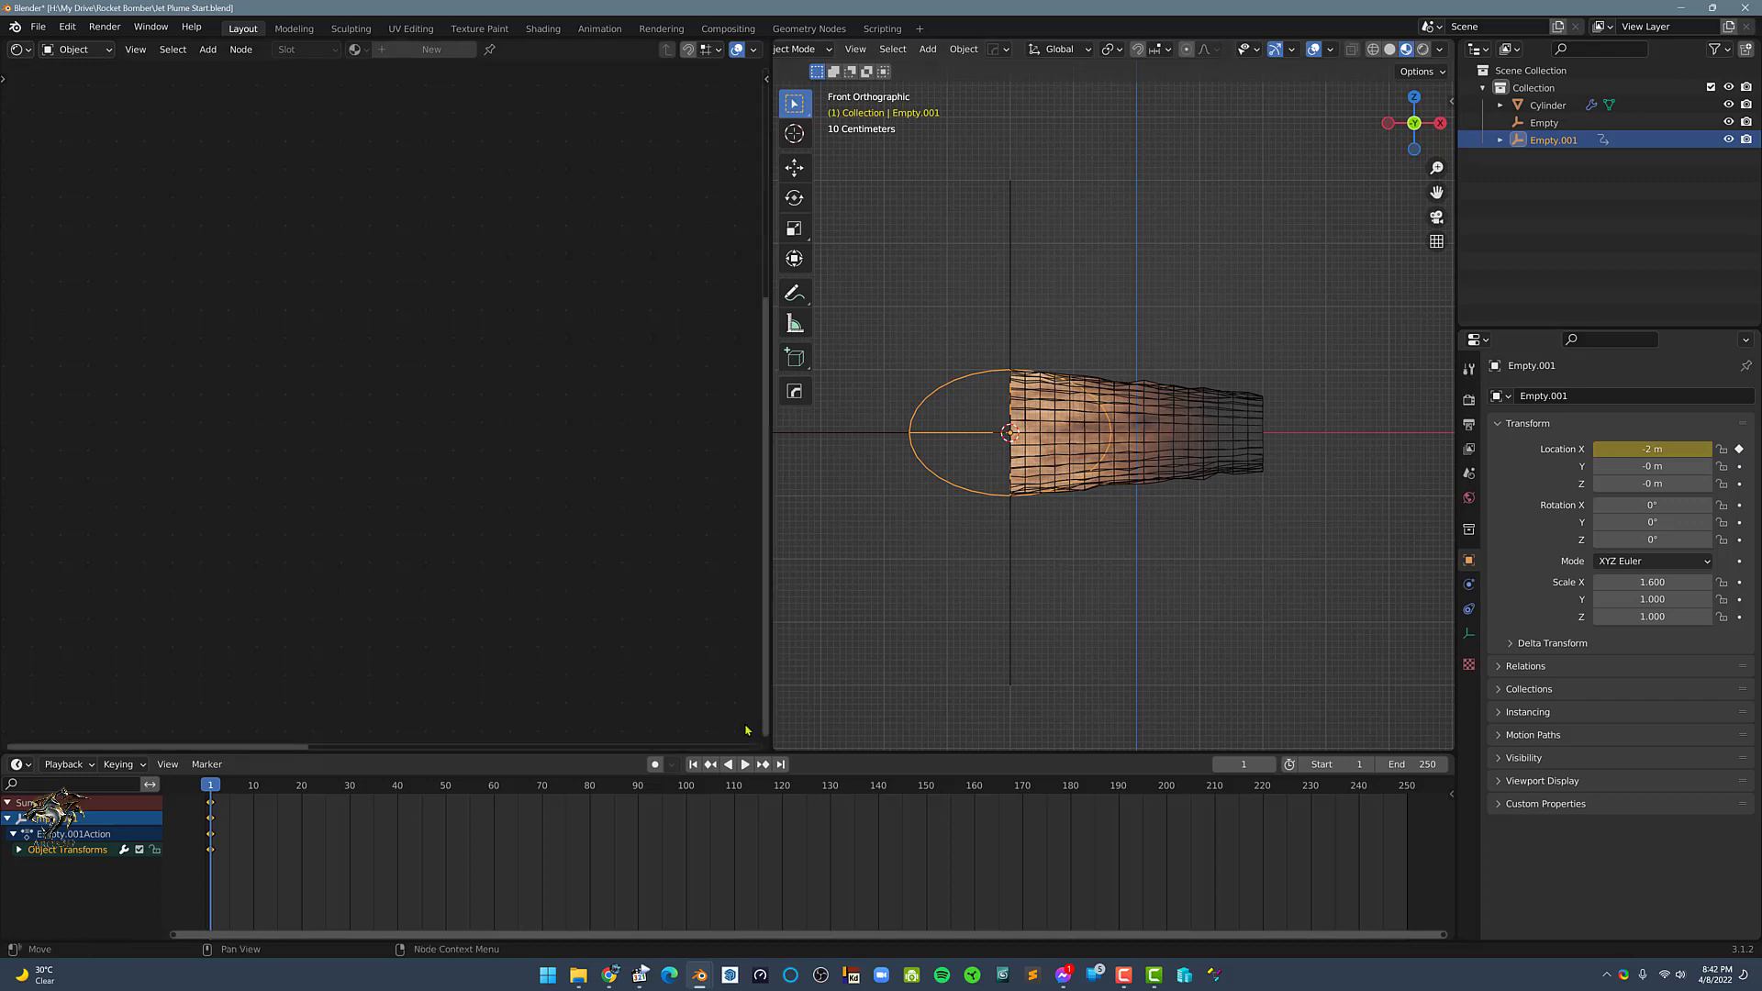
{"action": "left_click", "coordinate": [744, 763]}
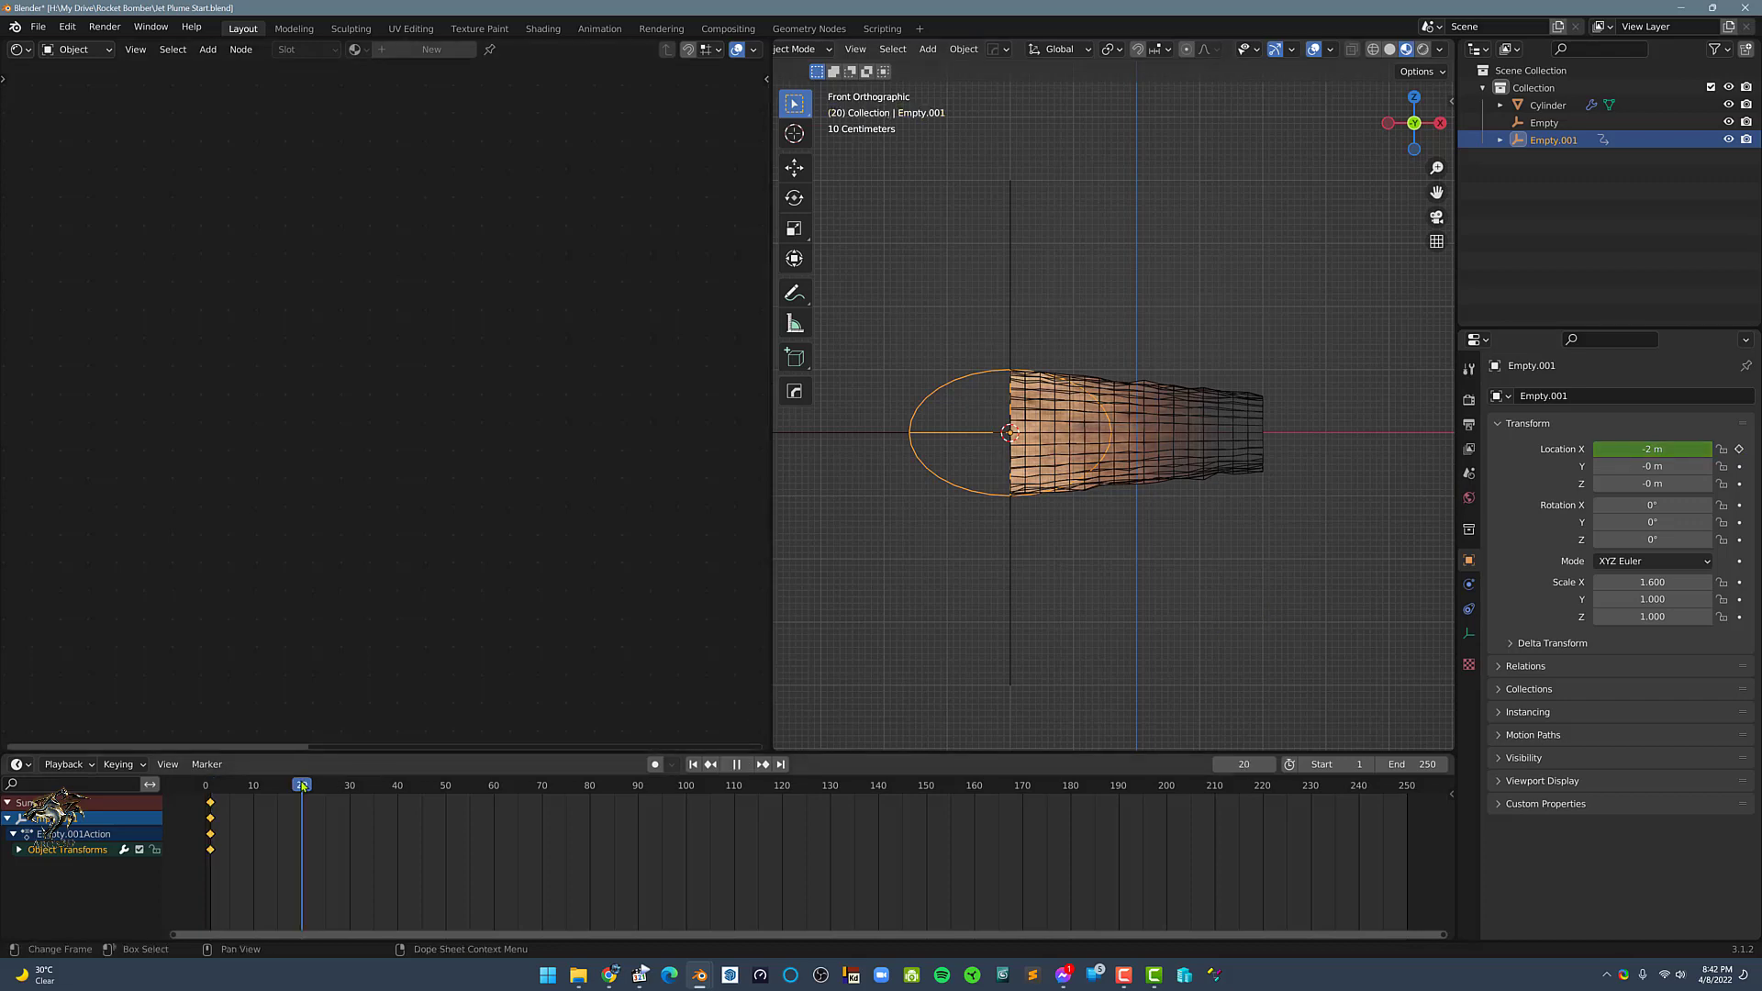
{"action": "key", "text": "g"}
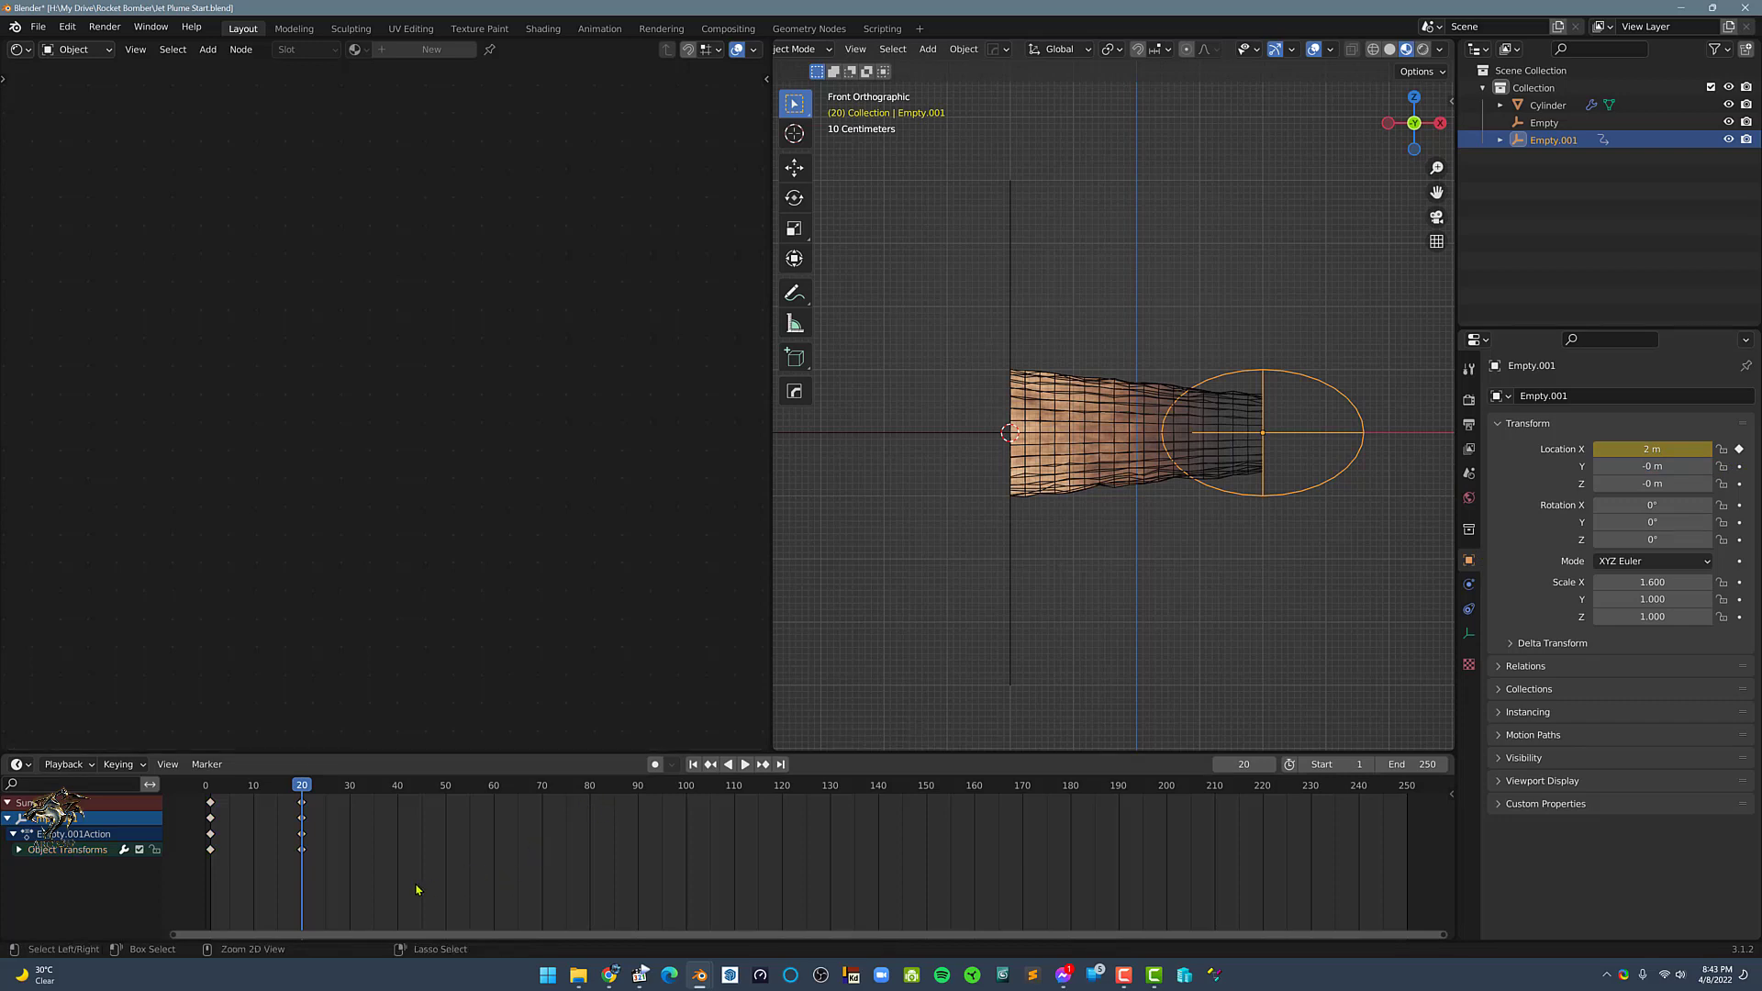
{"action": "key", "text": "ctrl+tab"}
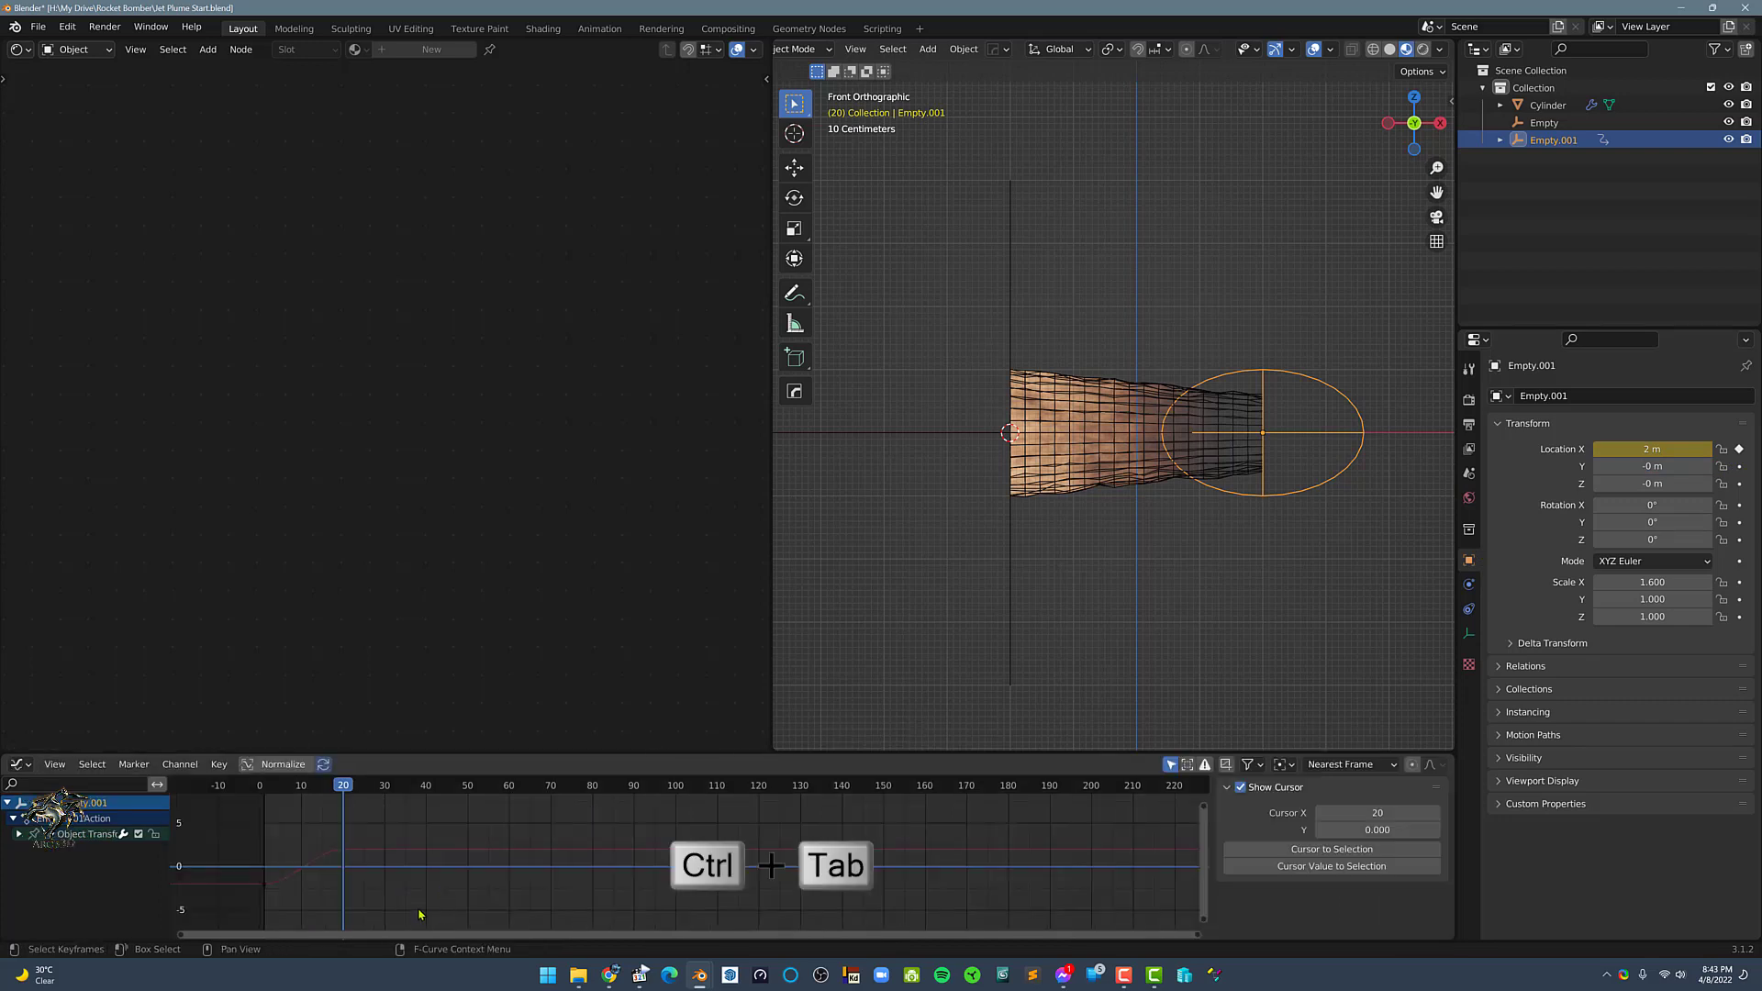
Make the X-location curve Linear with a Cycles modifier set to Repeat with Offset.
{"action": "key", "text": "t"}
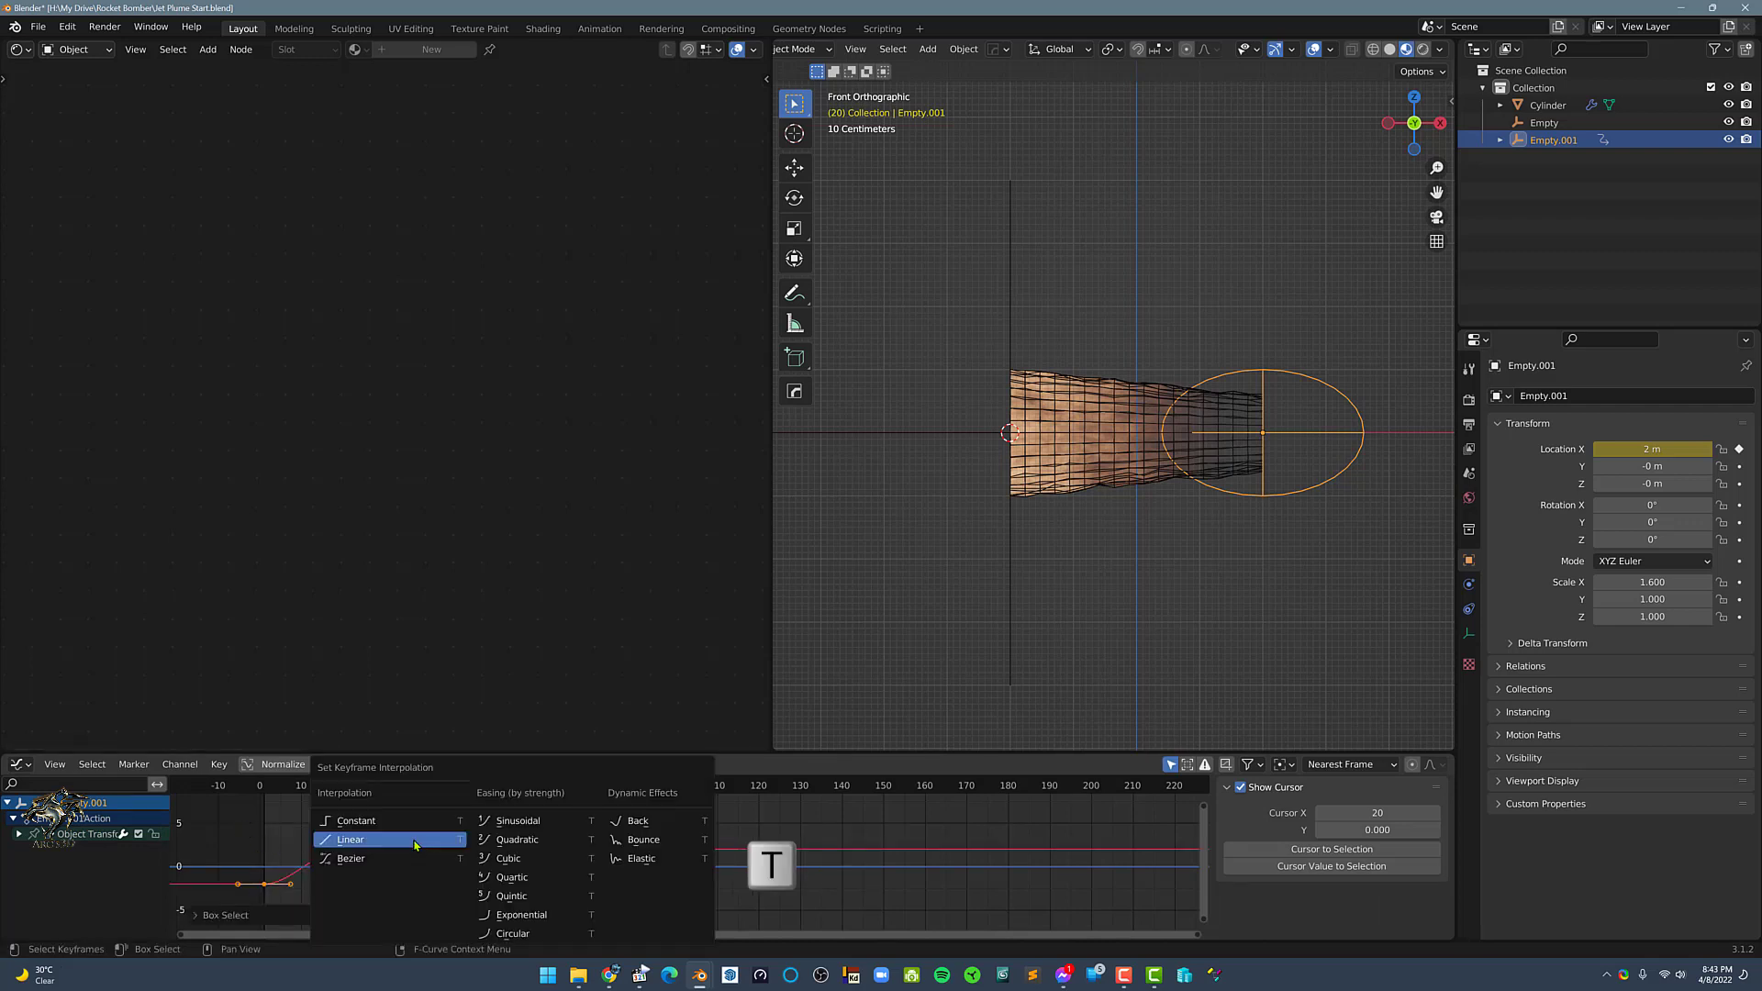
{"action": "left_click", "coordinate": [349, 839]}
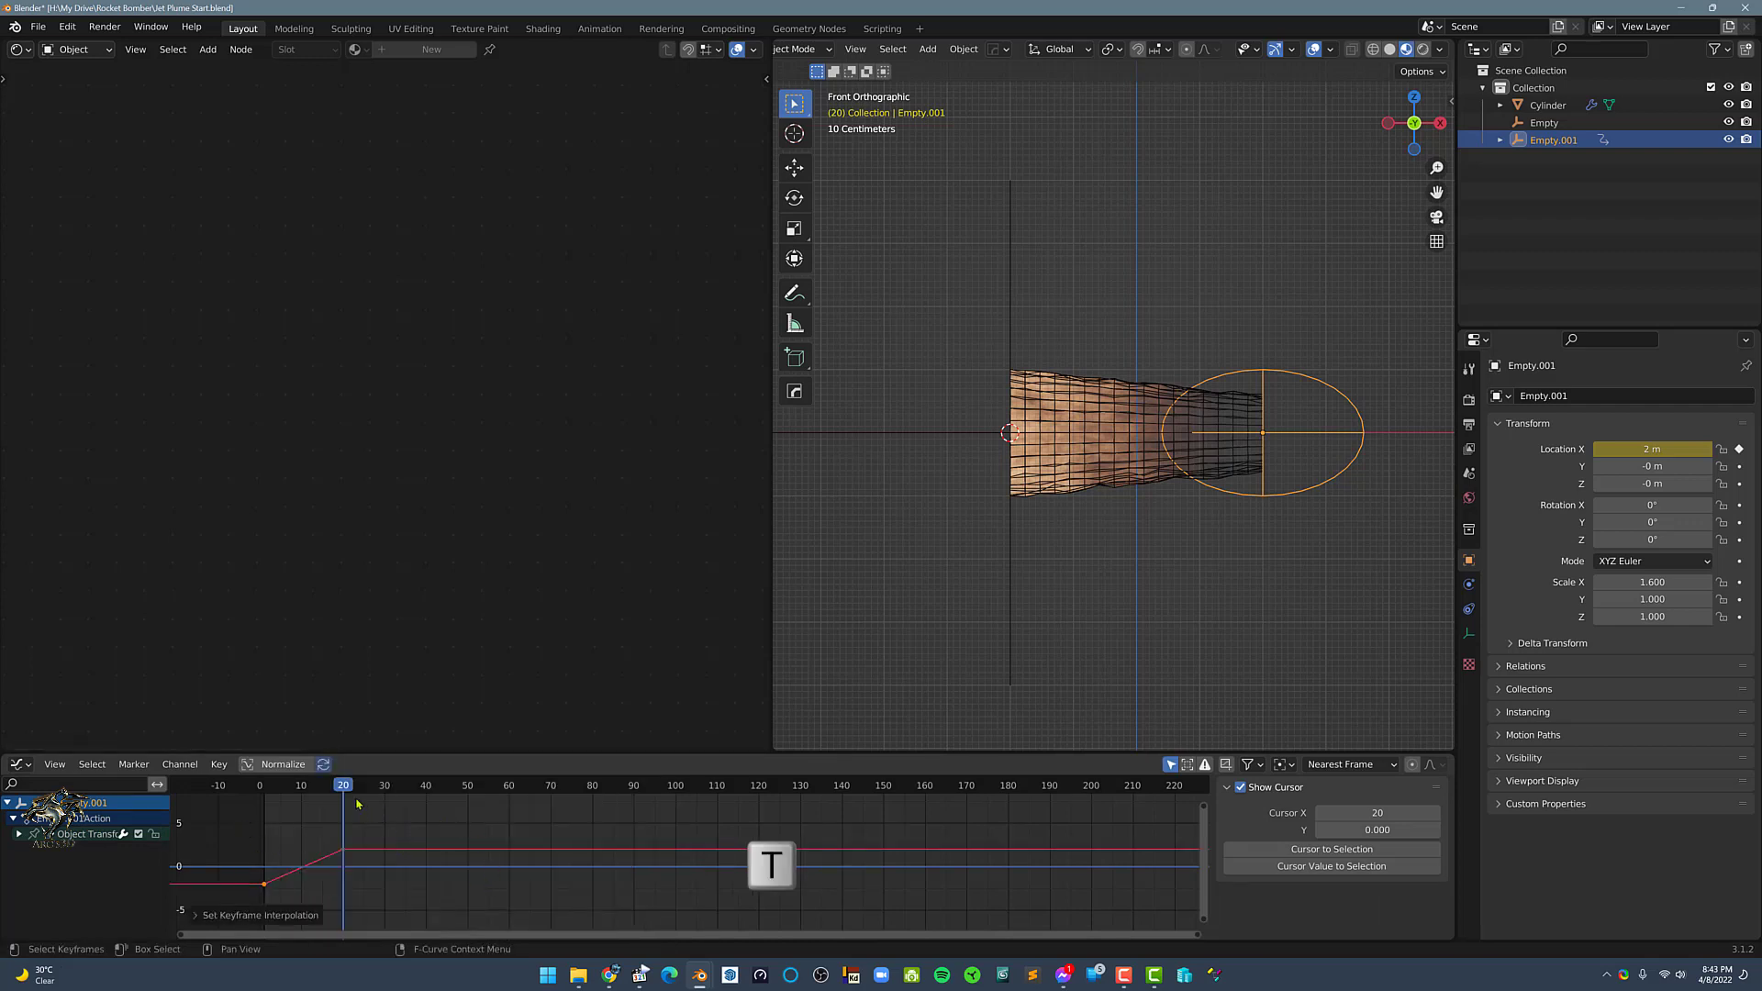
{"action": "left_click", "coordinate": [271, 784]}
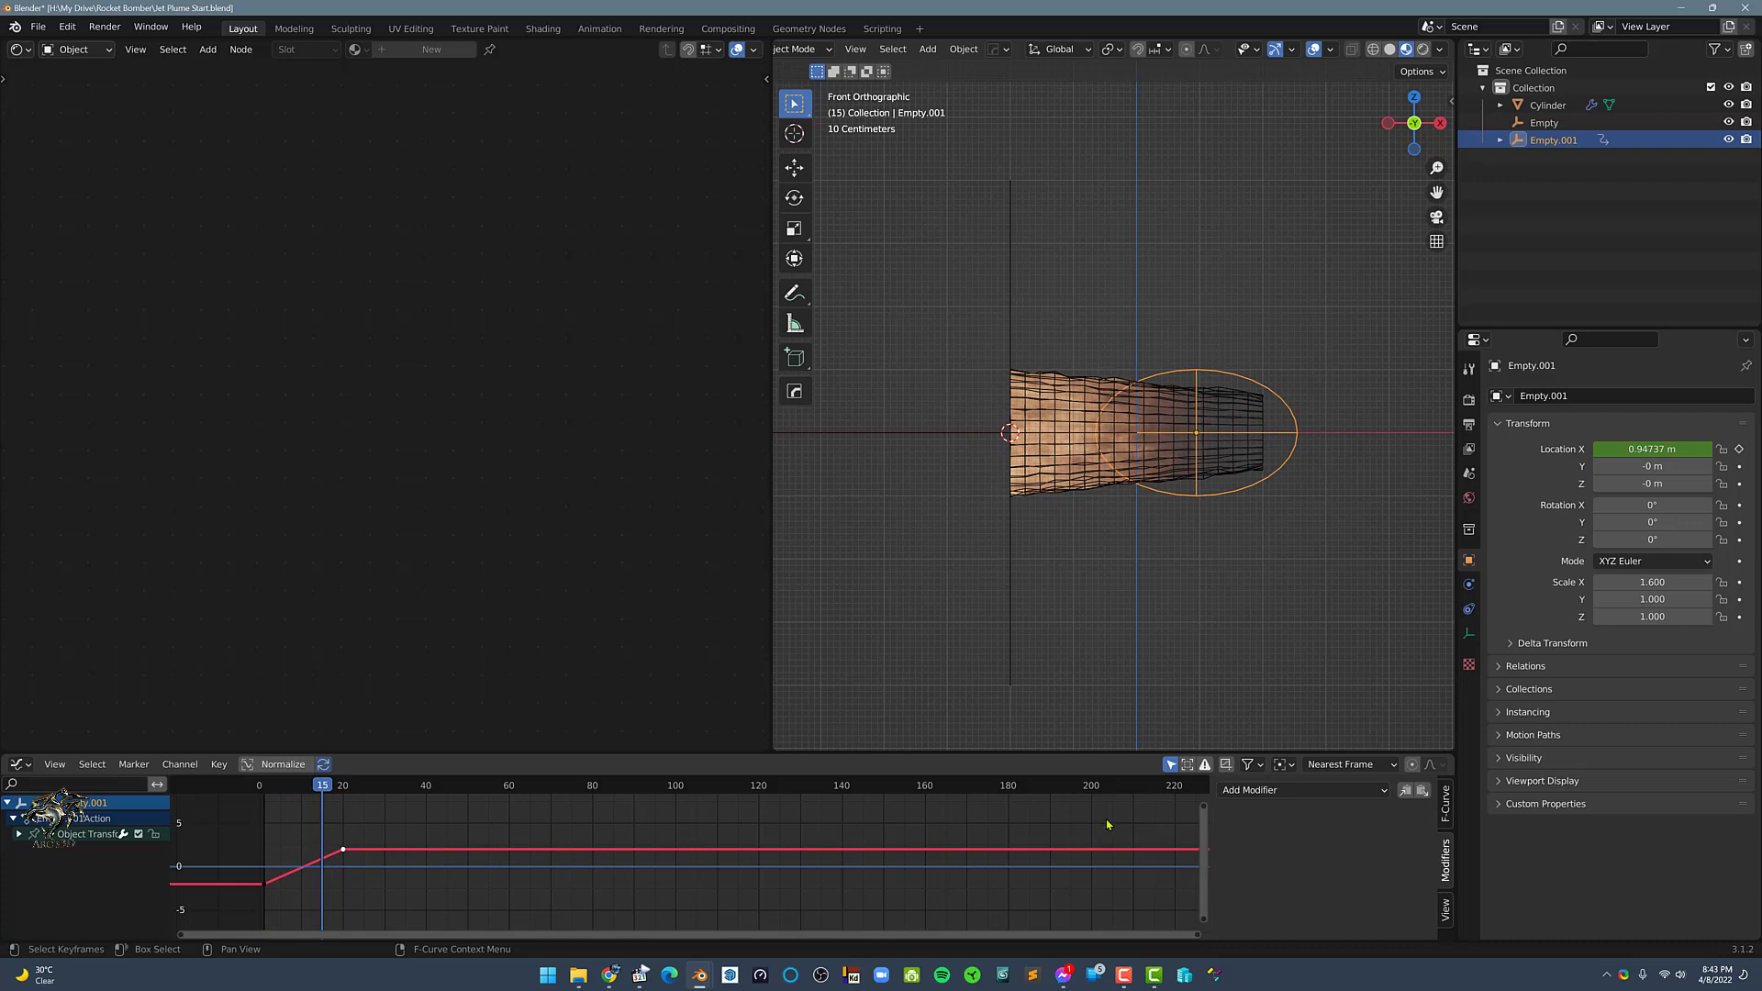
{"action": "left_click", "coordinate": [1303, 789]}
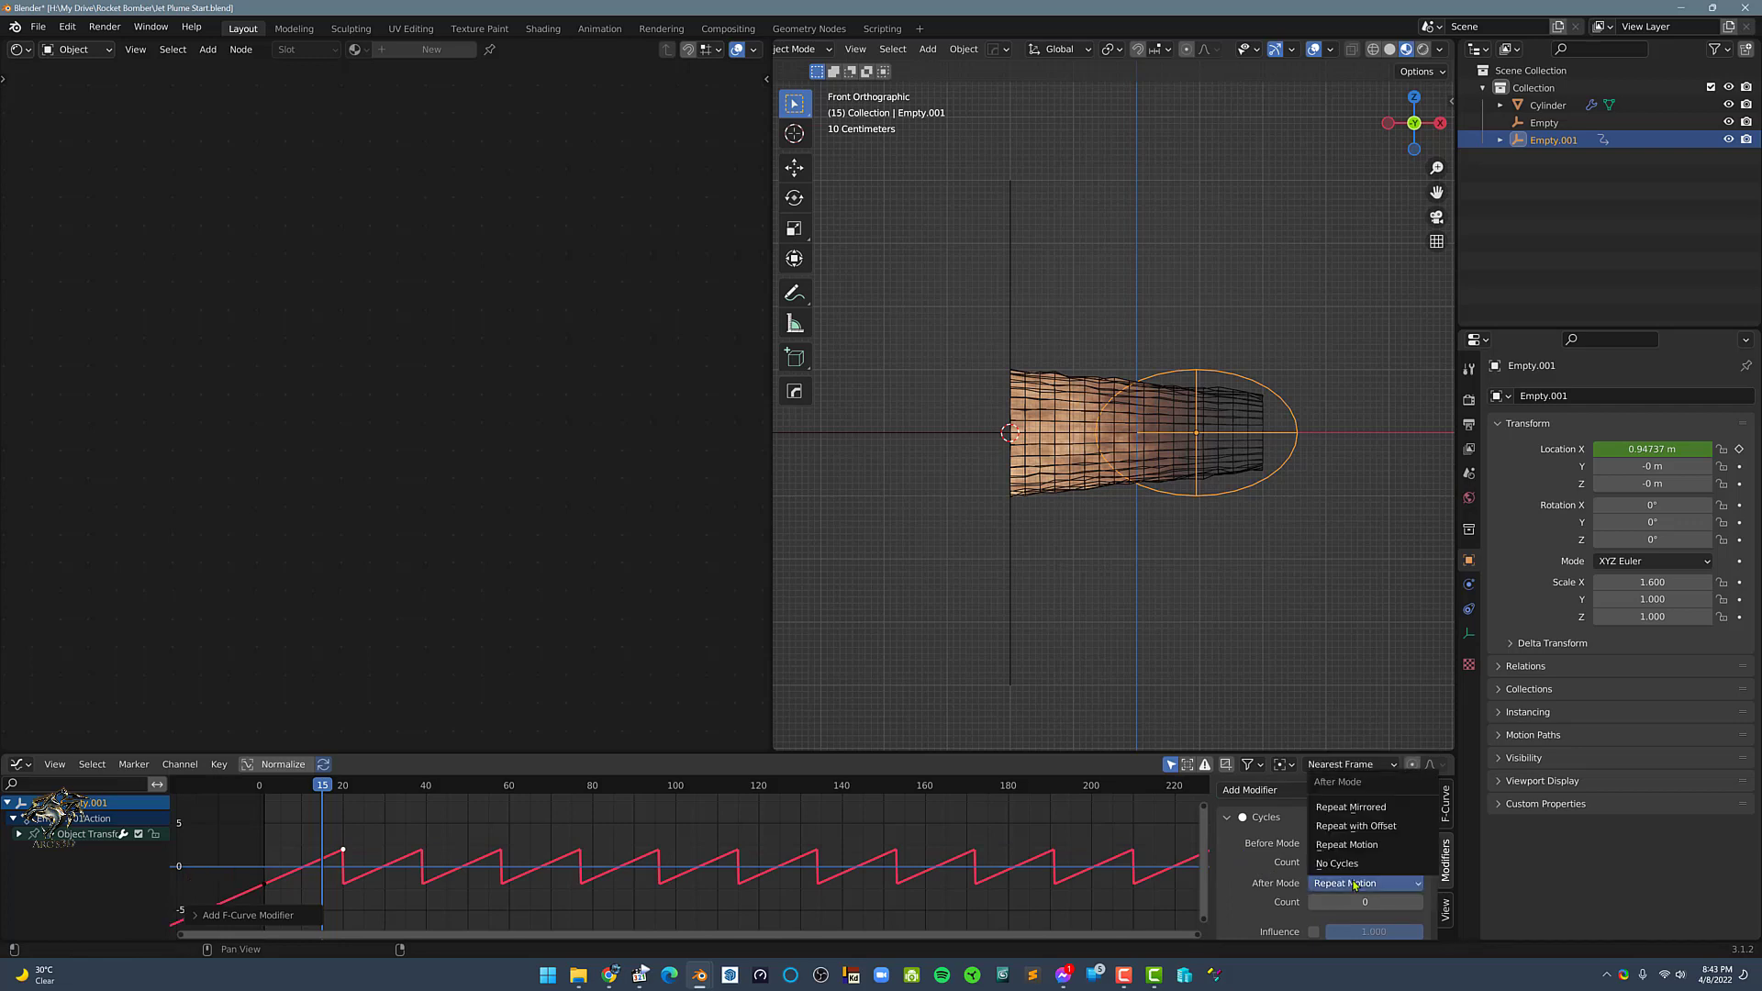
{"action": "left_click", "coordinate": [1355, 824]}
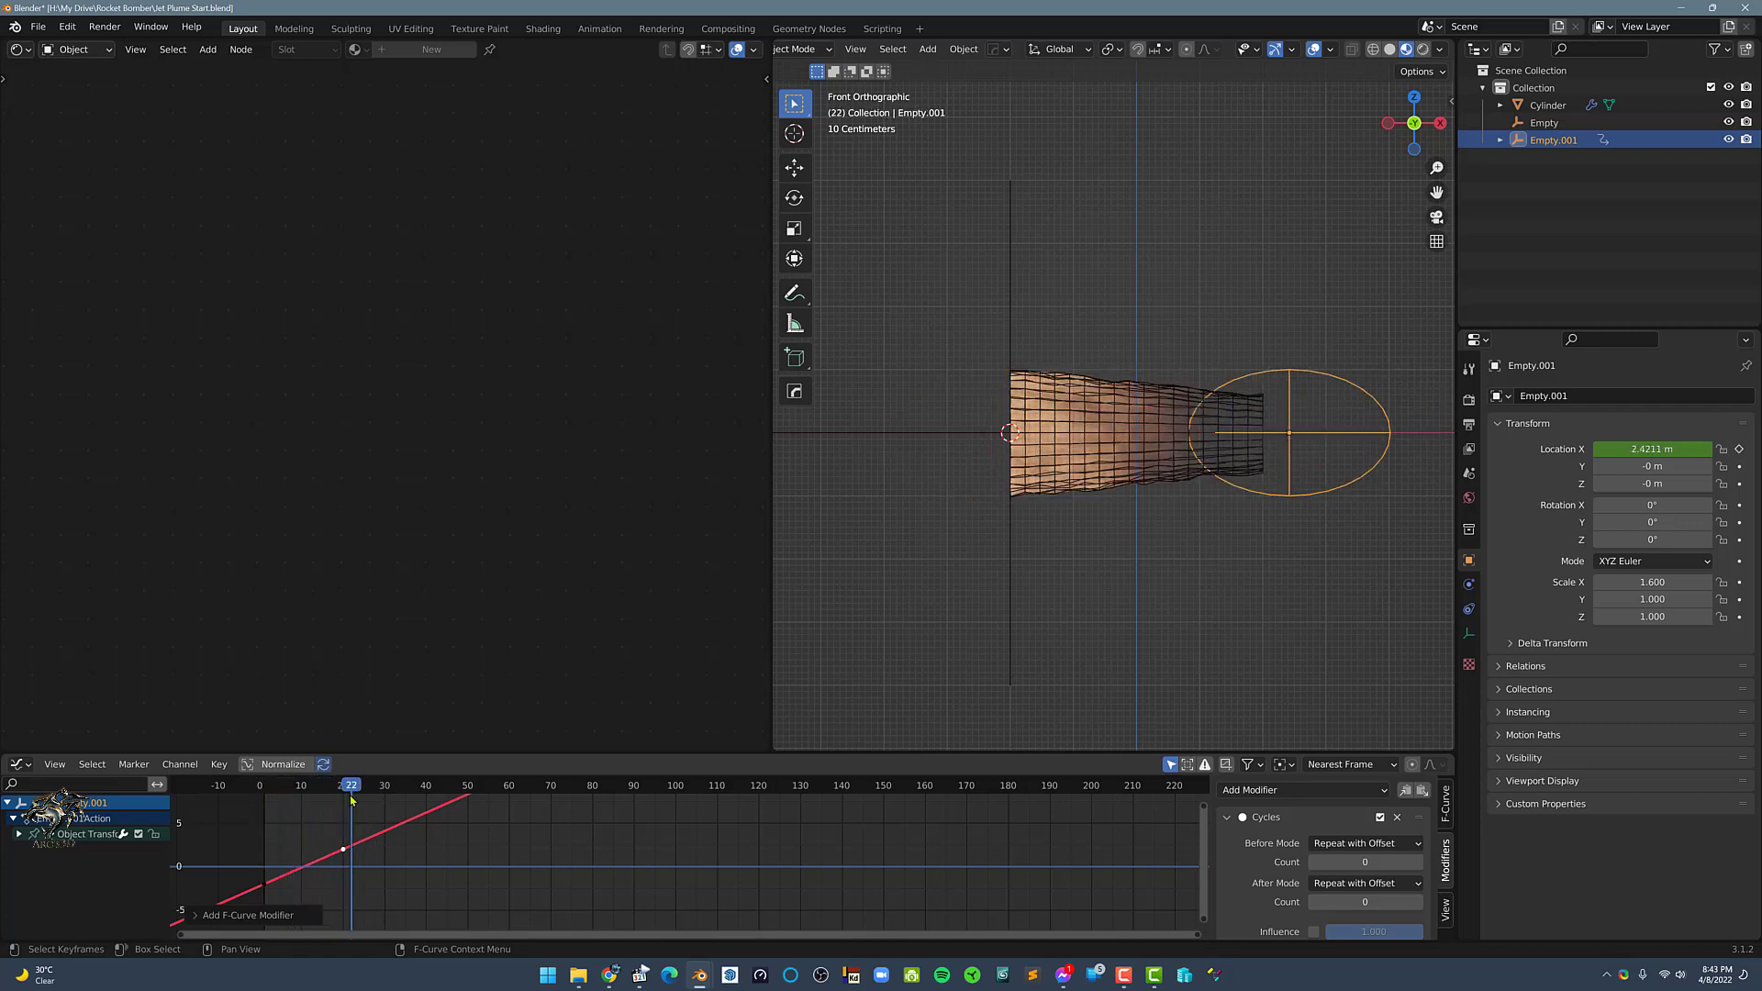
{"action": "left_click", "coordinate": [1314, 48]}
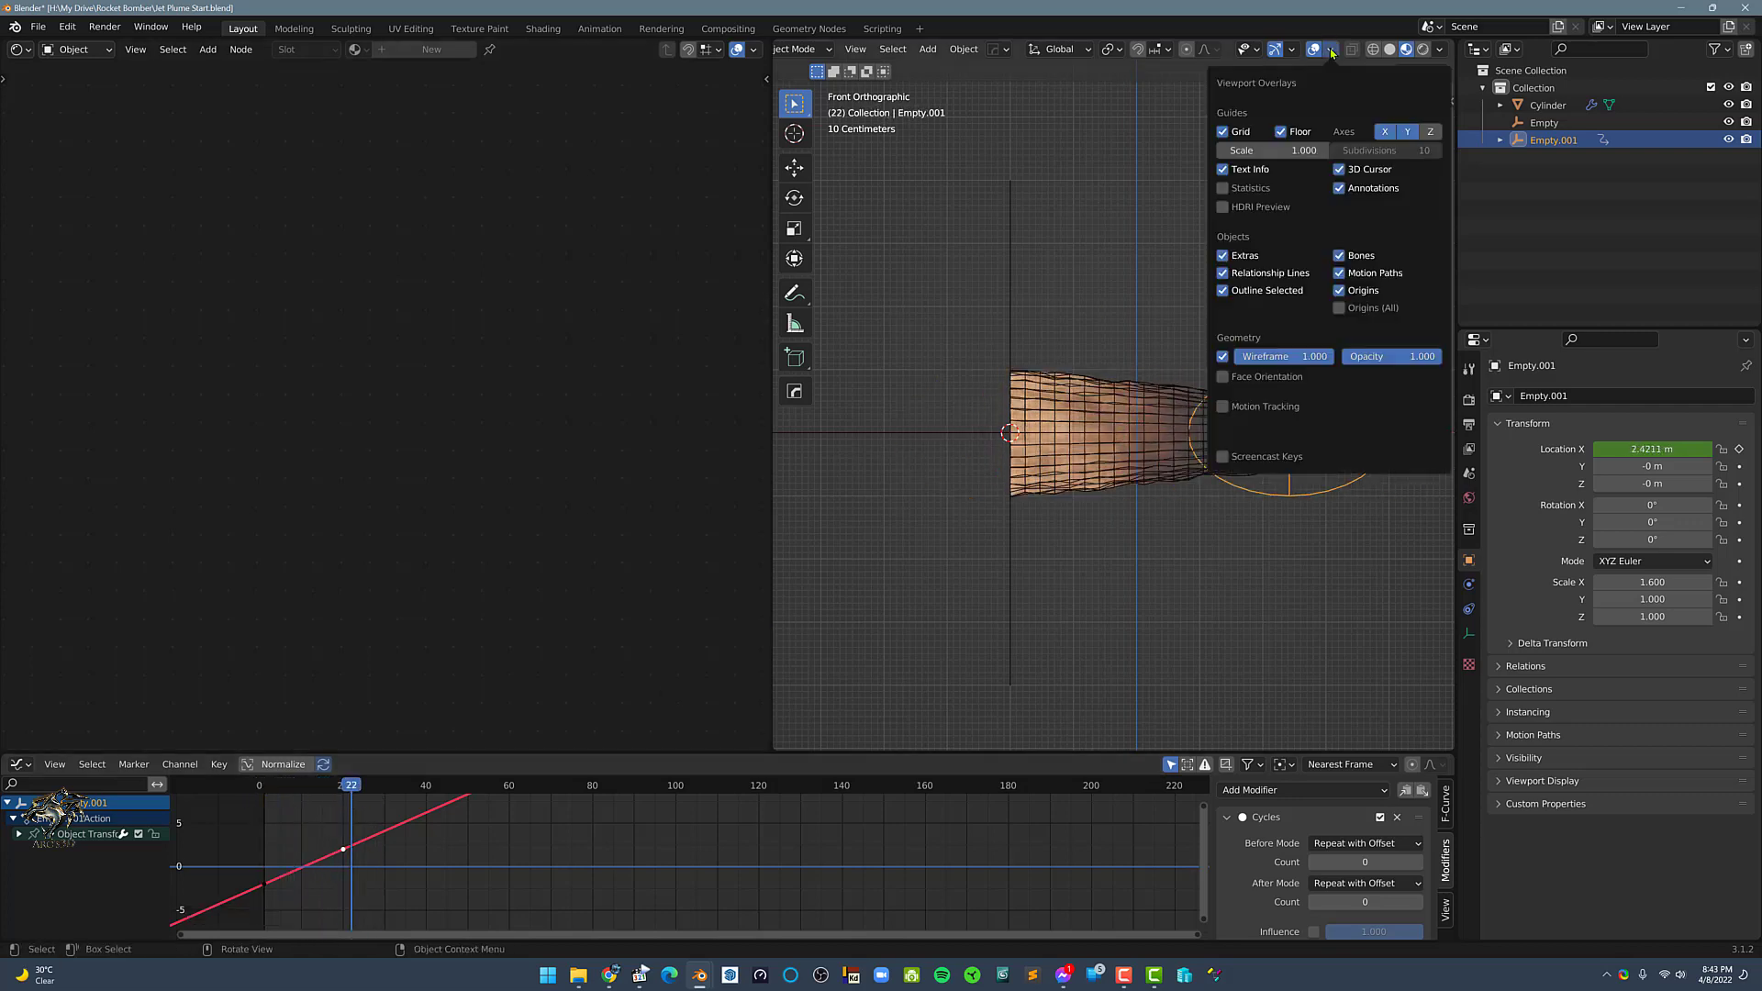
Uncheck Extras in Viewport Overlays so the circle empty is hidden.
{"action": "left_click", "coordinate": [1222, 255]}
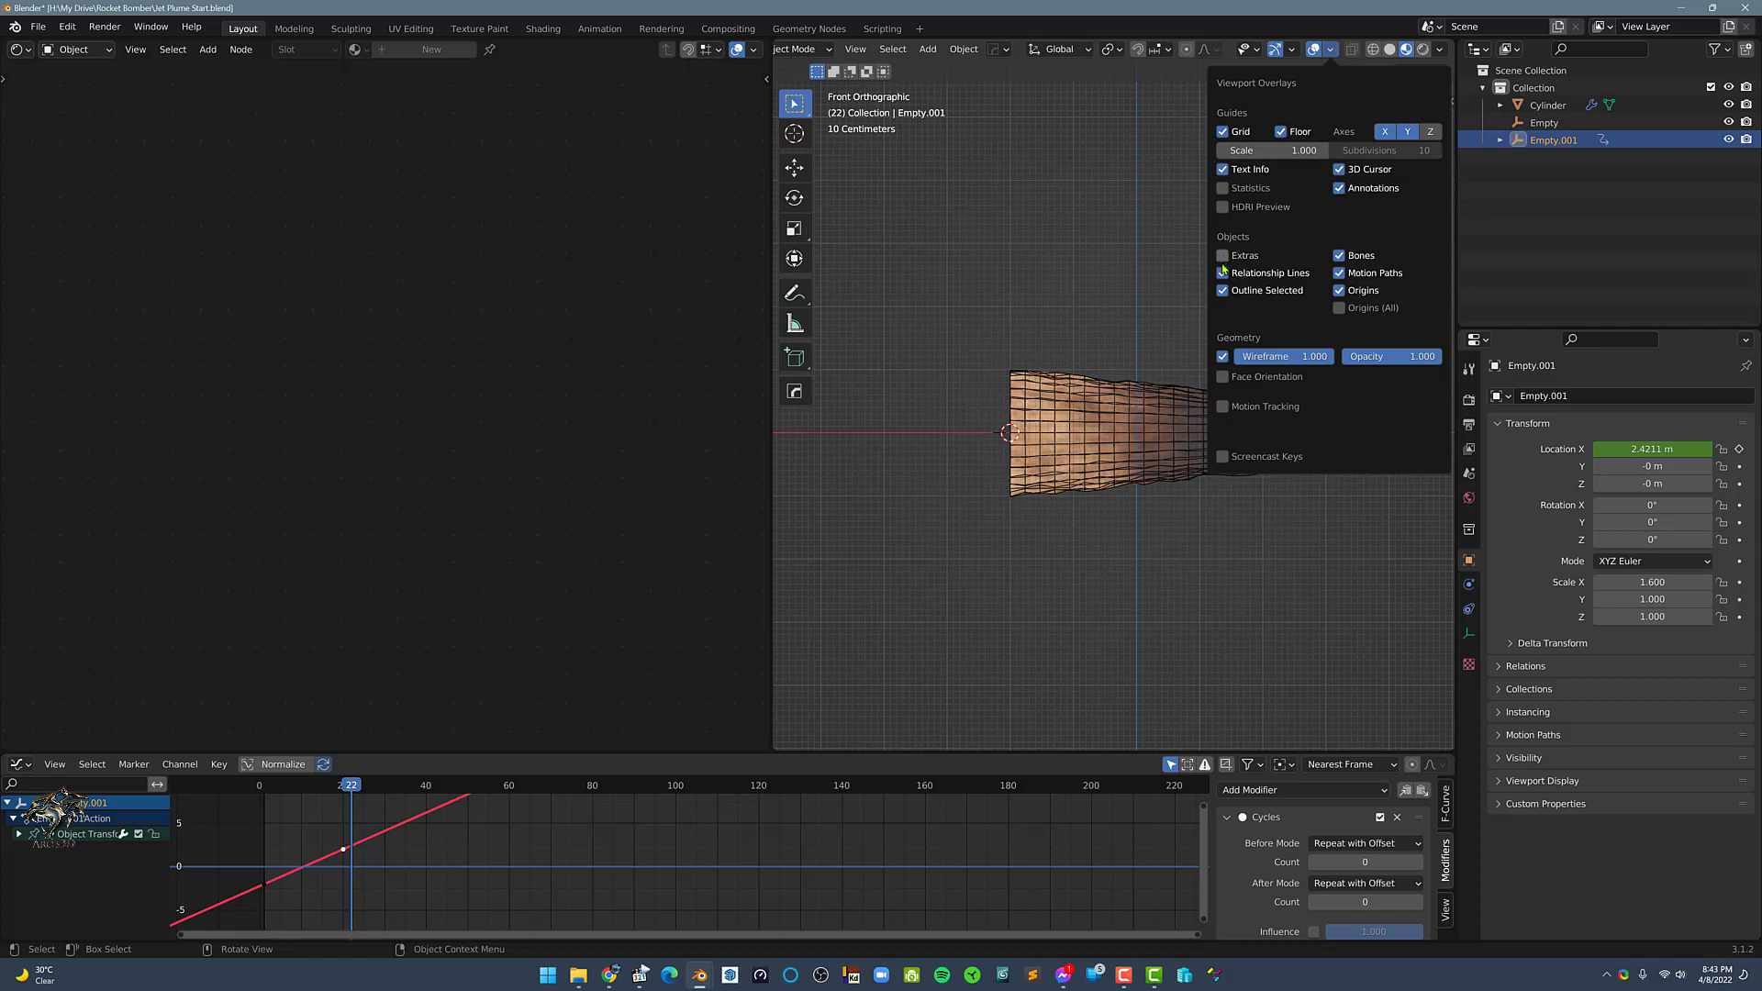
{"action": "left_click", "coordinate": [1222, 356]}
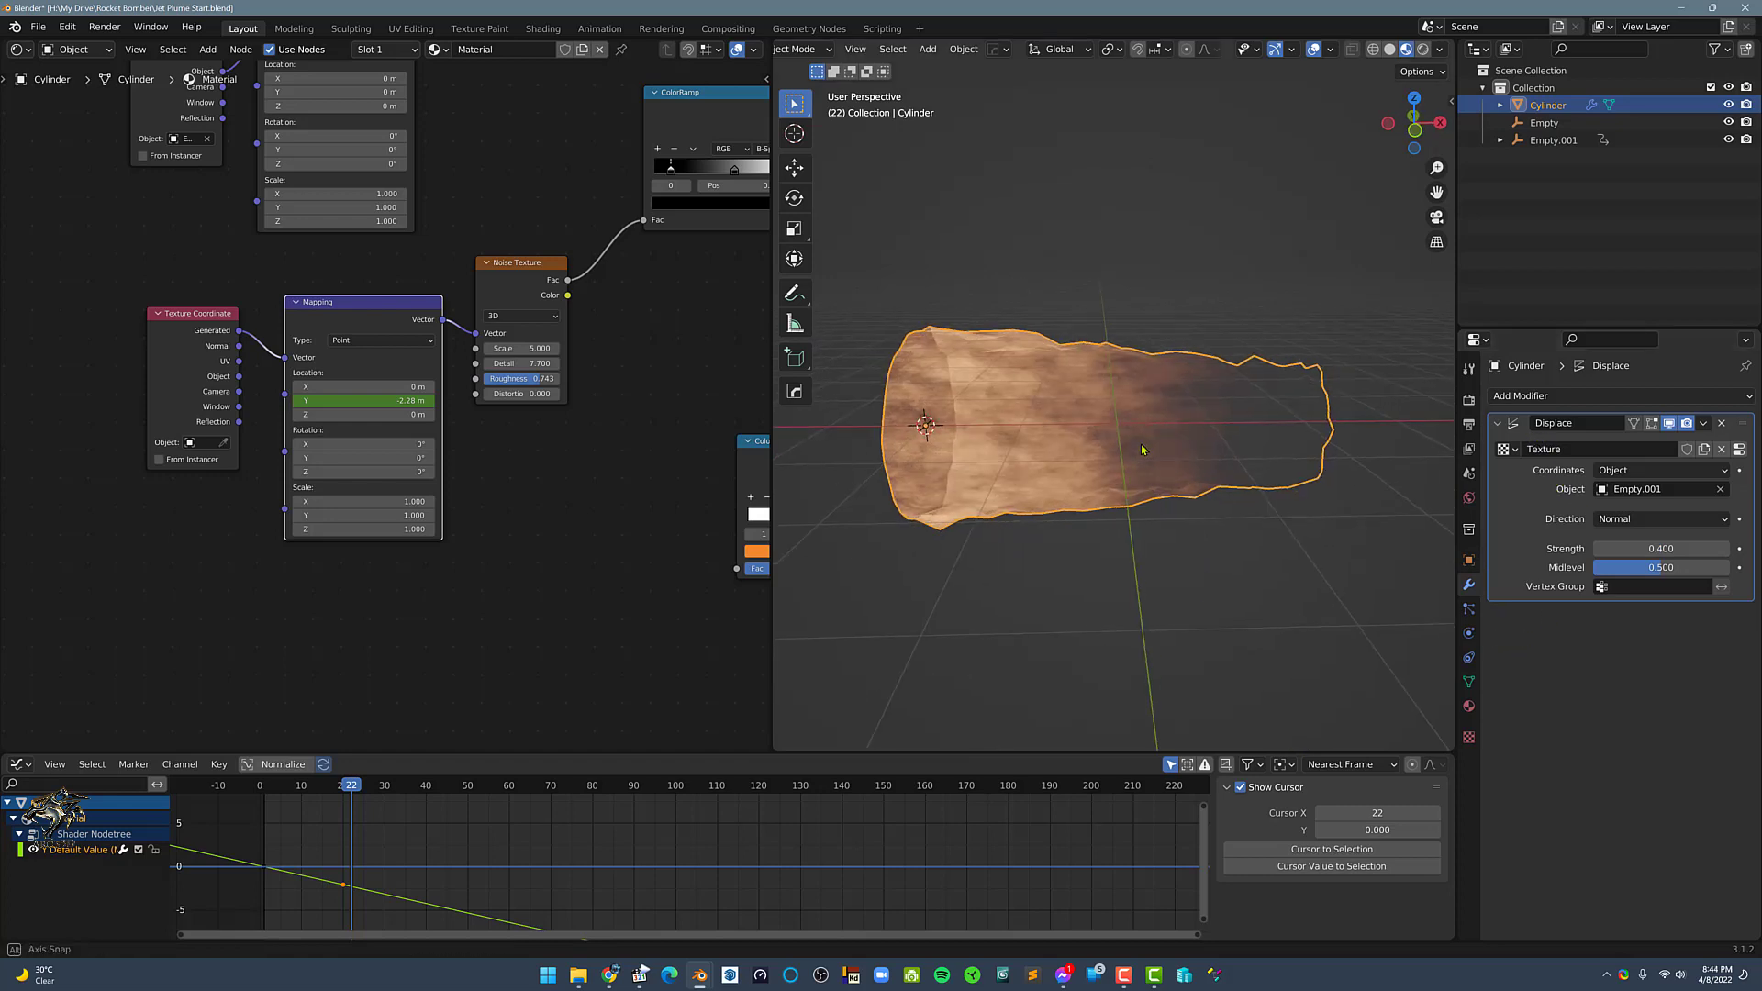
Add a Subdivision Surface modifier to the plume cylinder and view it from the front.
{"action": "left_click", "coordinate": [1524, 396]}
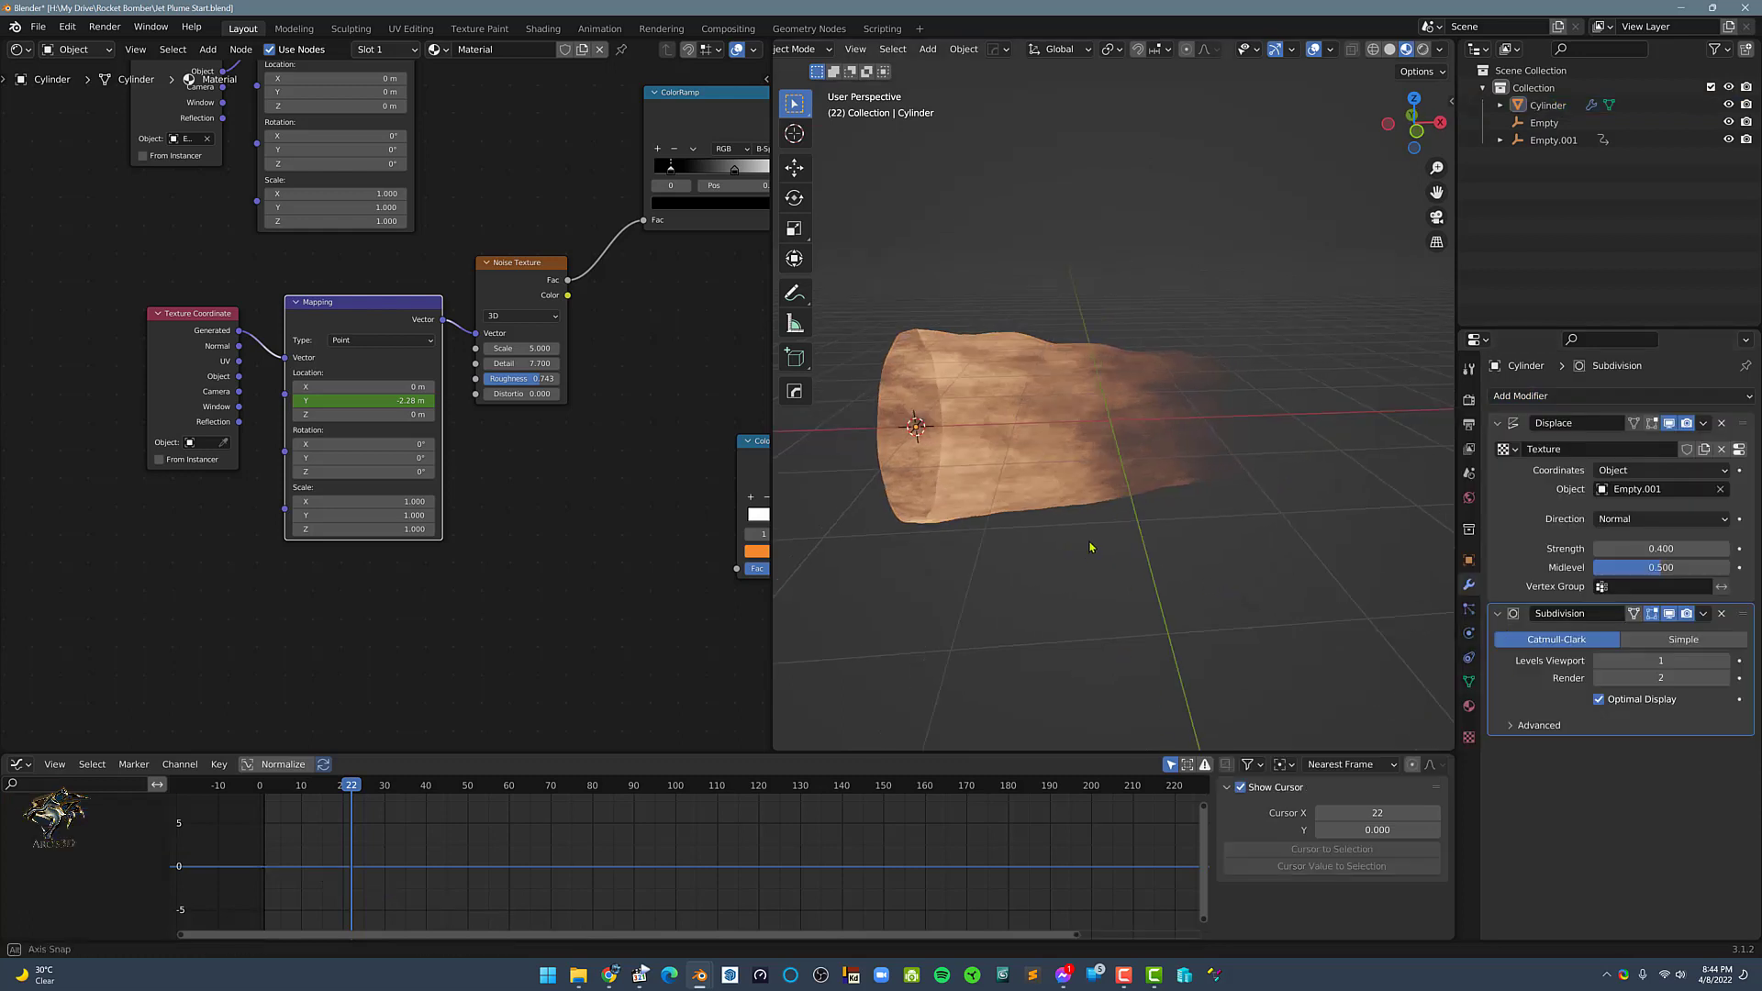
{"action": "key", "text": "space"}
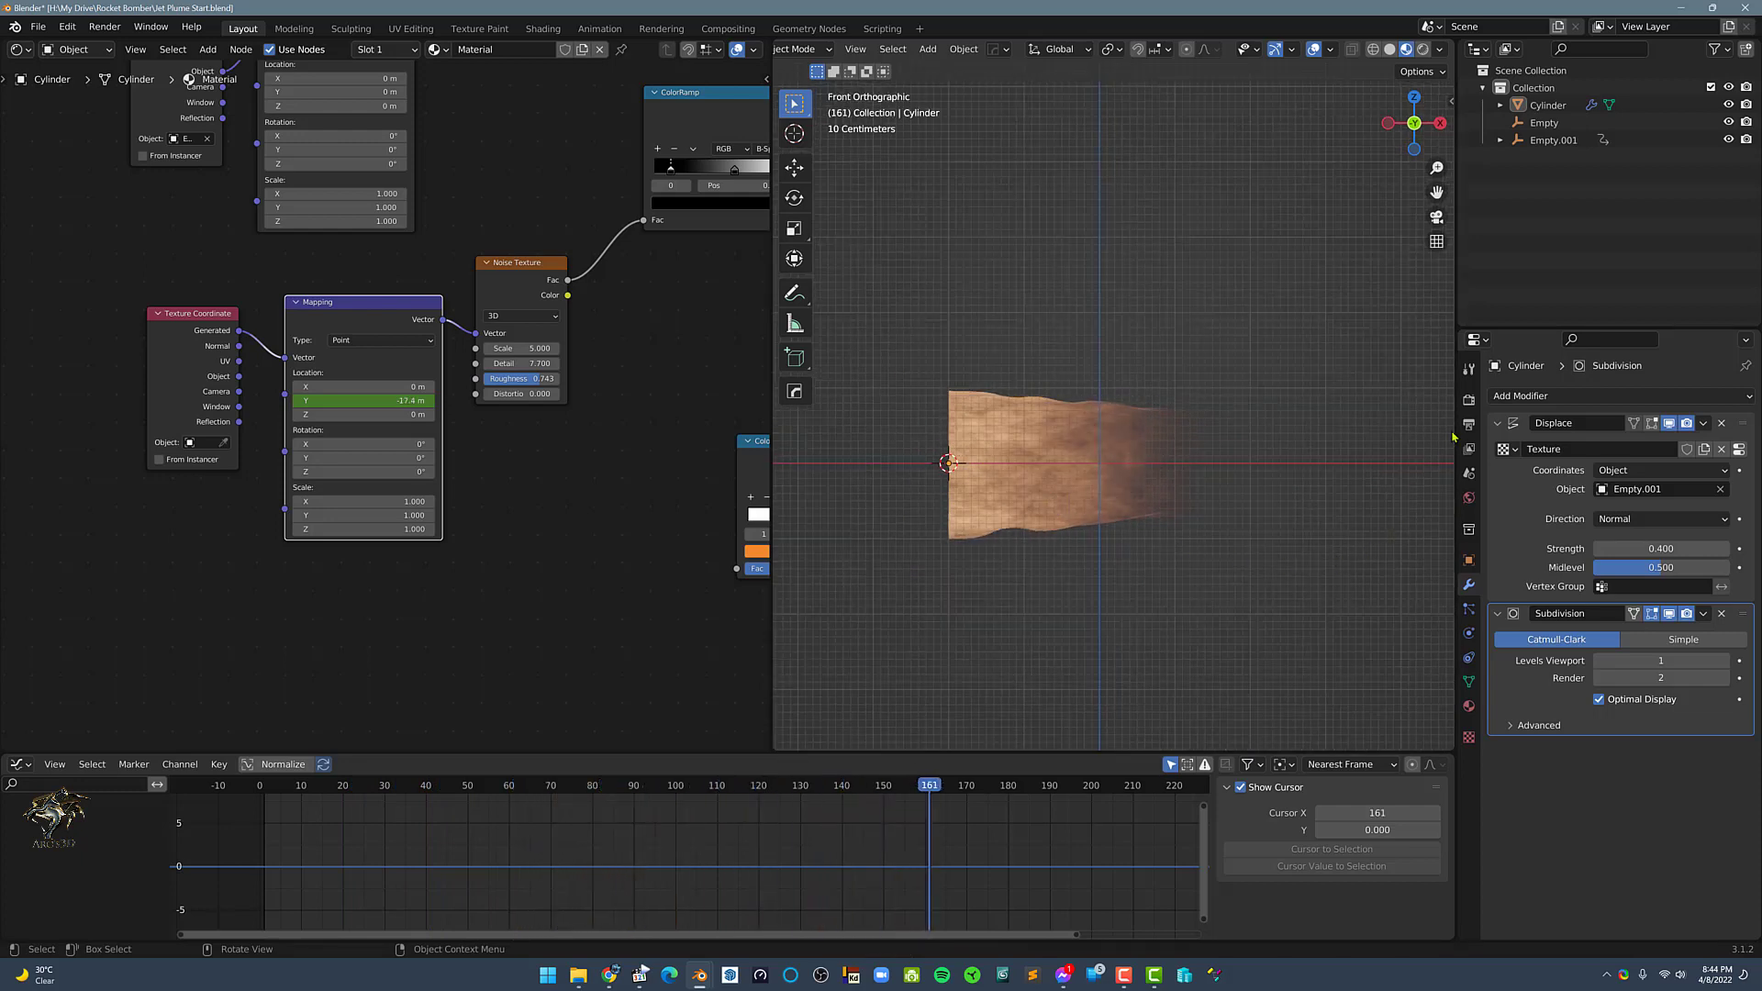
Check the scene frame rate in Output Properties.
{"action": "left_click", "coordinate": [1468, 424]}
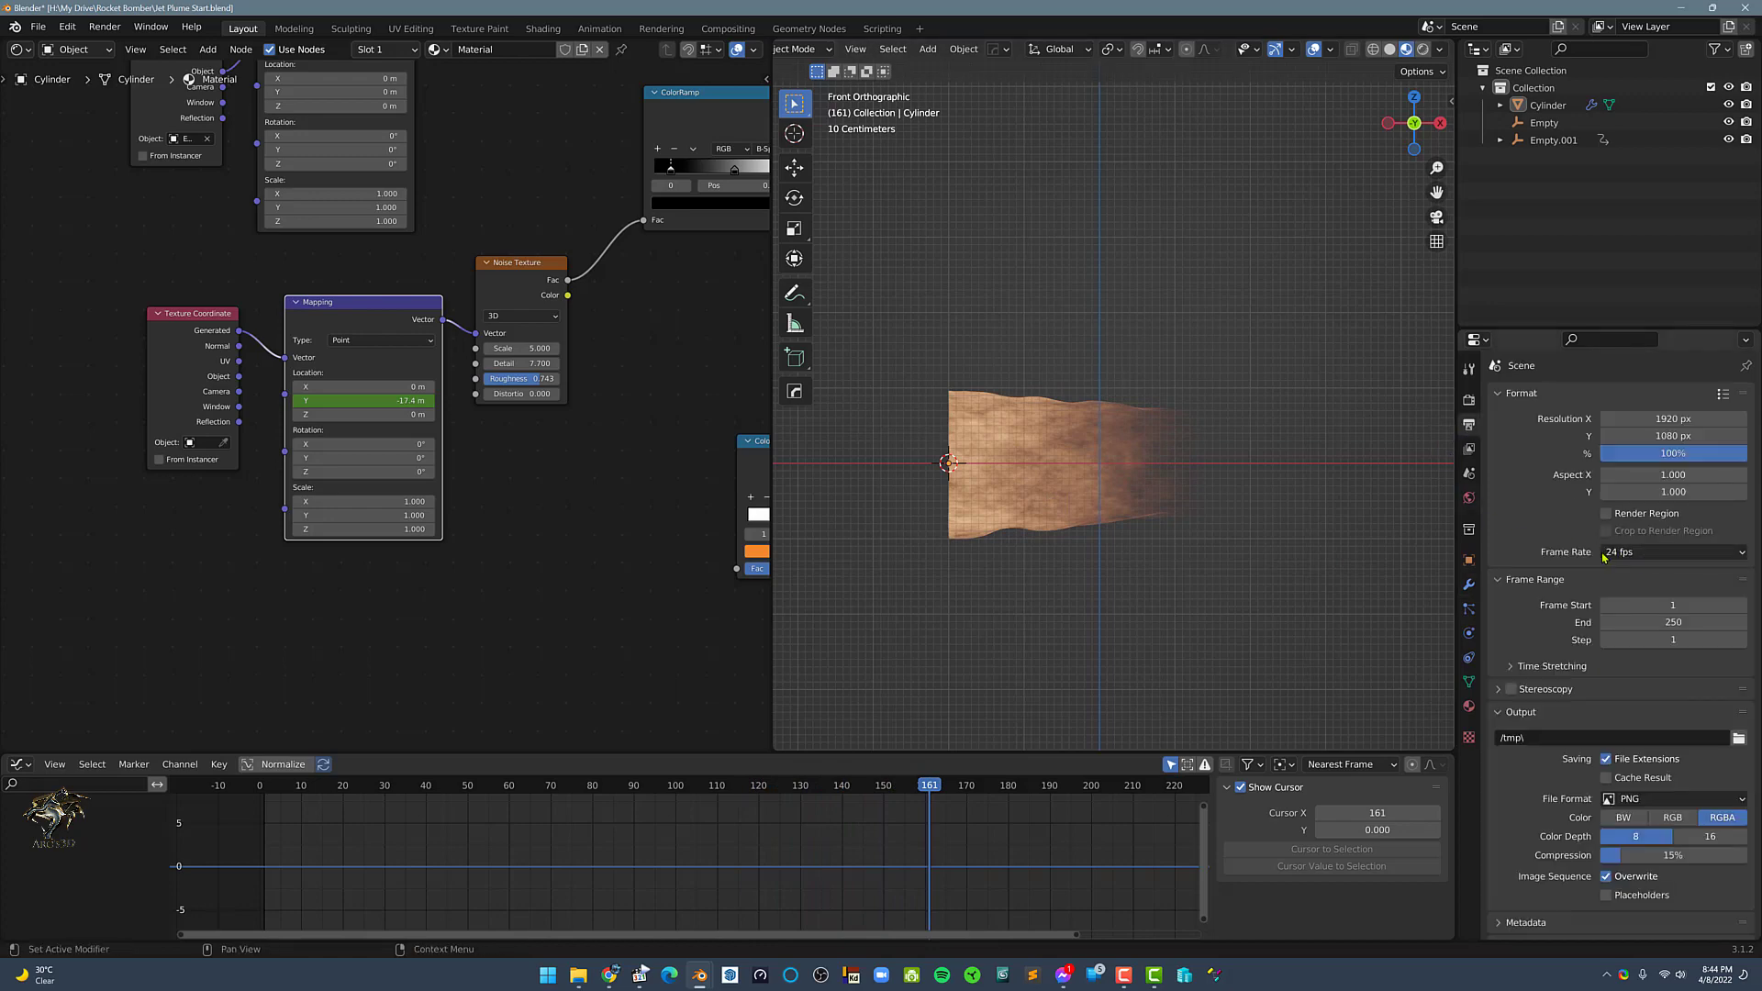
{"action": "left_click", "coordinate": [1674, 553]}
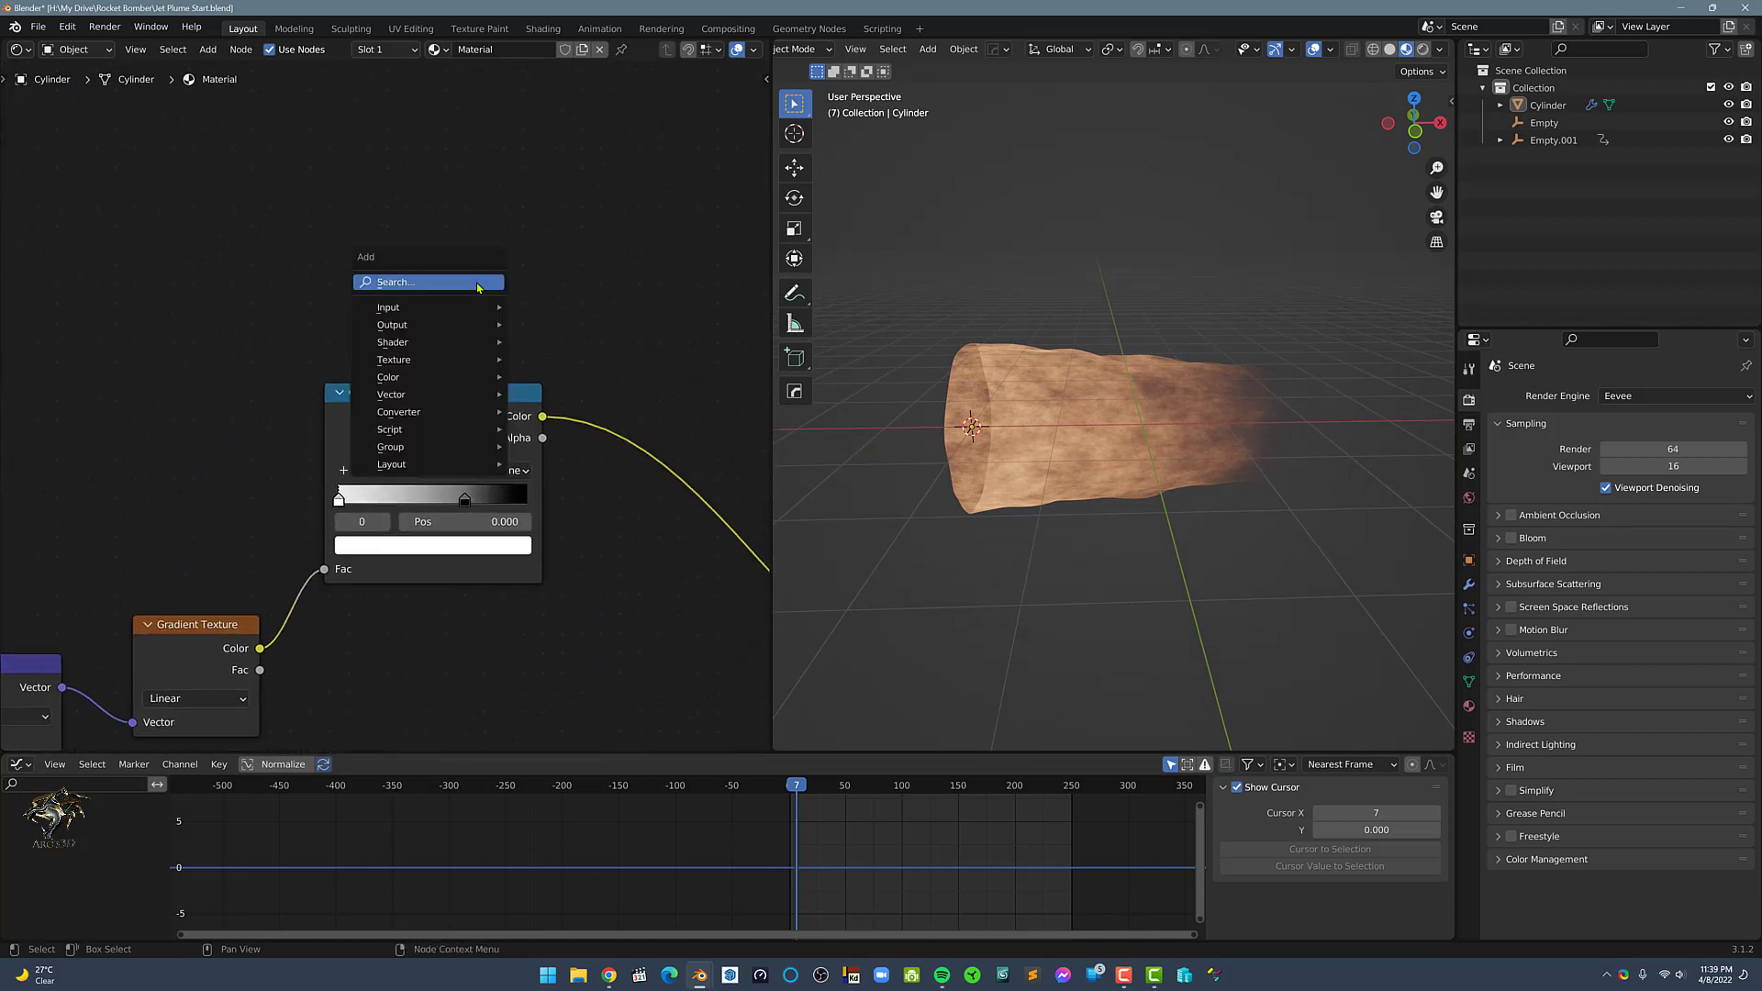
Add a Fresnel node and a second Color Ramp, wiring Fresnel Fac into the ramp's Fac.
{"action": "type", "text": "fre"}
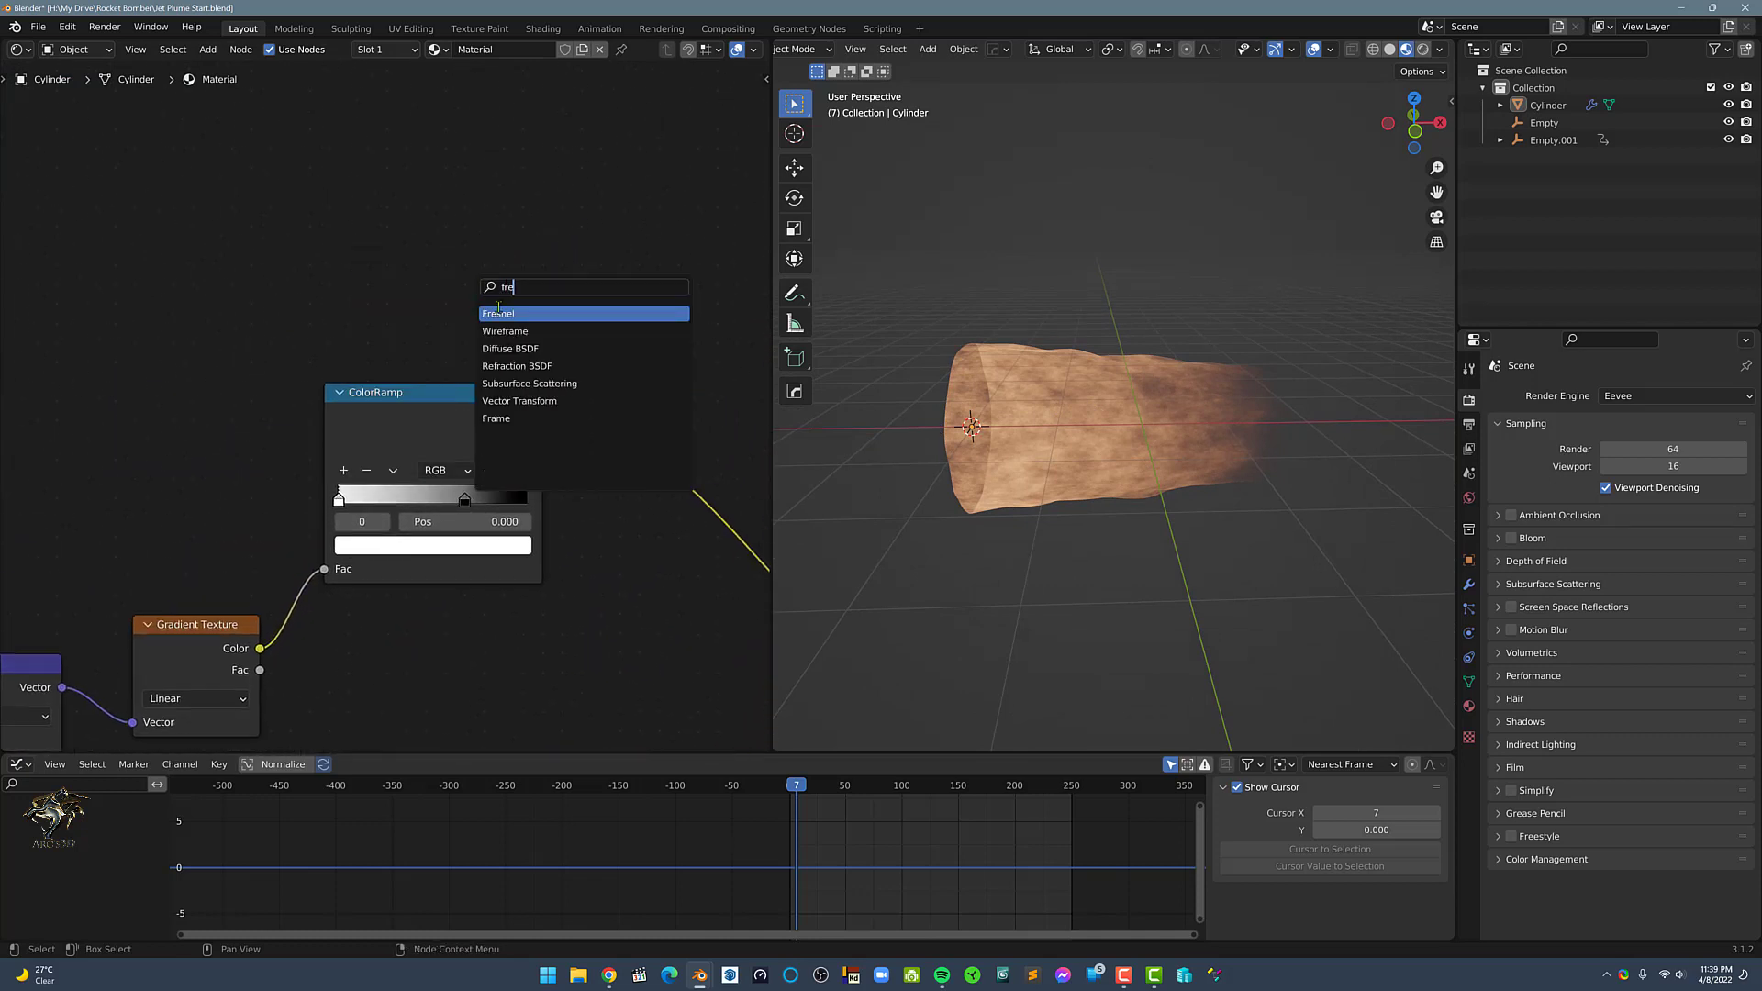
{"action": "left_click", "coordinate": [498, 314]}
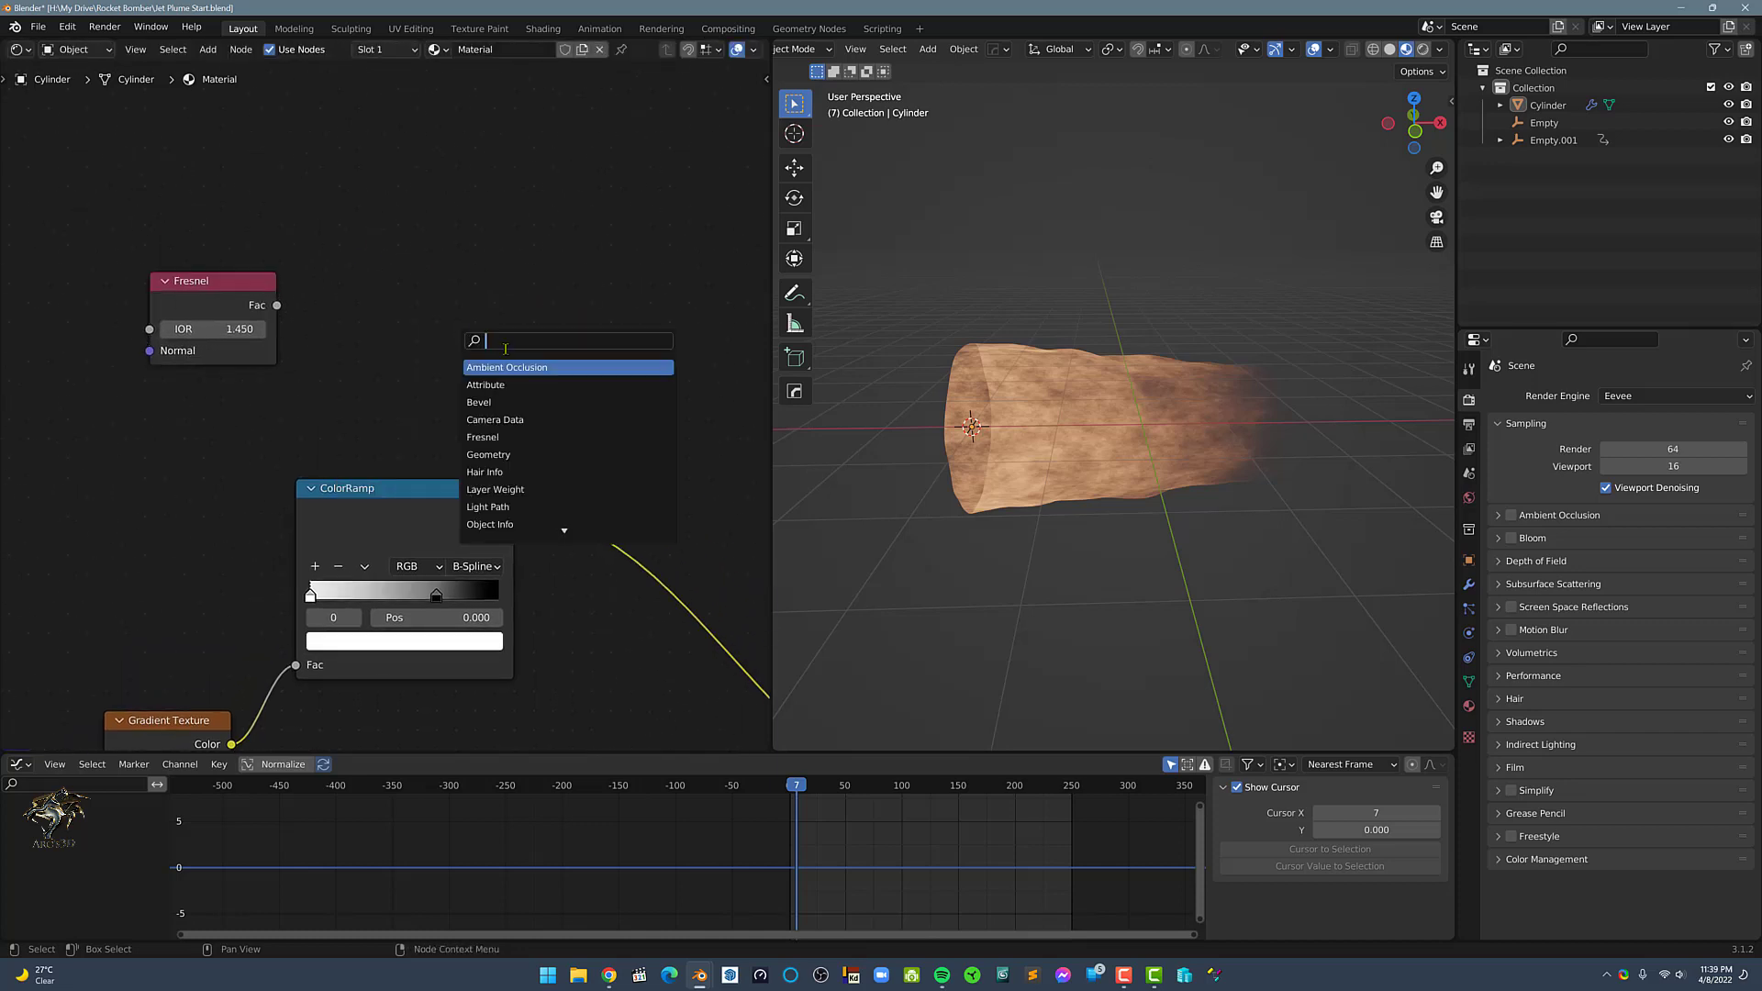
{"action": "type", "text": "colo"}
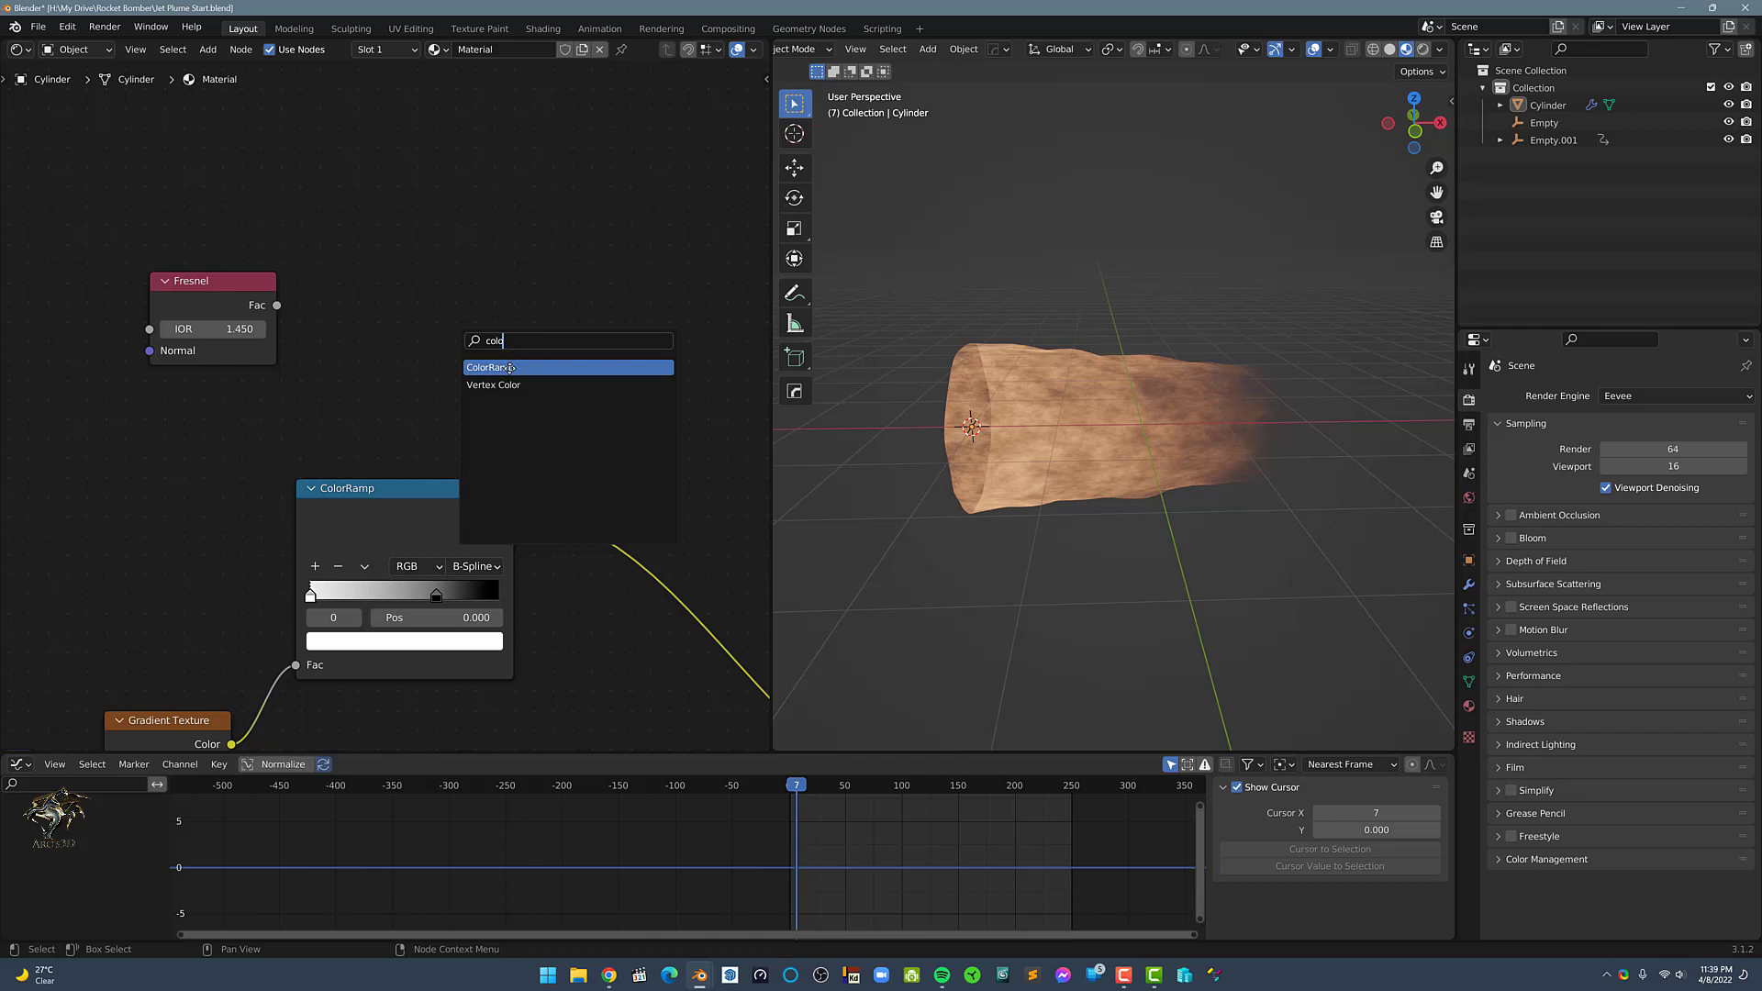
{"action": "left_click", "coordinate": [490, 367]}
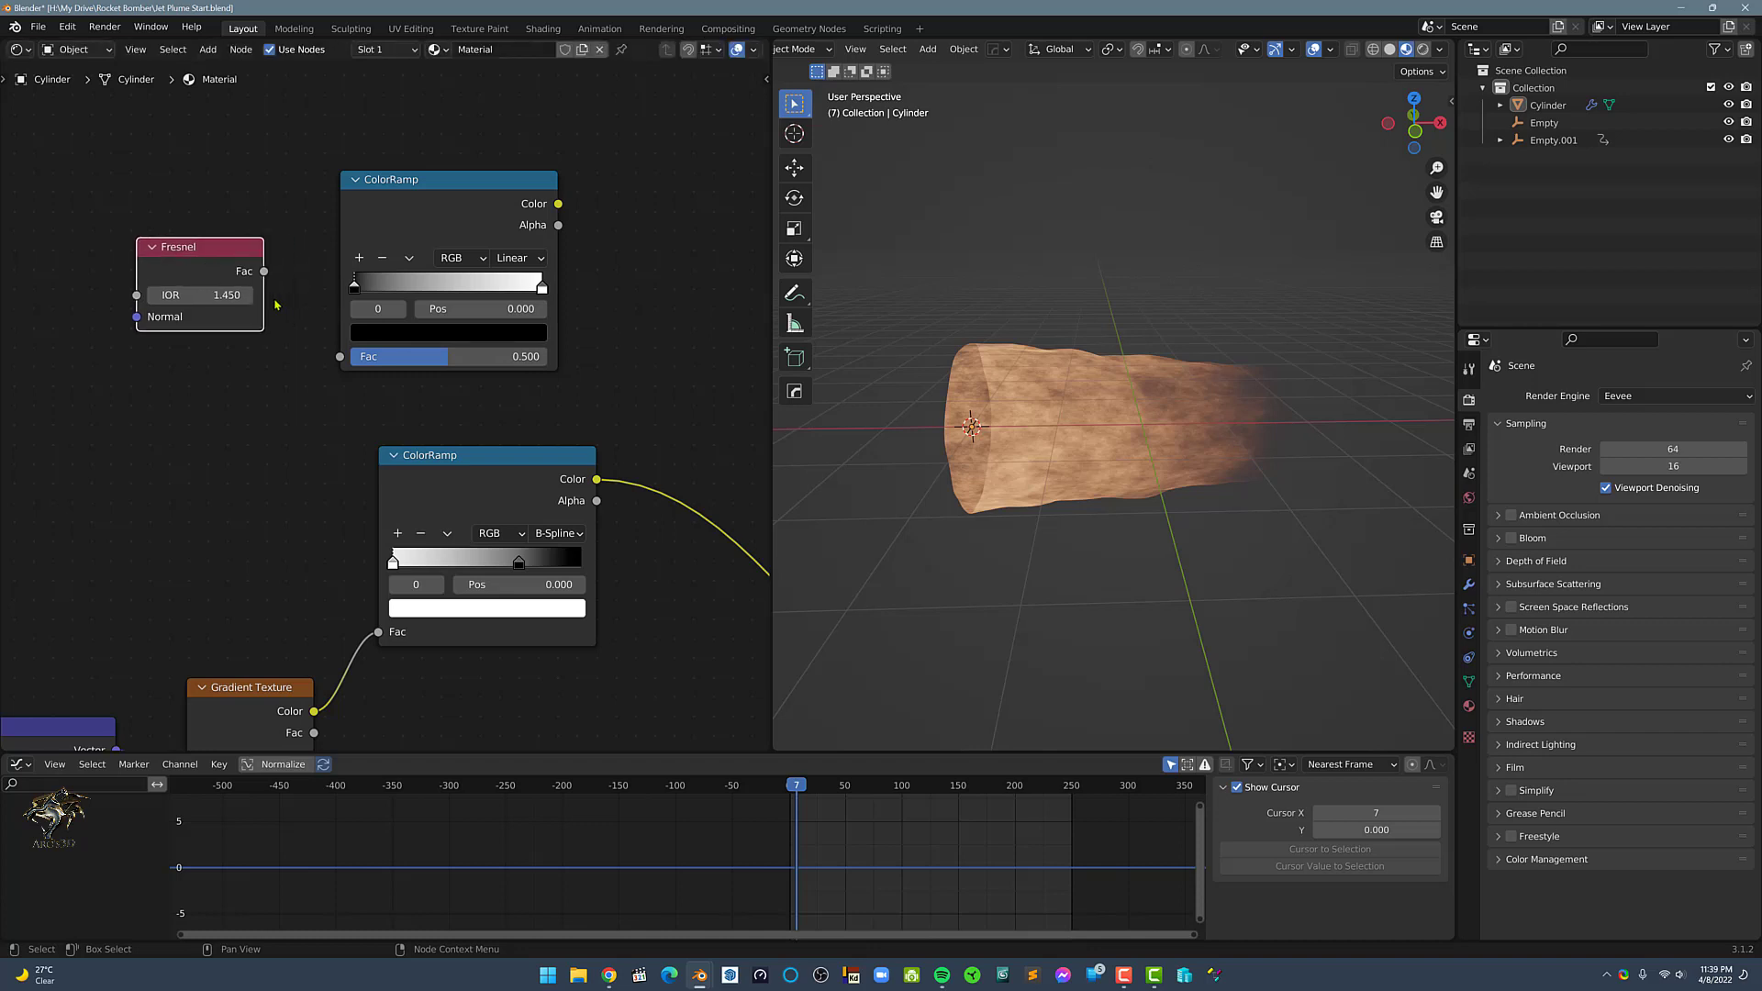
{"action": "left_click_drag", "start_coordinate": [259, 272], "coordinate": [344, 356]}
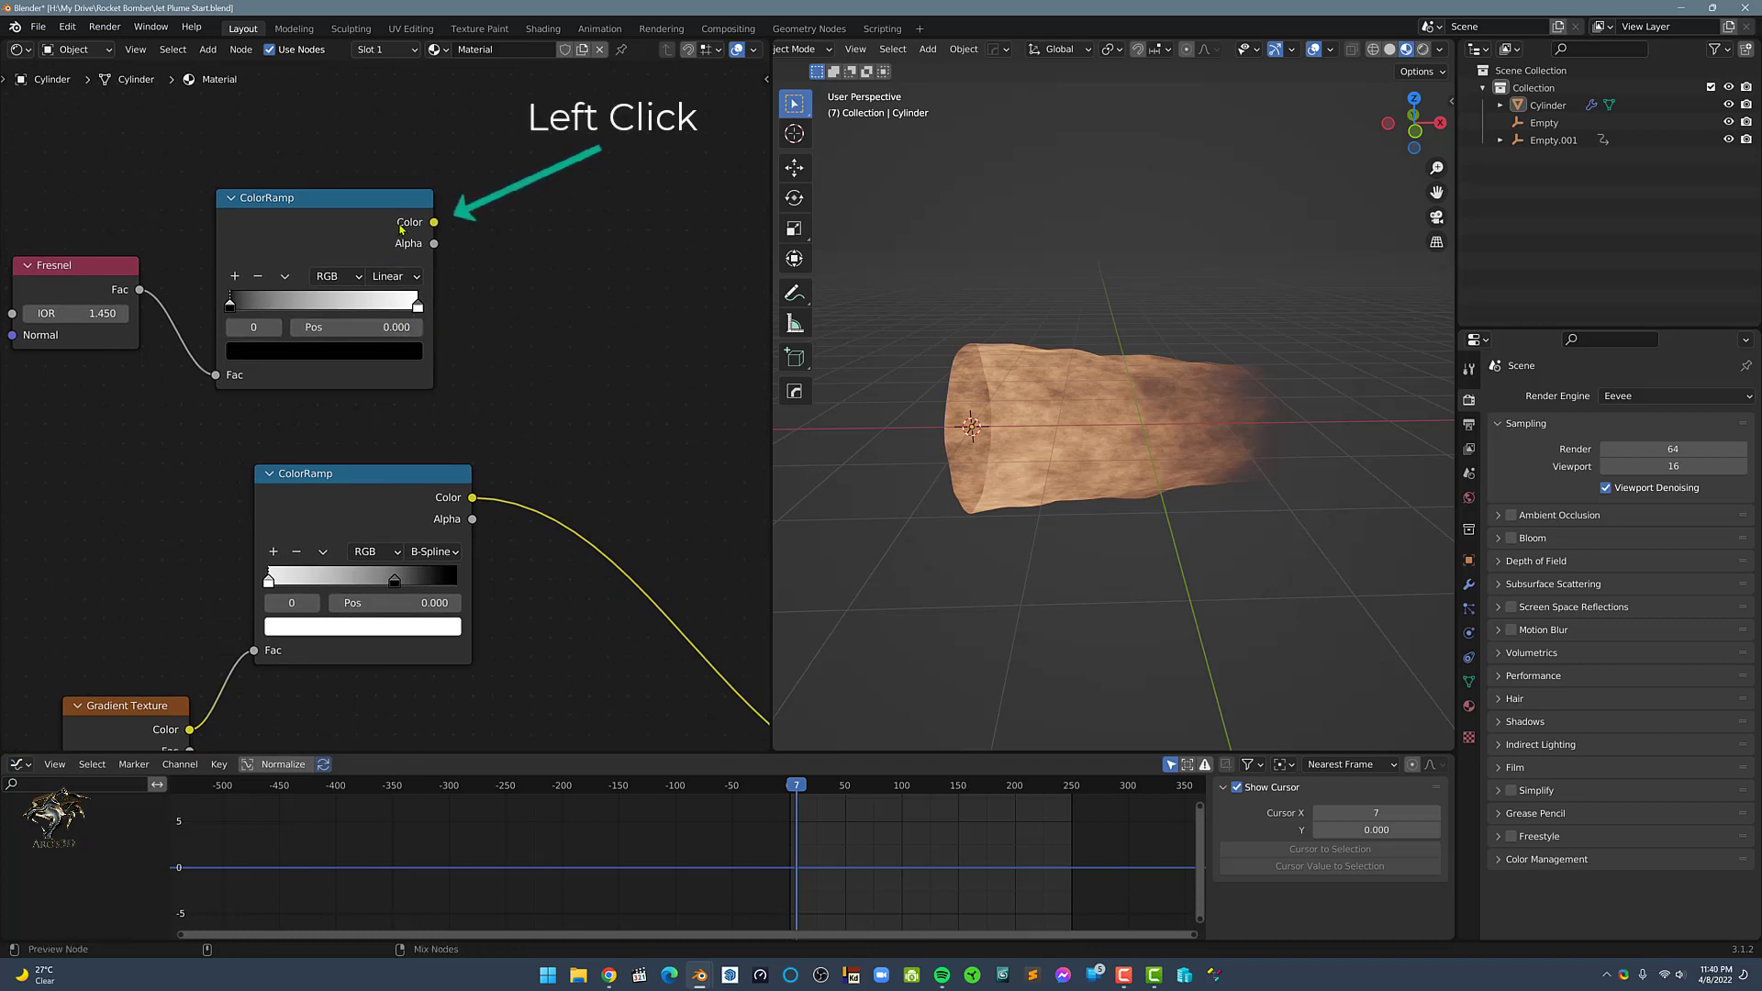
Preview the Fresnel ramp on the plume, flip it and drag its stops toward the dark end.
{"action": "left_click", "coordinate": [433, 223]}
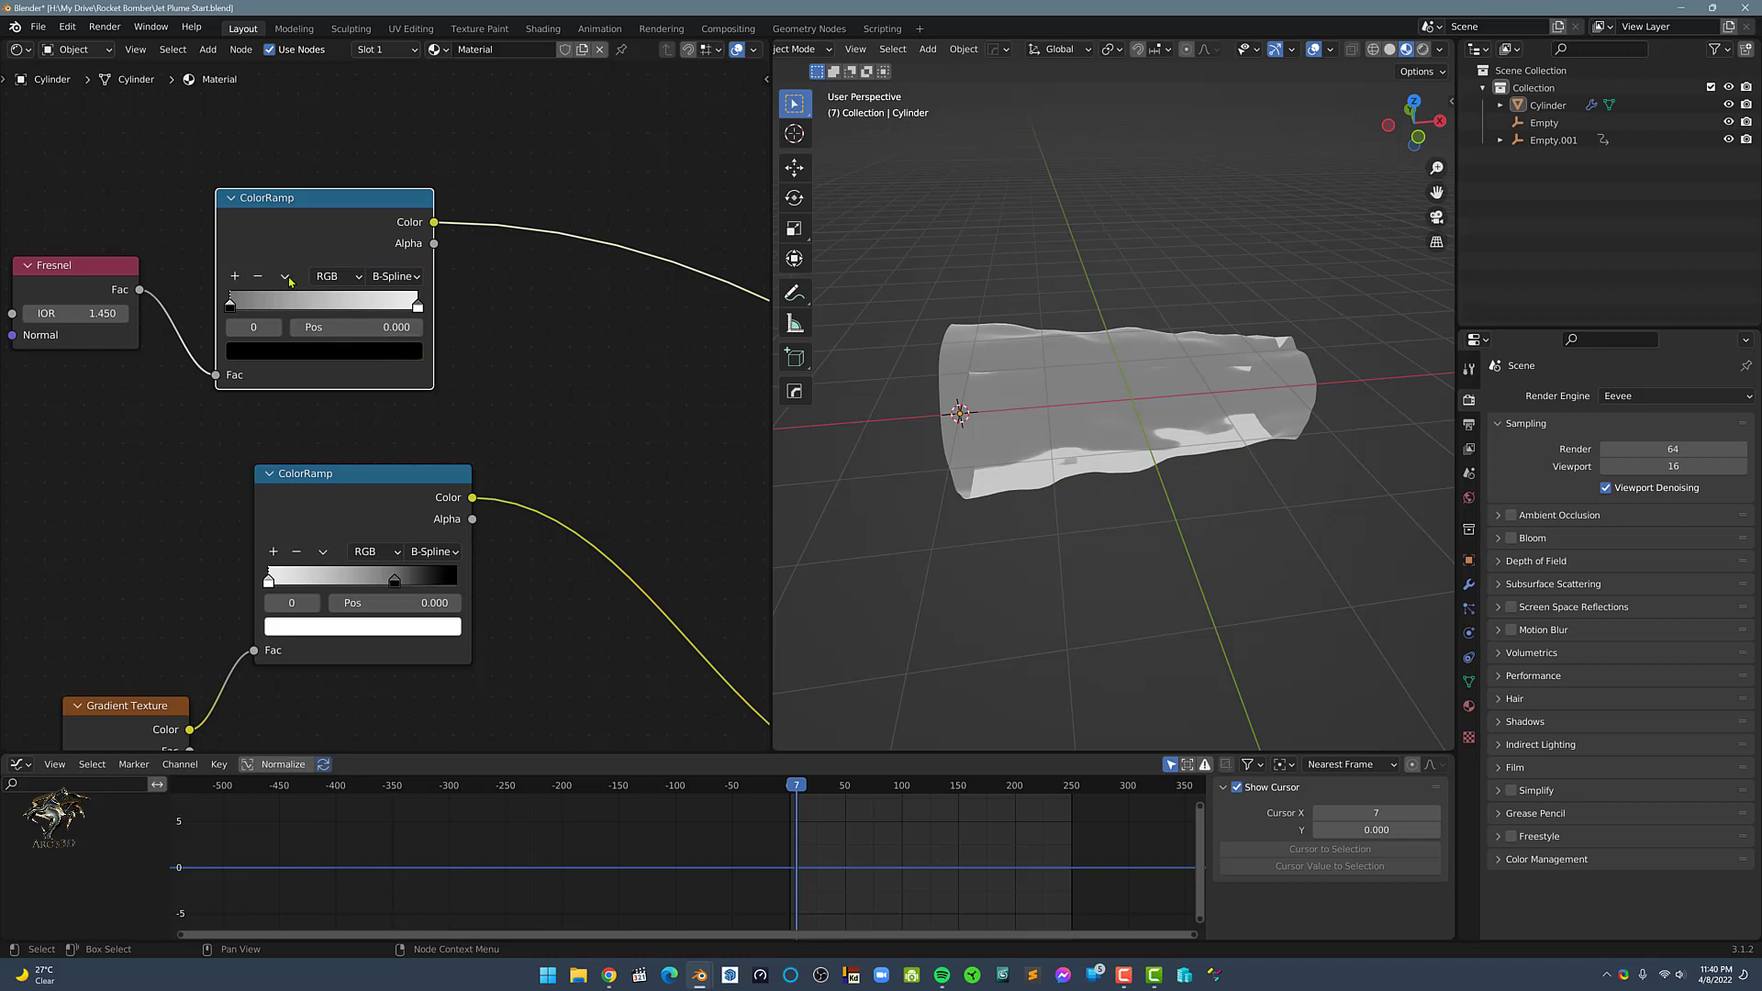
{"action": "left_click", "coordinate": [284, 277]}
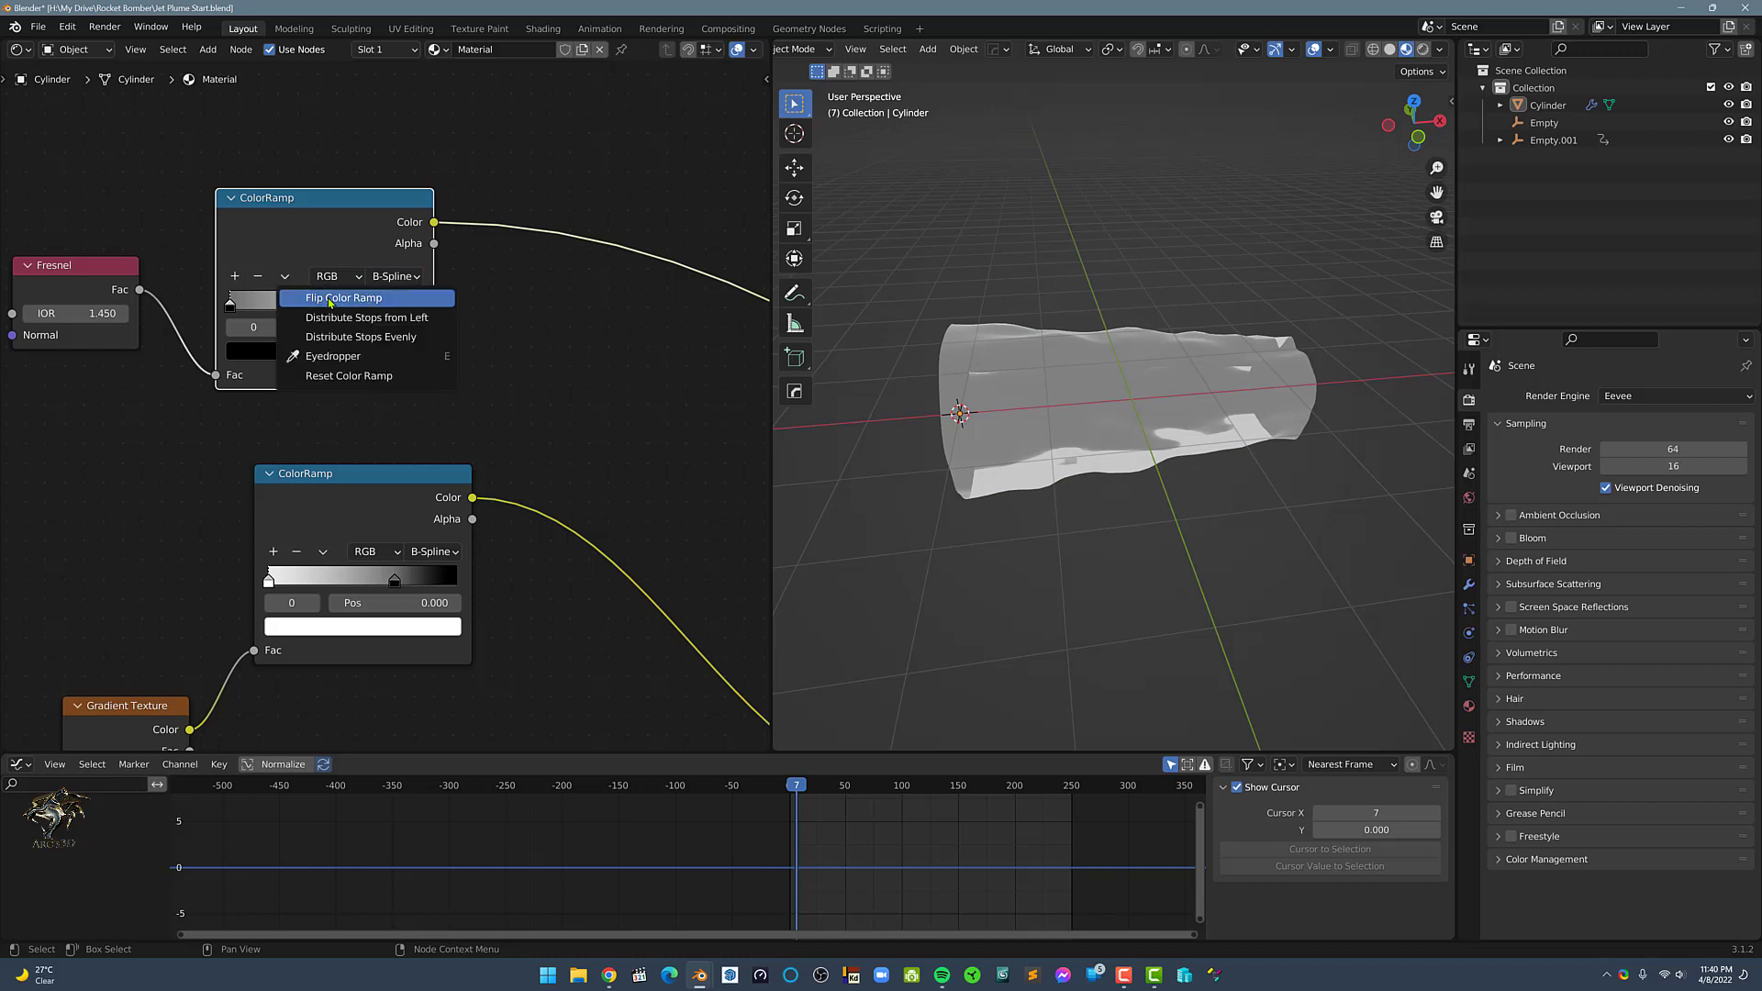
{"action": "left_click", "coordinate": [343, 297]}
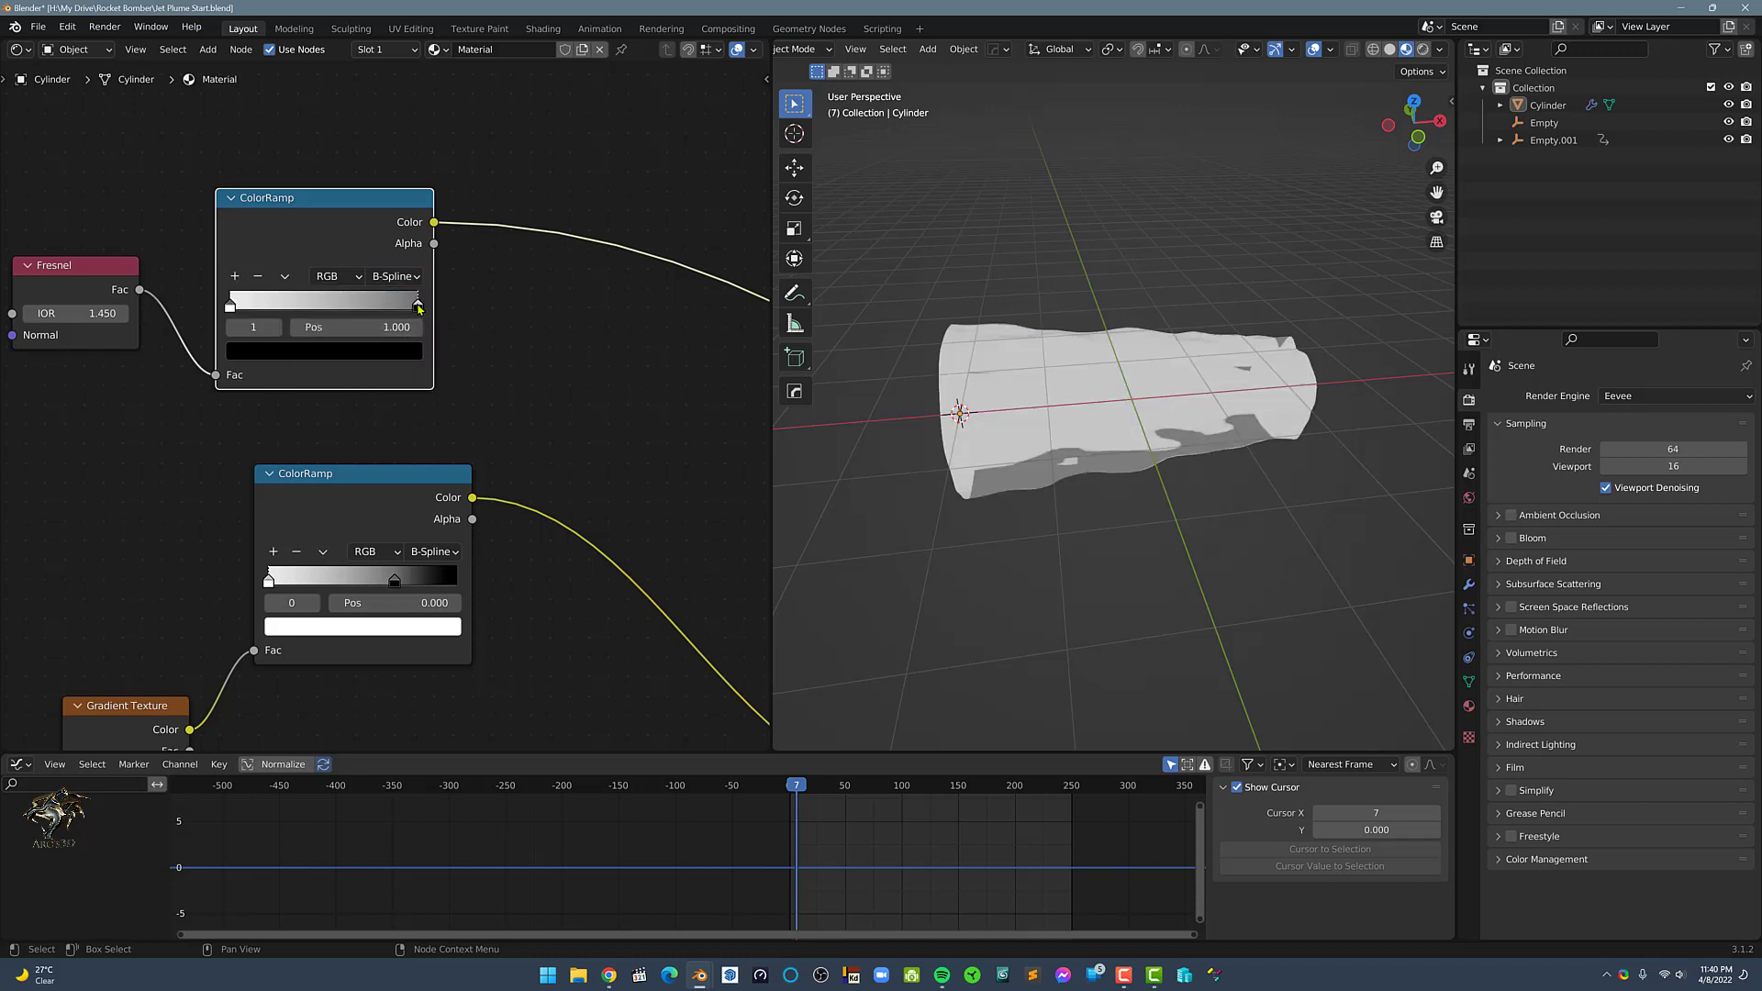
{"action": "left_click_drag", "start_coordinate": [419, 307], "coordinate": [303, 299]}
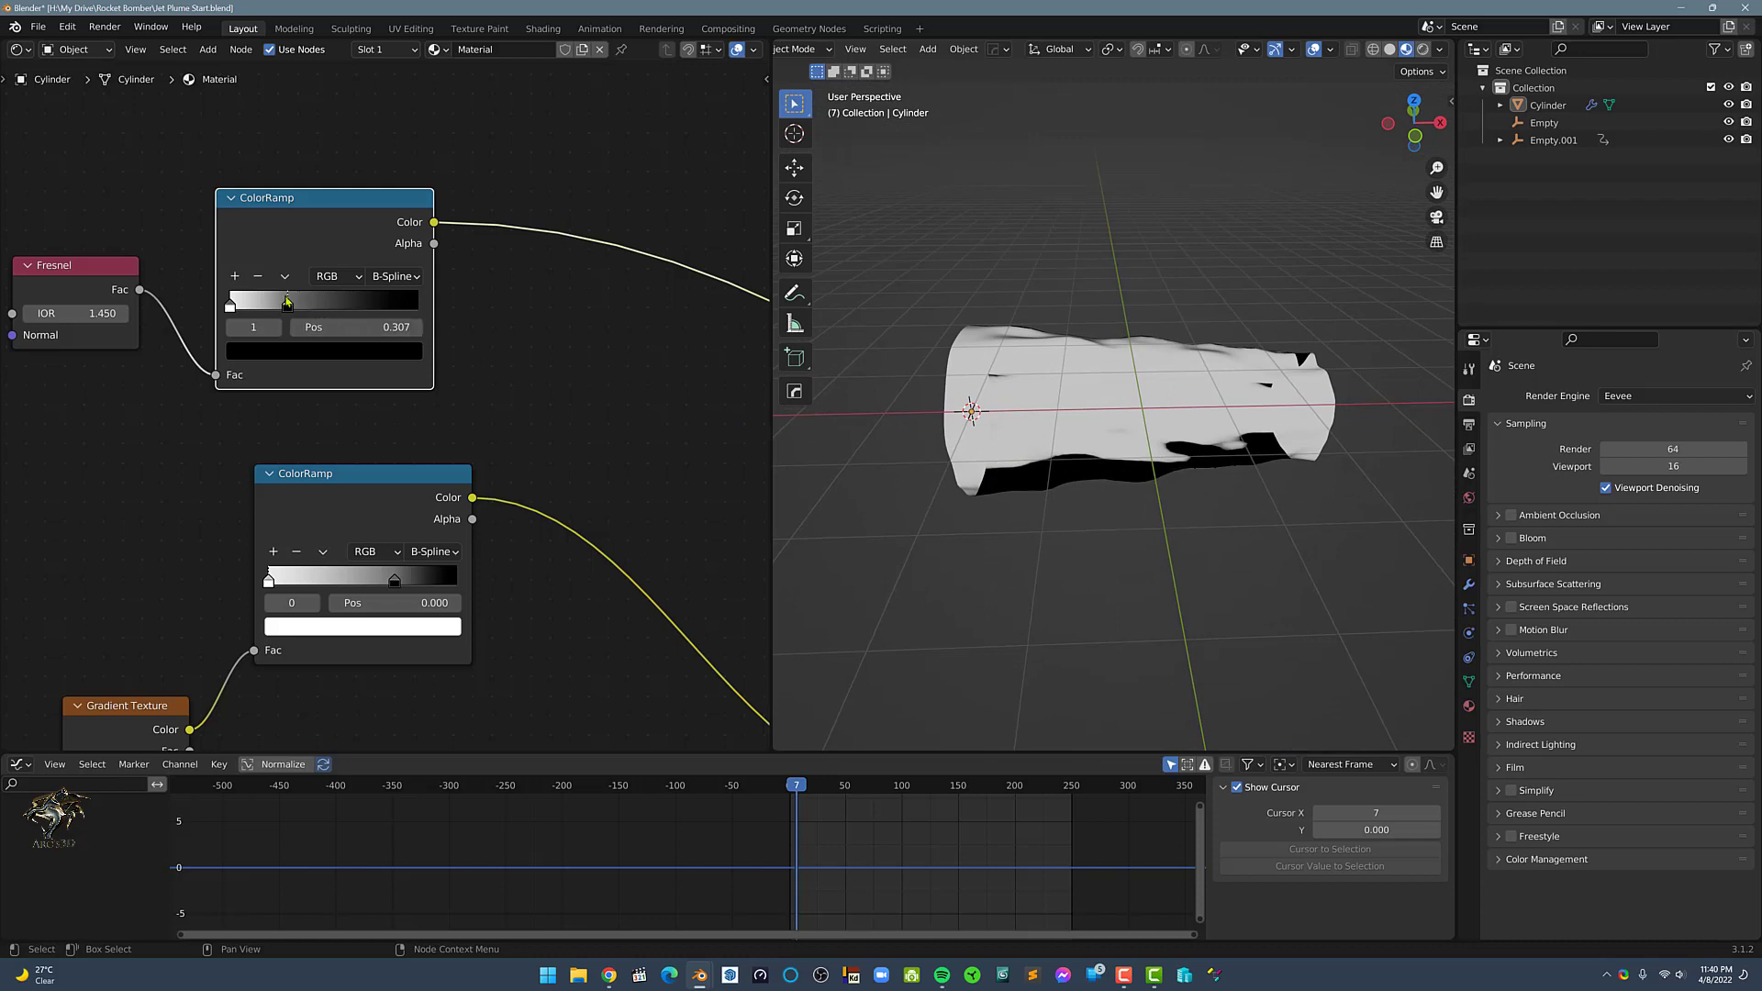
{"action": "left_click_drag", "start_coordinate": [287, 299], "coordinate": [257, 300]}
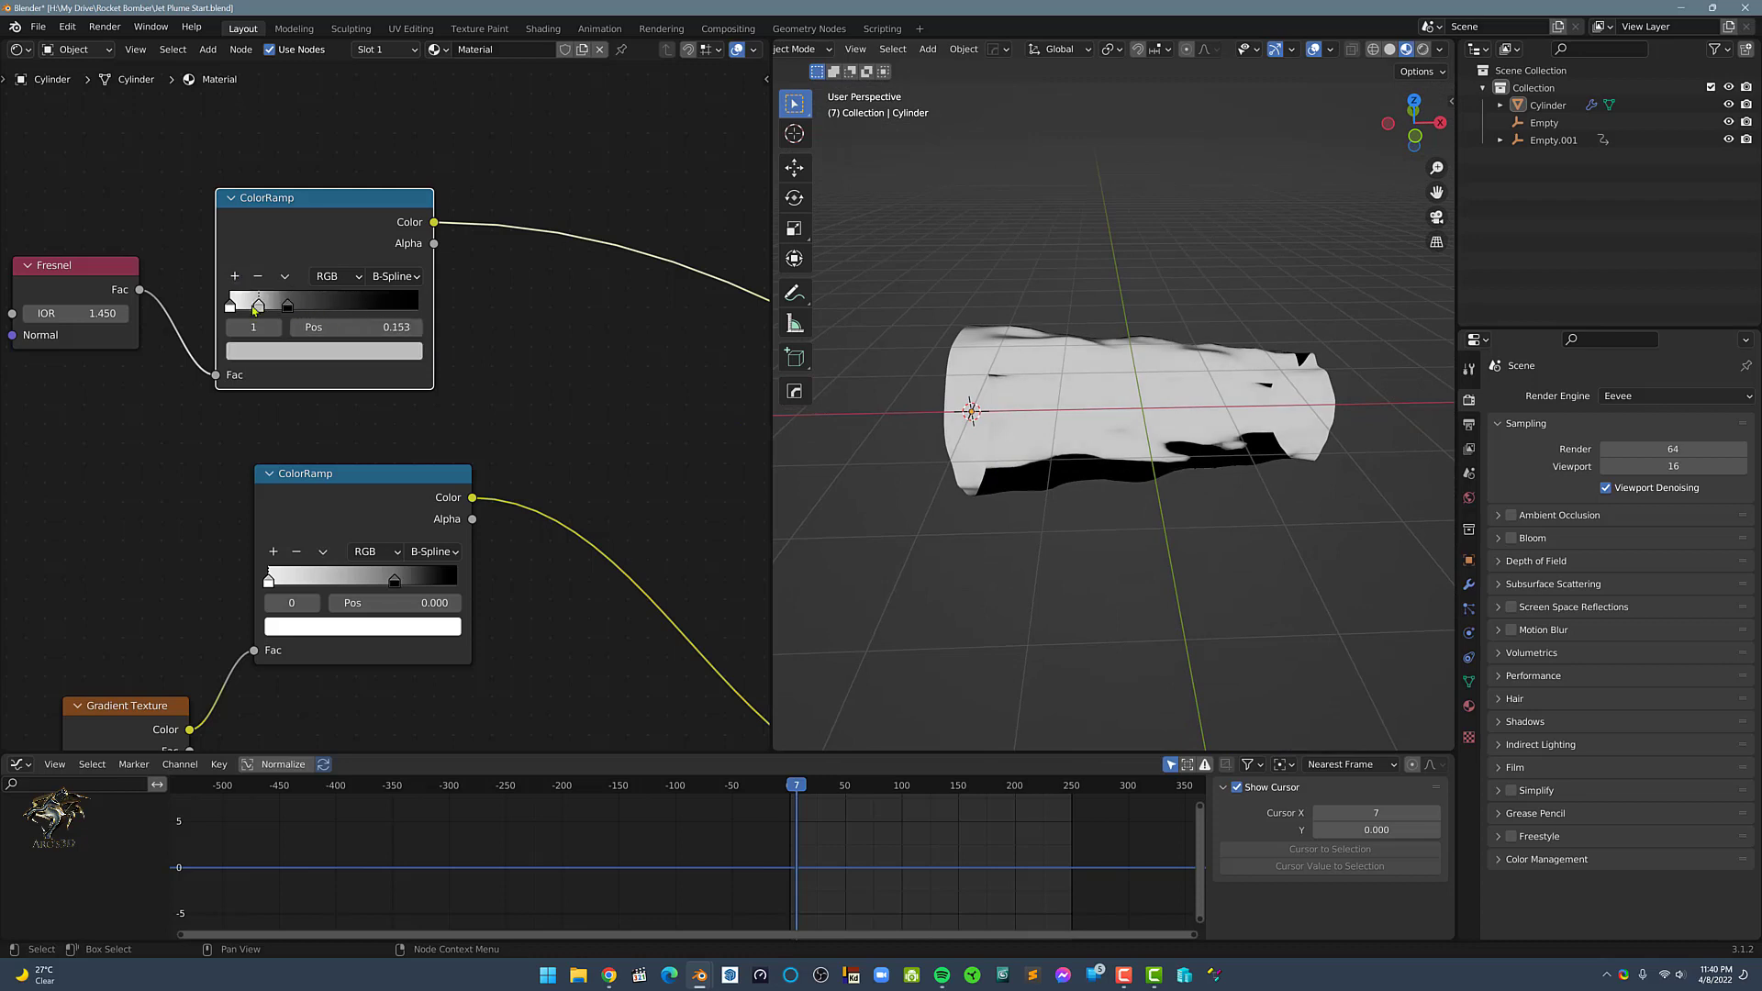
{"action": "left_click", "coordinate": [234, 303]}
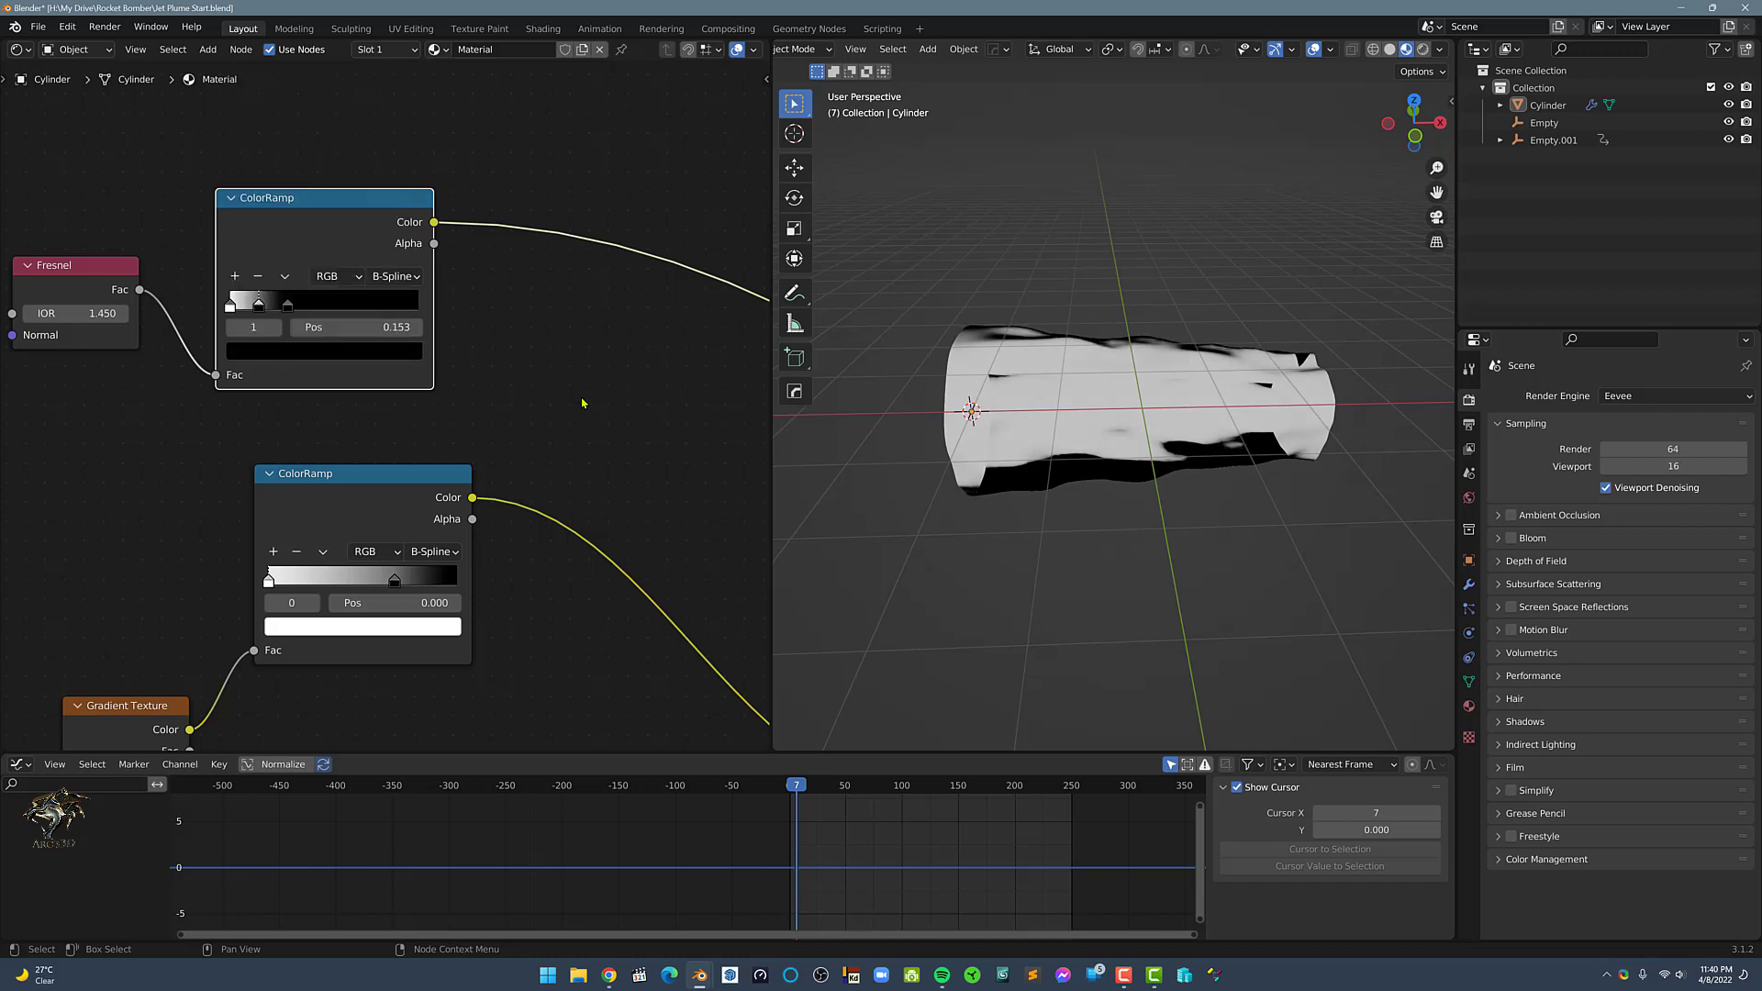
Add another ramp stop and tighten the stops near the left end to shape the edge fade.
{"action": "left_click", "coordinate": [323, 299]}
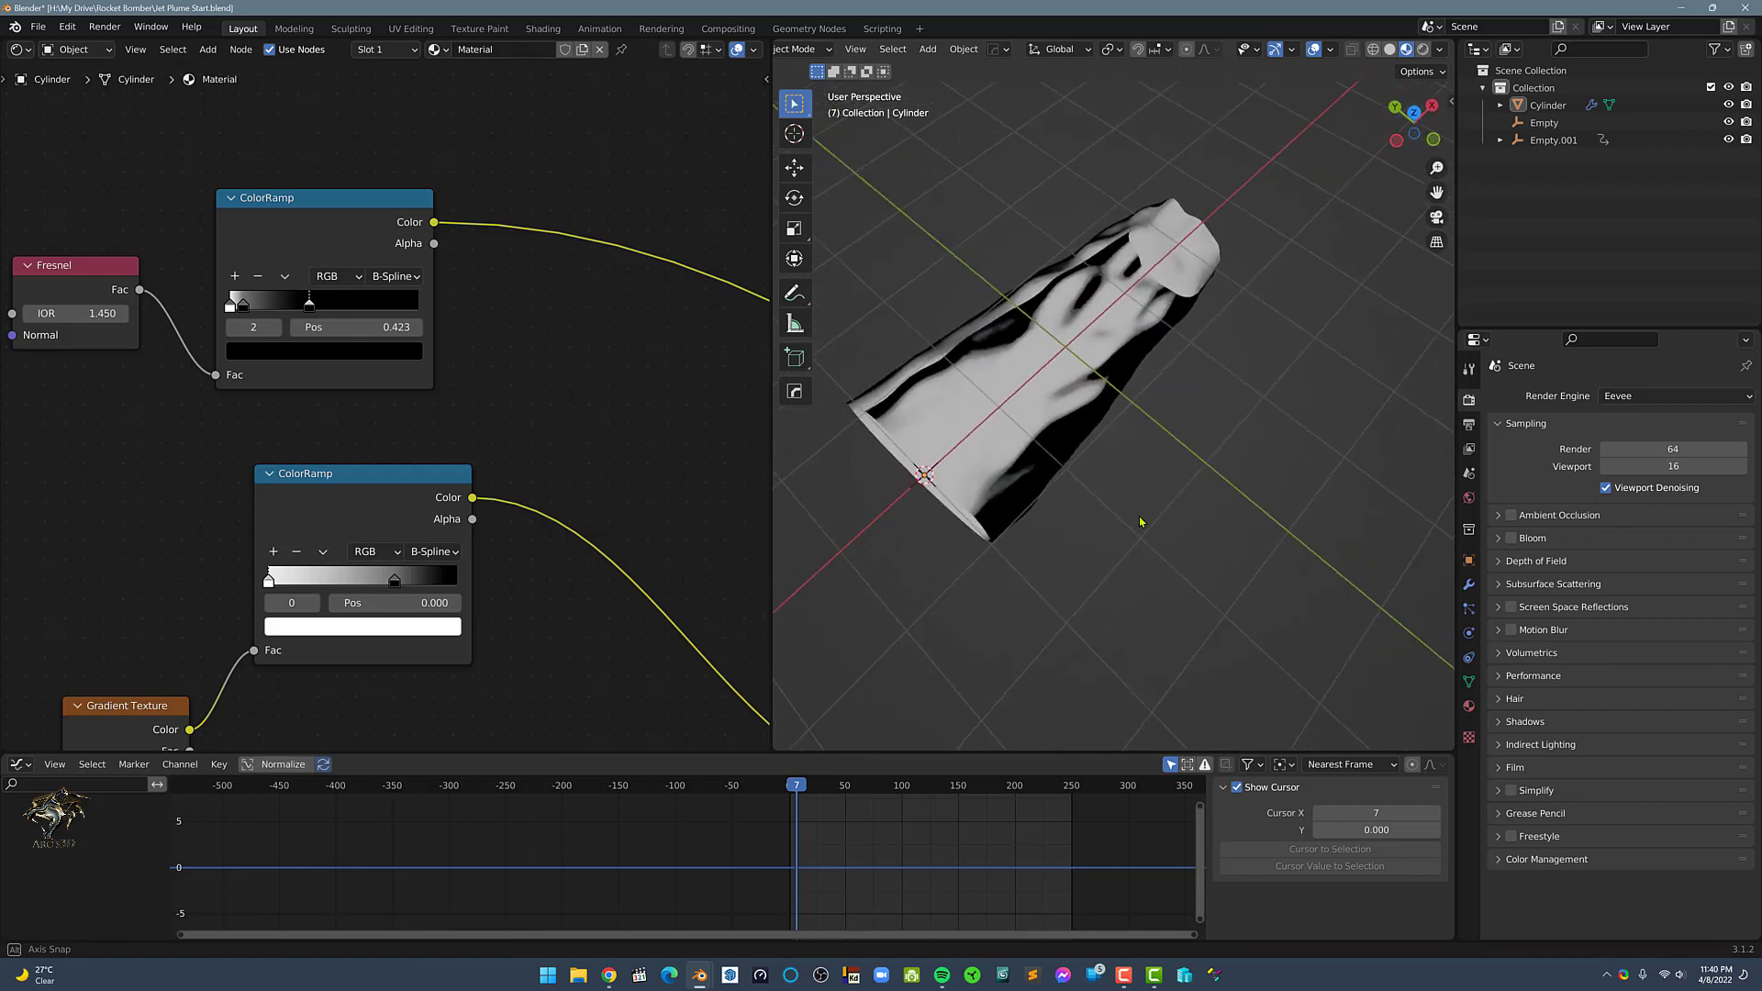
{"action": "left_click_drag", "start_coordinate": [1140, 521], "coordinate": [975, 377]}
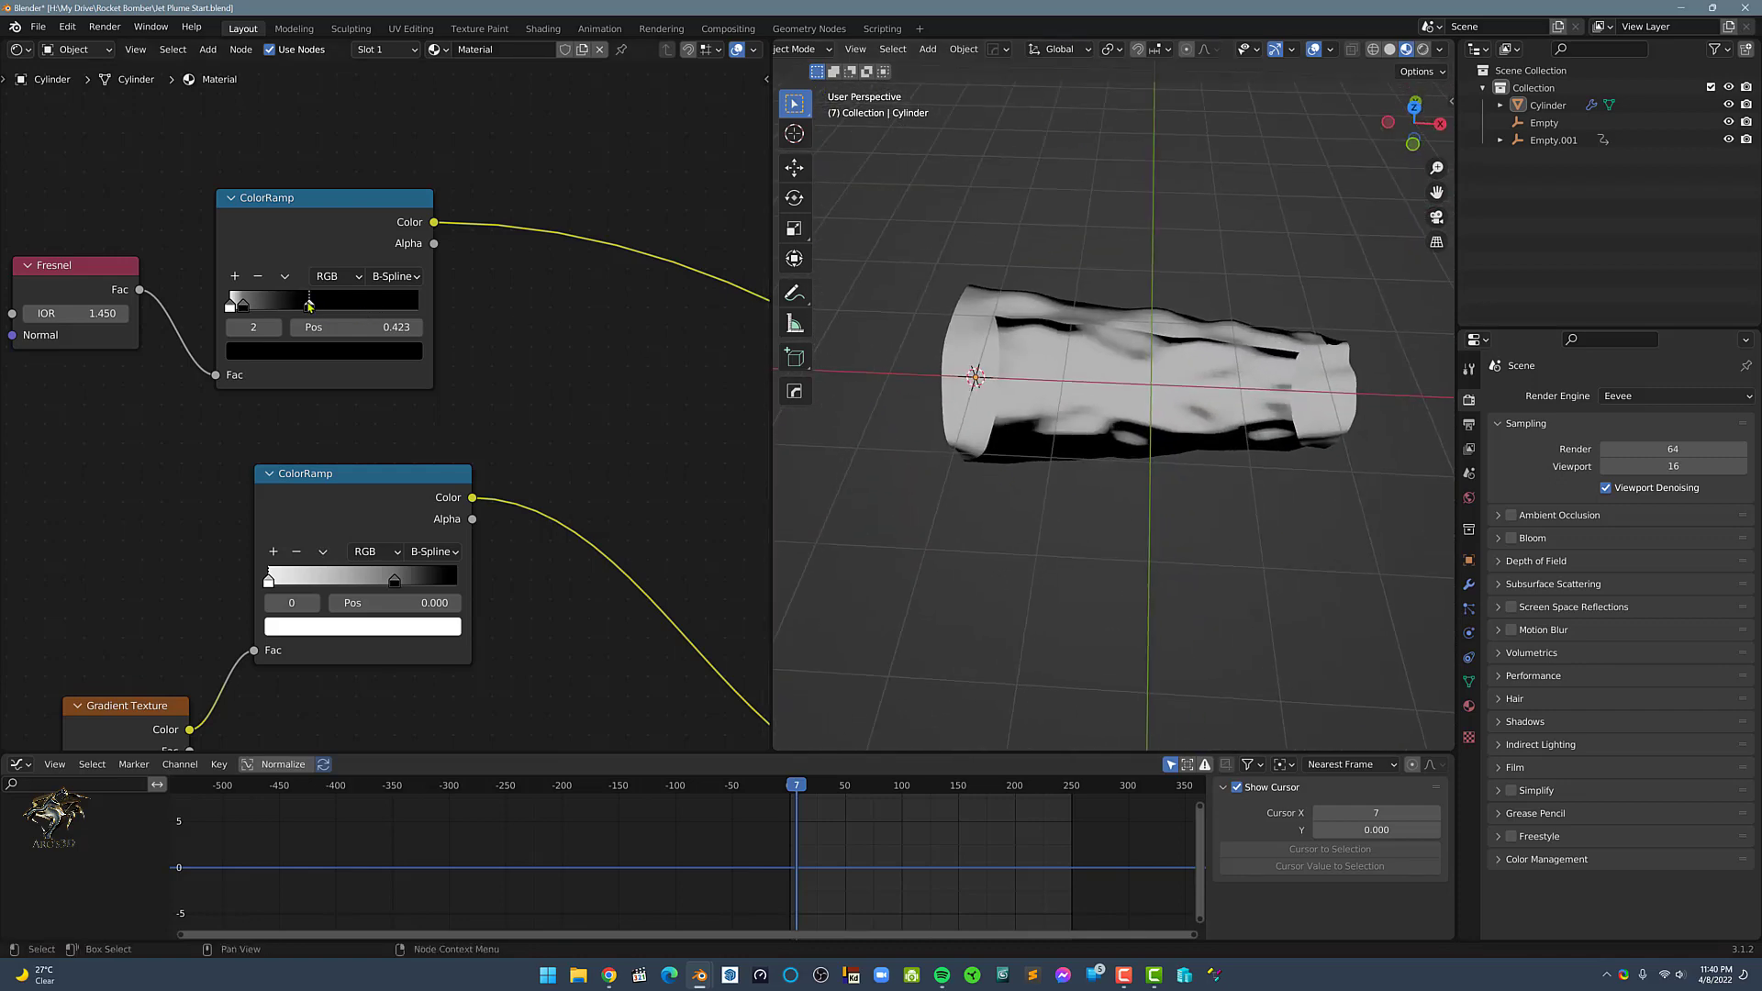
{"action": "left_click_drag", "start_coordinate": [306, 300], "coordinate": [276, 299]}
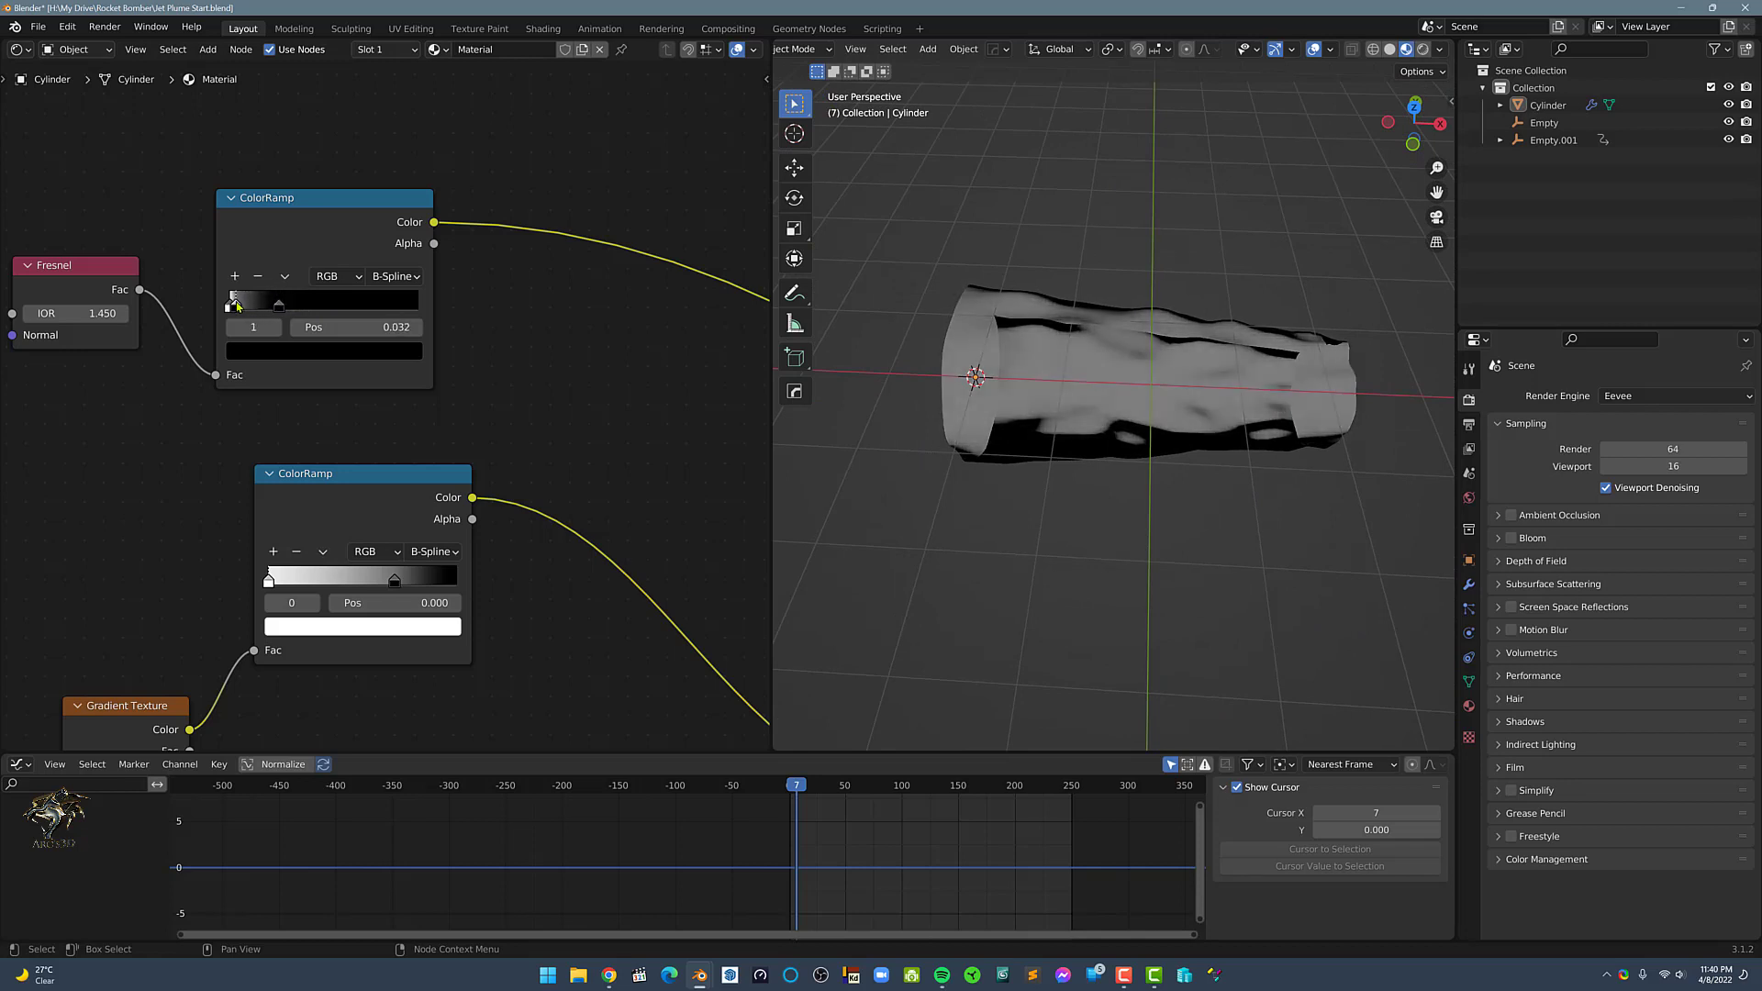
{"action": "left_click_drag", "start_coordinate": [236, 299], "coordinate": [242, 299]}
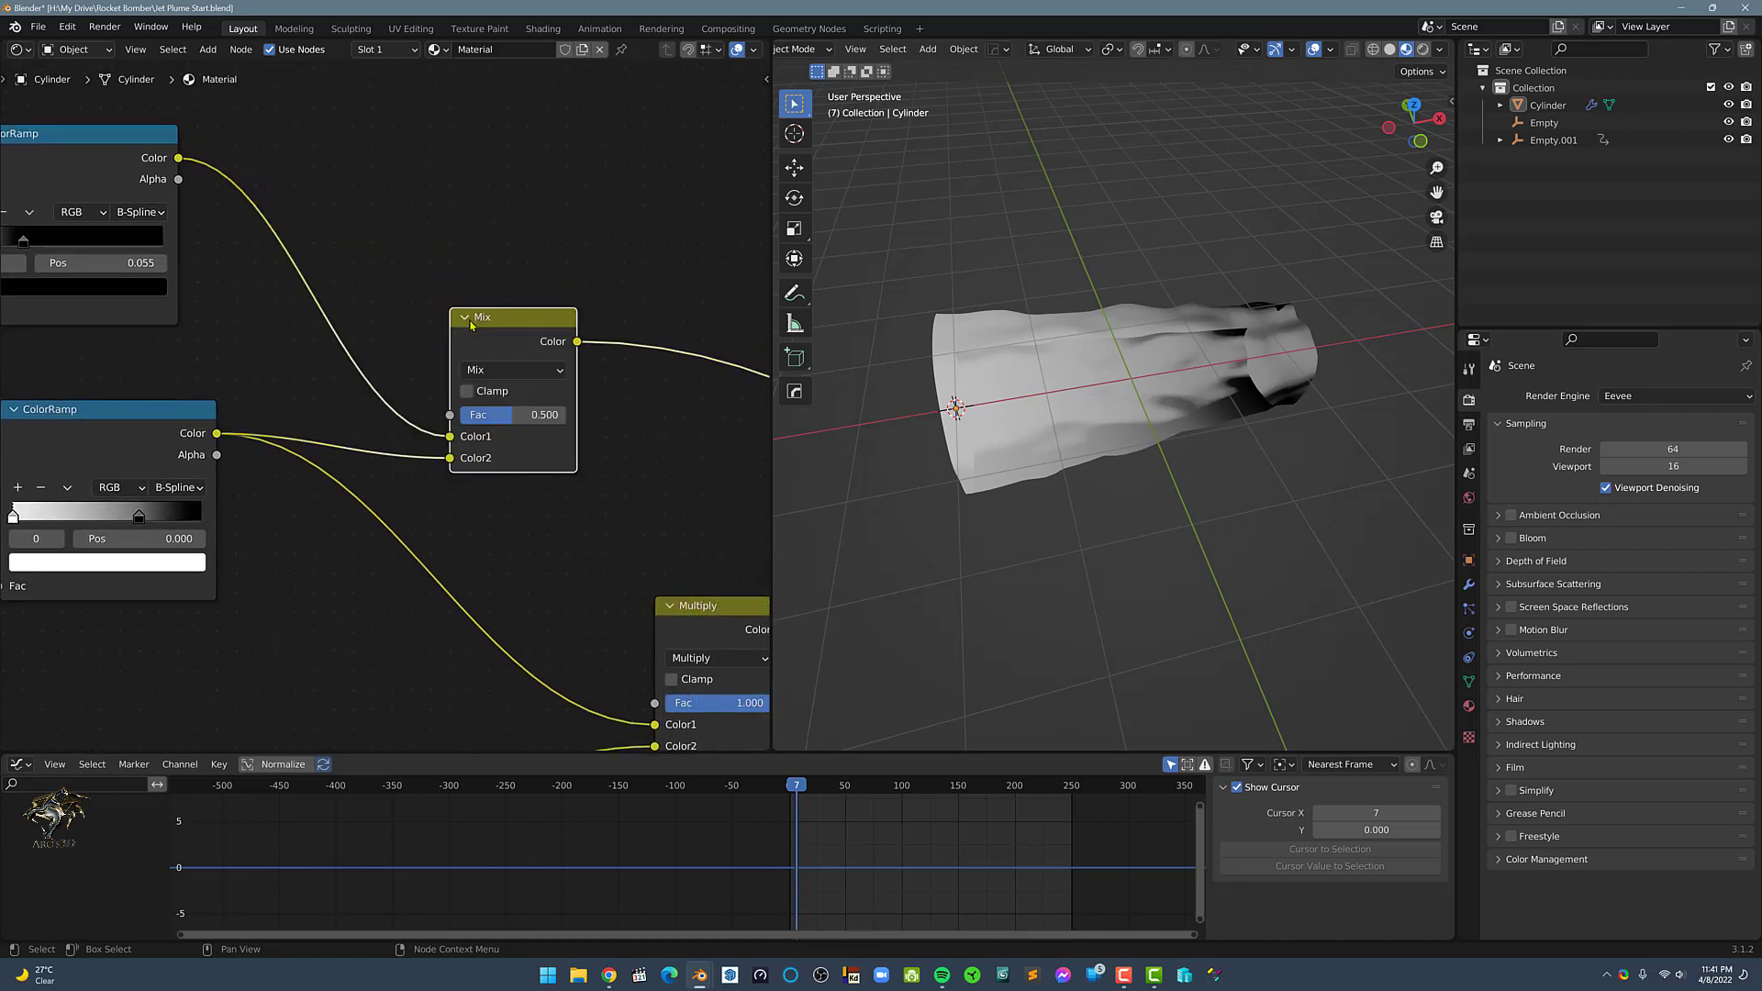
Set the MixRGB node to Multiply and route its result into the Mix Shader factor.
{"action": "left_click", "coordinate": [512, 369]}
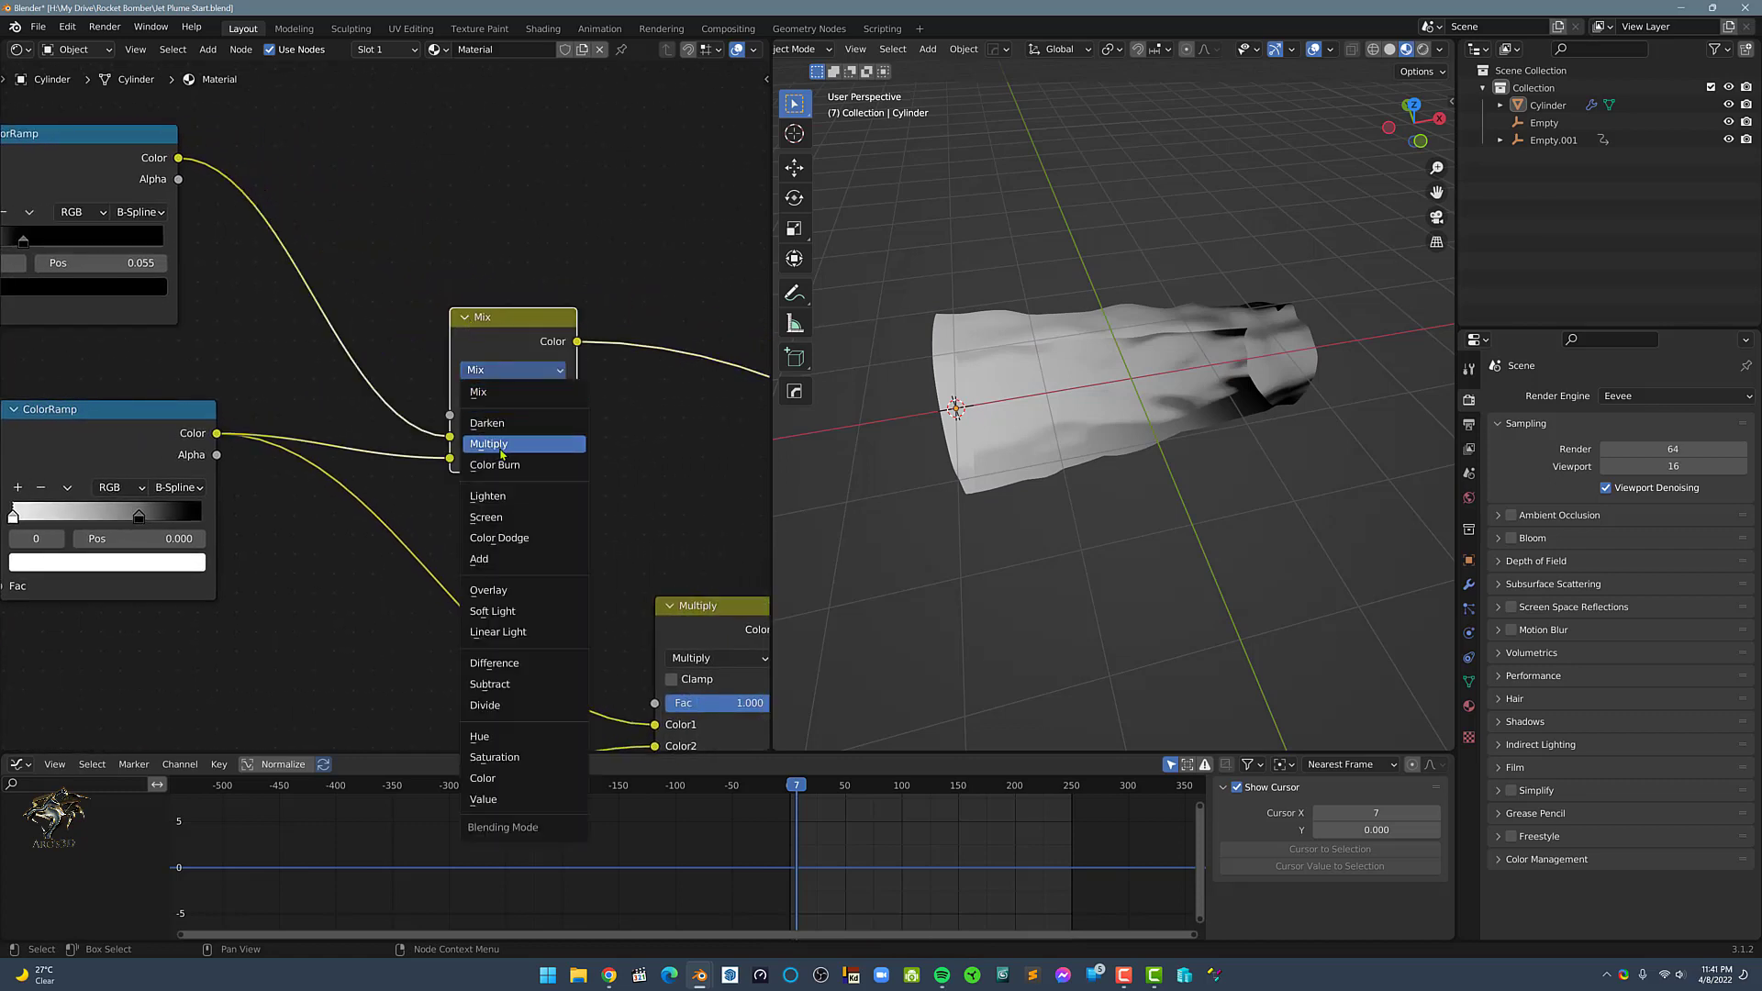
{"action": "left_click", "coordinate": [489, 442]}
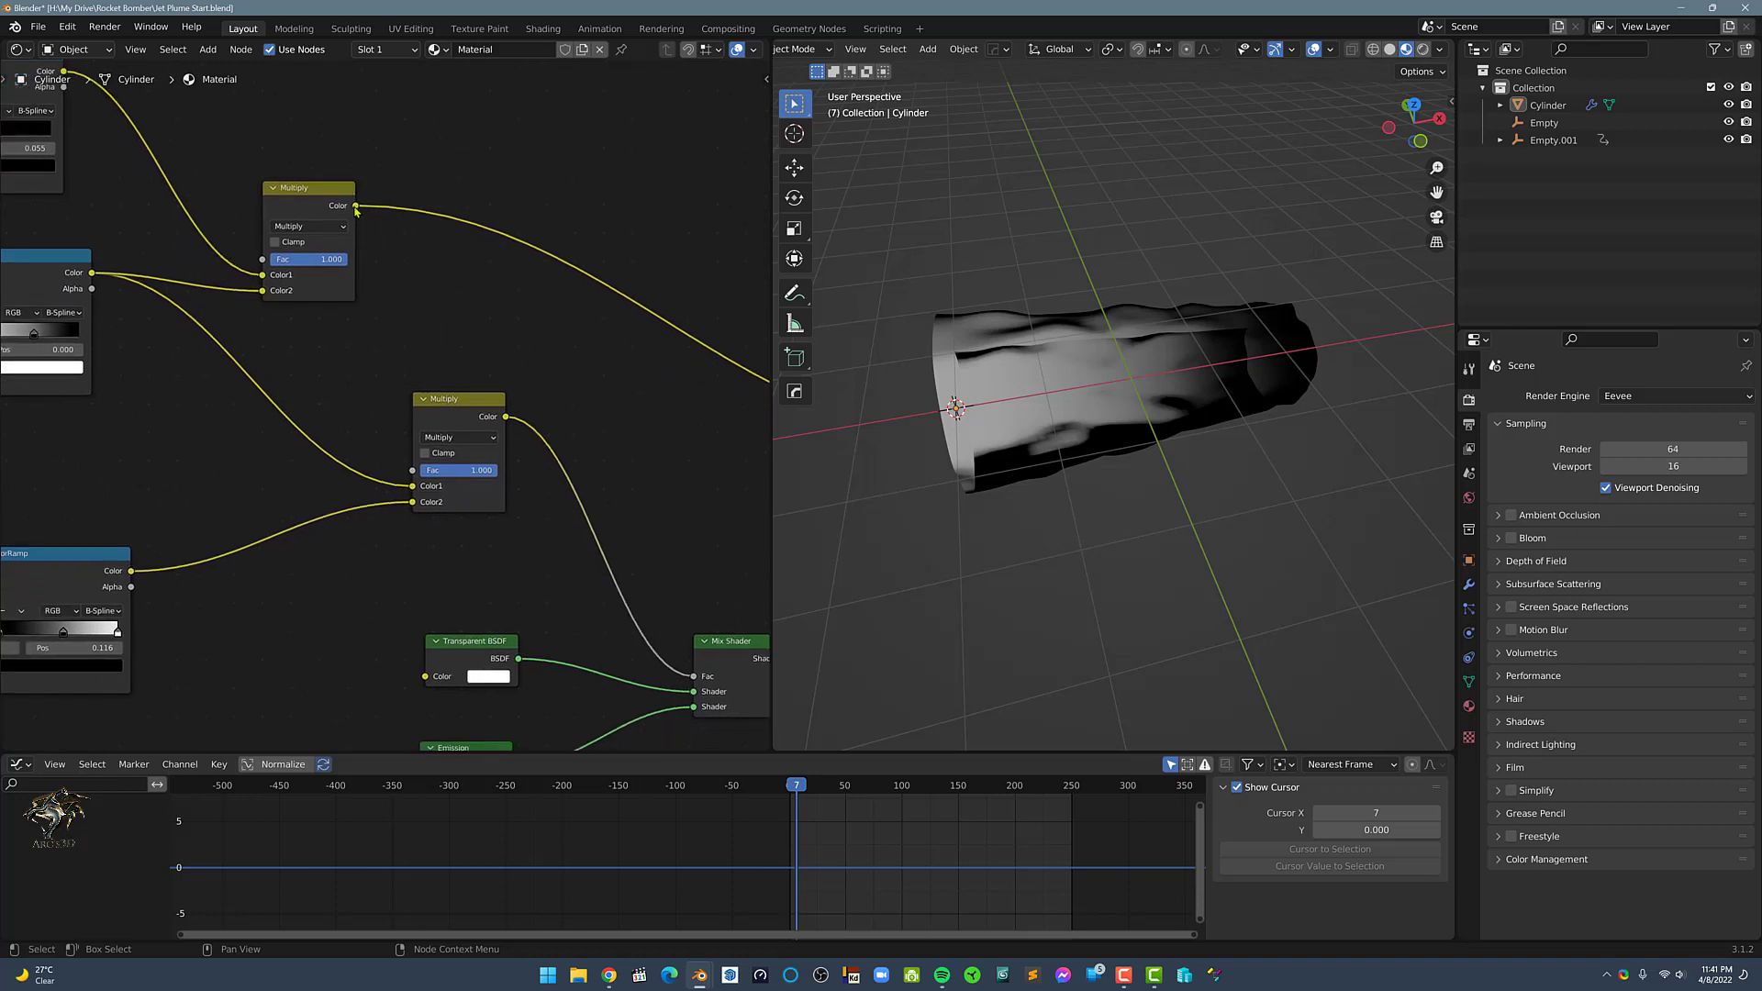
{"action": "left_click_drag", "start_coordinate": [354, 204], "coordinate": [334, 461]}
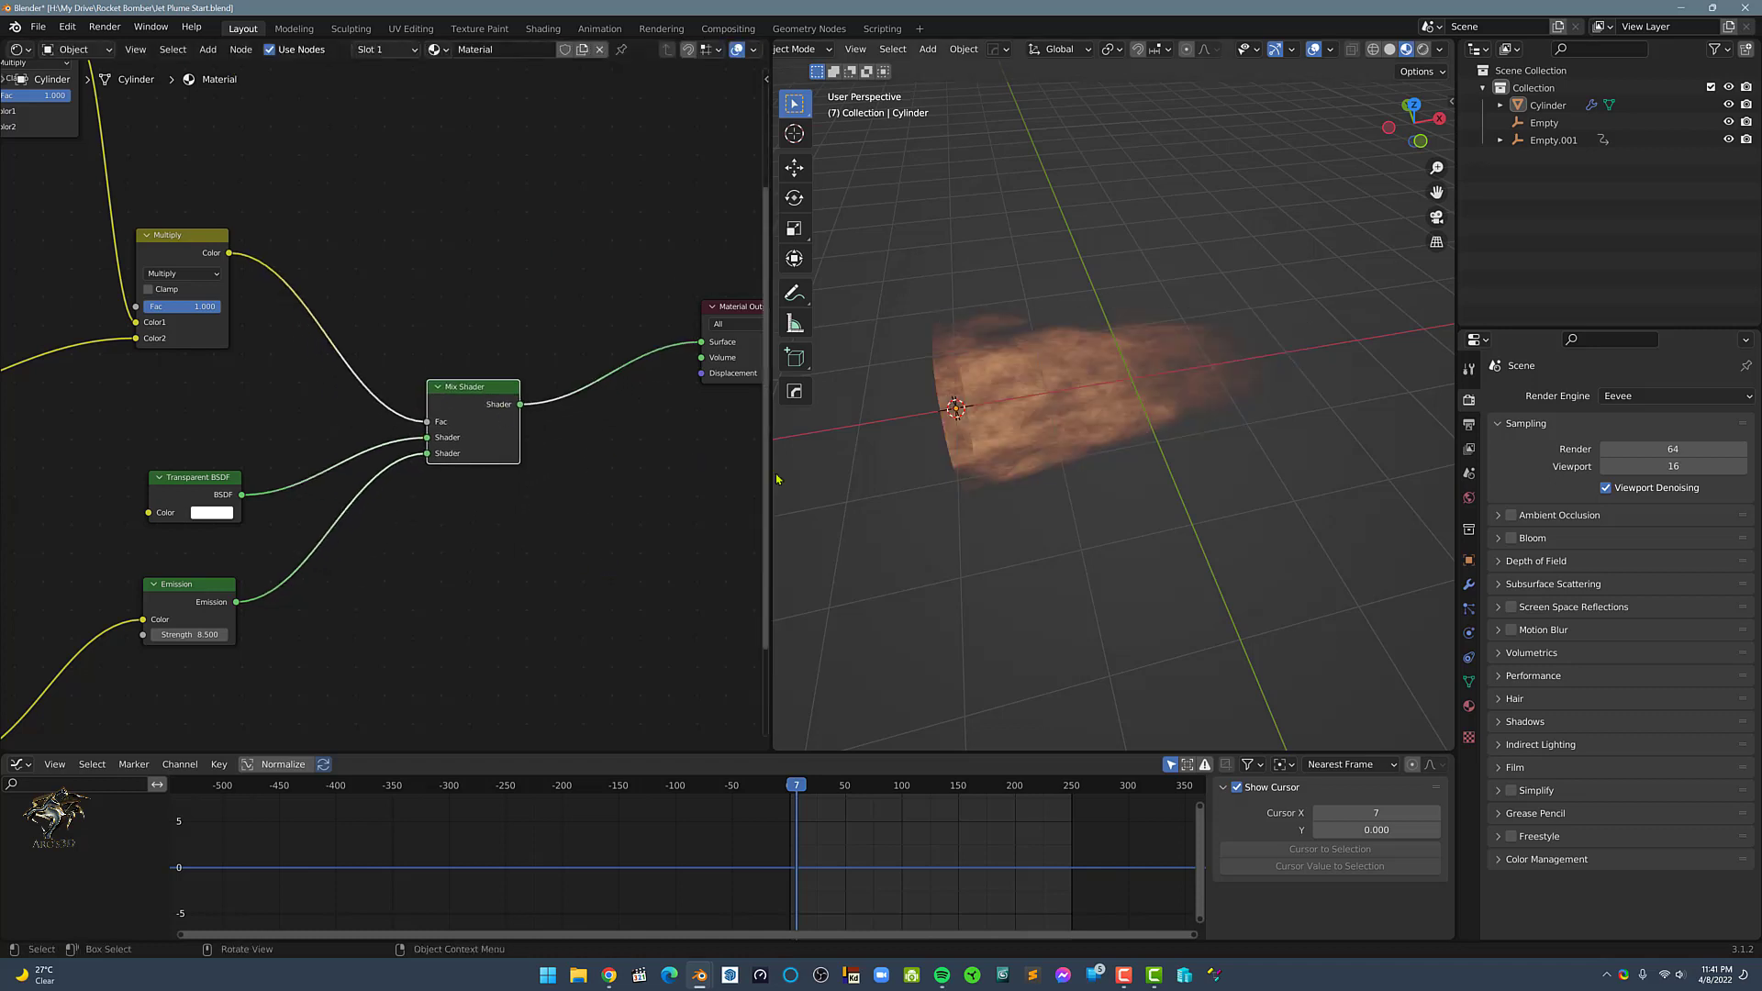
Start playback of the plume animation with Space.
{"action": "key", "text": "space"}
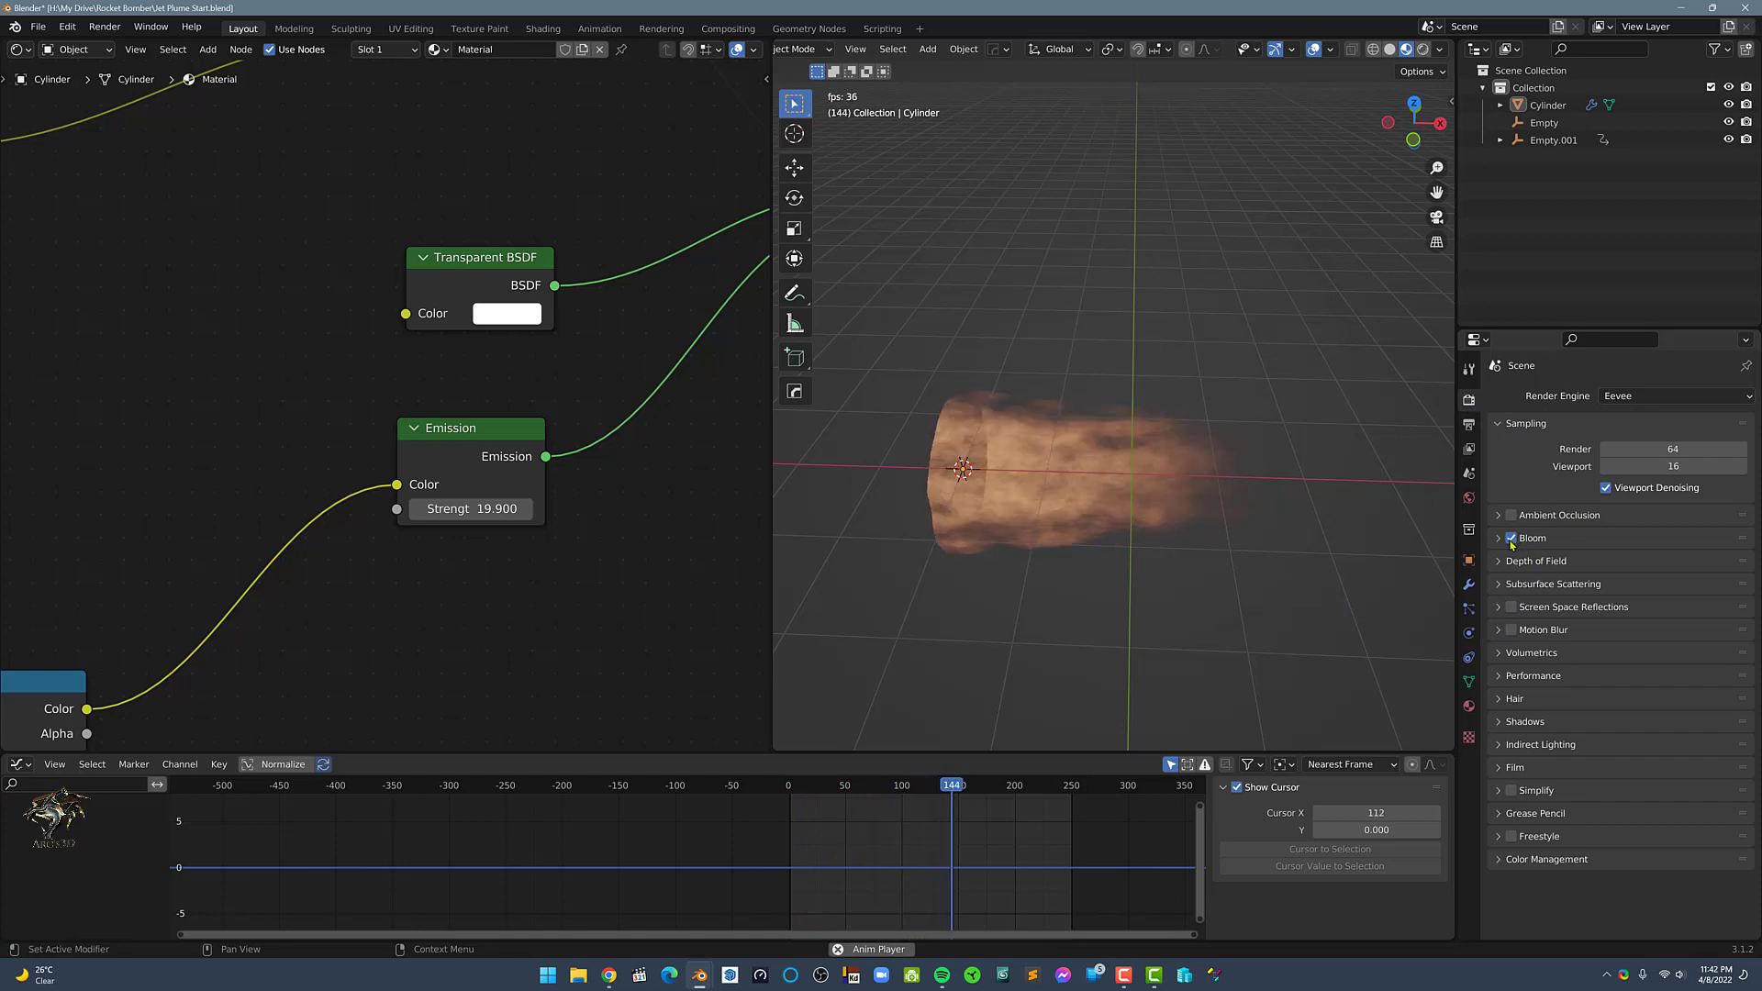
Expand the Bloom panel and slide the gradient ramp's middle stop right to about 0.54.
{"action": "left_click", "coordinate": [1531, 538]}
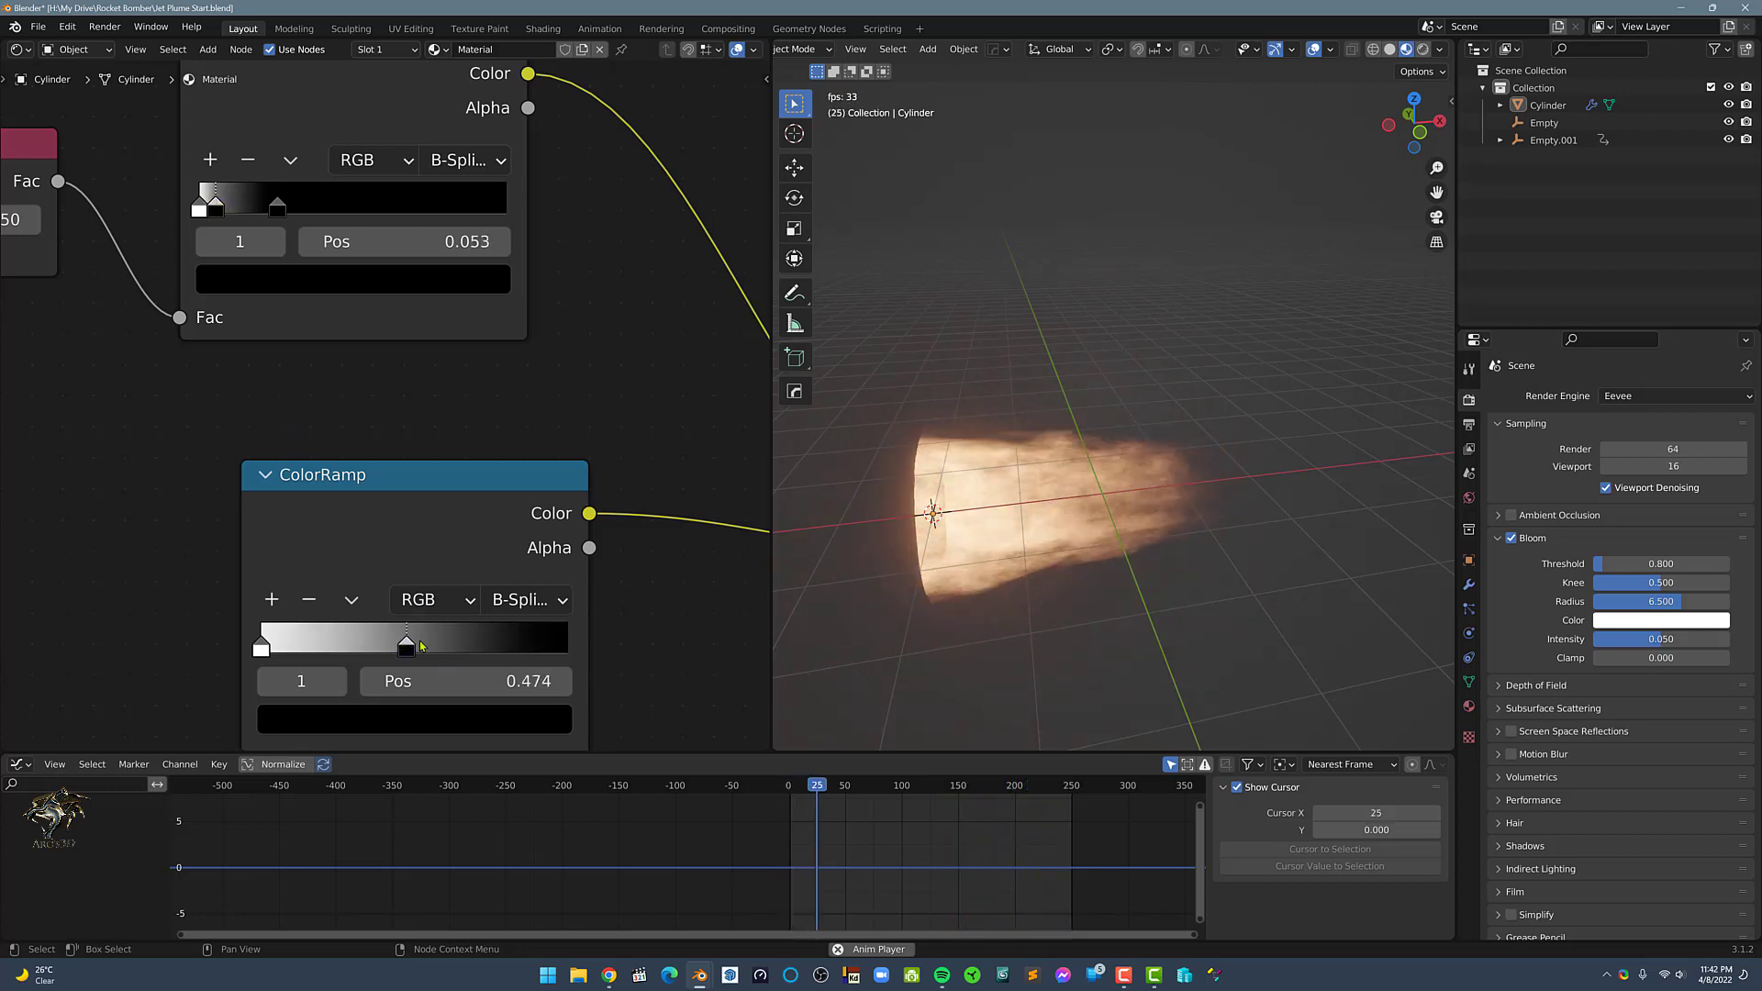
{"action": "left_click_drag", "start_coordinate": [405, 641], "coordinate": [424, 640]}
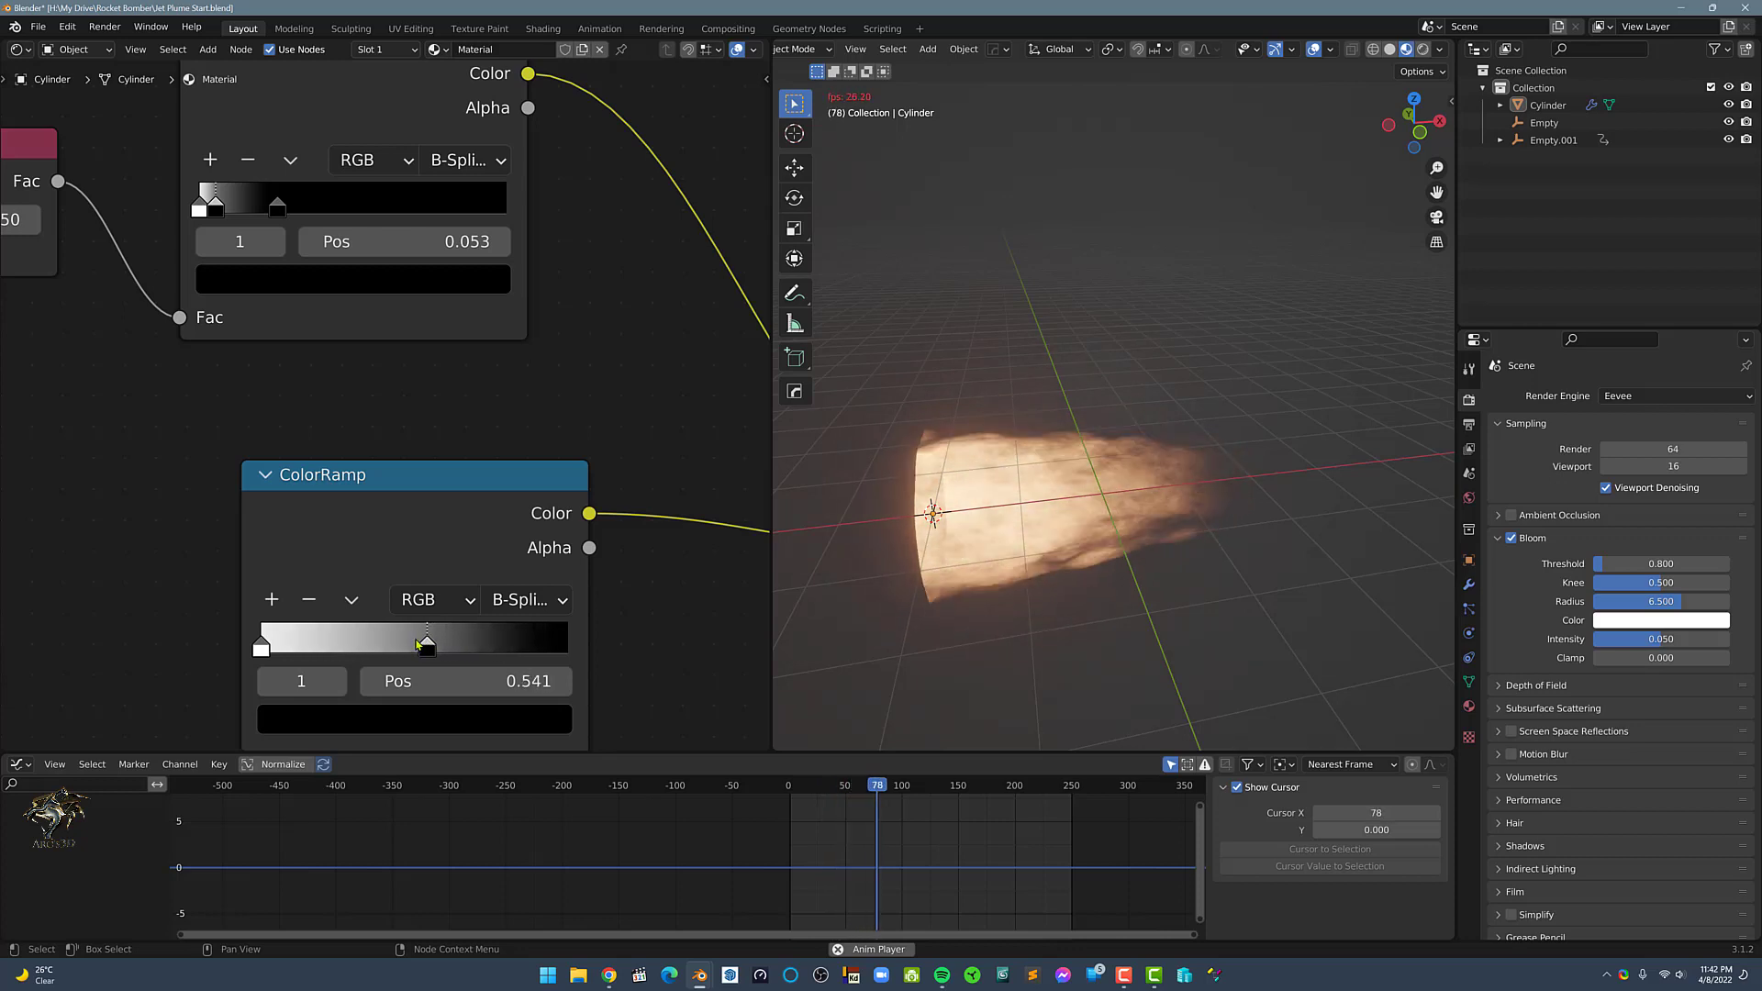